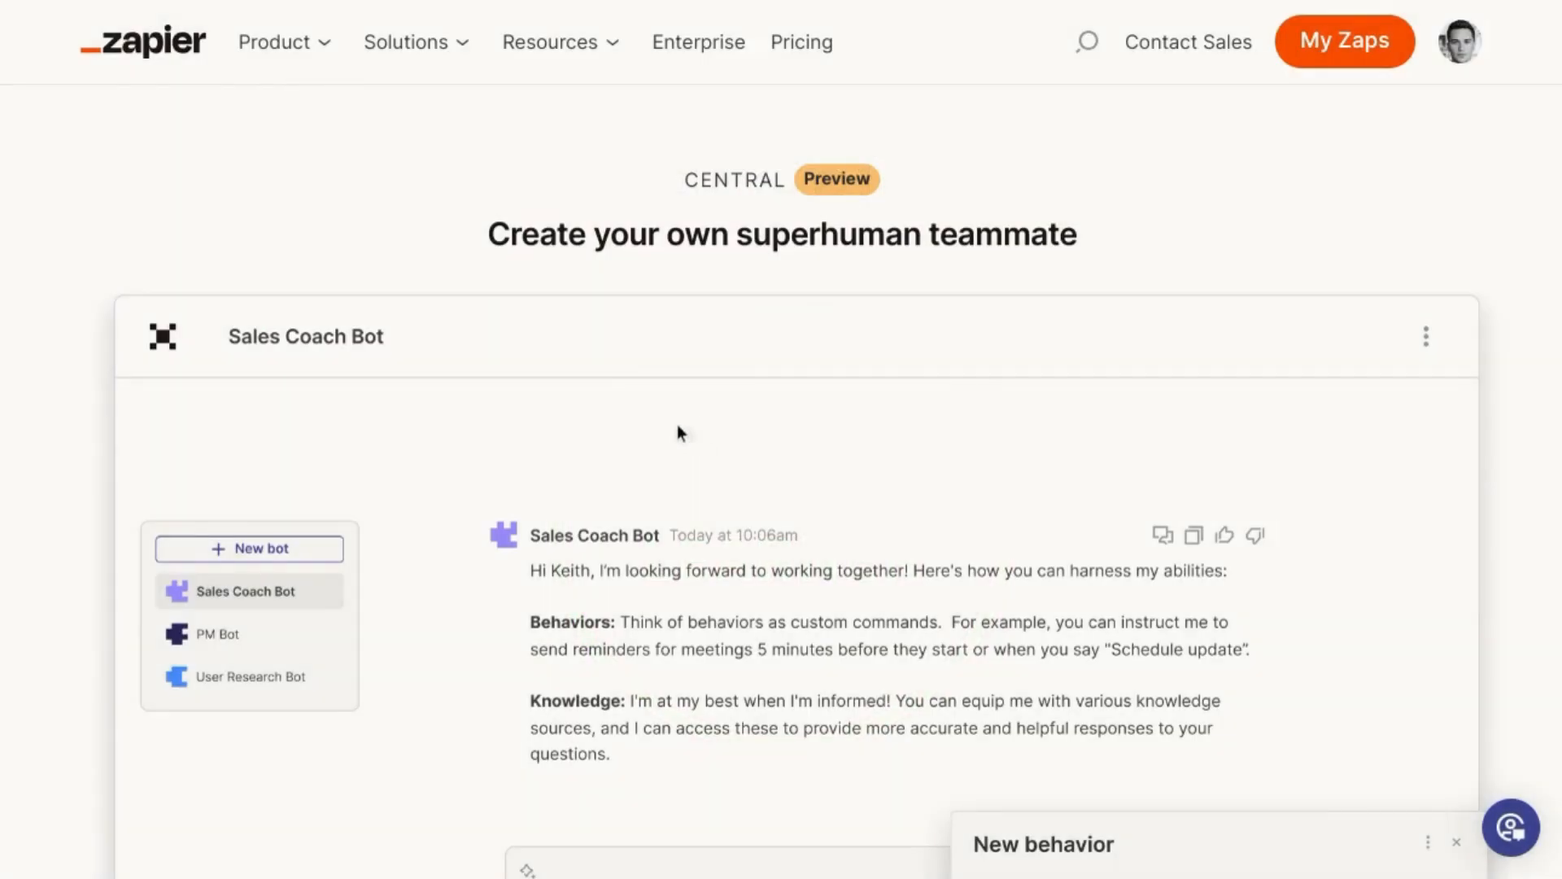
mouse_move(673, 438)
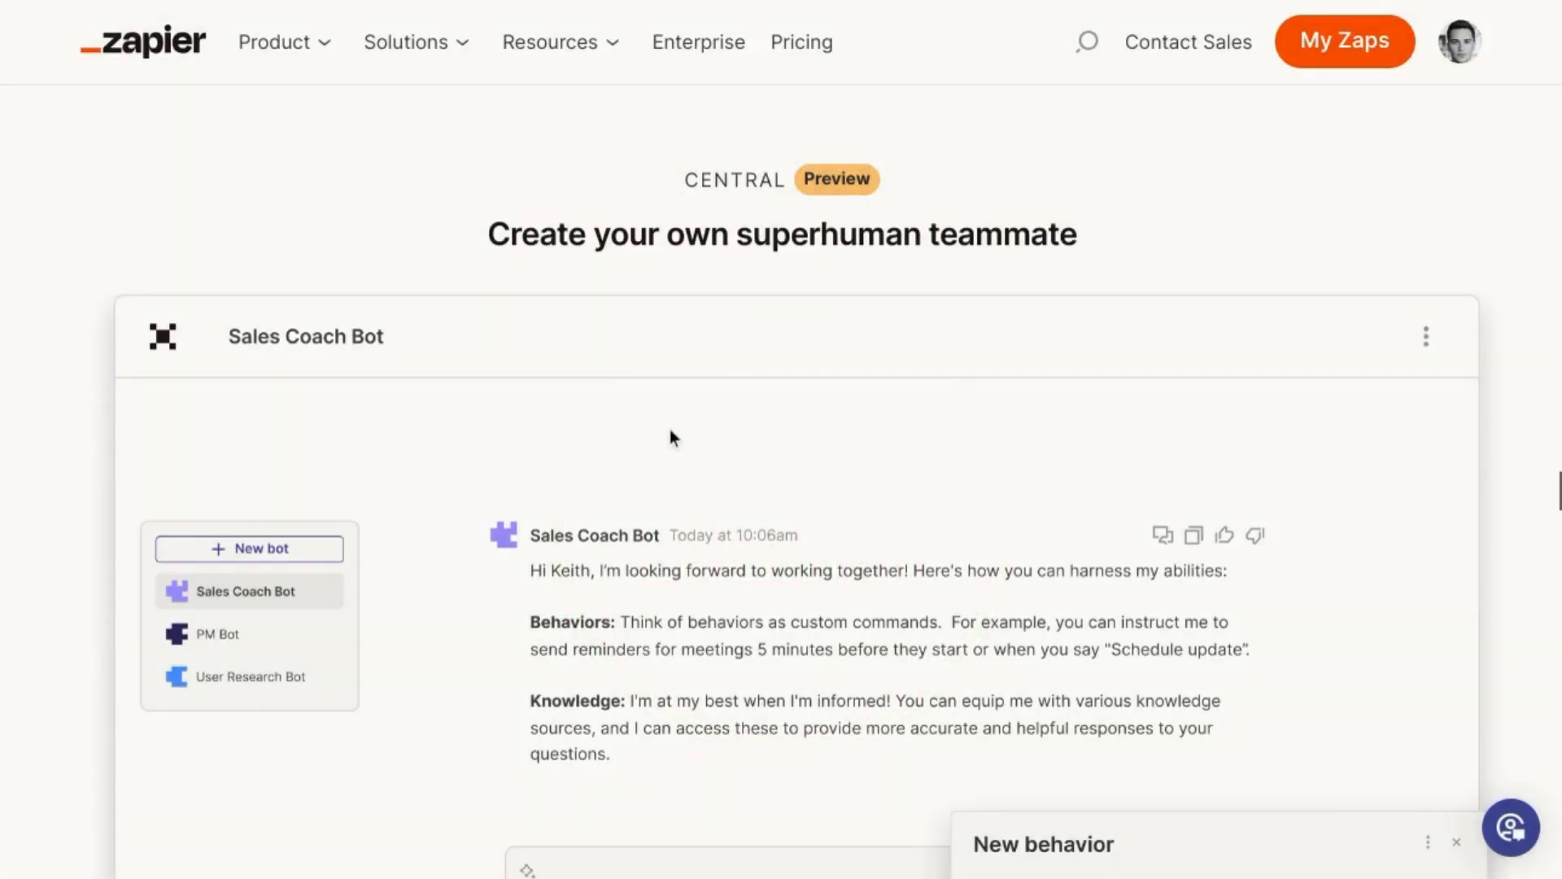
Scroll down the bot list to reach and select the Content Discovery bot's chat.
scroll("down", 3)
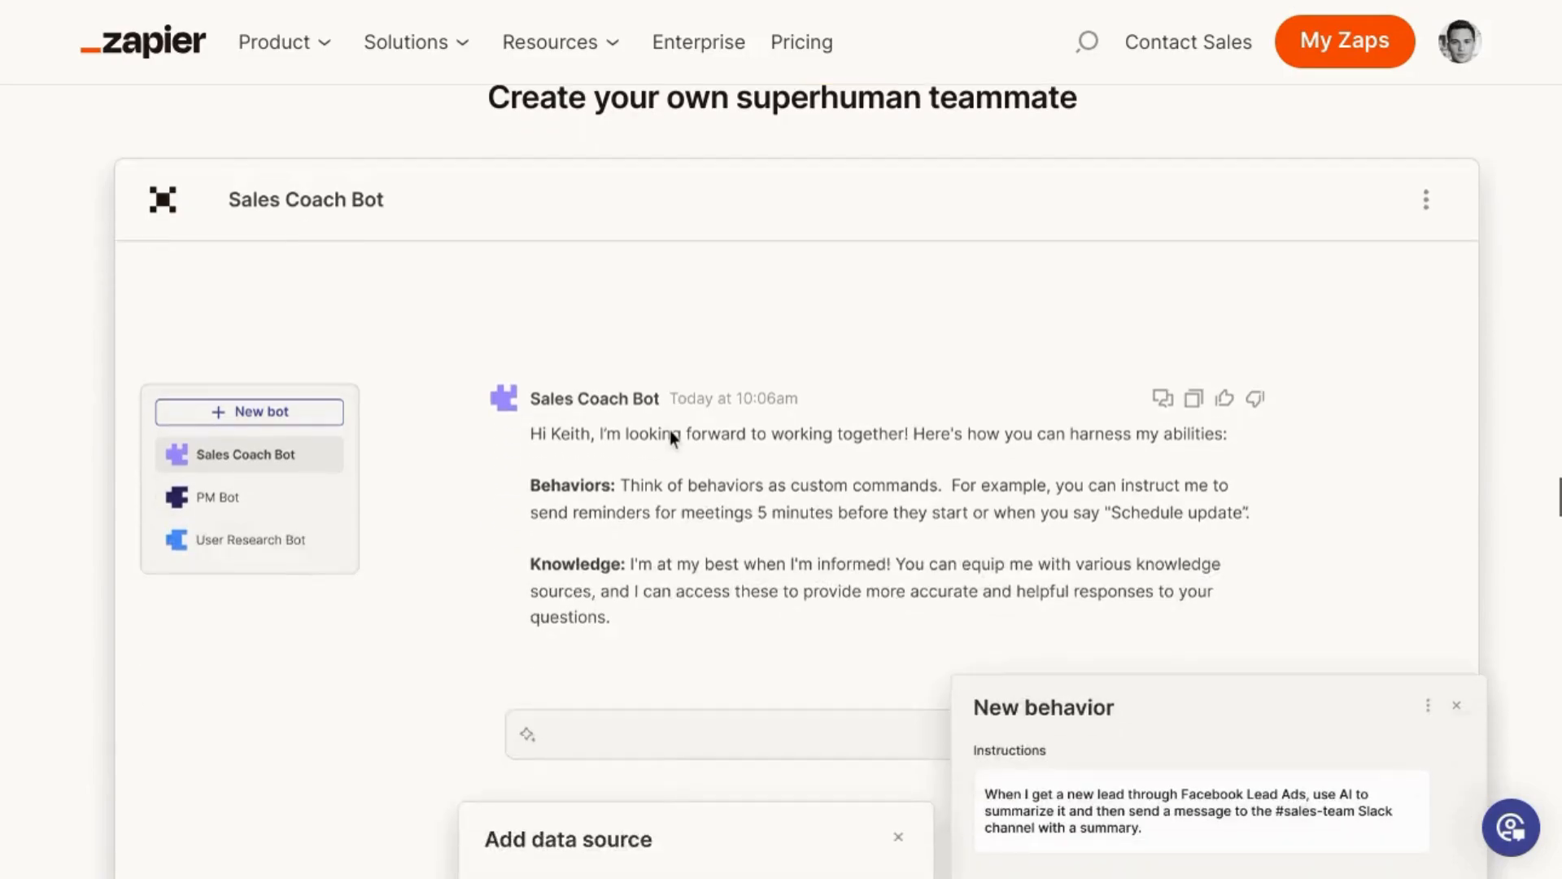
scroll("down", 3)
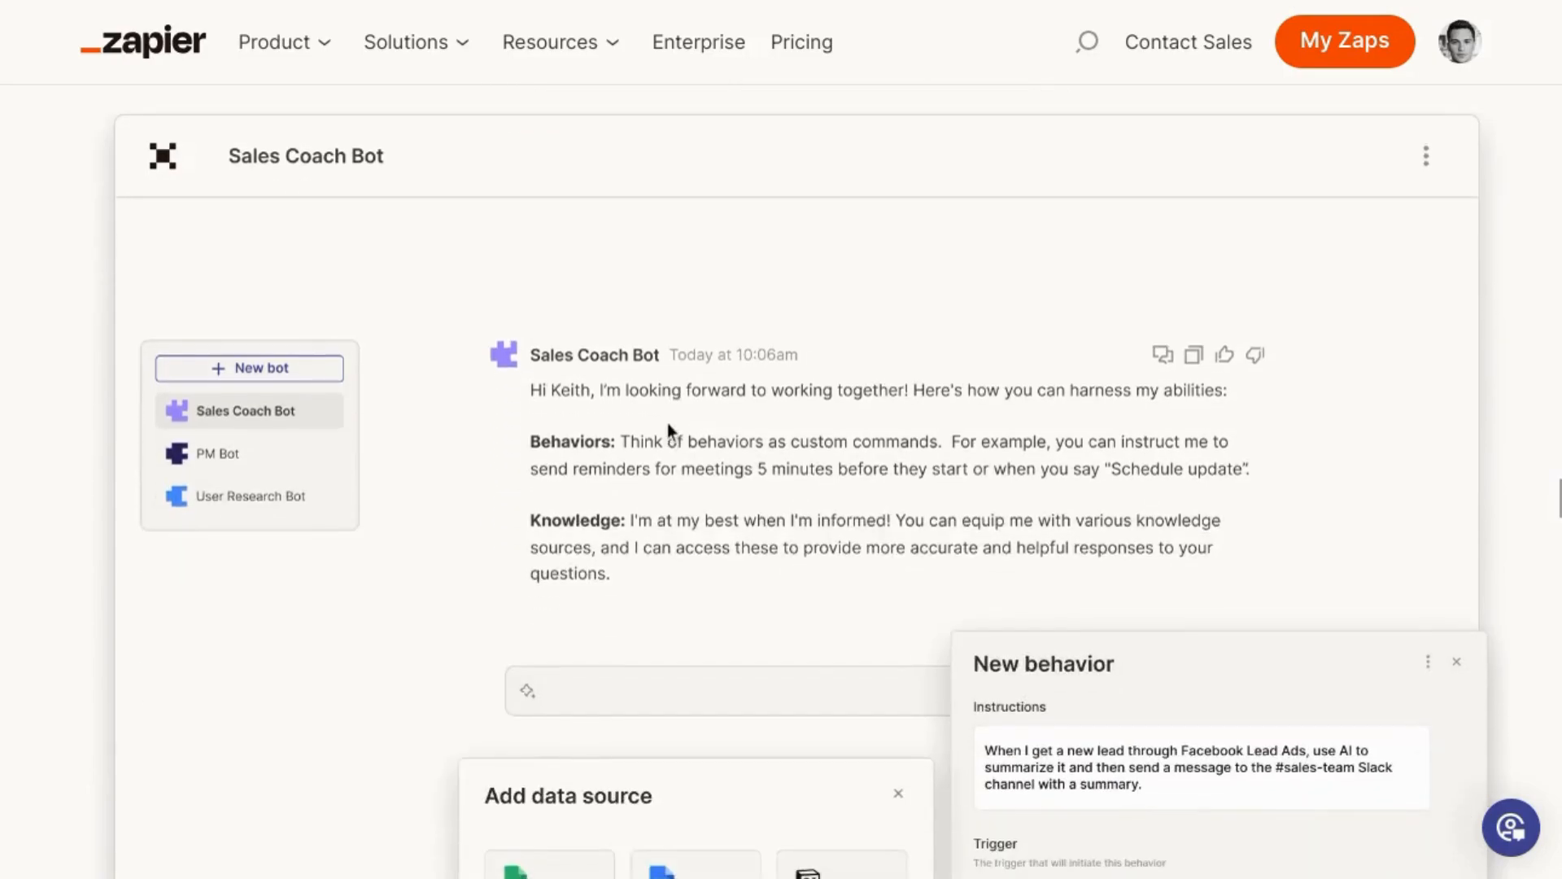
scroll("down", 3)
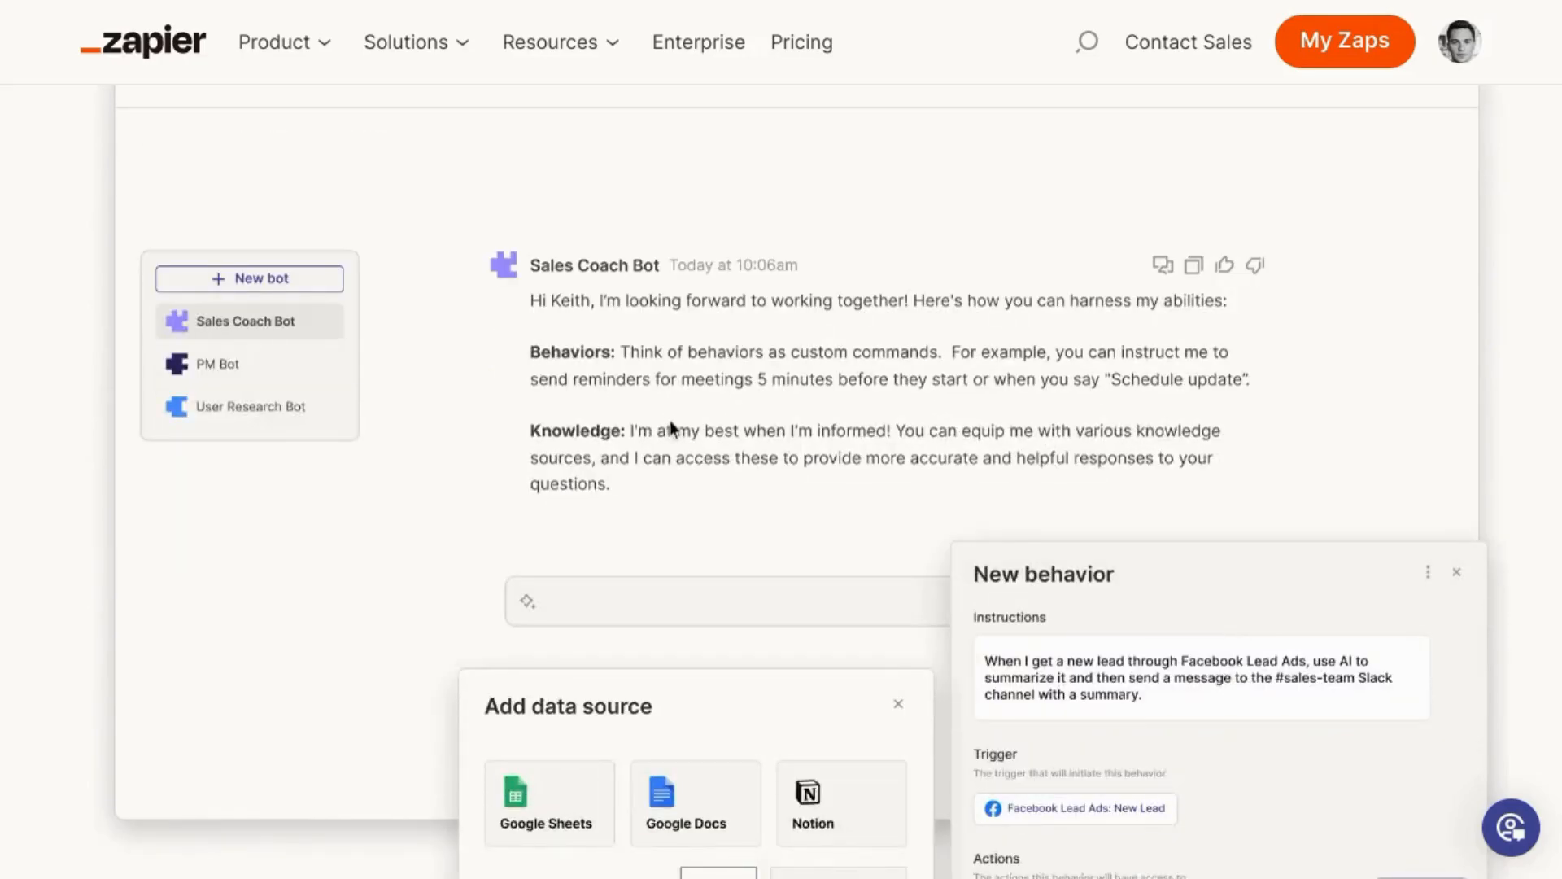
scroll("down", 3)
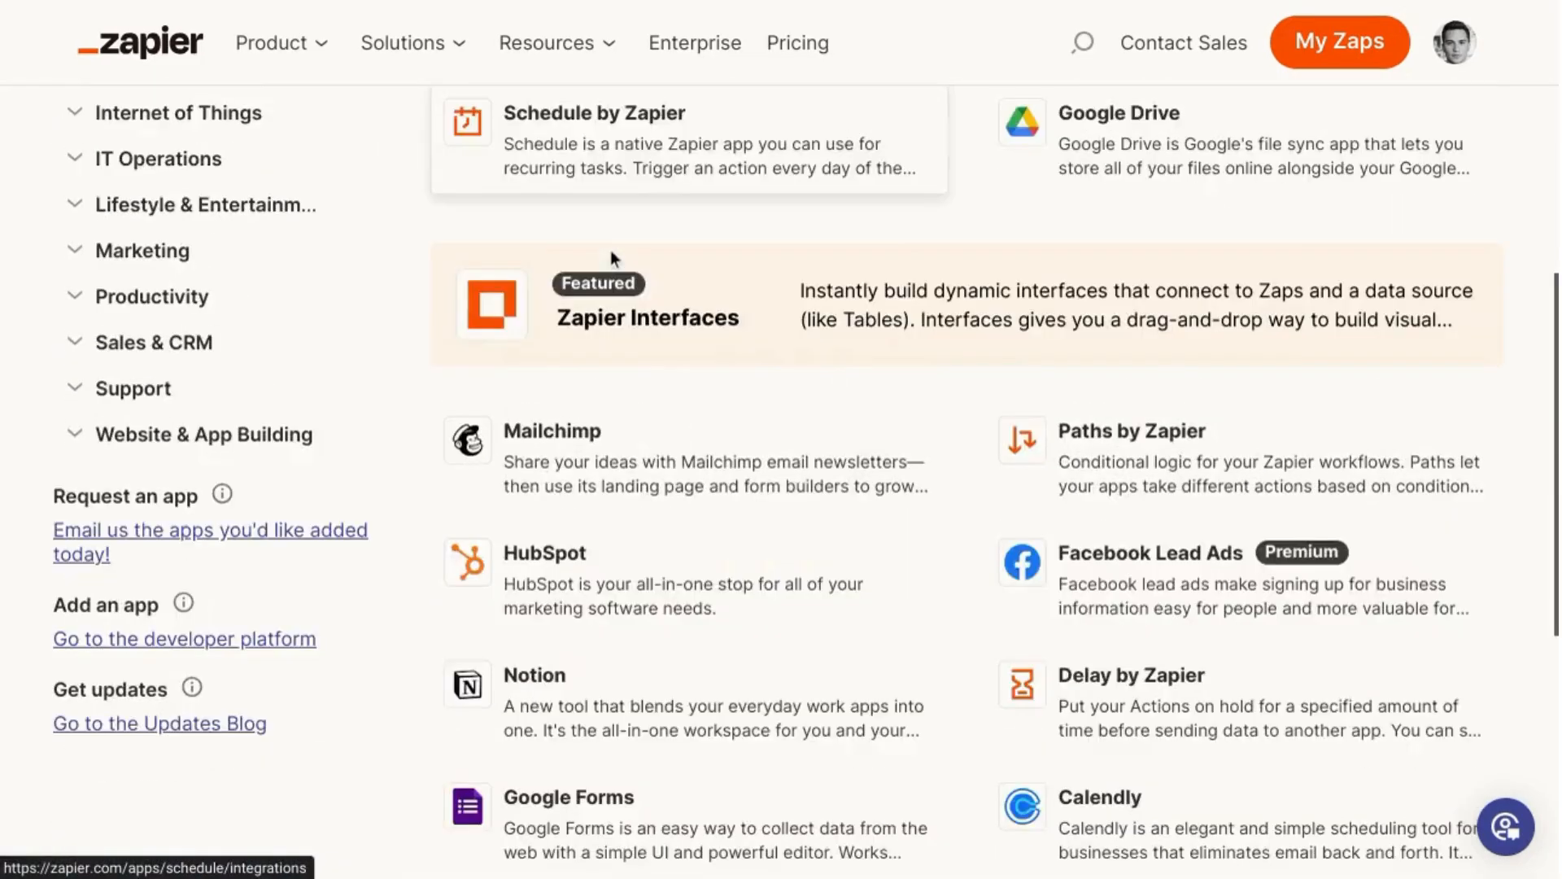
scroll("down", 3)
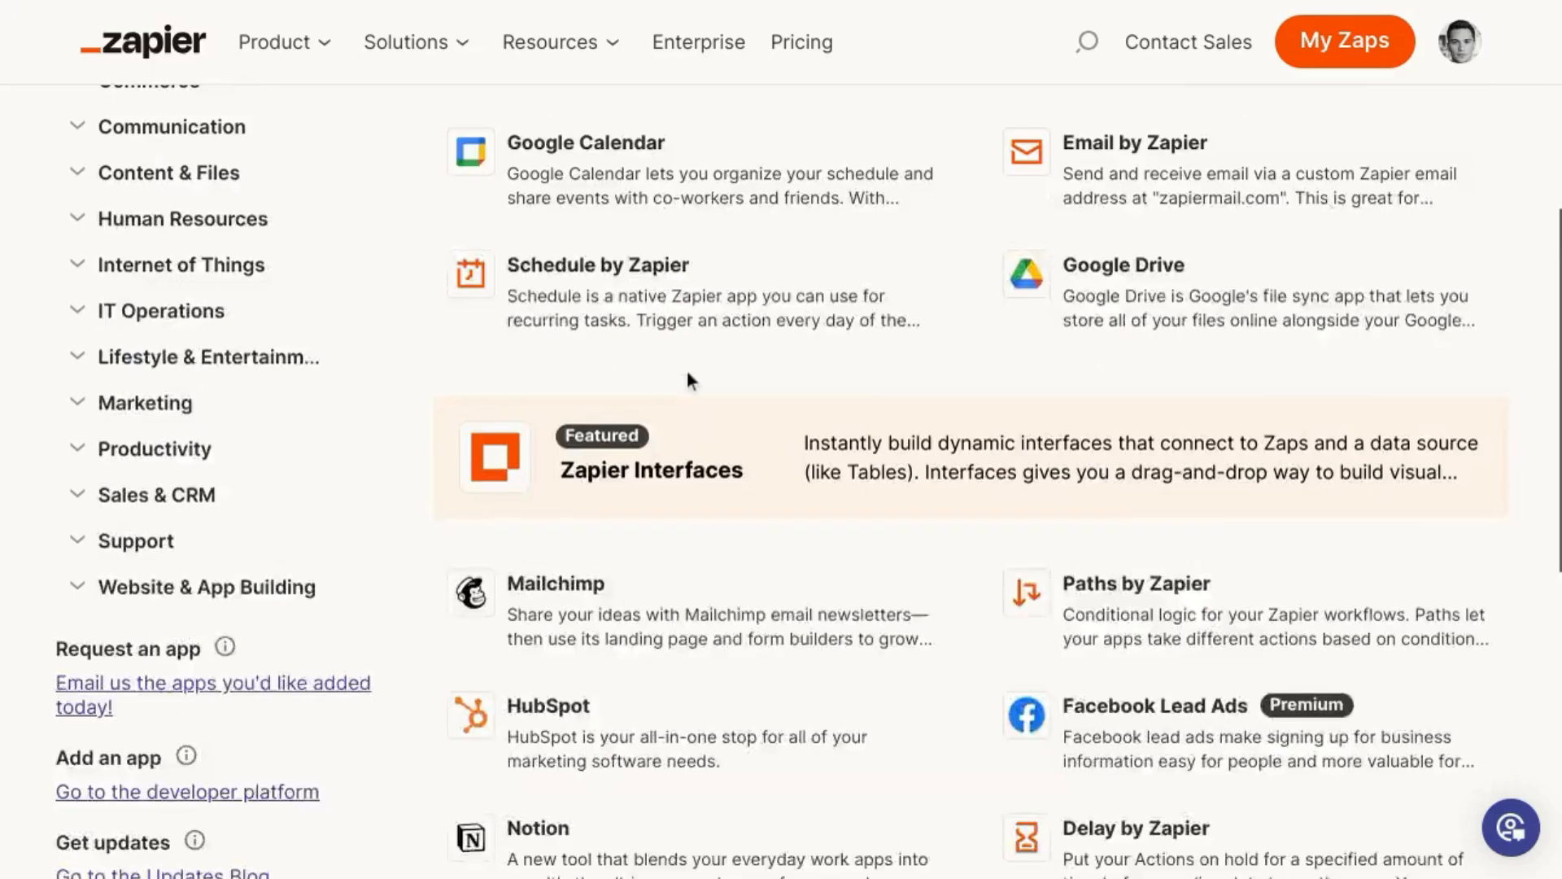
scroll("down", 3)
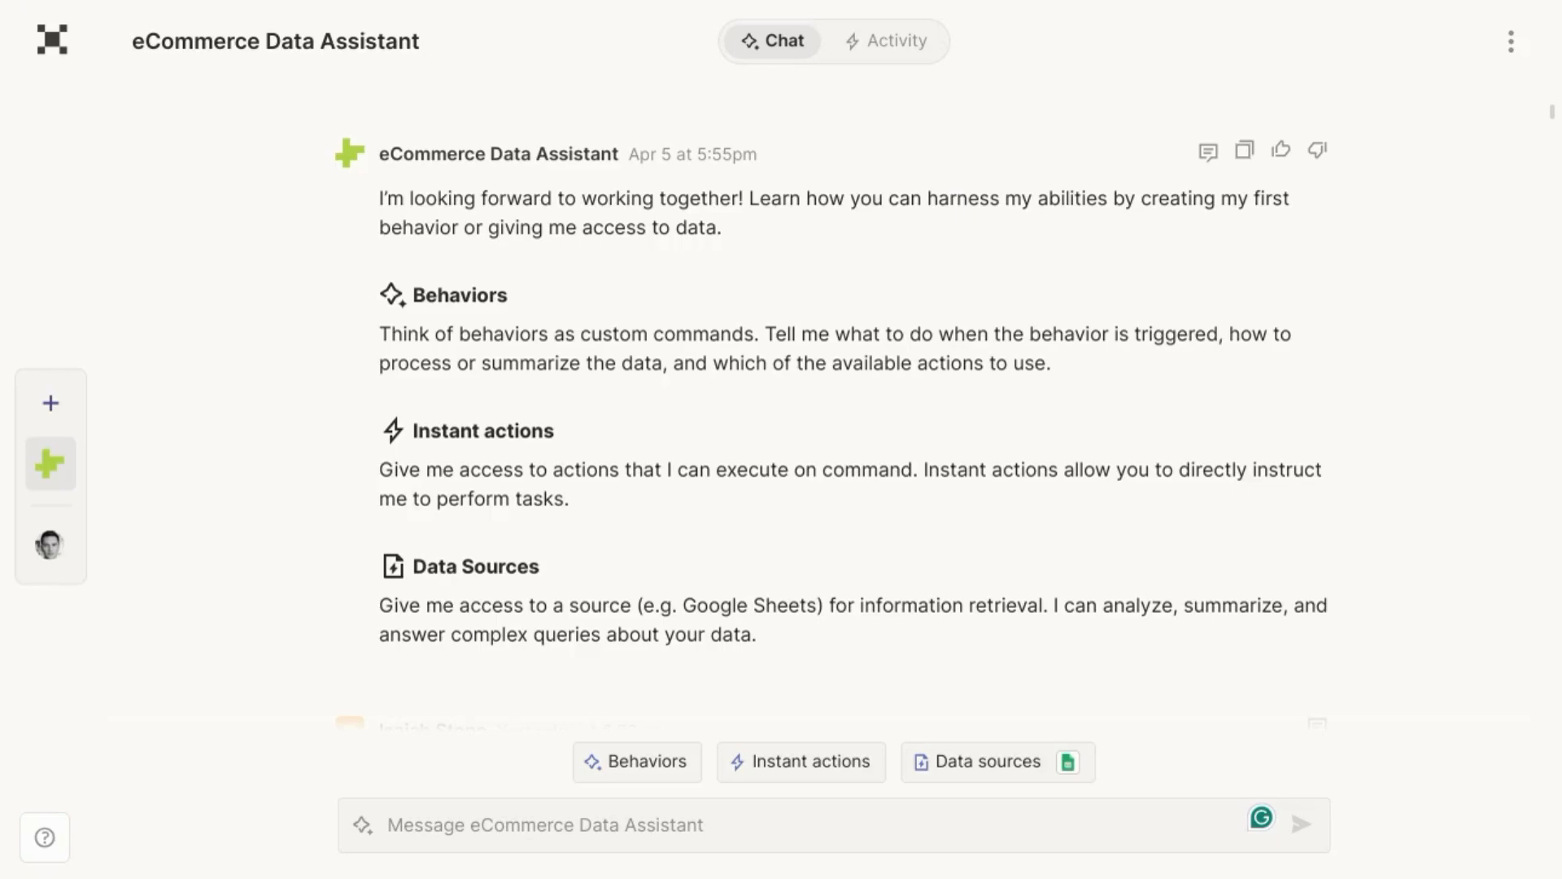
mouse_move(586, 387)
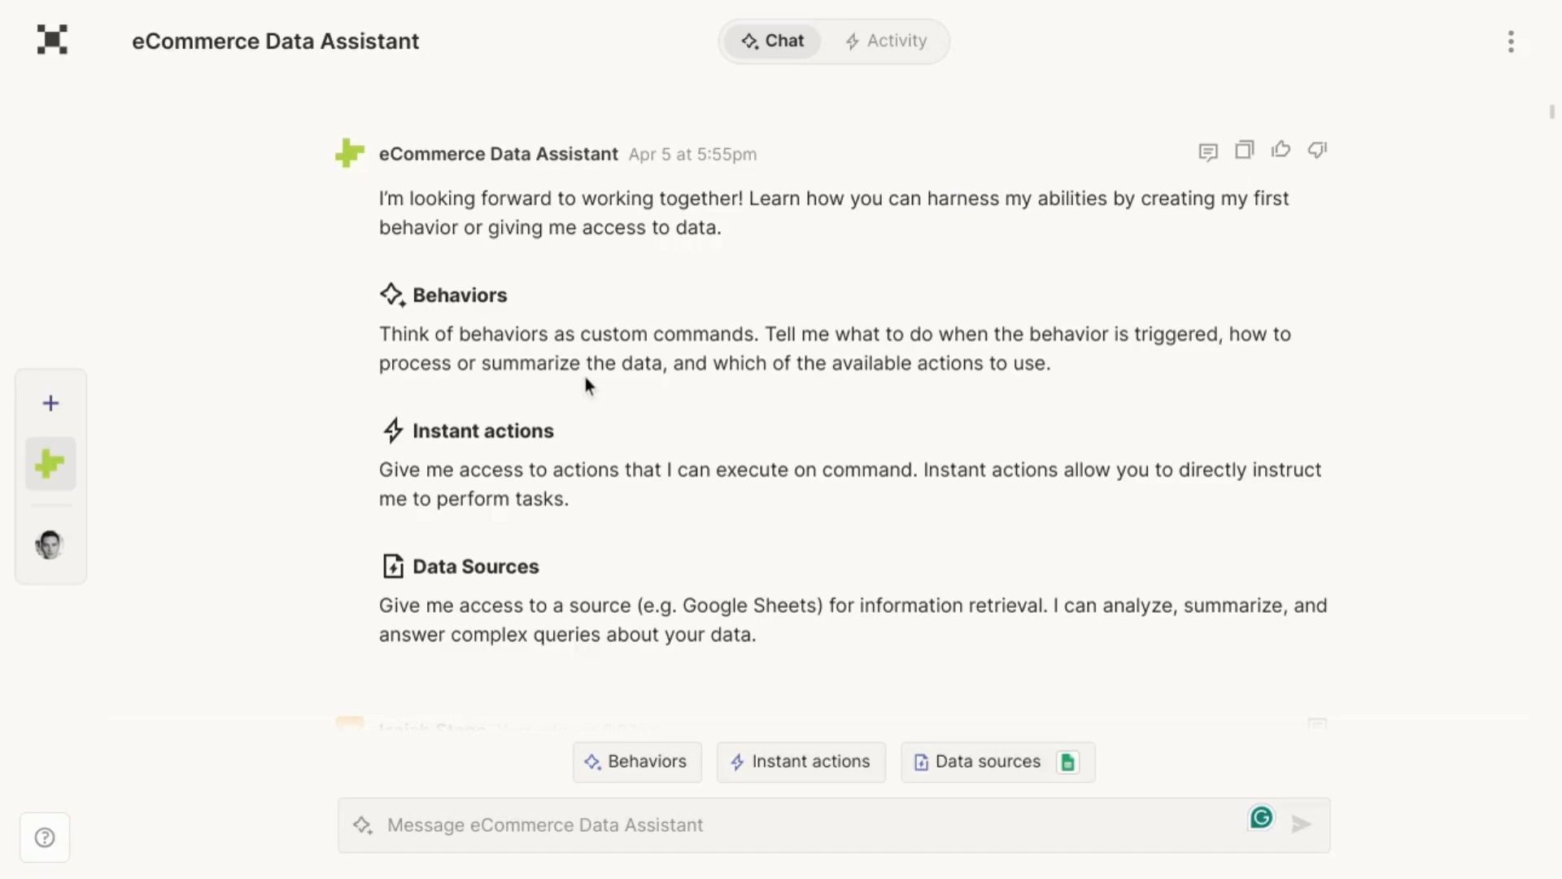
mouse_move(397, 322)
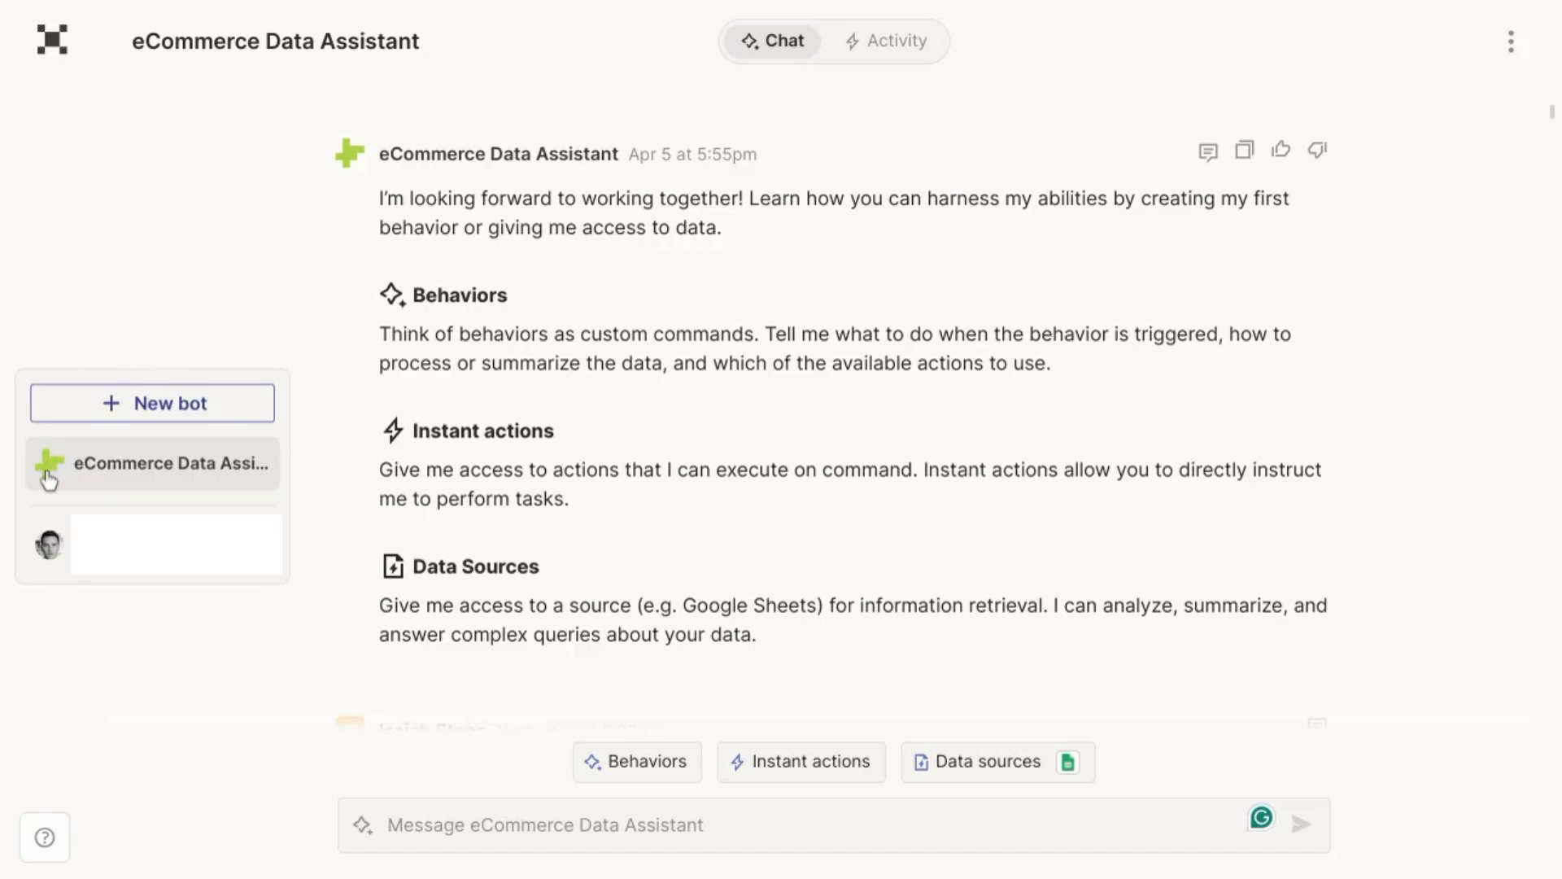
mouse_move(60, 476)
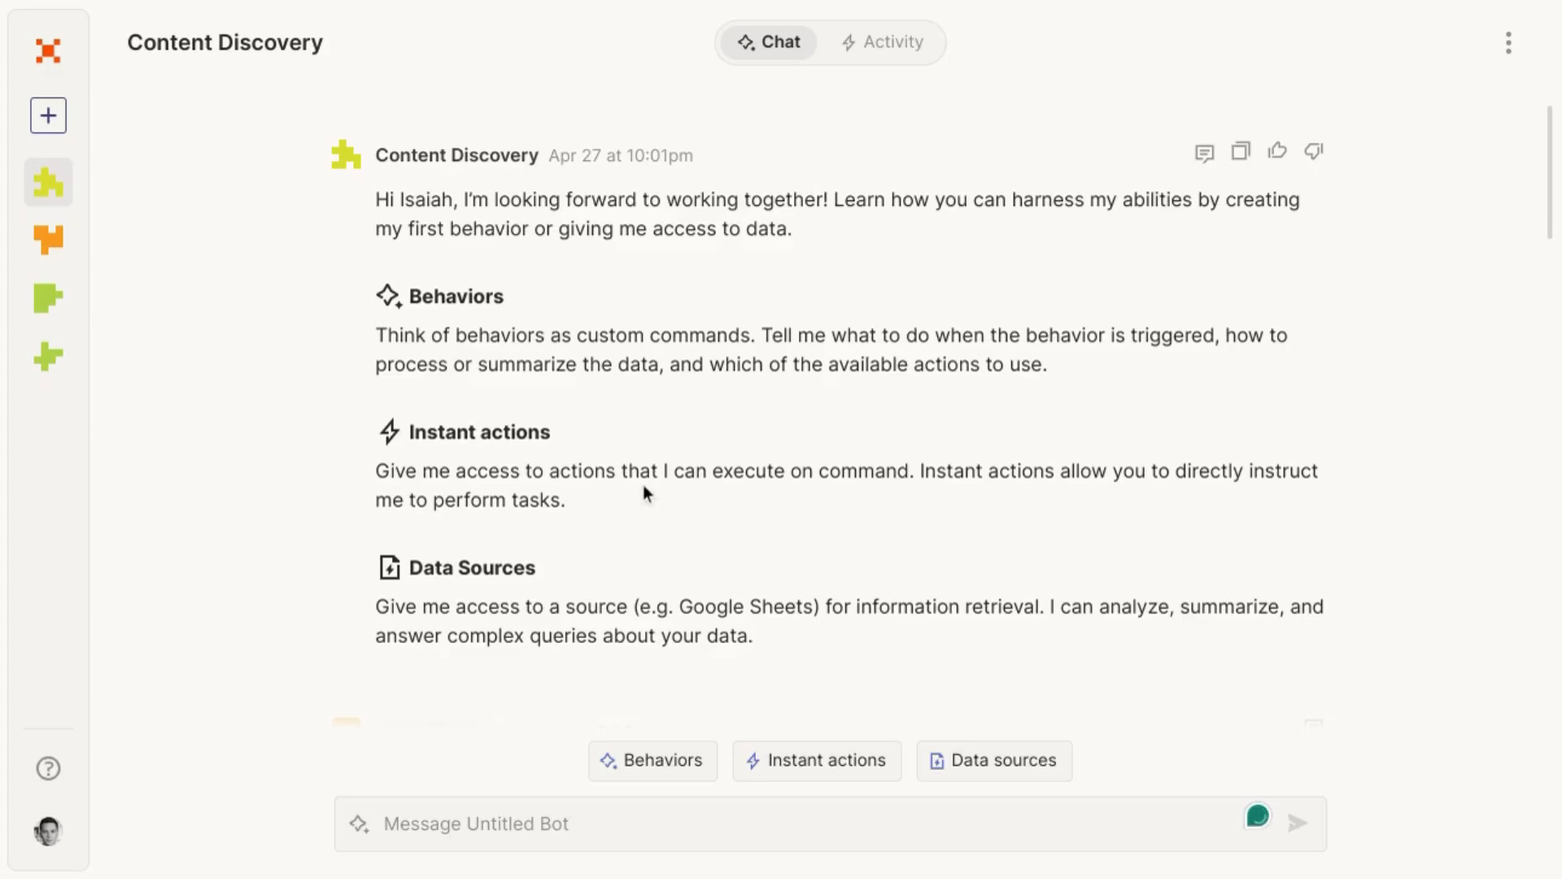
mouse_move(560, 388)
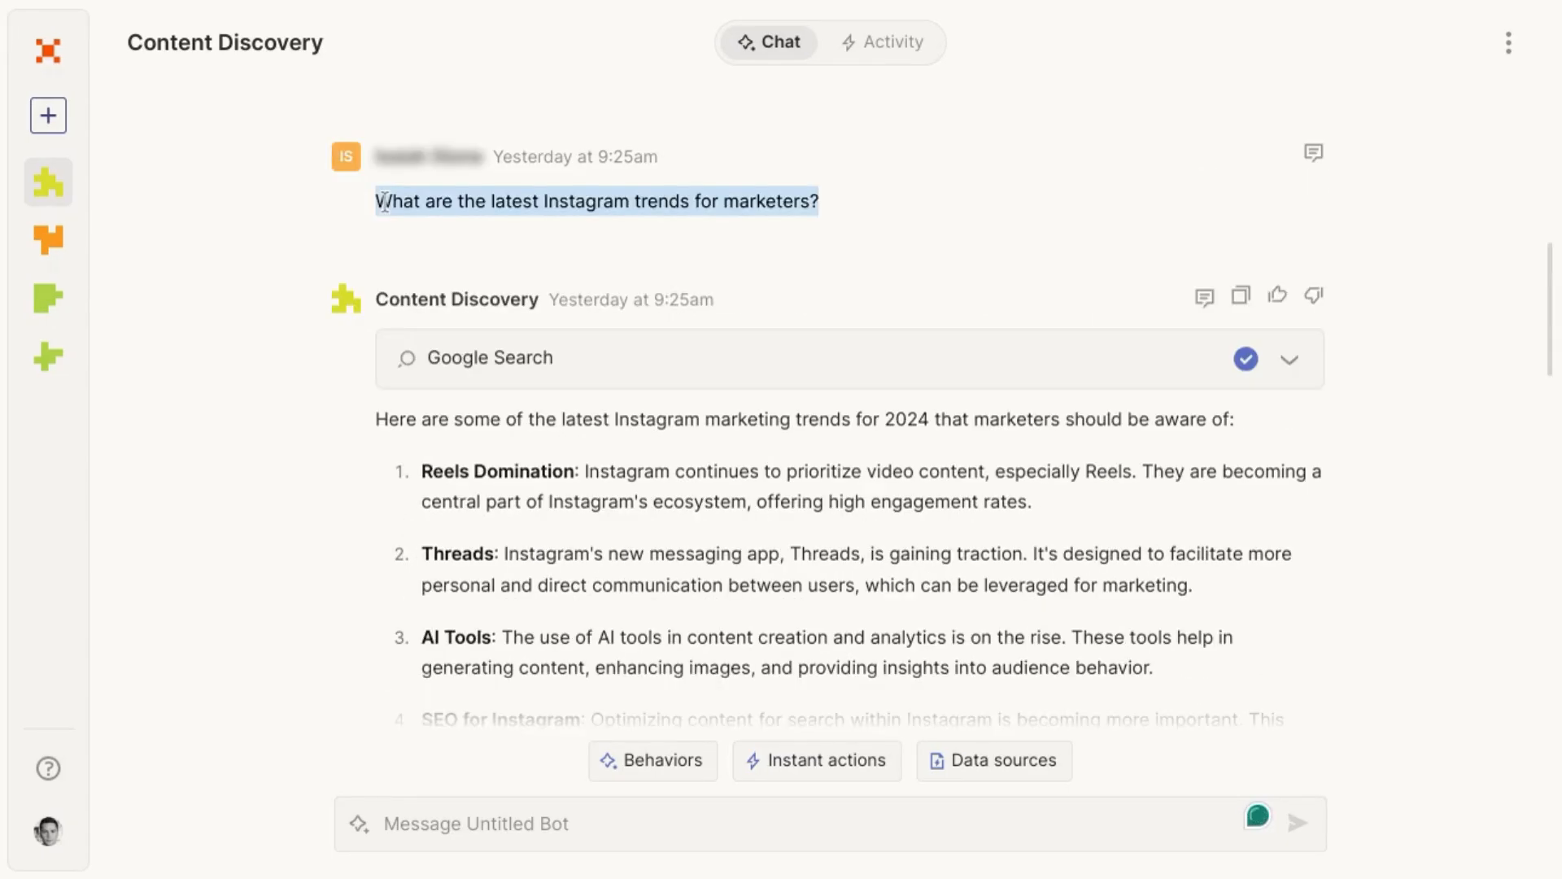
Expand the reply's Google Search details and review the organic results and the ten Instagram trends.
left_click(1289, 358)
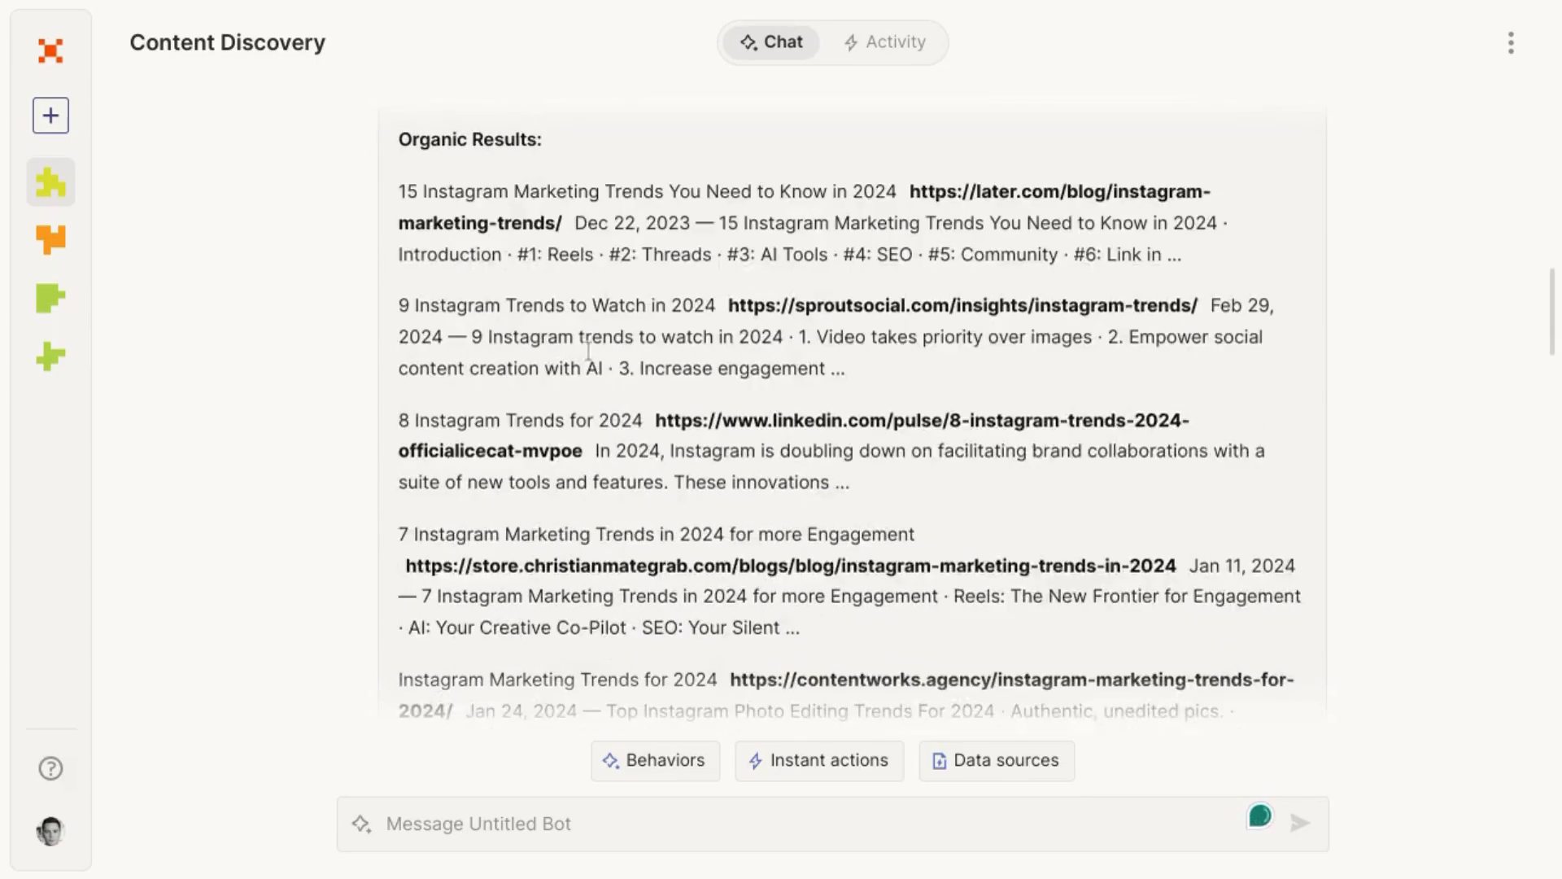
scroll("down", 3)
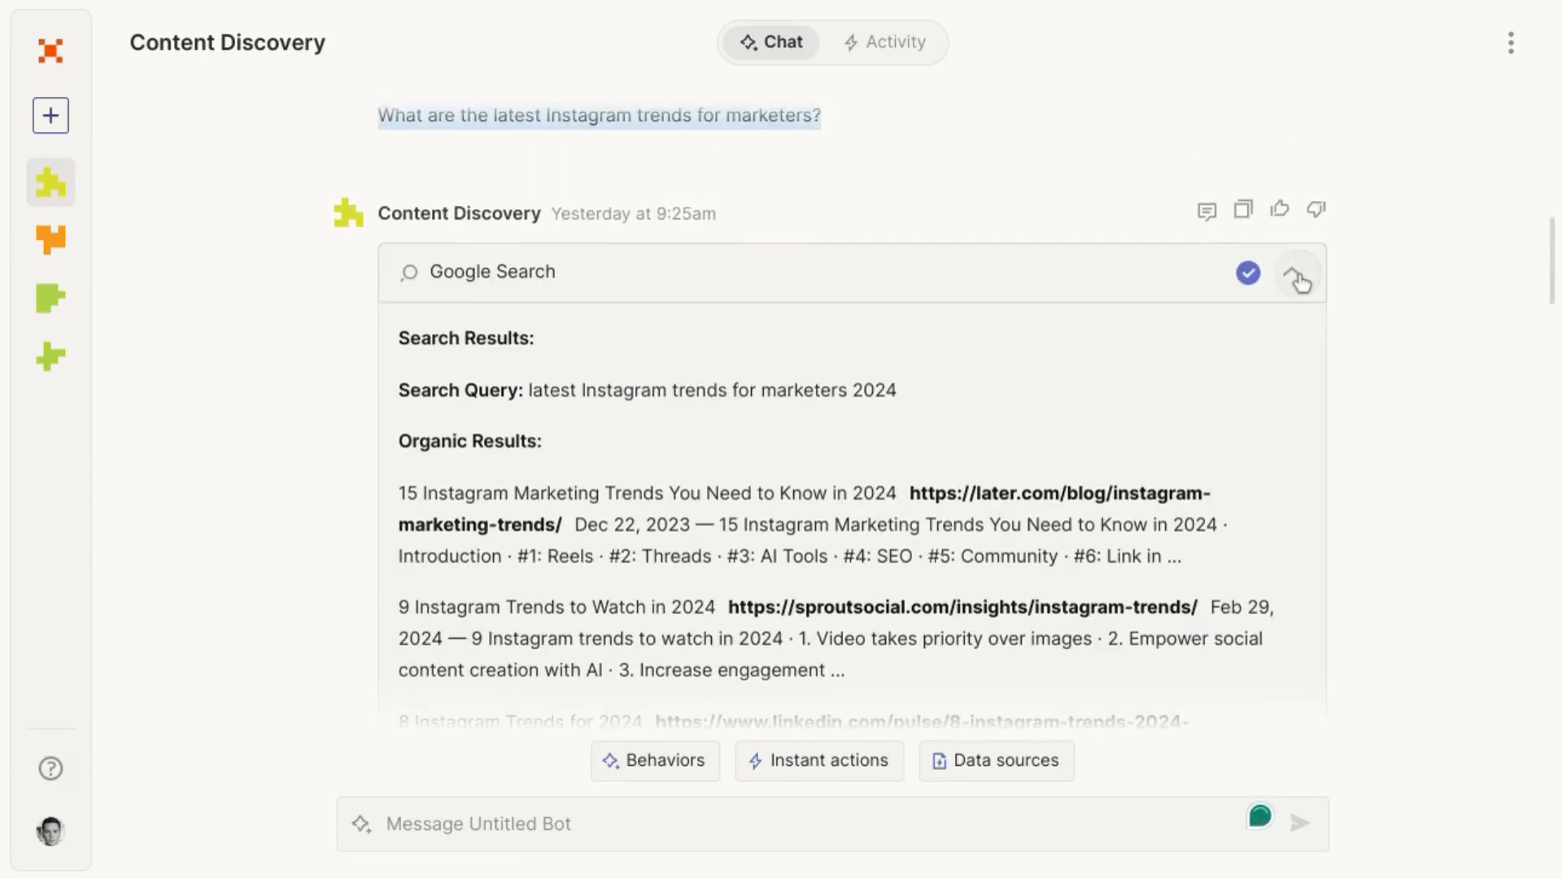
scroll("down", 3)
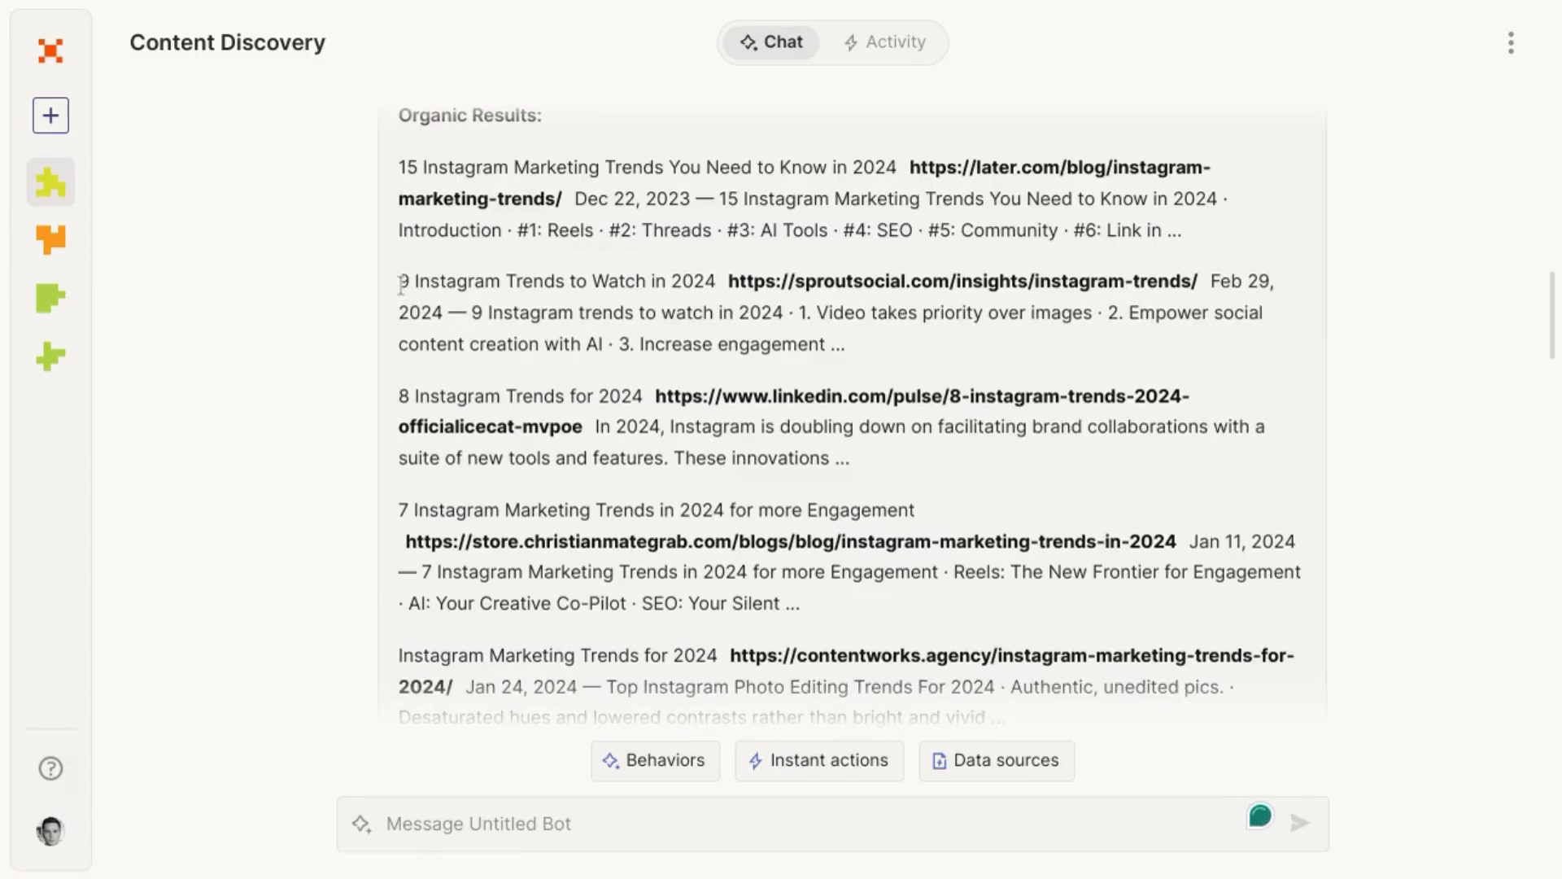
double_click(438, 280)
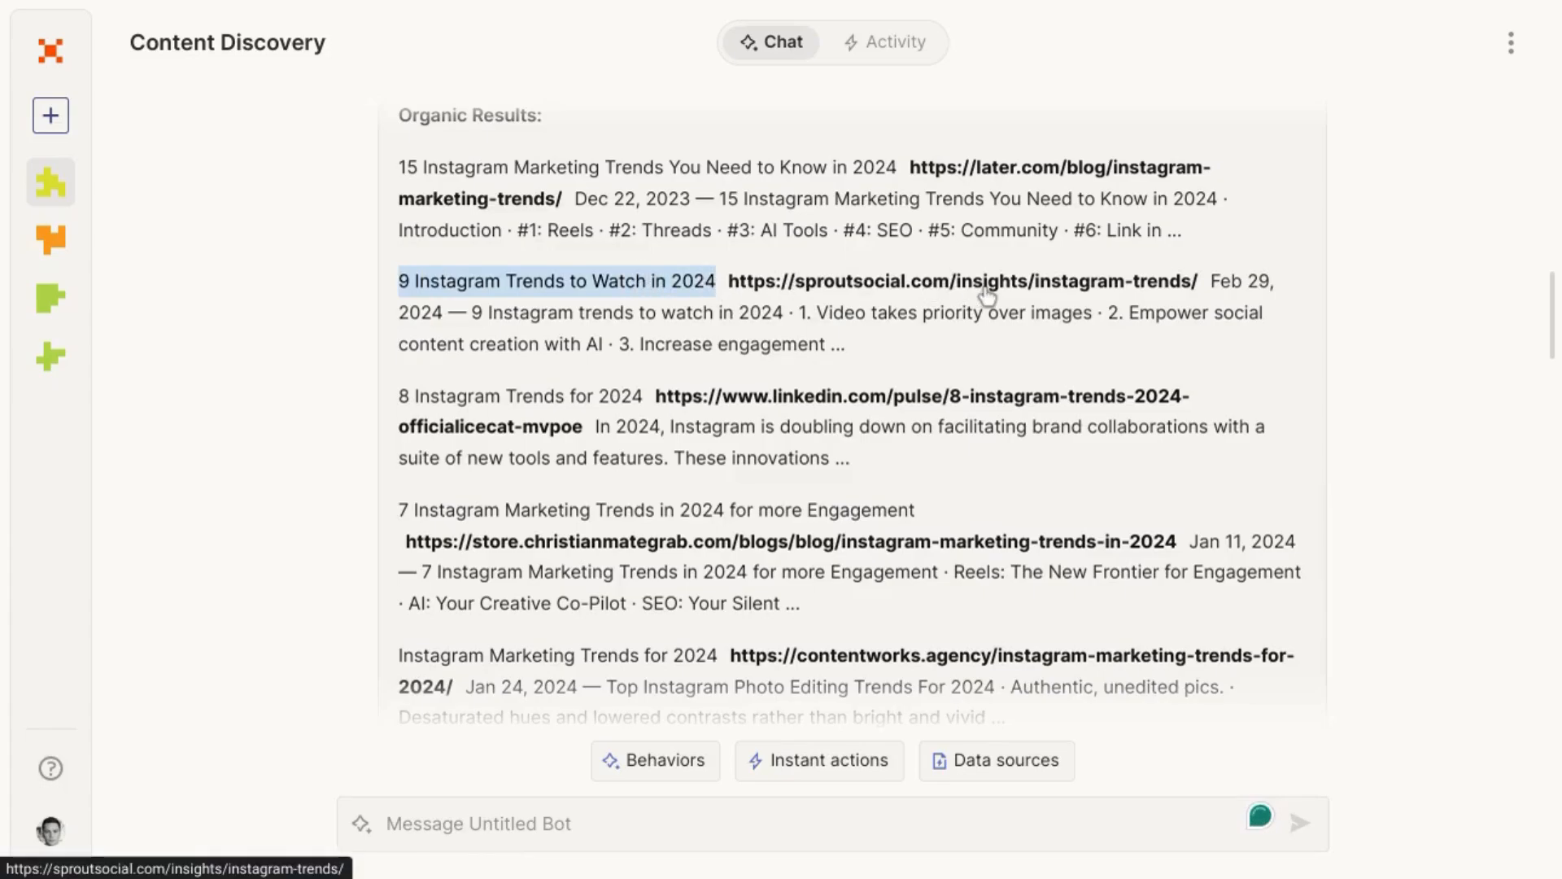
mouse_move(1212, 280)
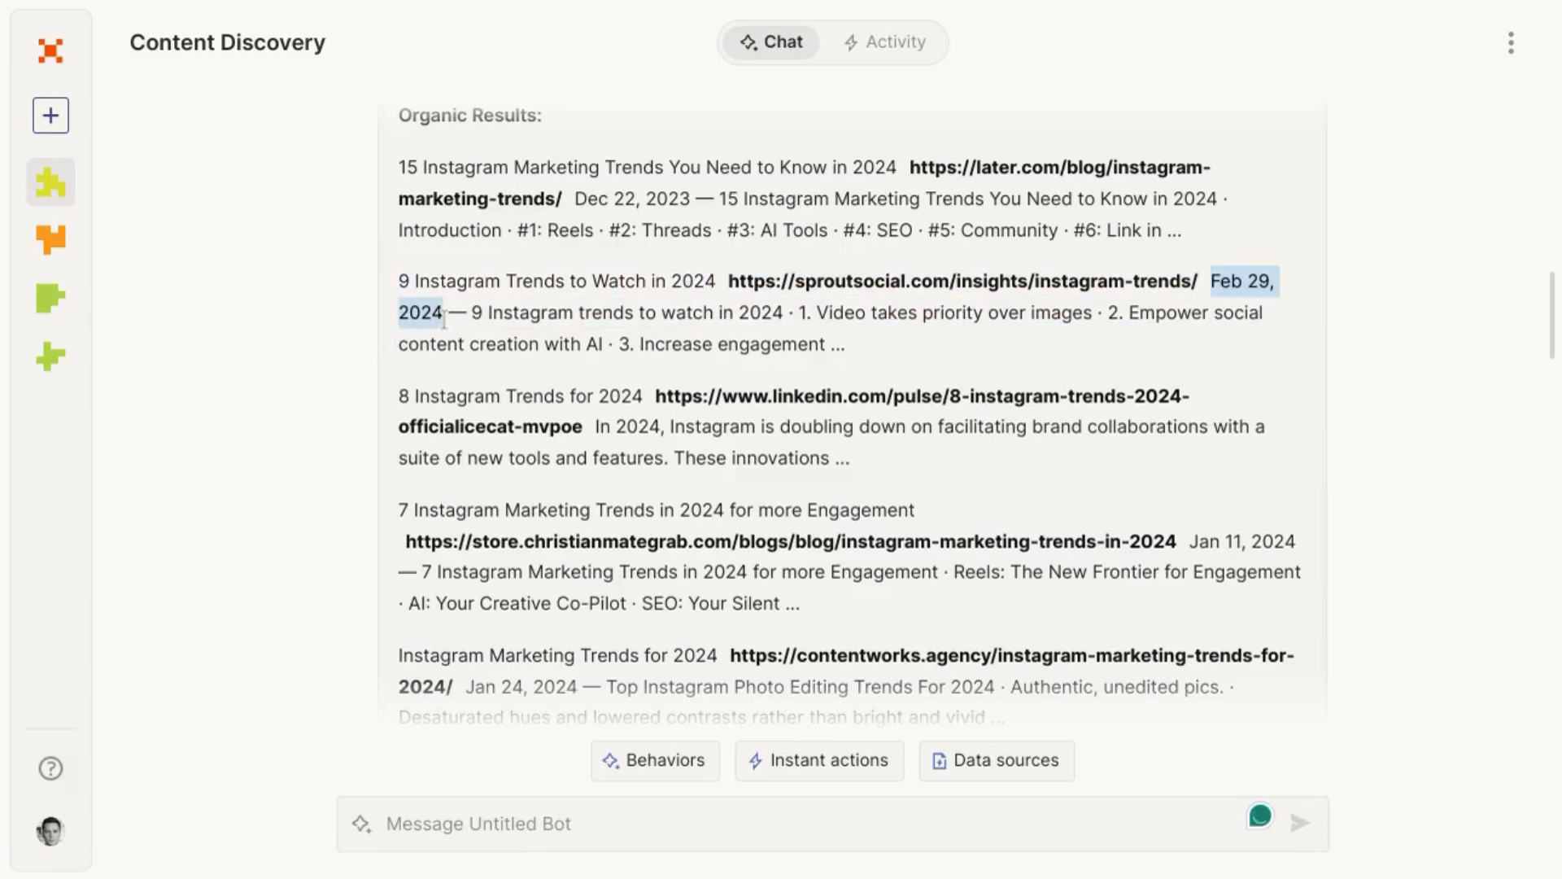
scroll("down", 3)
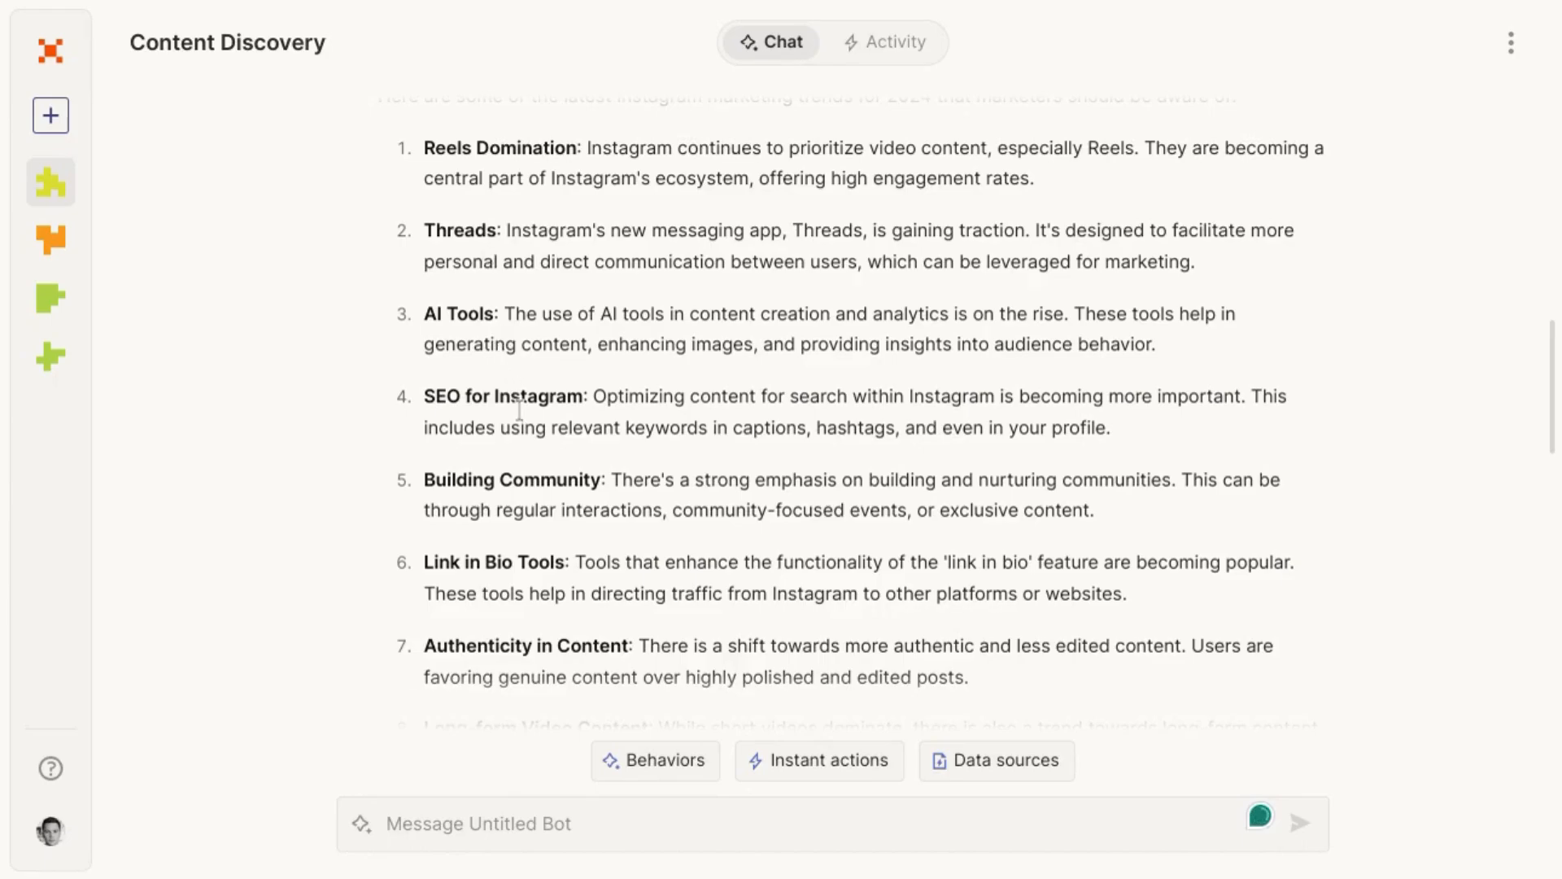
scroll("down", 3)
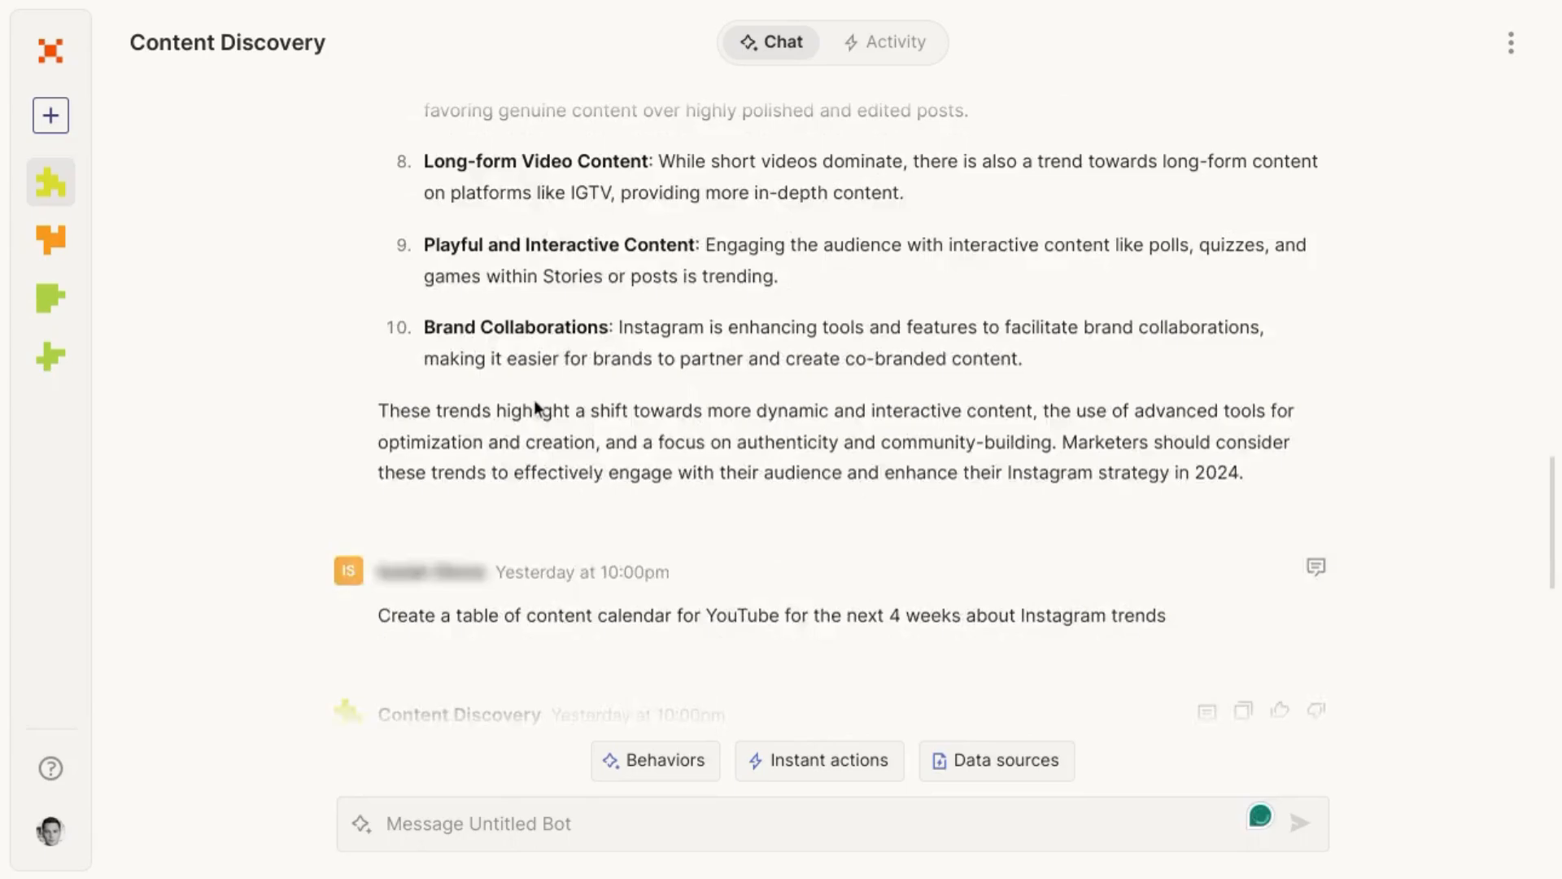
Scroll to the four-week YouTube content calendar table in the Content Discovery reply.
scroll("down", 3)
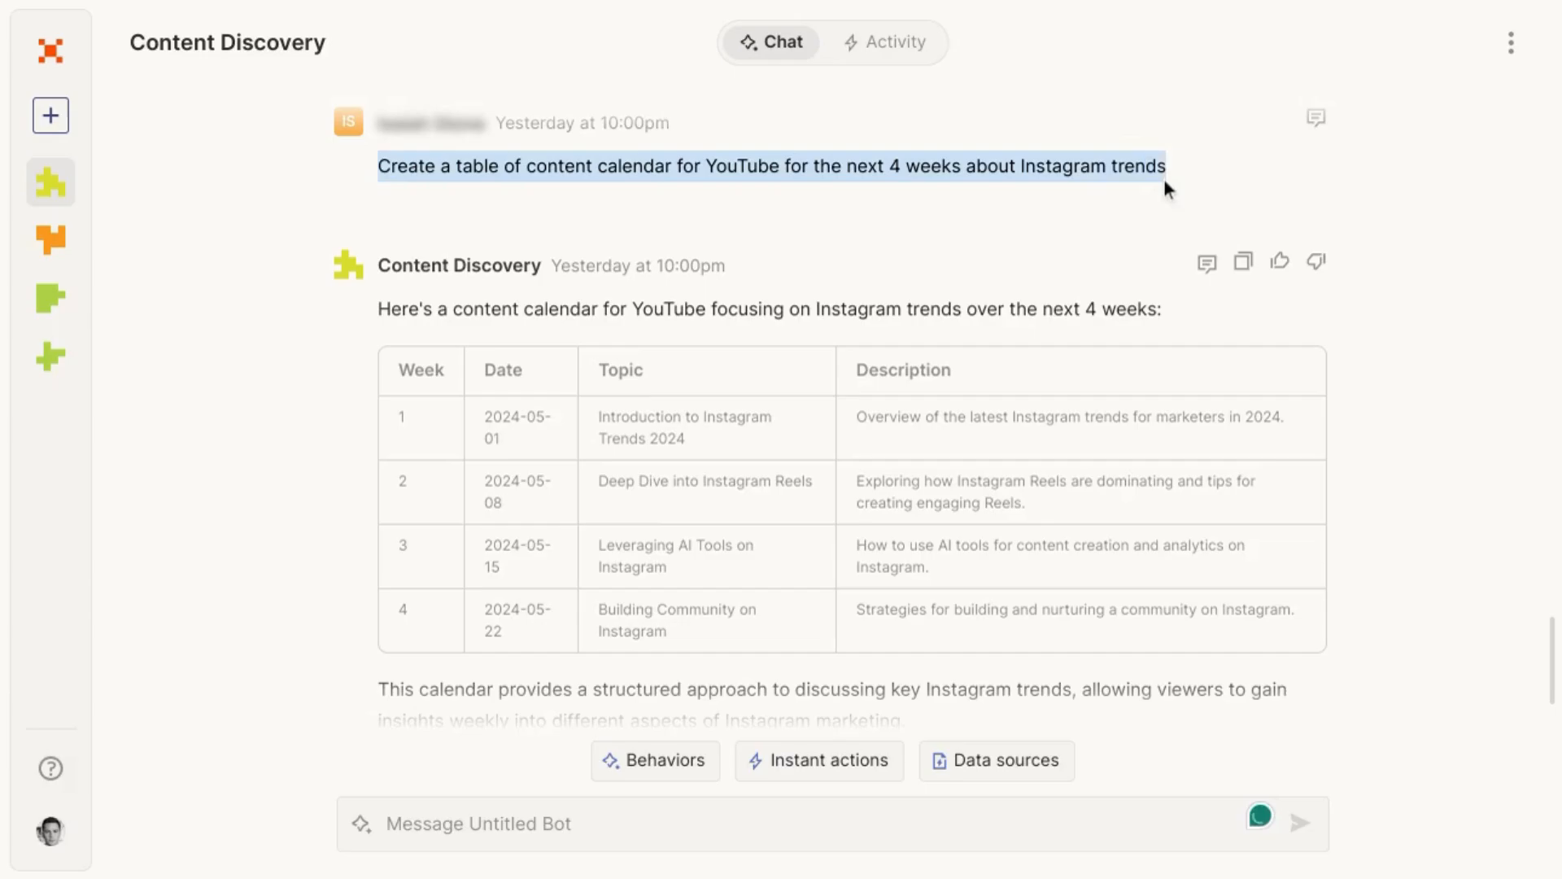
mouse_move(378, 317)
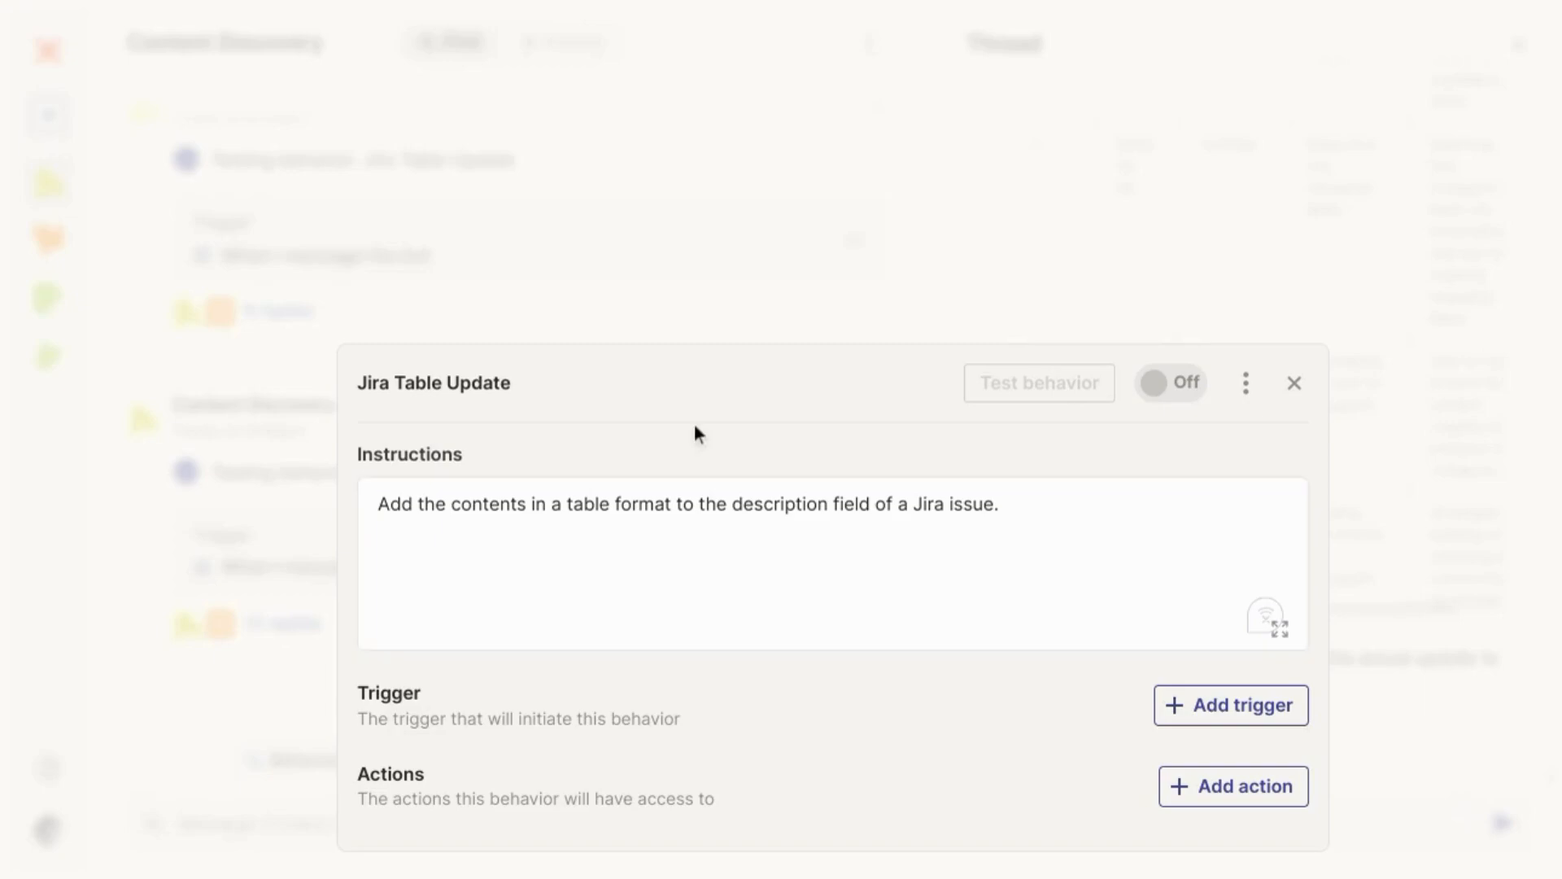
Add a 'When I message the bot' trigger with the phrase 'Add content to Jira issue'.
left_click(846, 546)
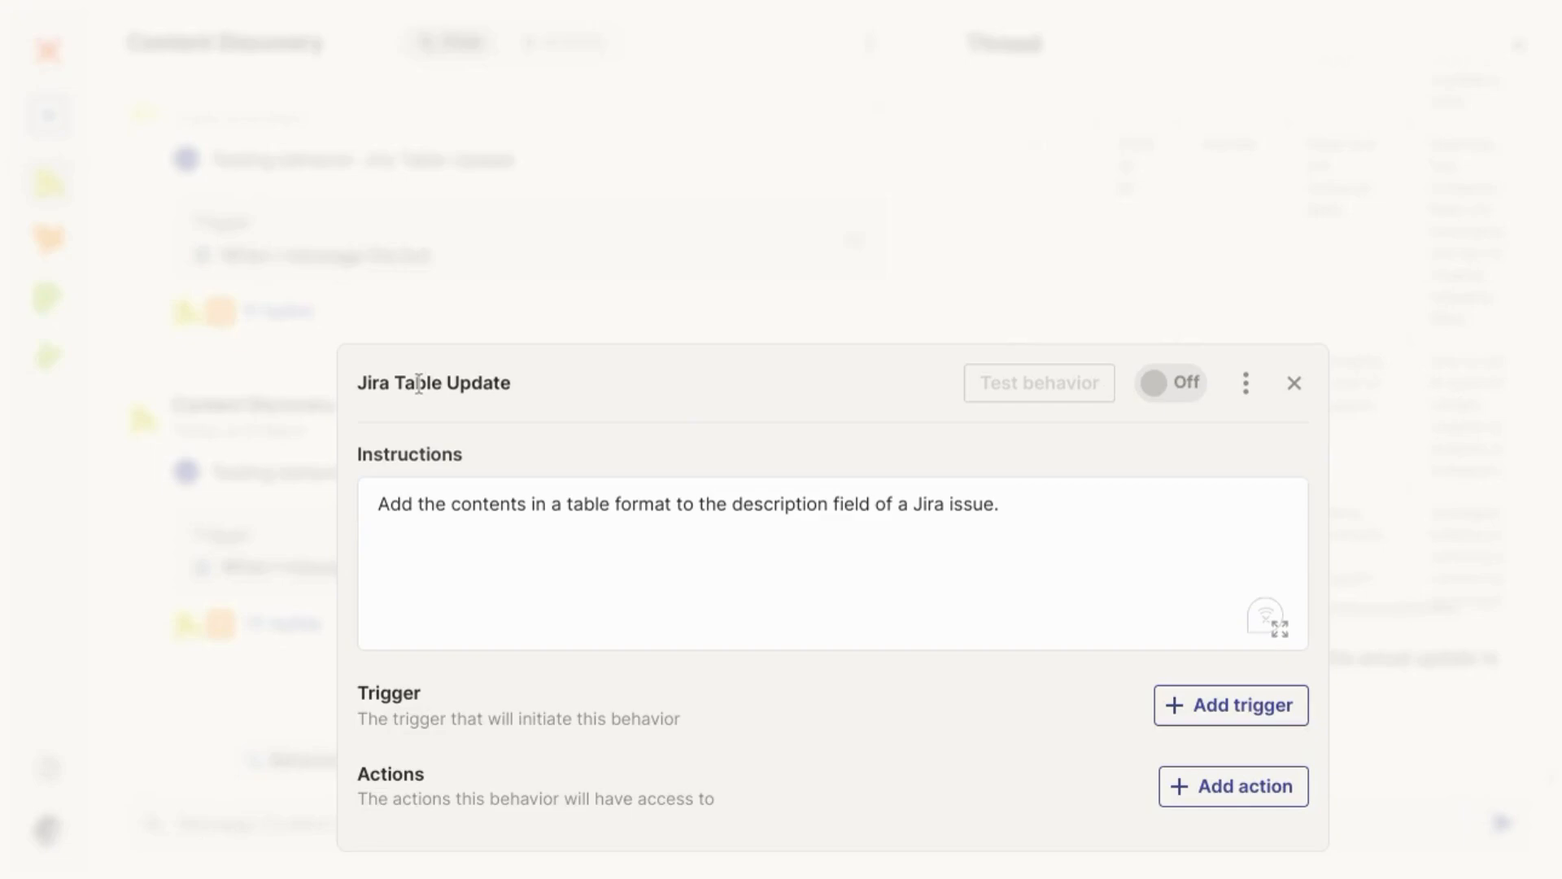
double_click(432, 382)
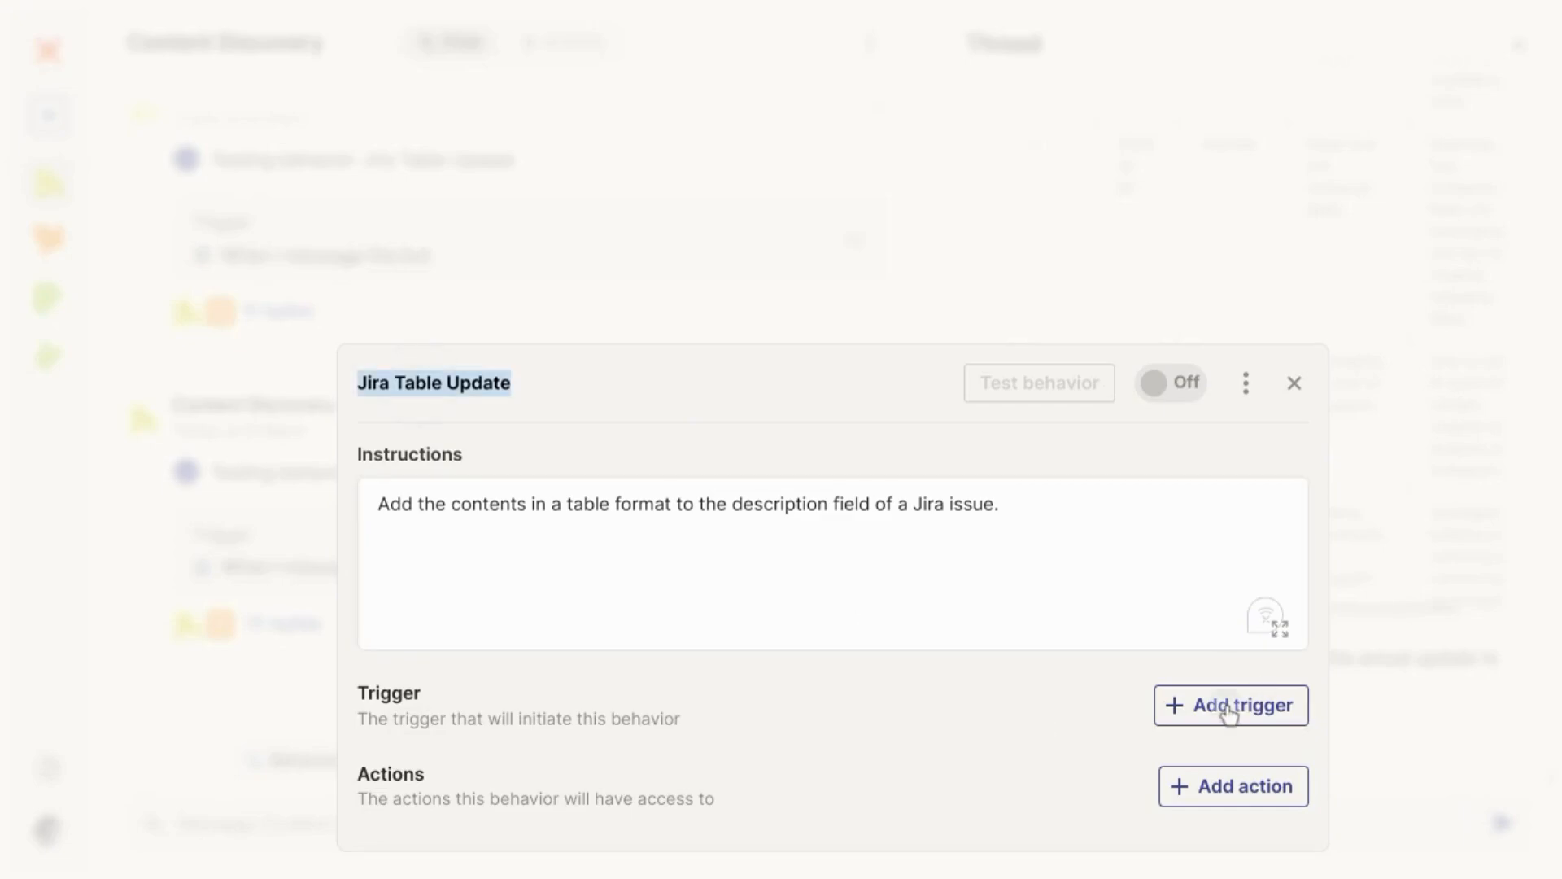
left_click(1230, 704)
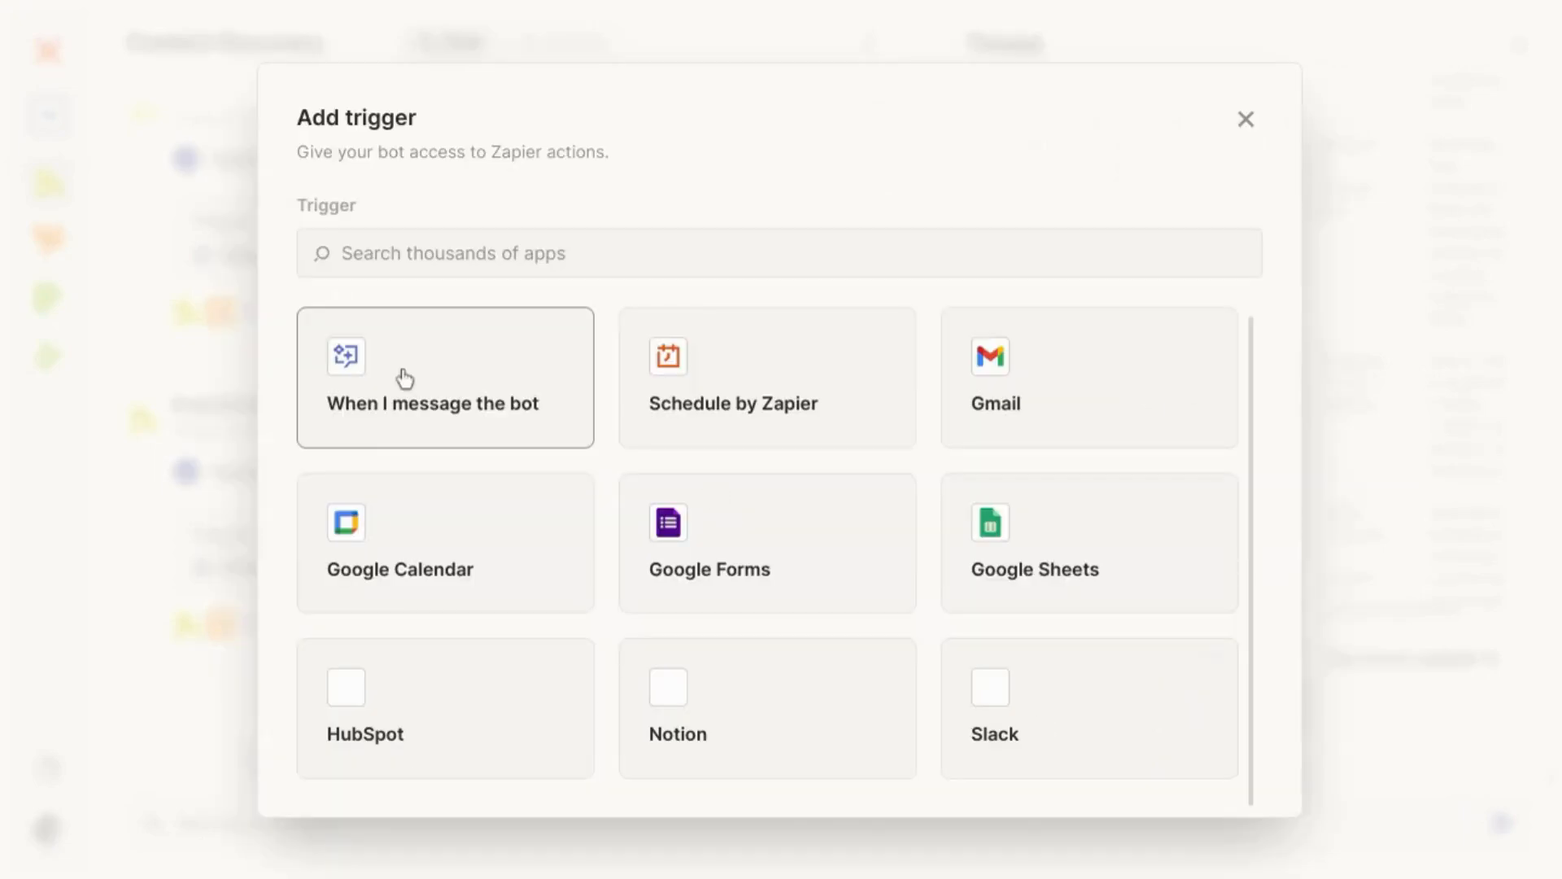
left_click(431, 376)
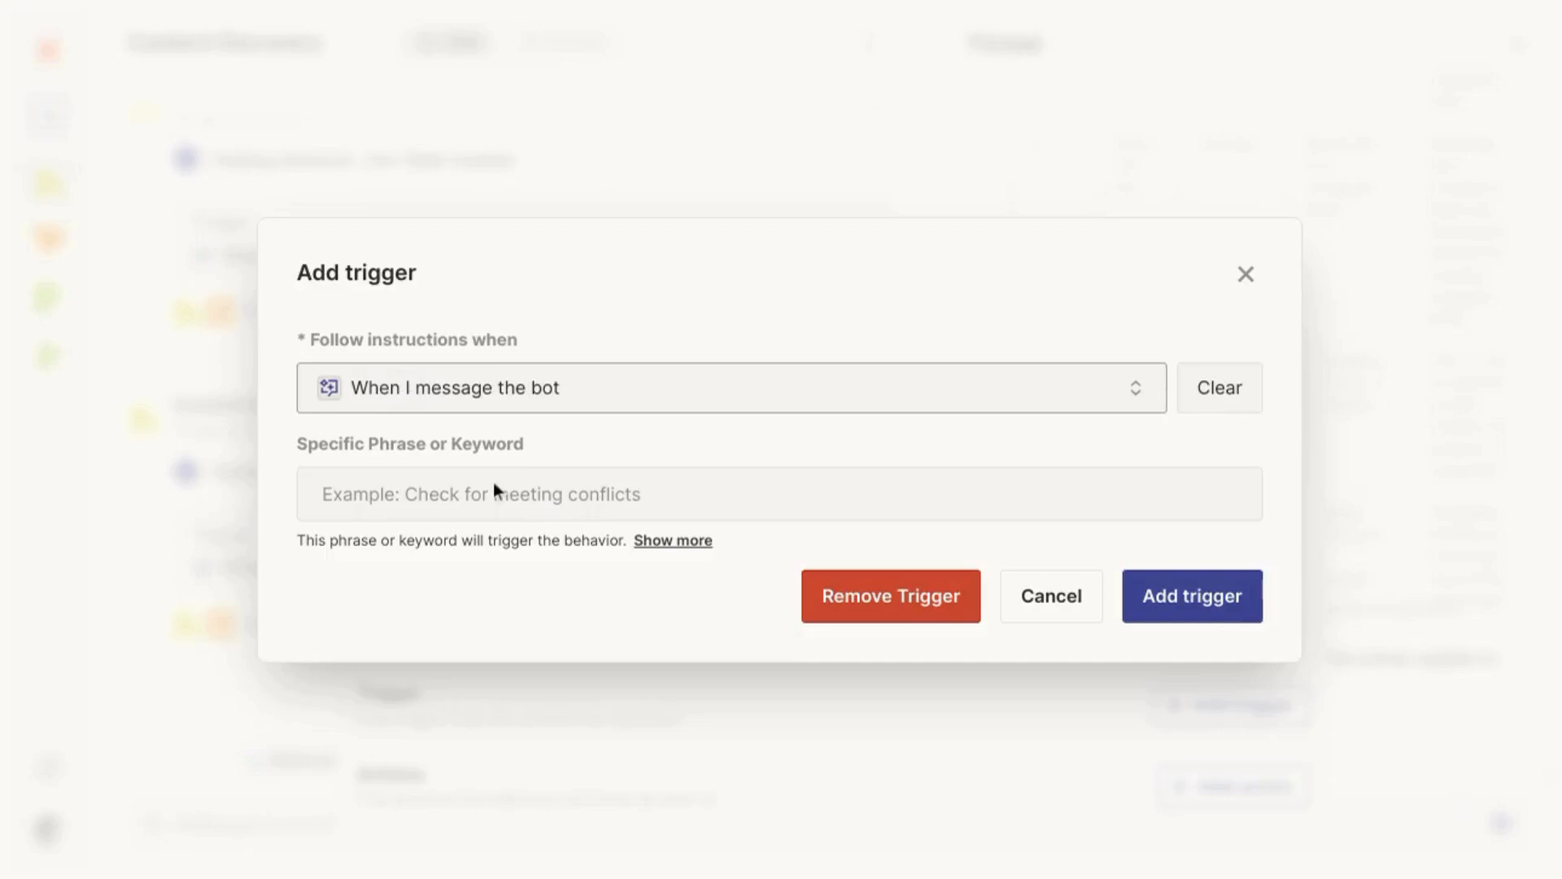
type("4-05-22 Building Community on Instagram Strategies for building and nurturing a community on Instagram")
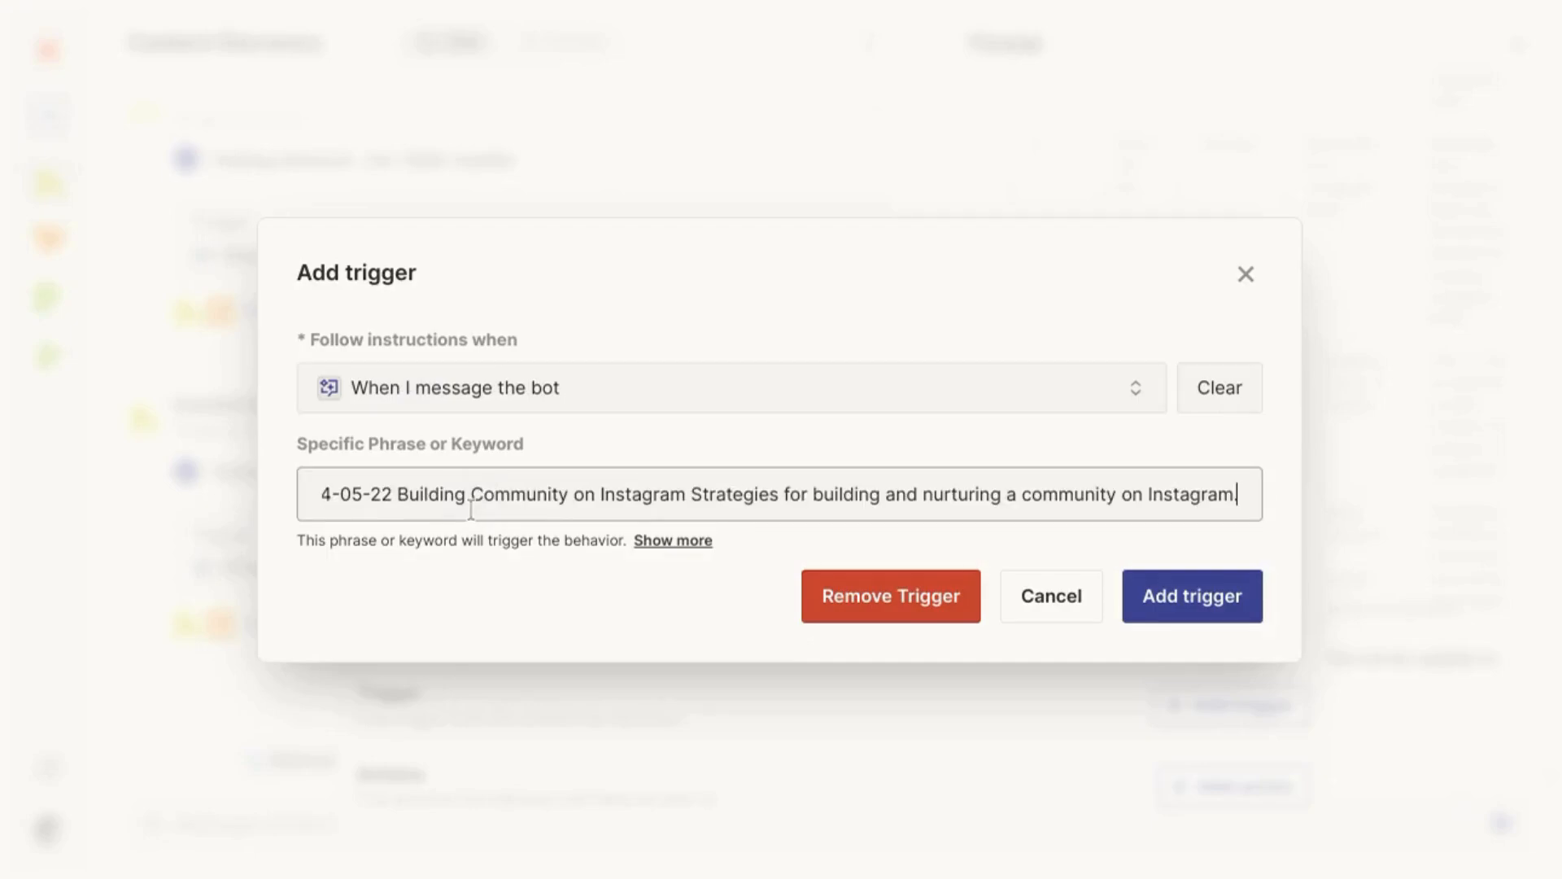
type("Add")
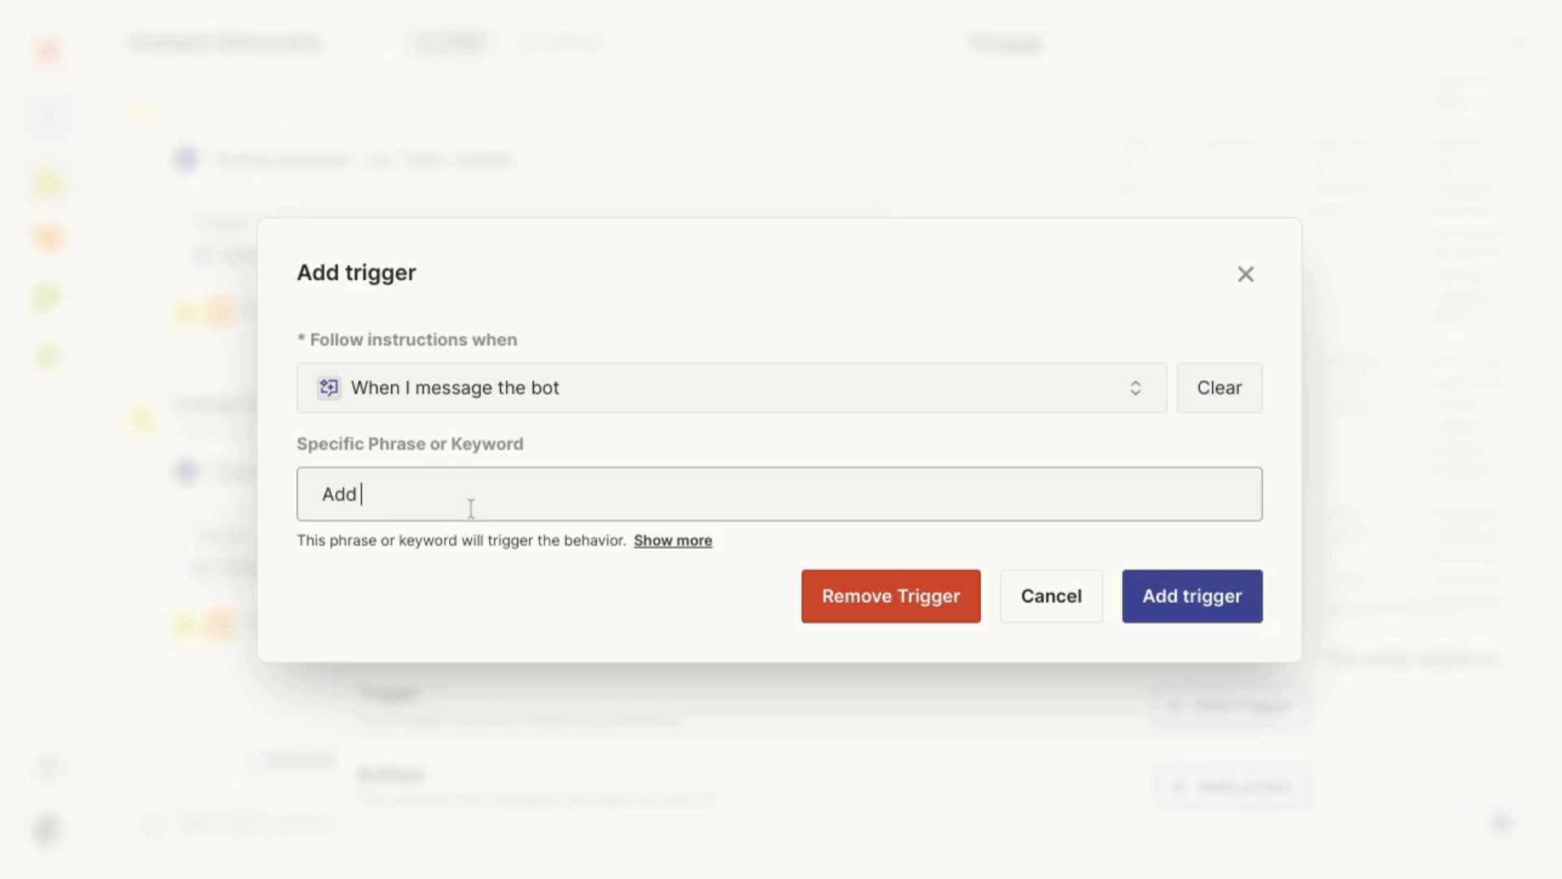
type("content to")
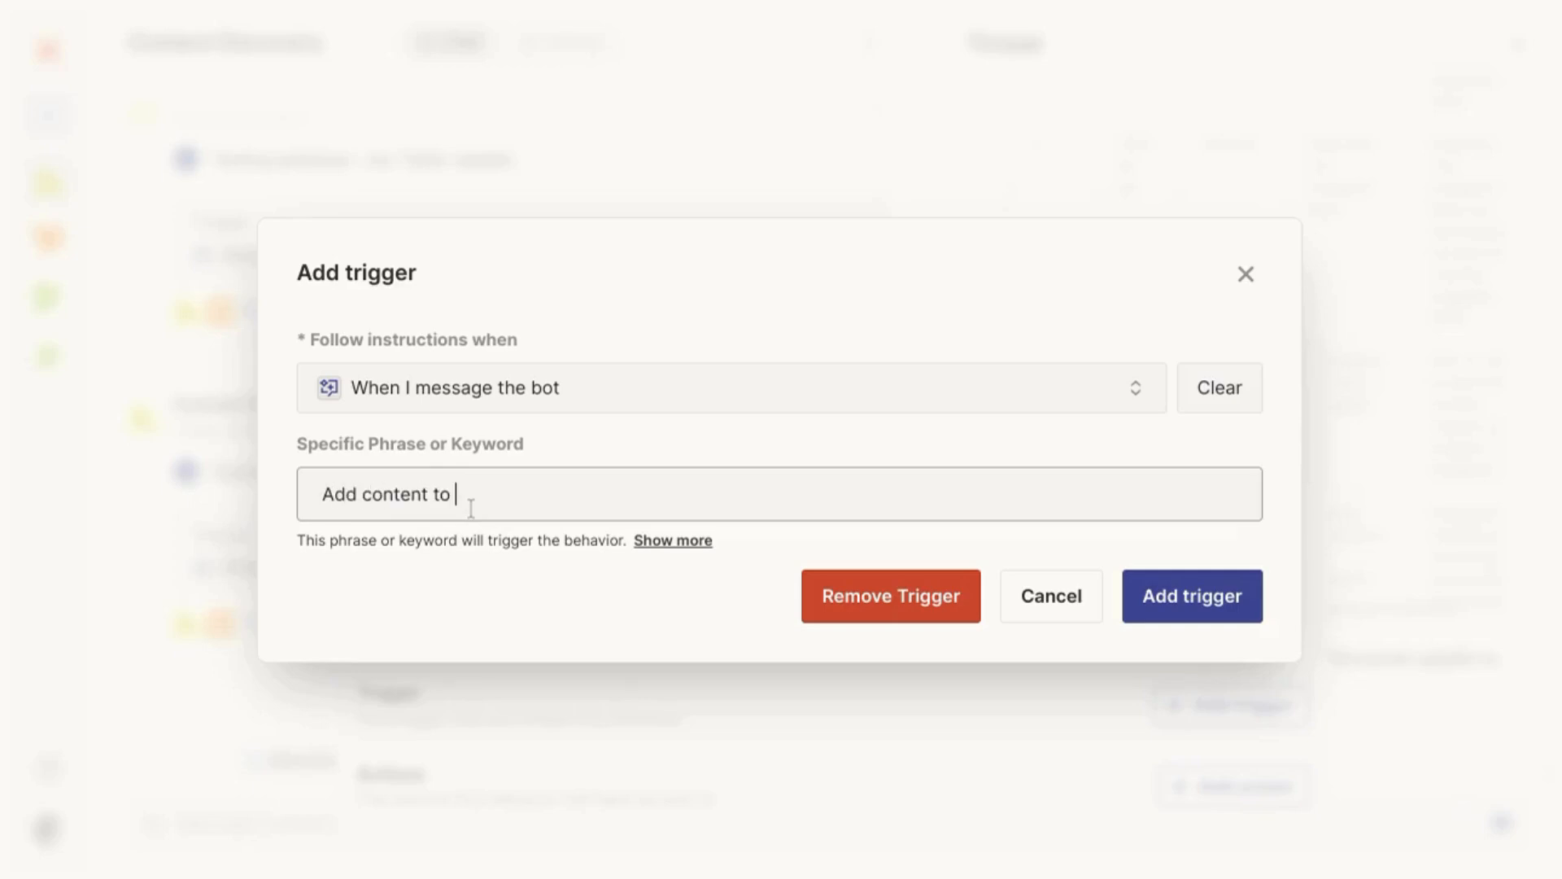
type("Jira")
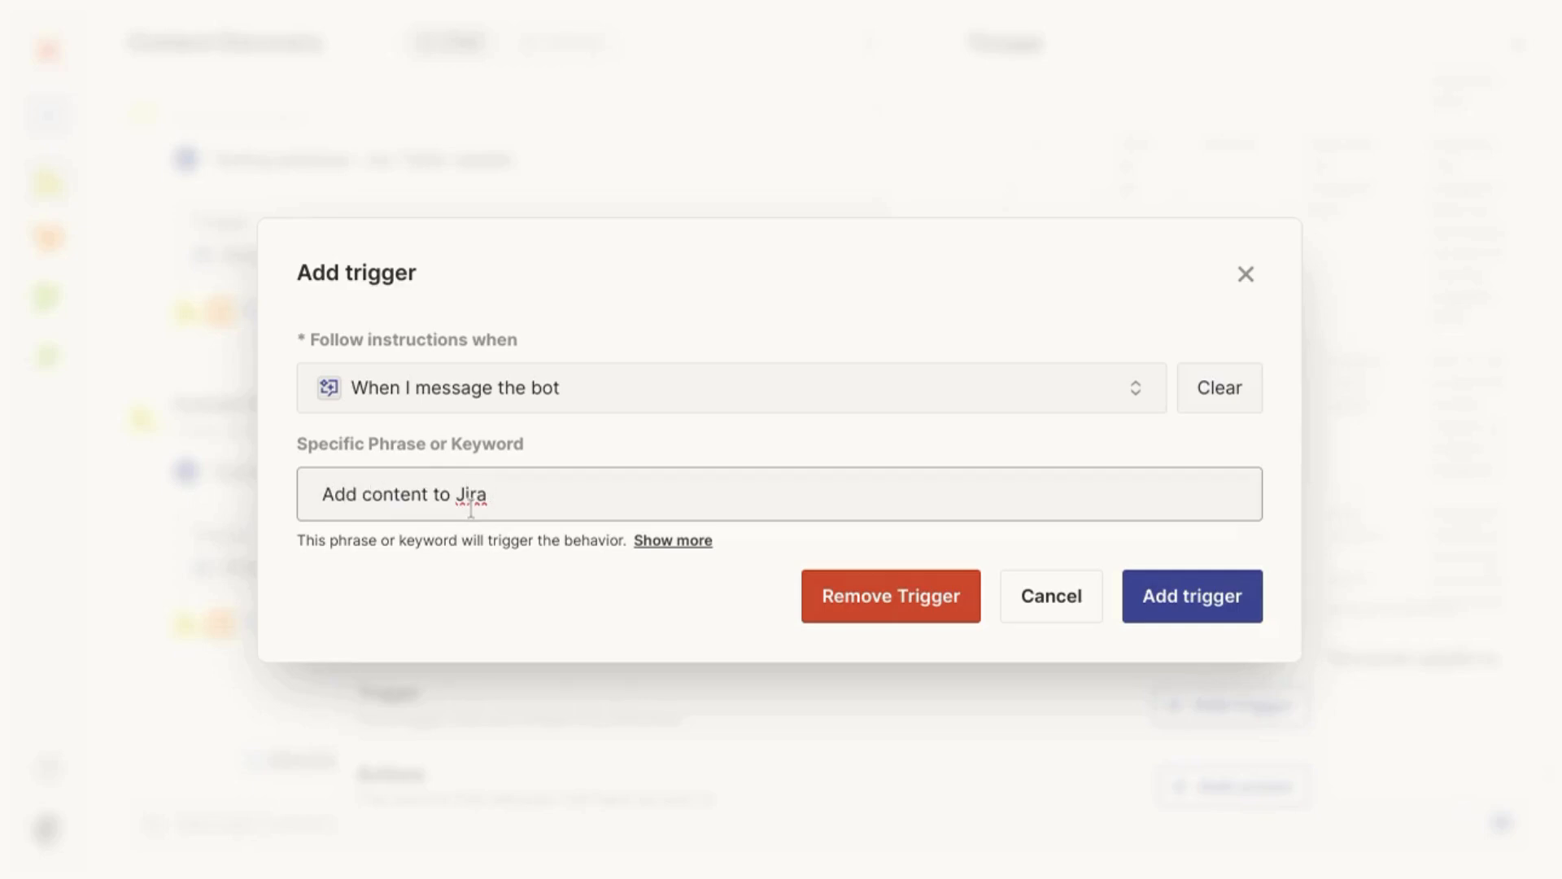
type("issue")
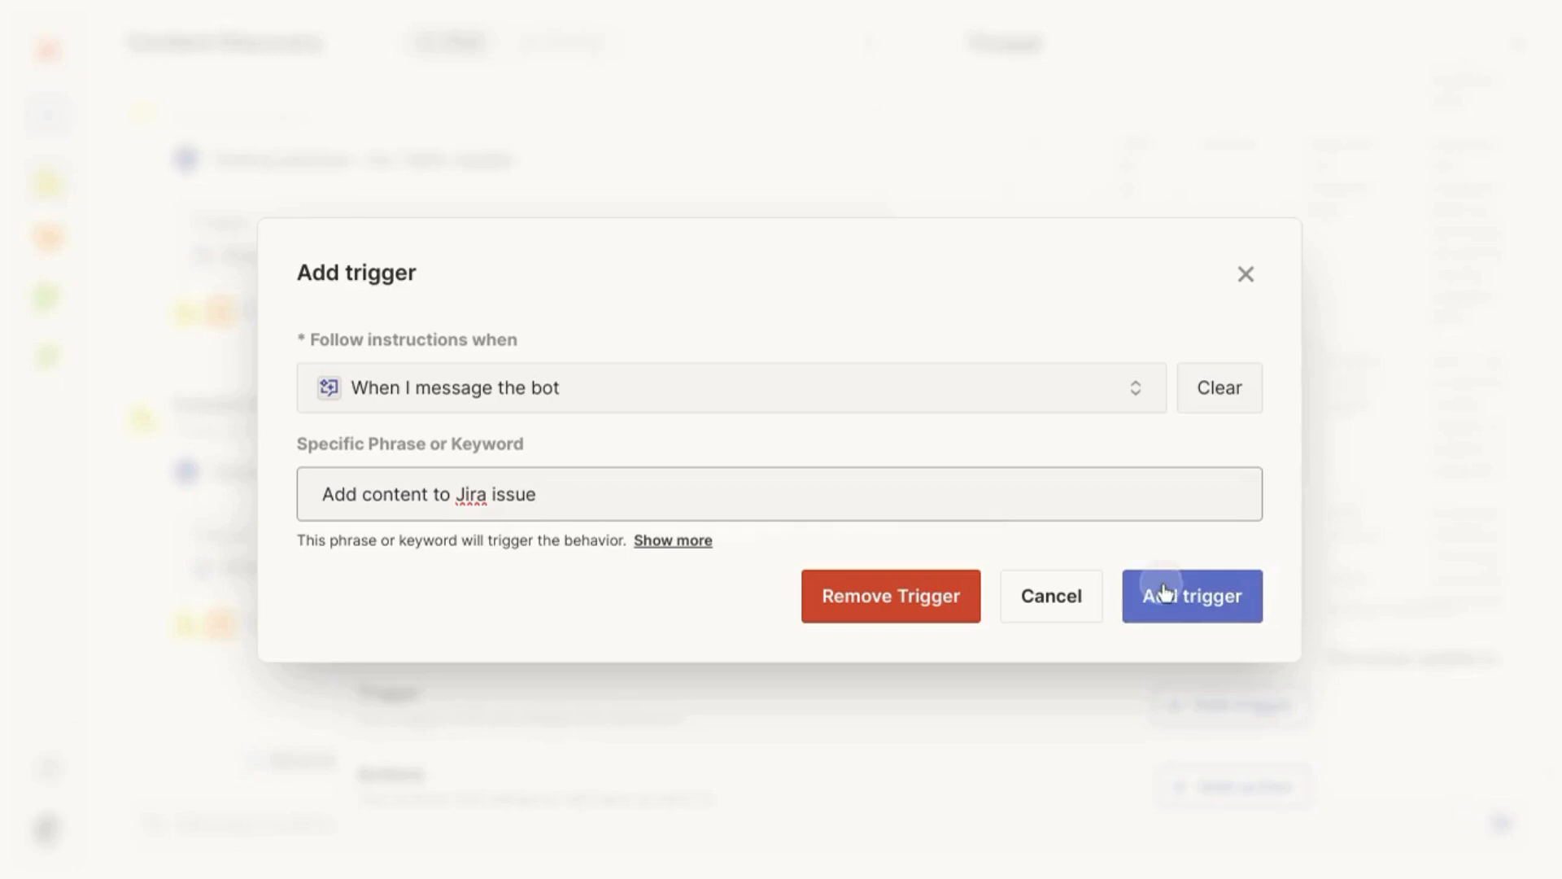
left_click(1191, 596)
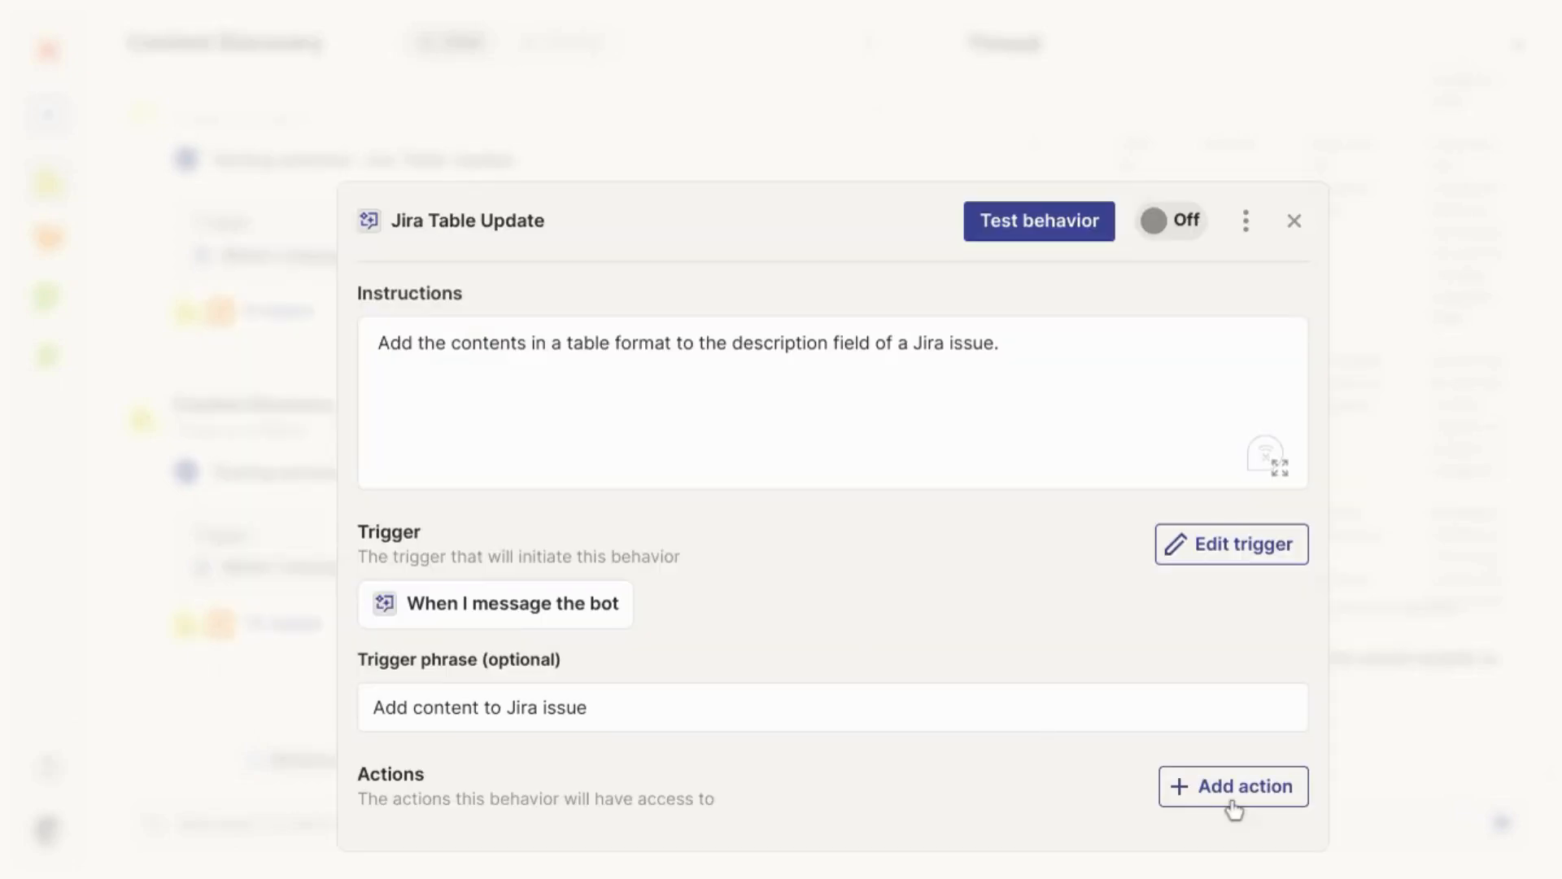
Add the Jira Software Cloud Update Issue action, letting AI choose the issue.
left_click(1232, 786)
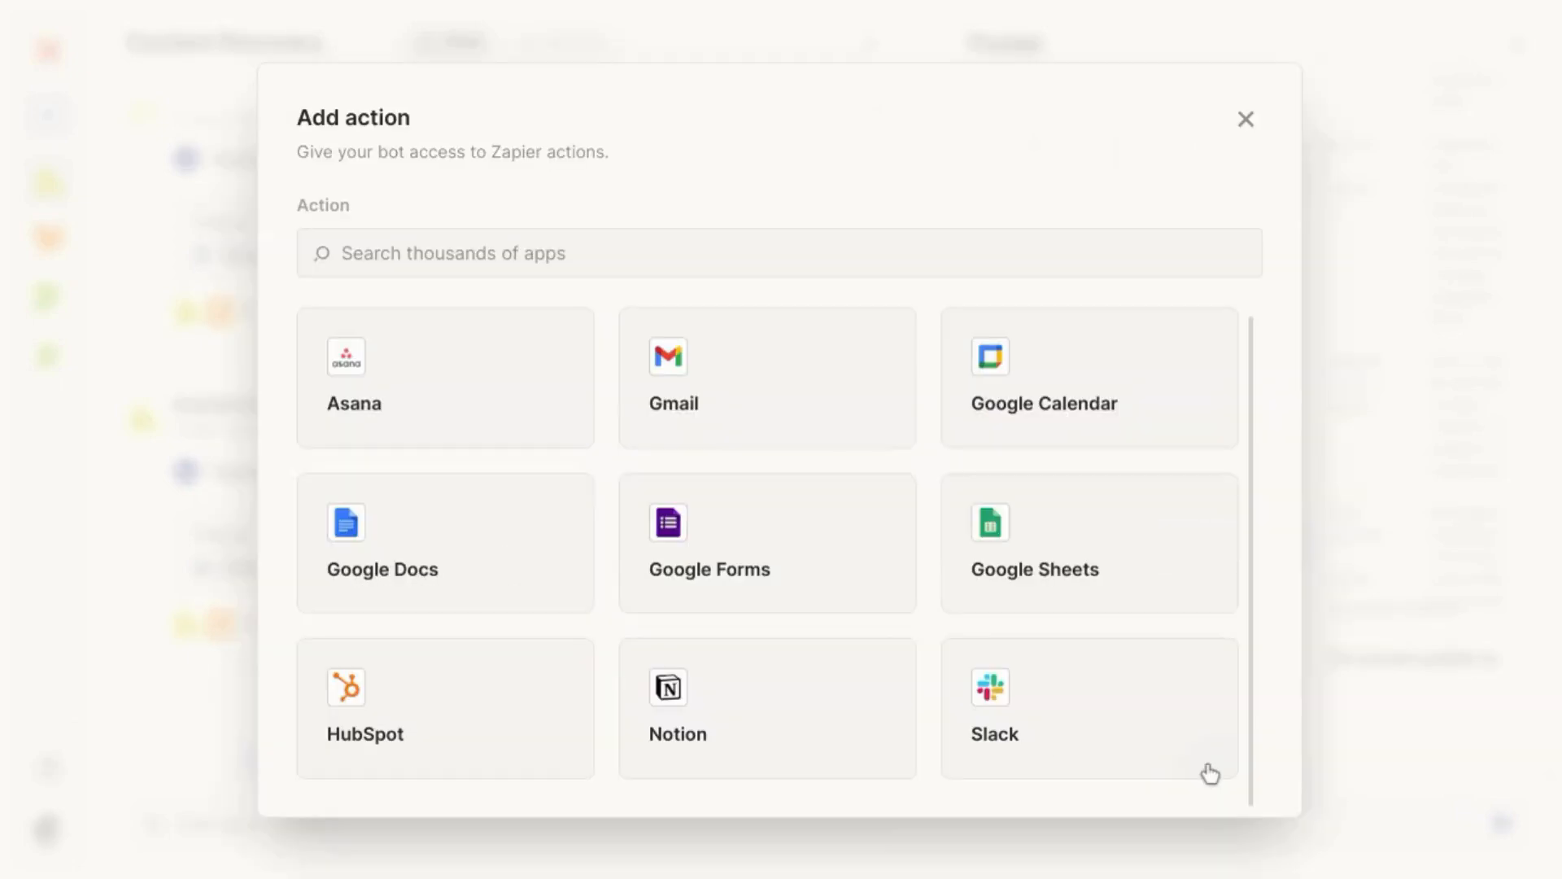
type("Ji")
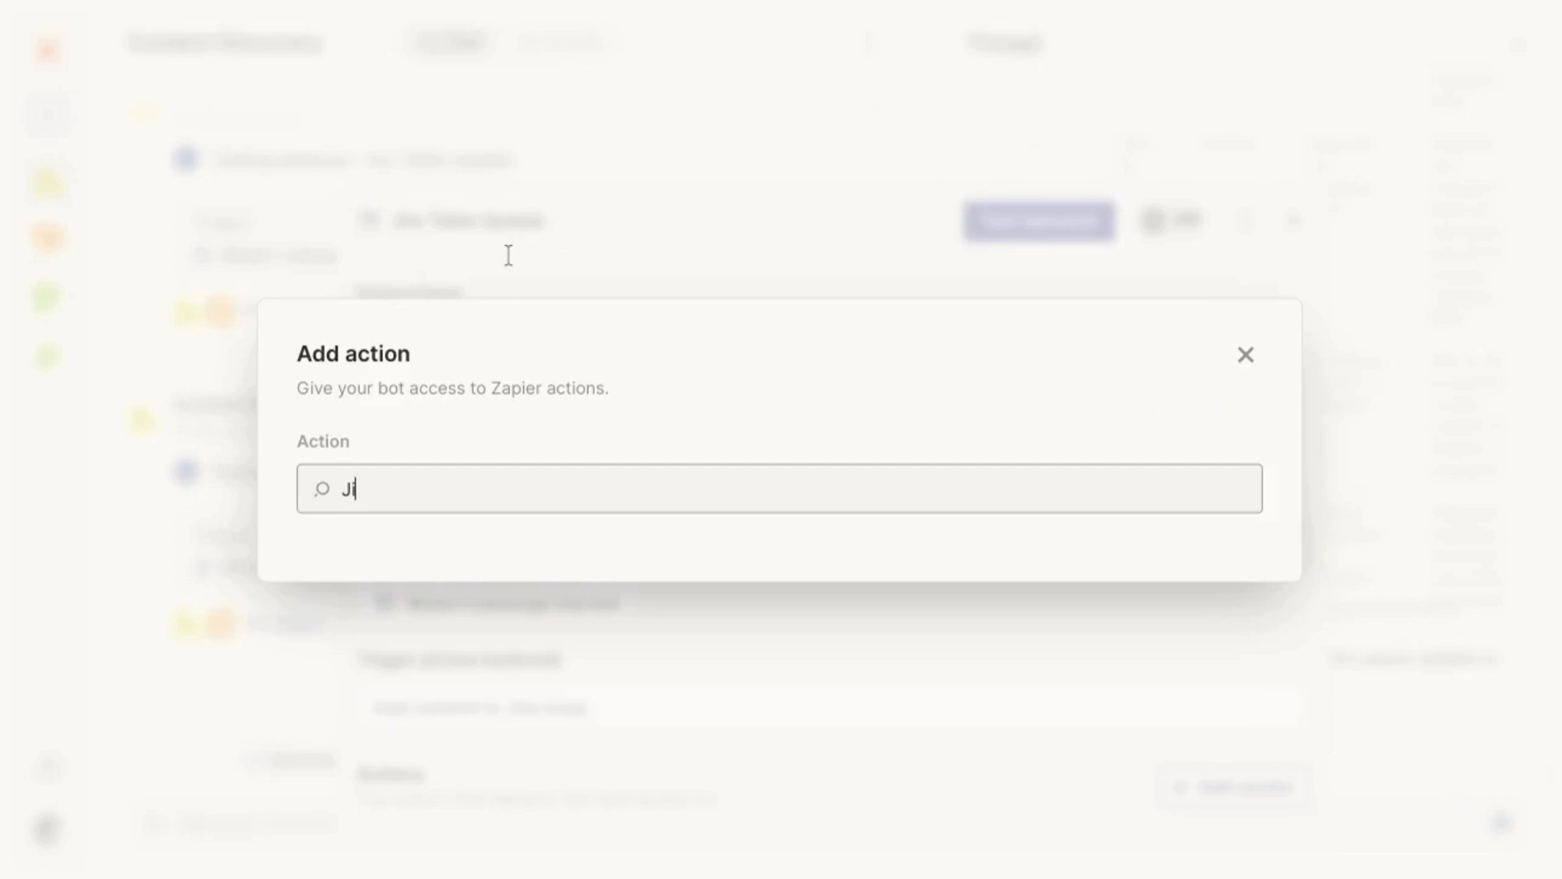
type("ra")
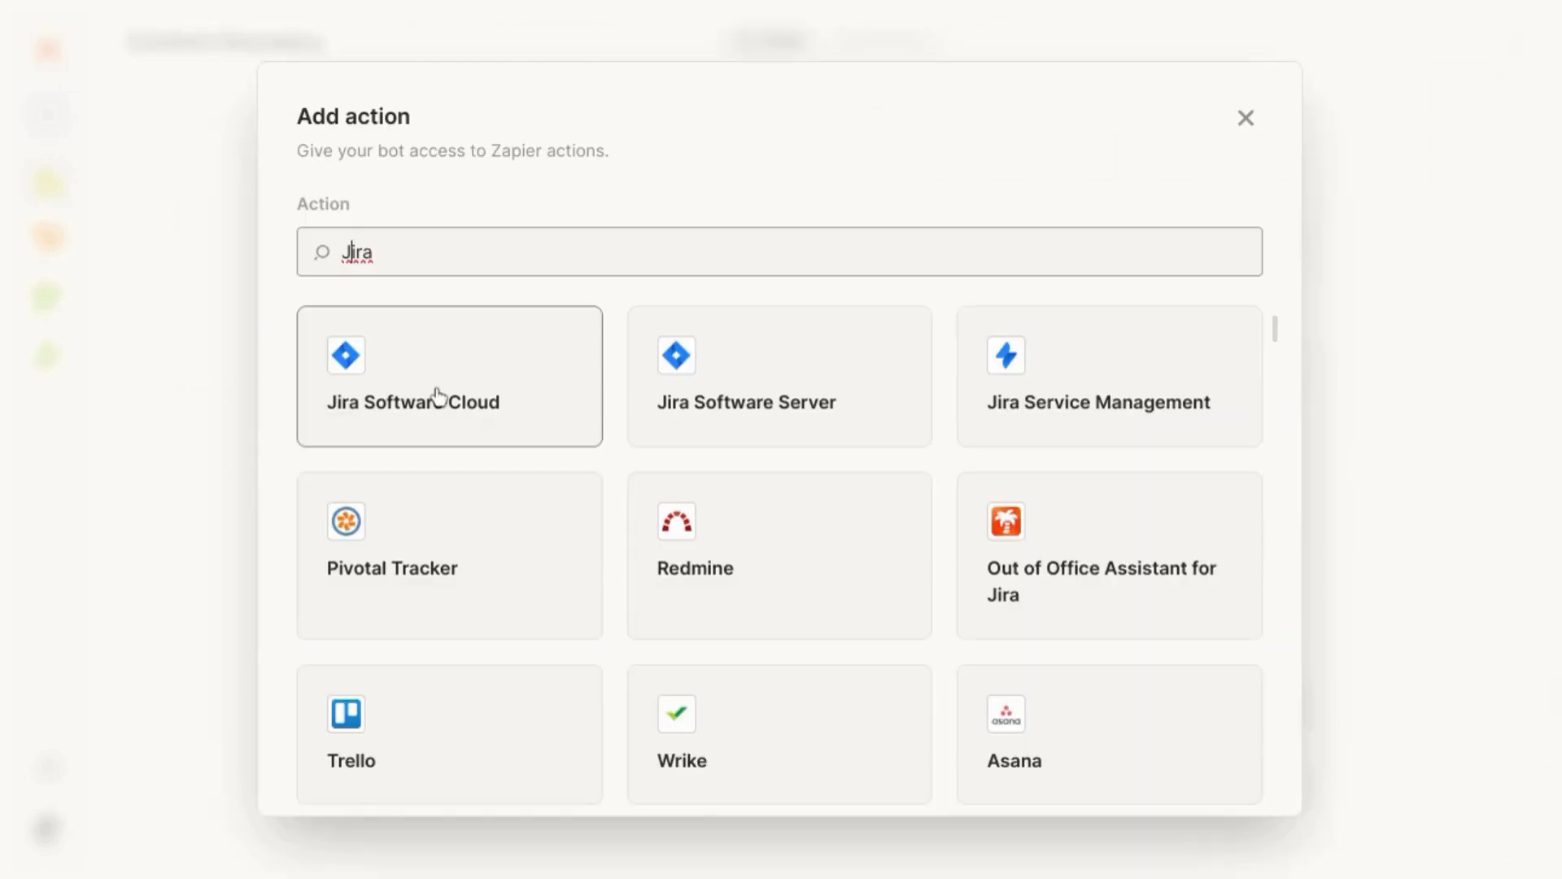
left_click(449, 376)
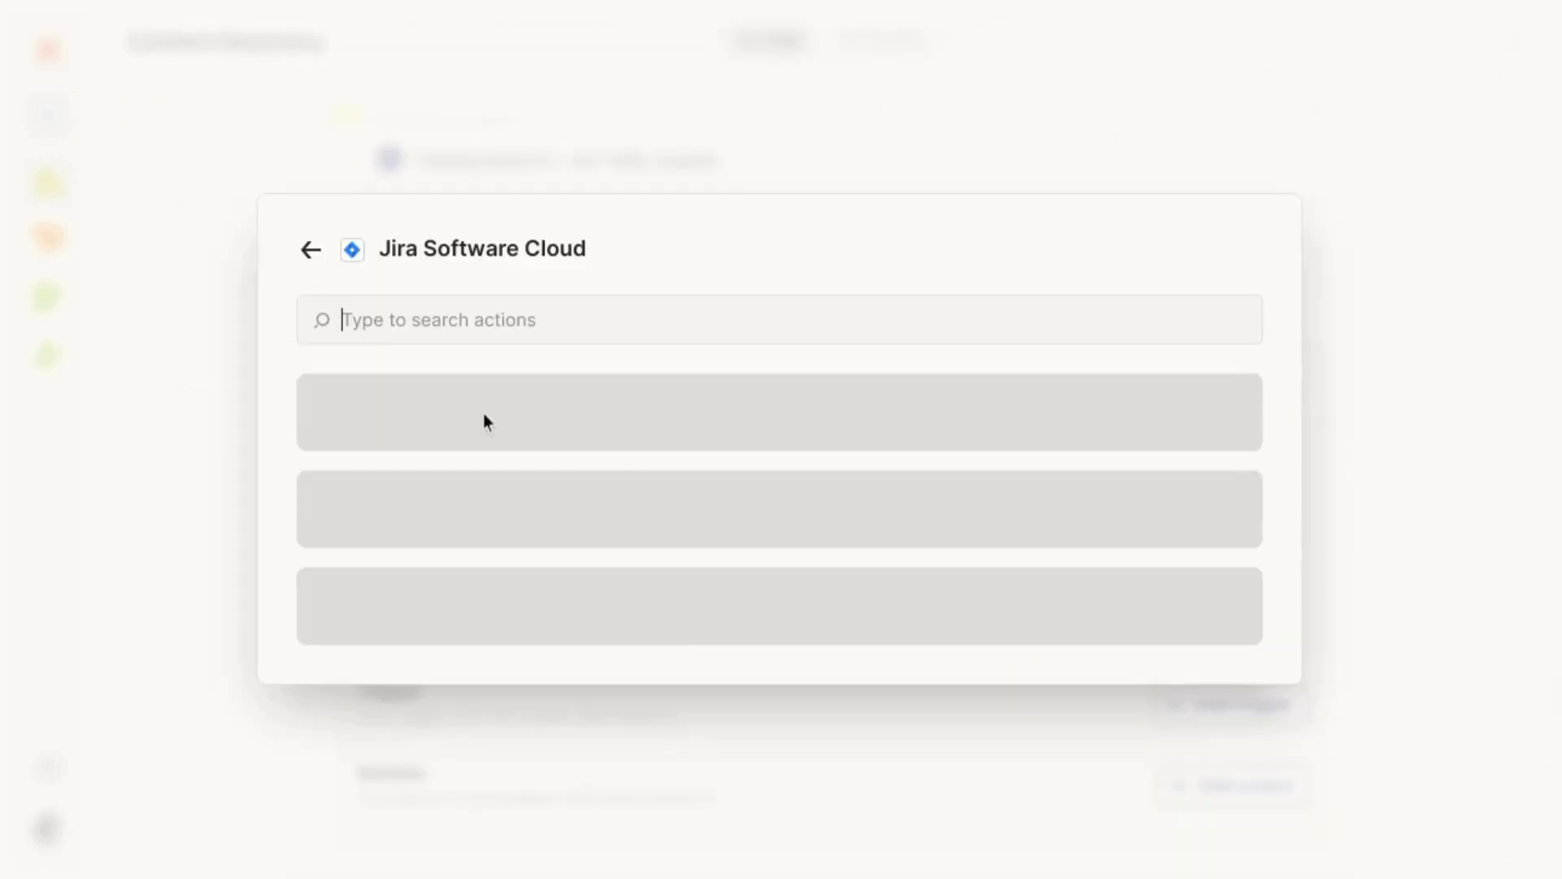
type("issue")
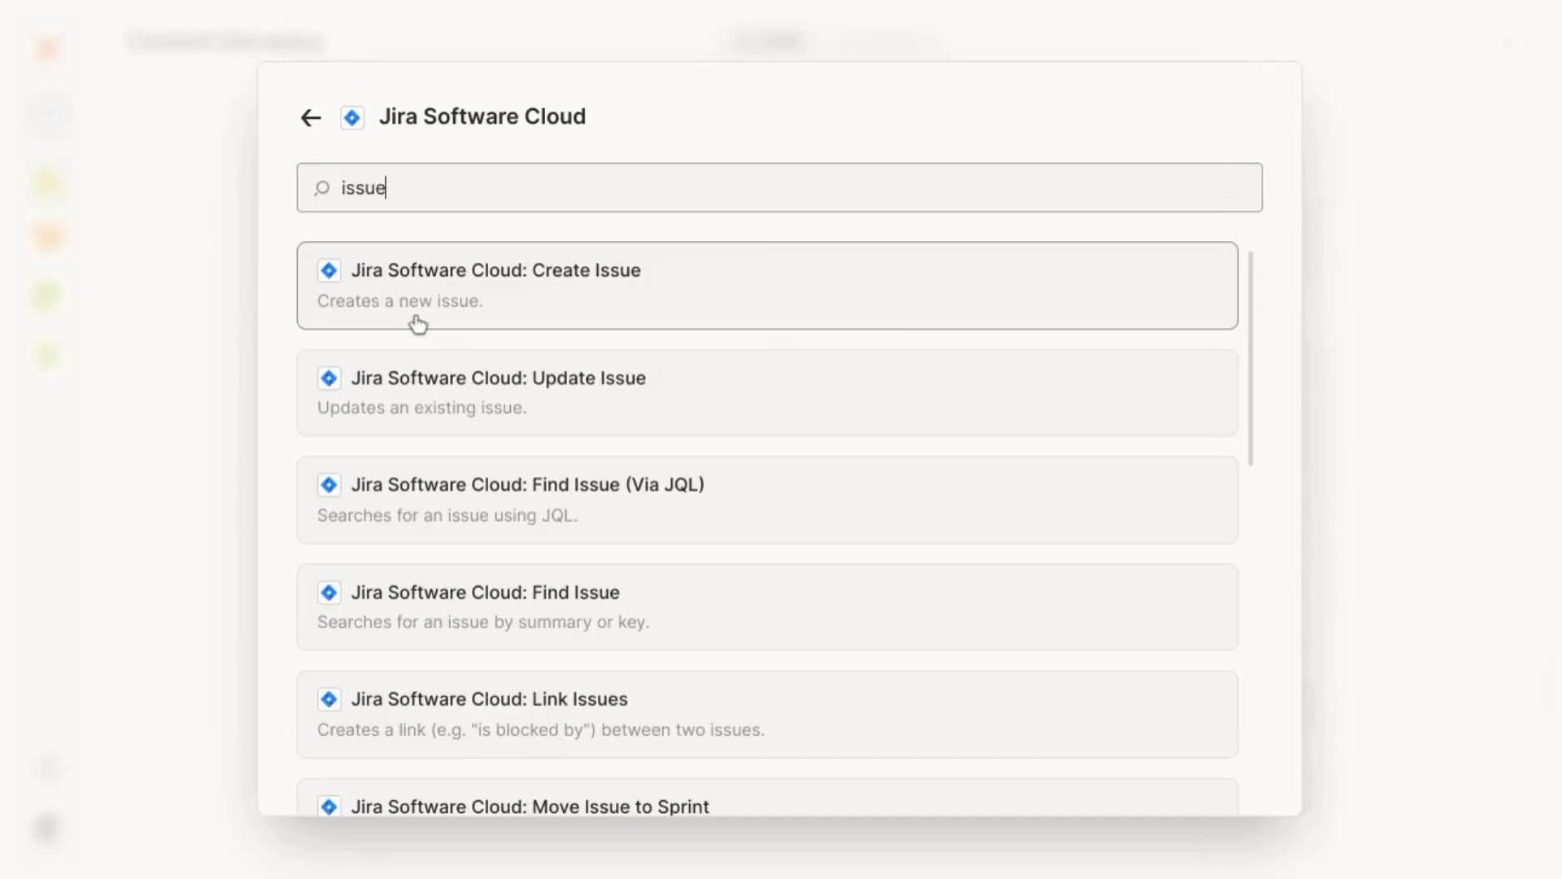
mouse_move(515, 409)
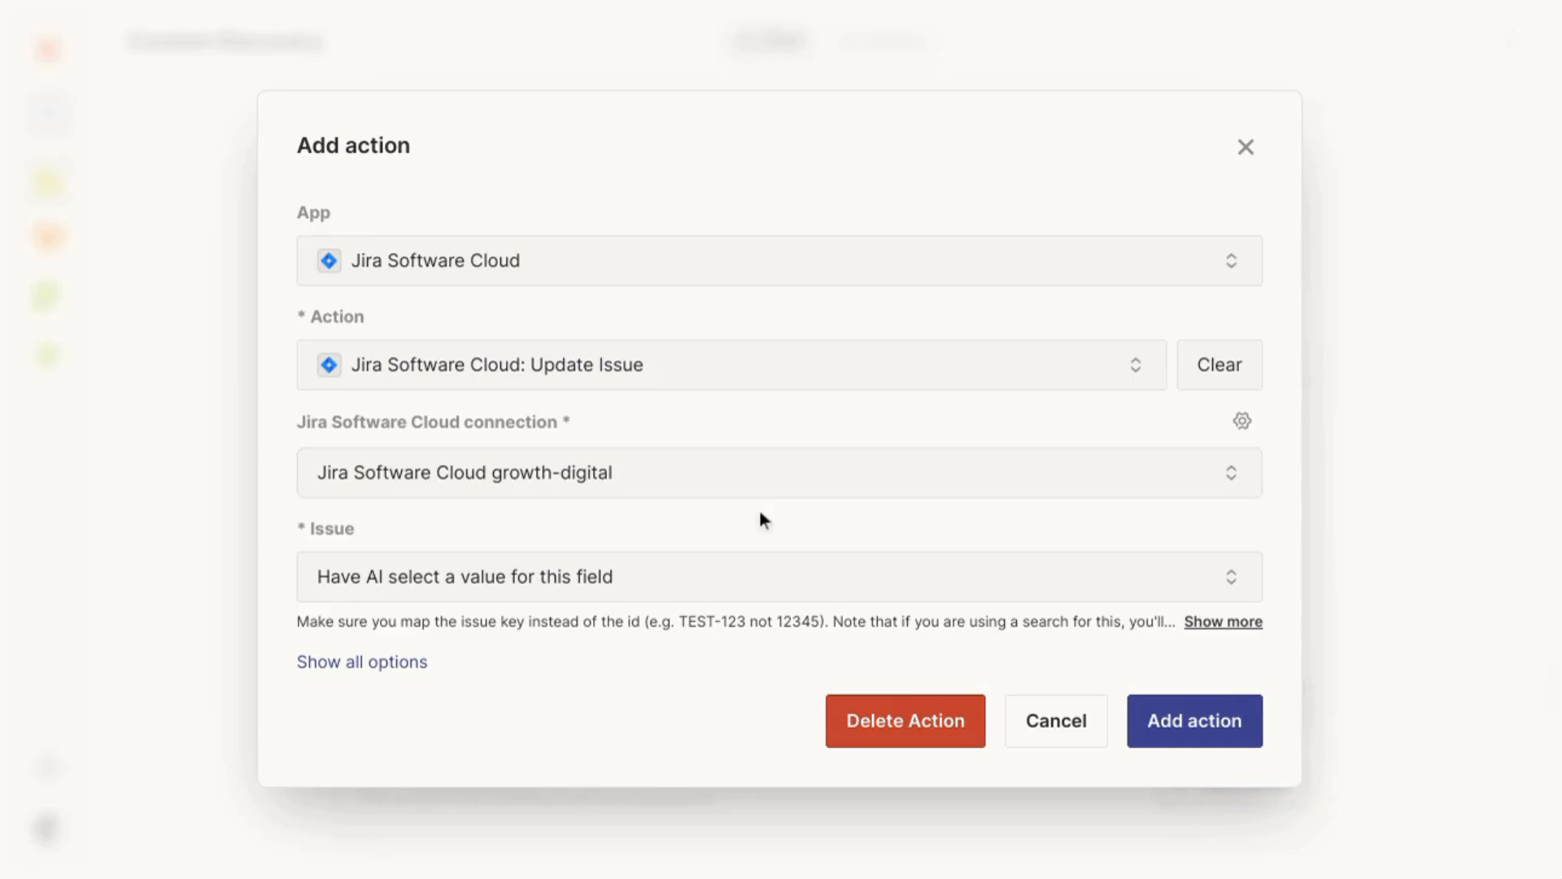
mouse_move(625, 512)
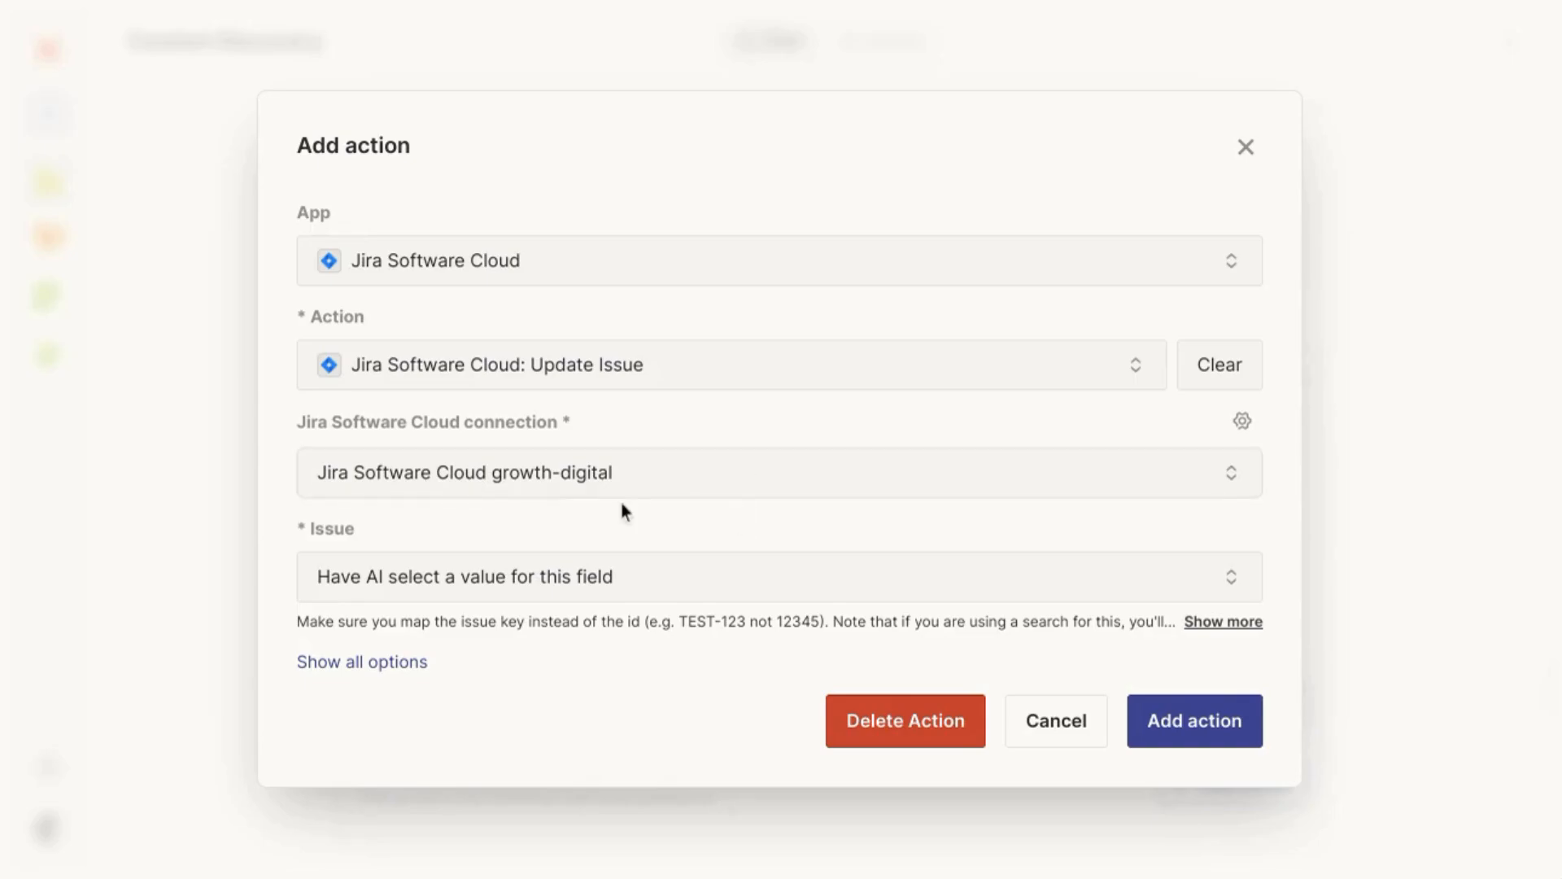
mouse_move(1194, 777)
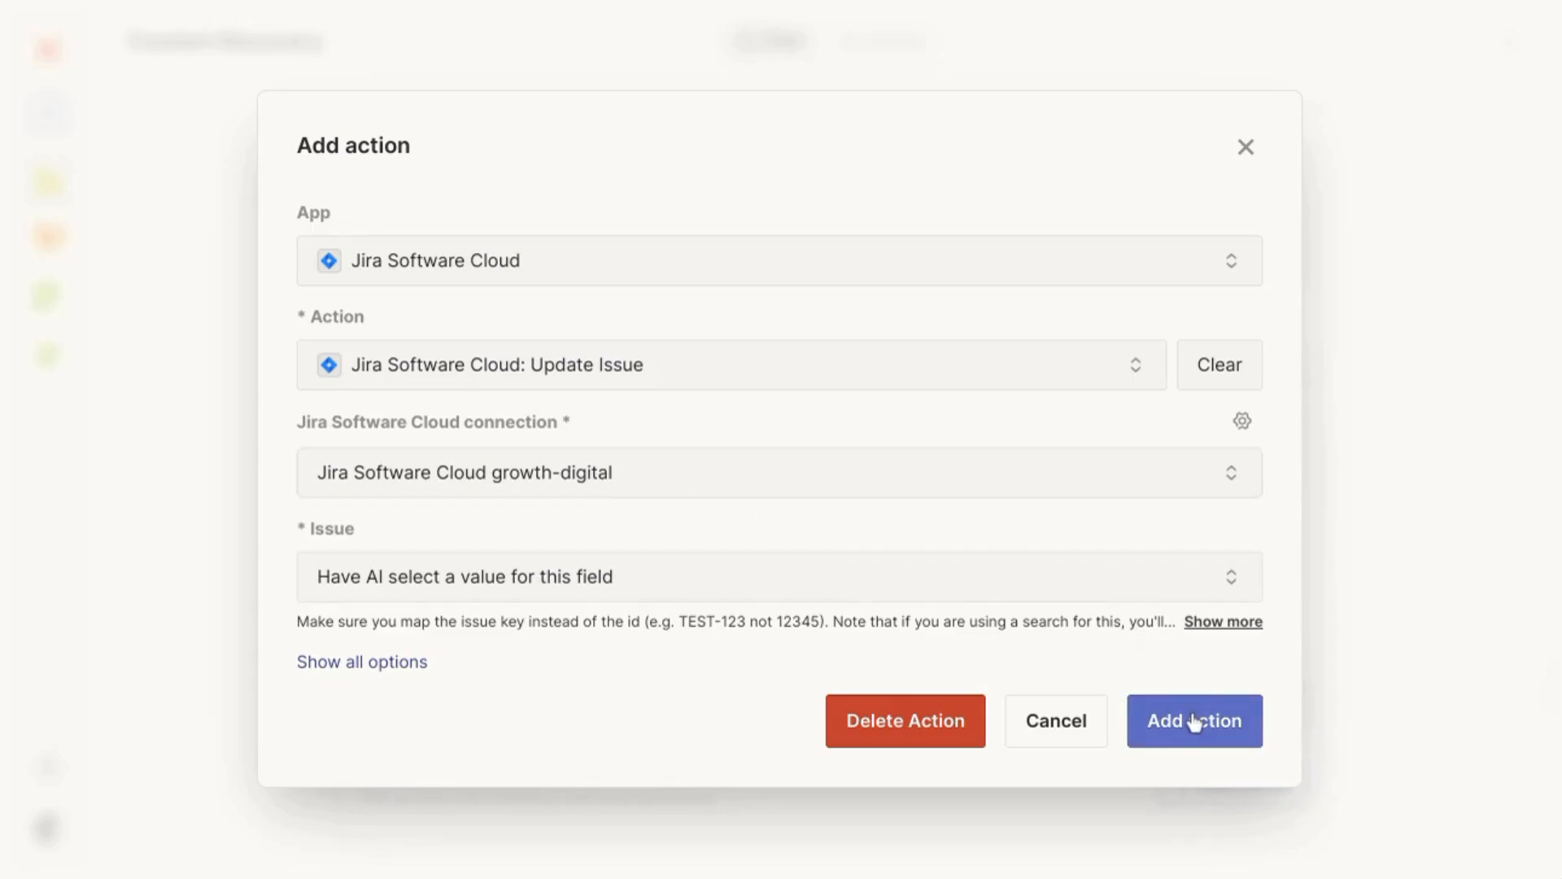
left_click(1194, 720)
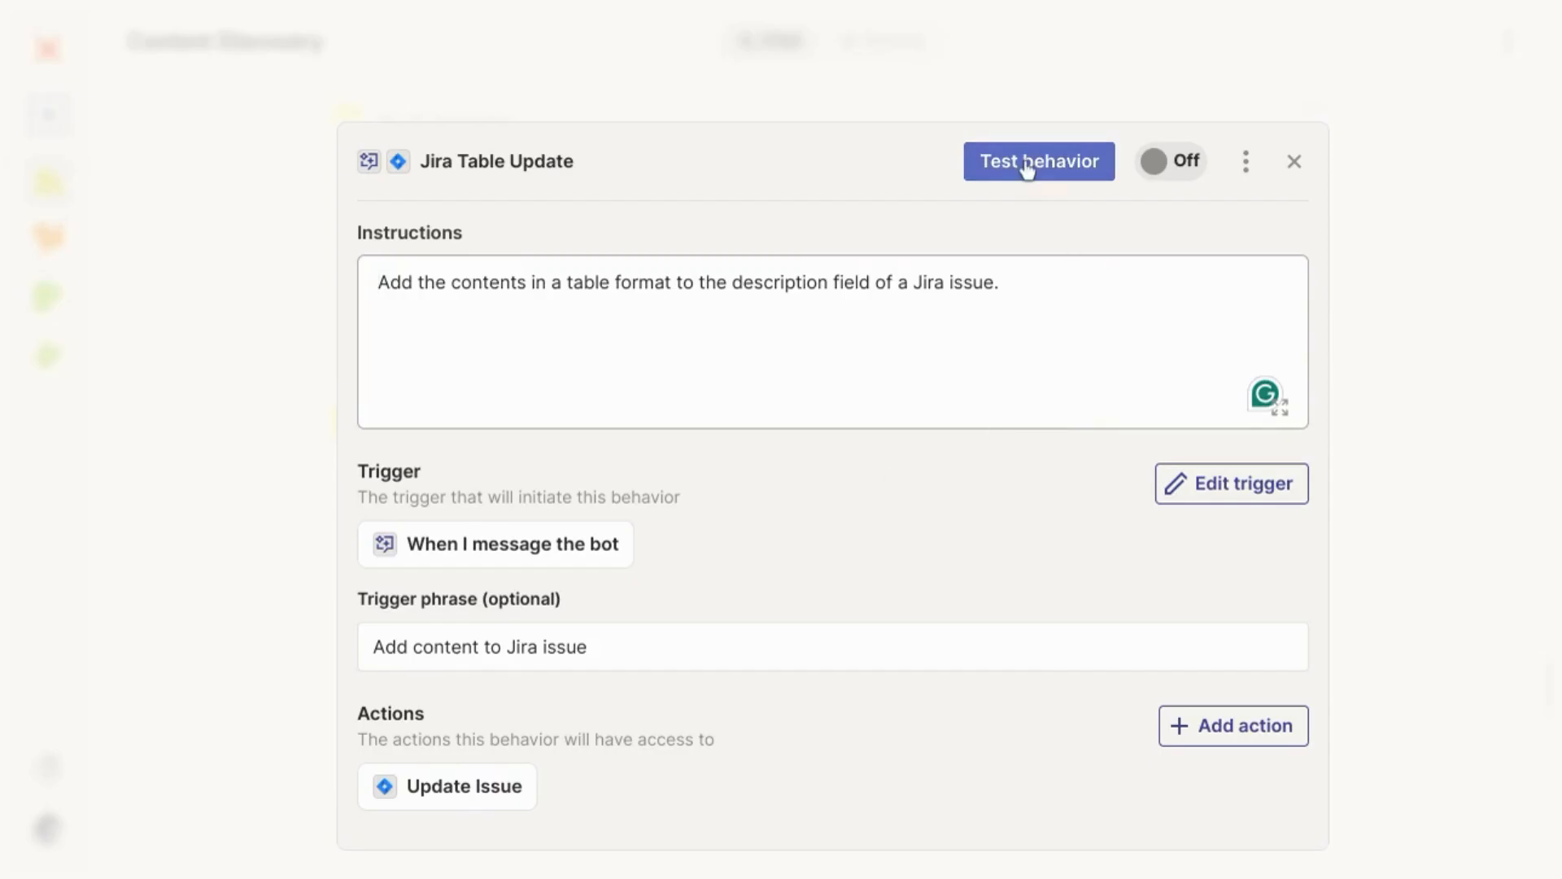
Run a test of Jira Table Update and follow the thread until Update Issue completes for KAN-2.
left_click(1038, 161)
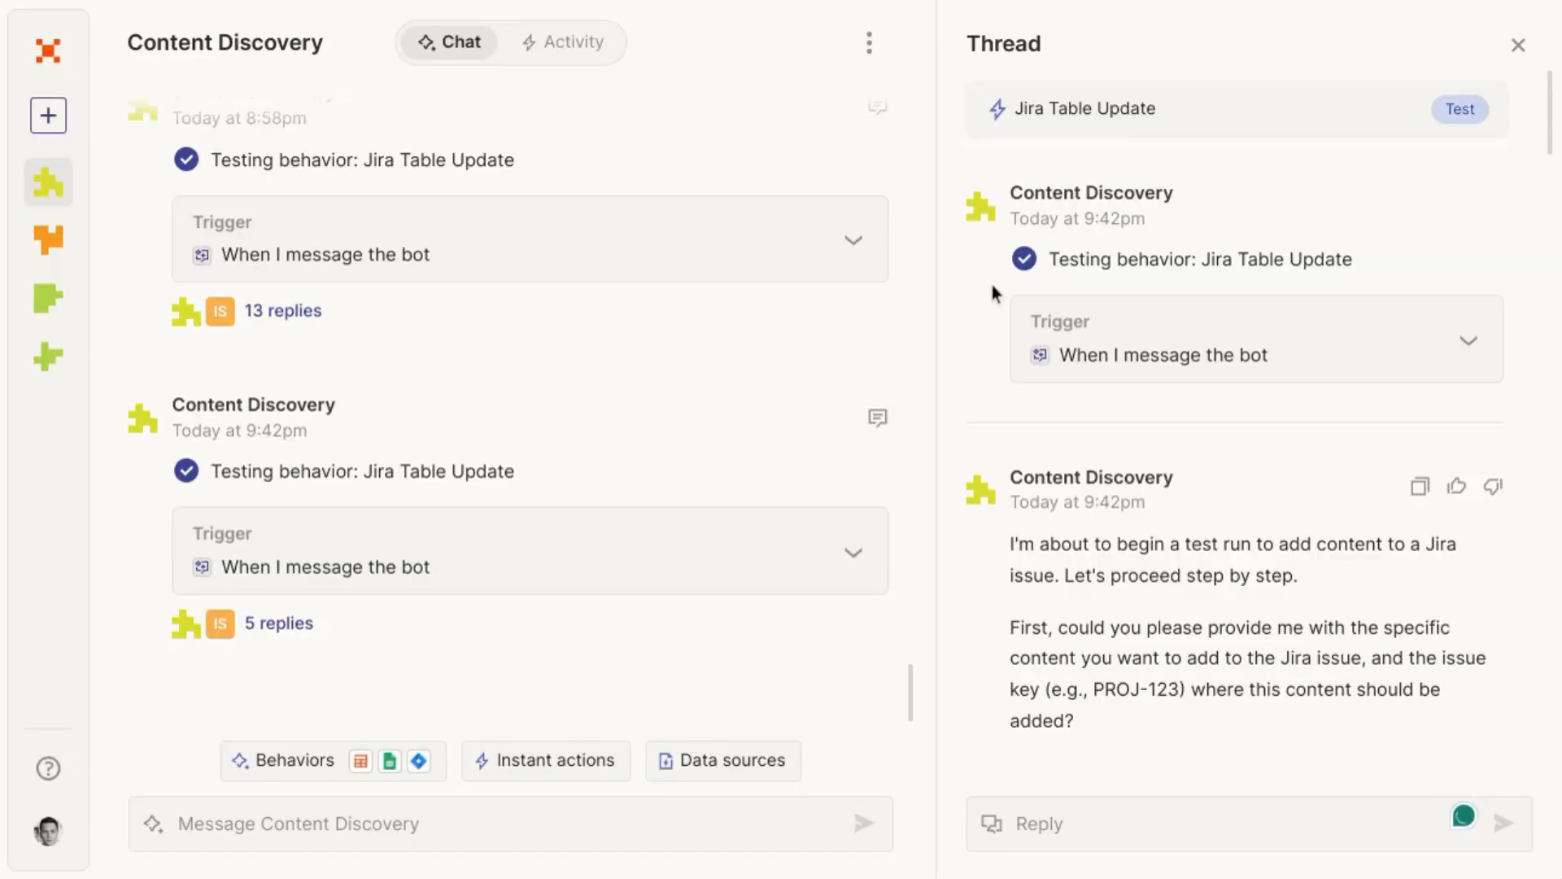
mouse_move(1375, 312)
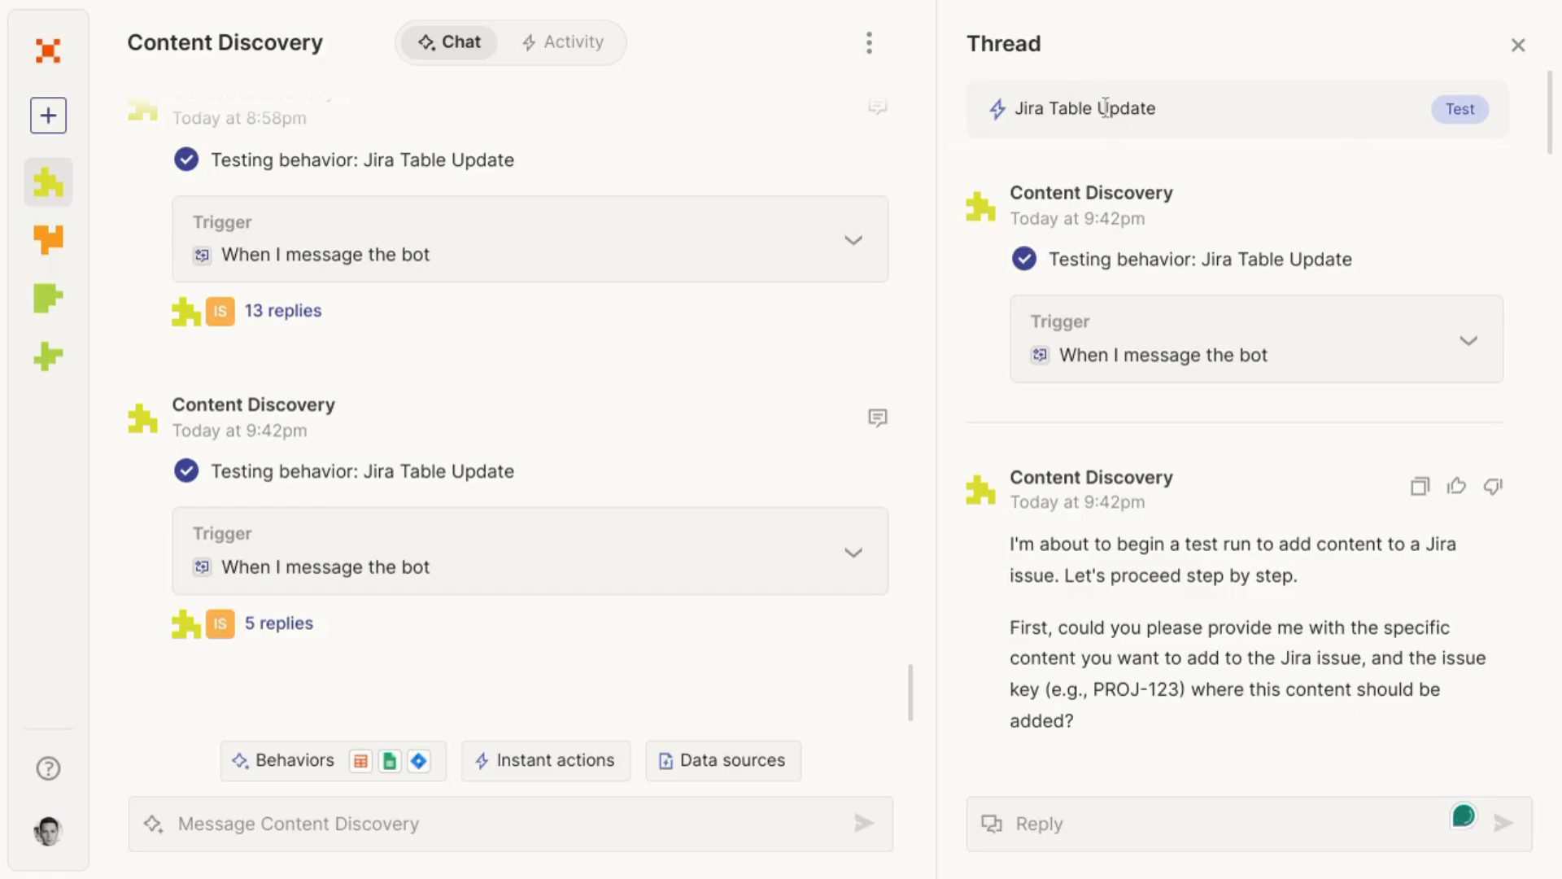
mouse_move(976, 319)
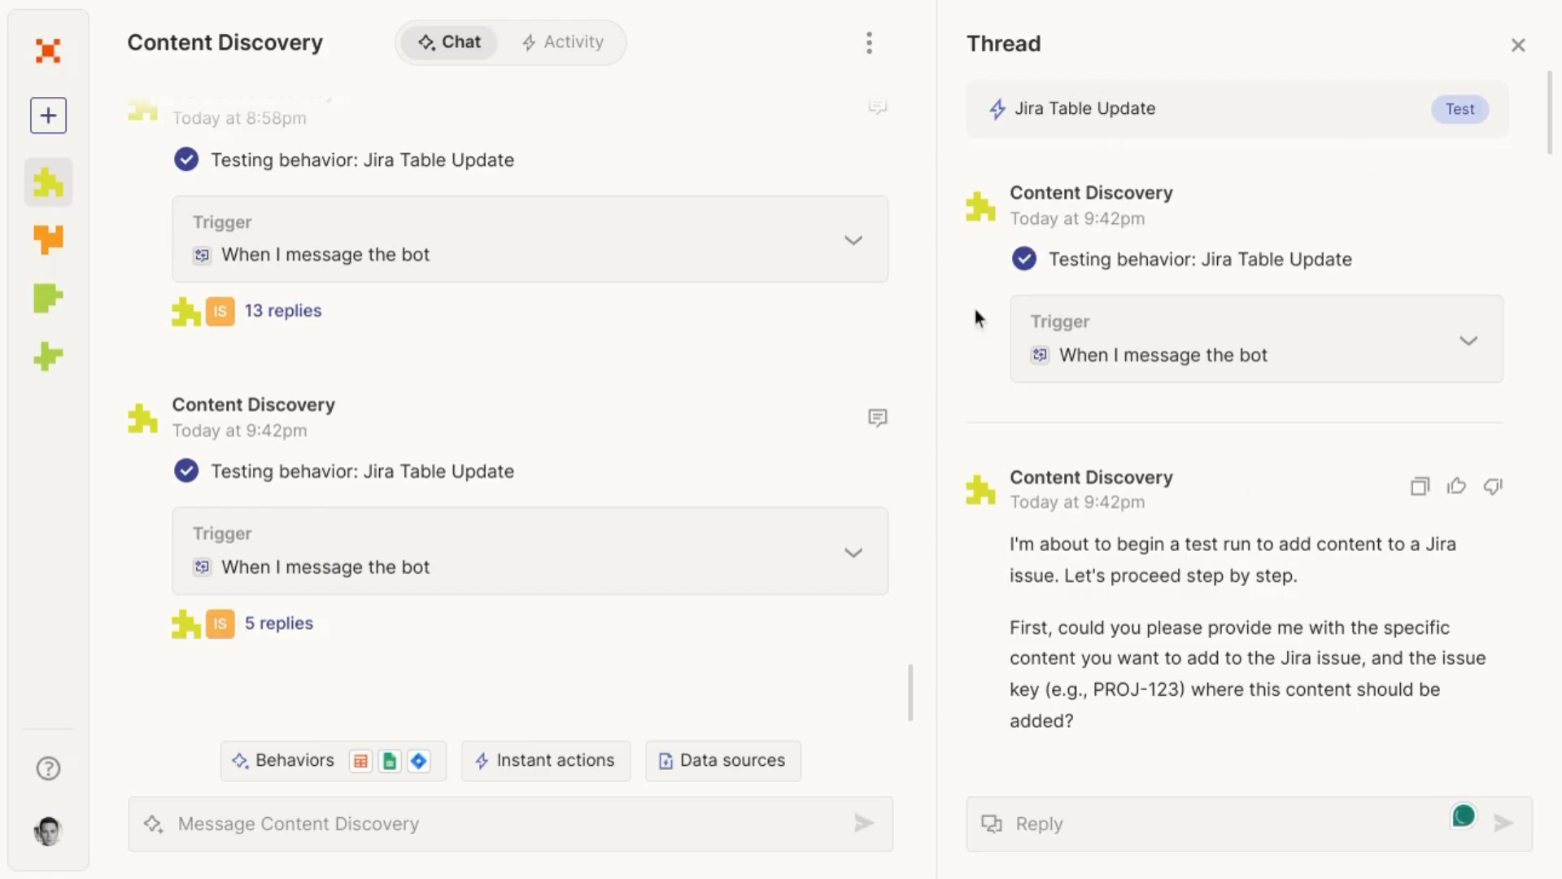
mouse_move(712, 450)
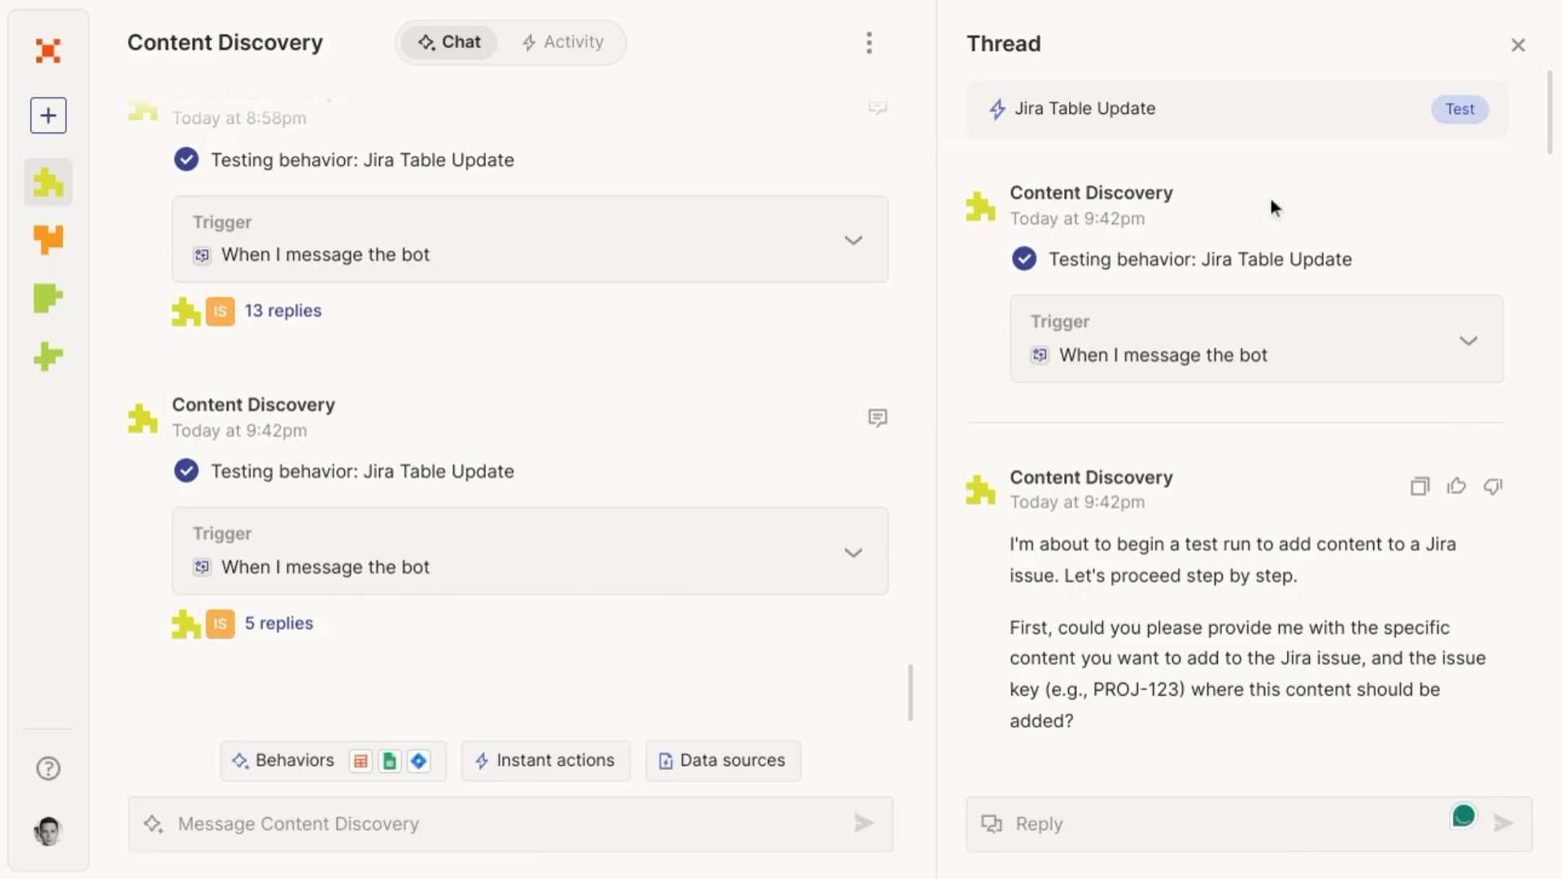
scroll("down", 3)
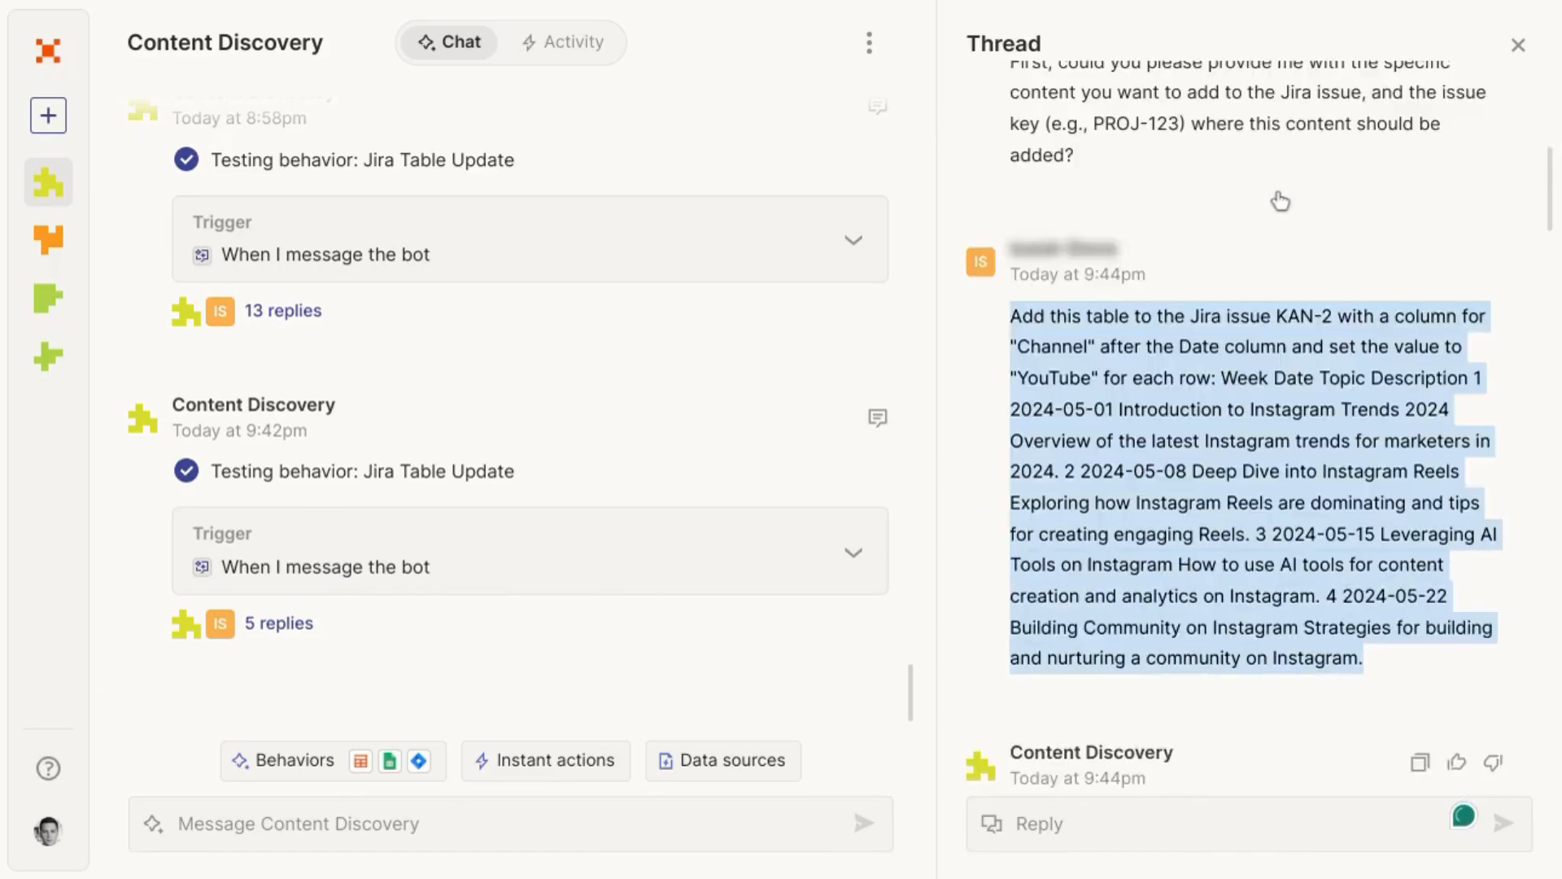
scroll("down", 3)
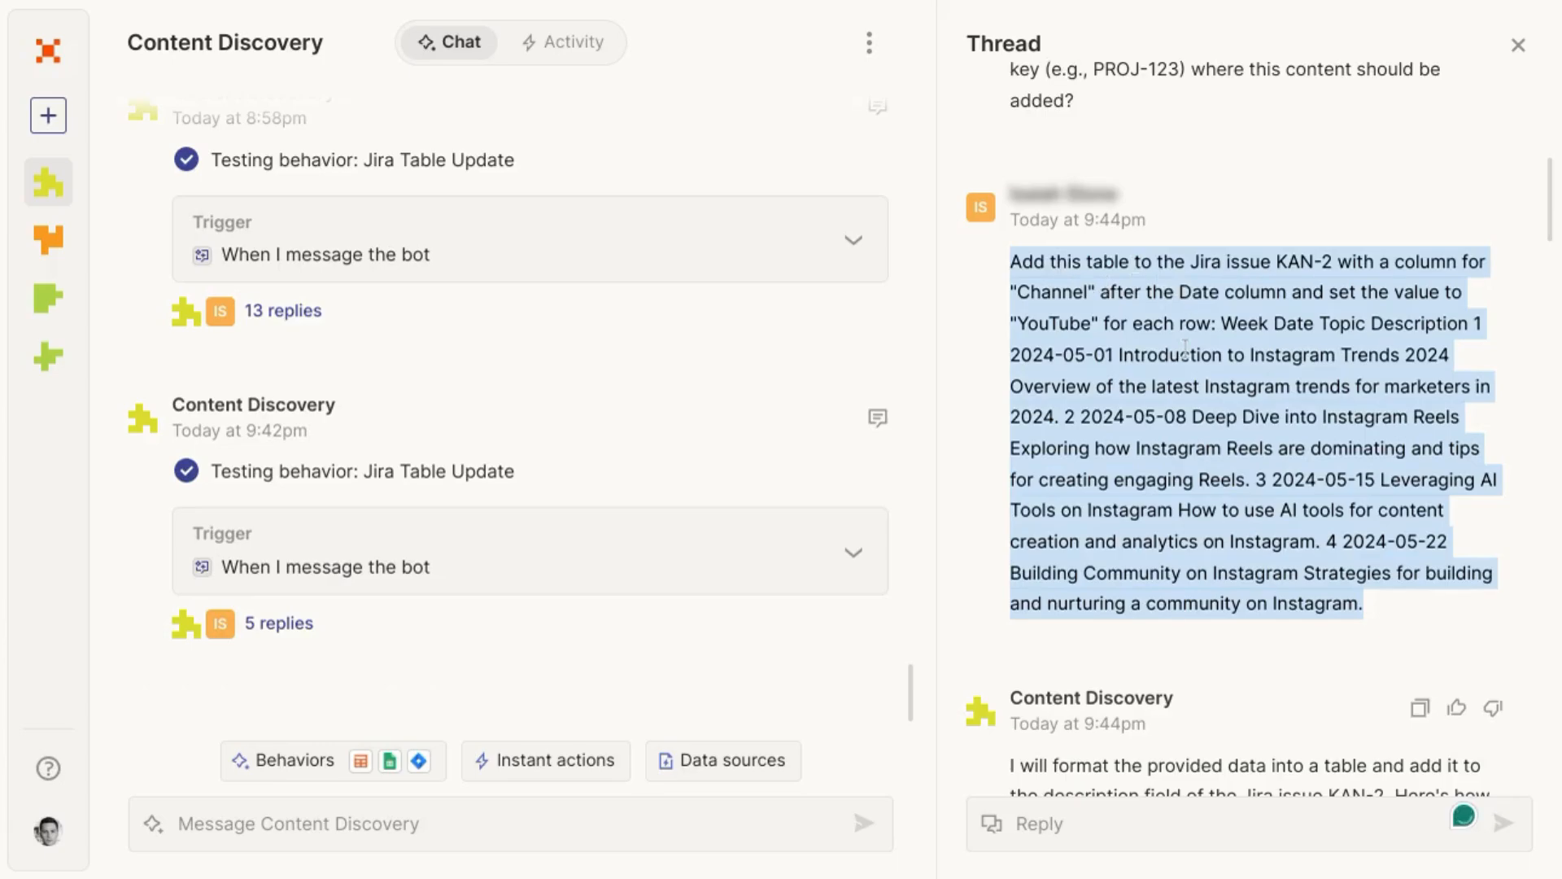
scroll("down", 3)
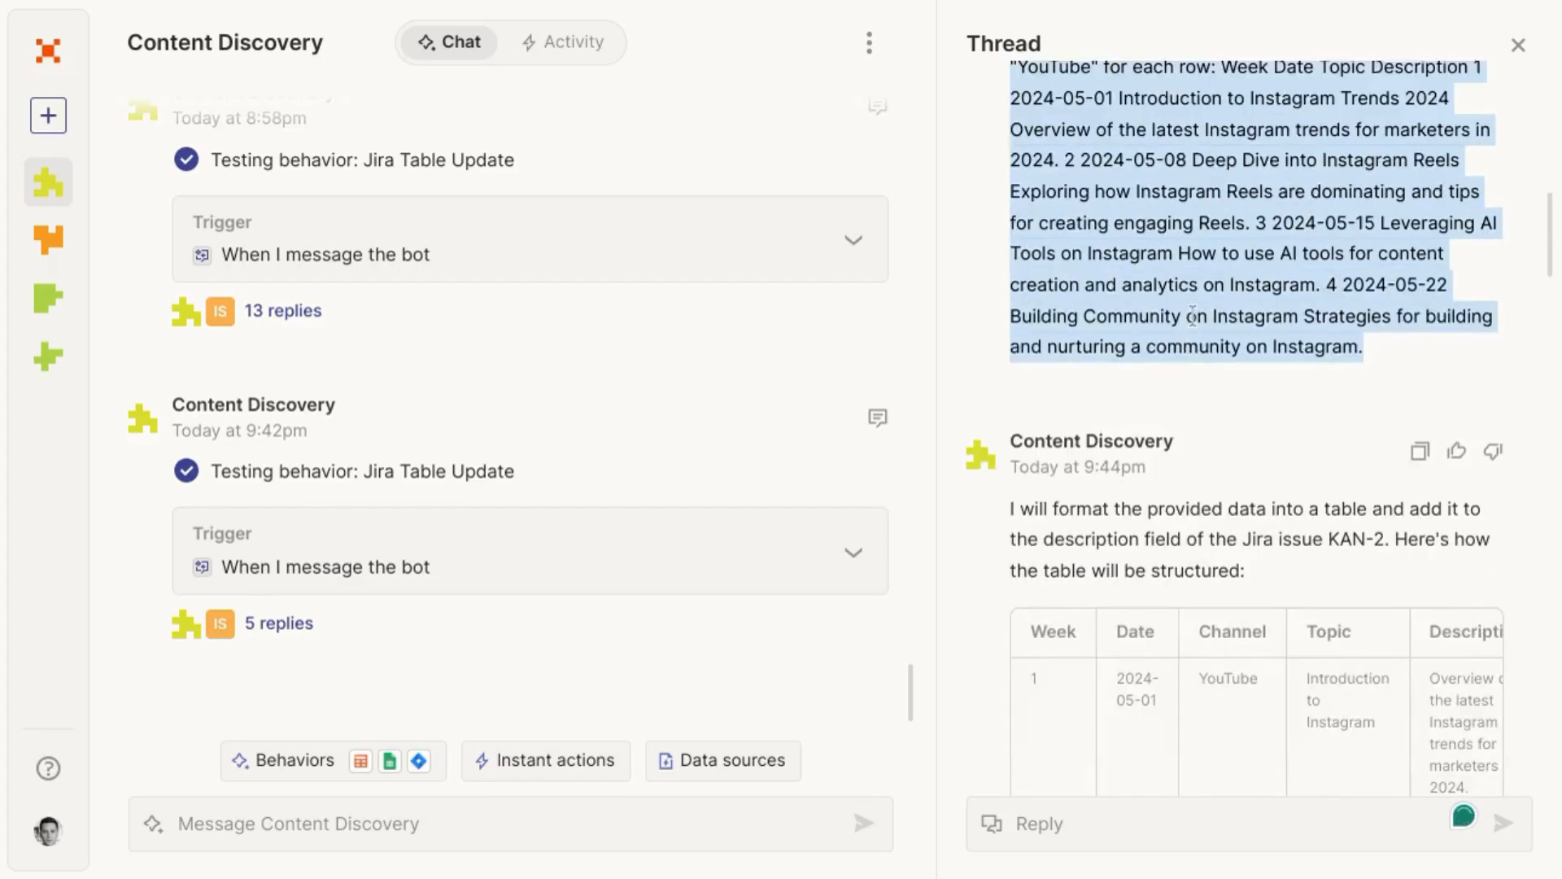
scroll("down", 3)
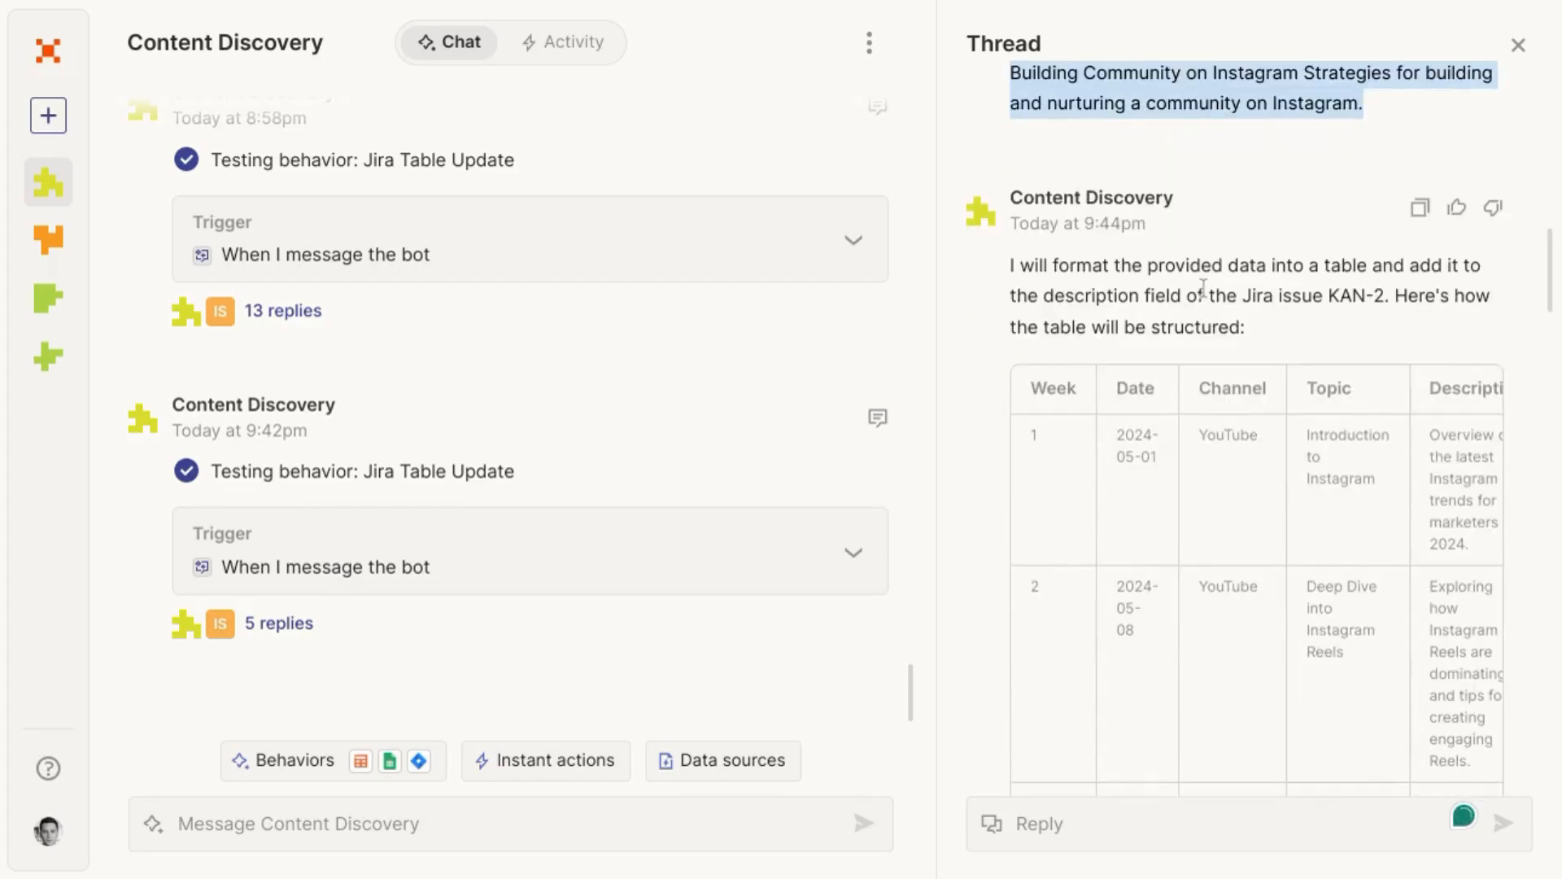
scroll("down", 3)
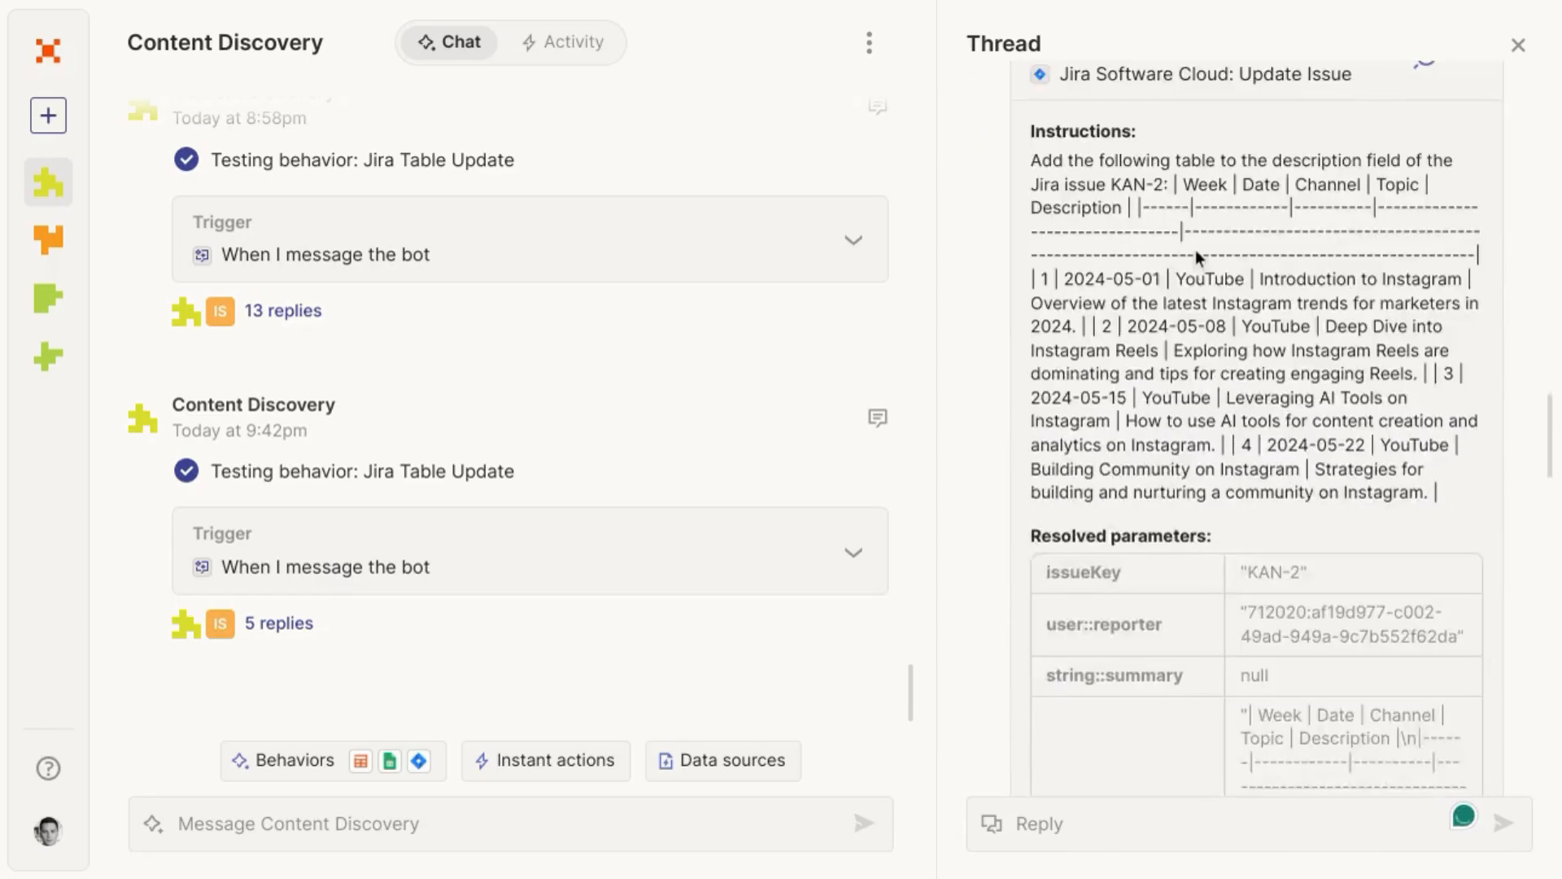
scroll("down", 3)
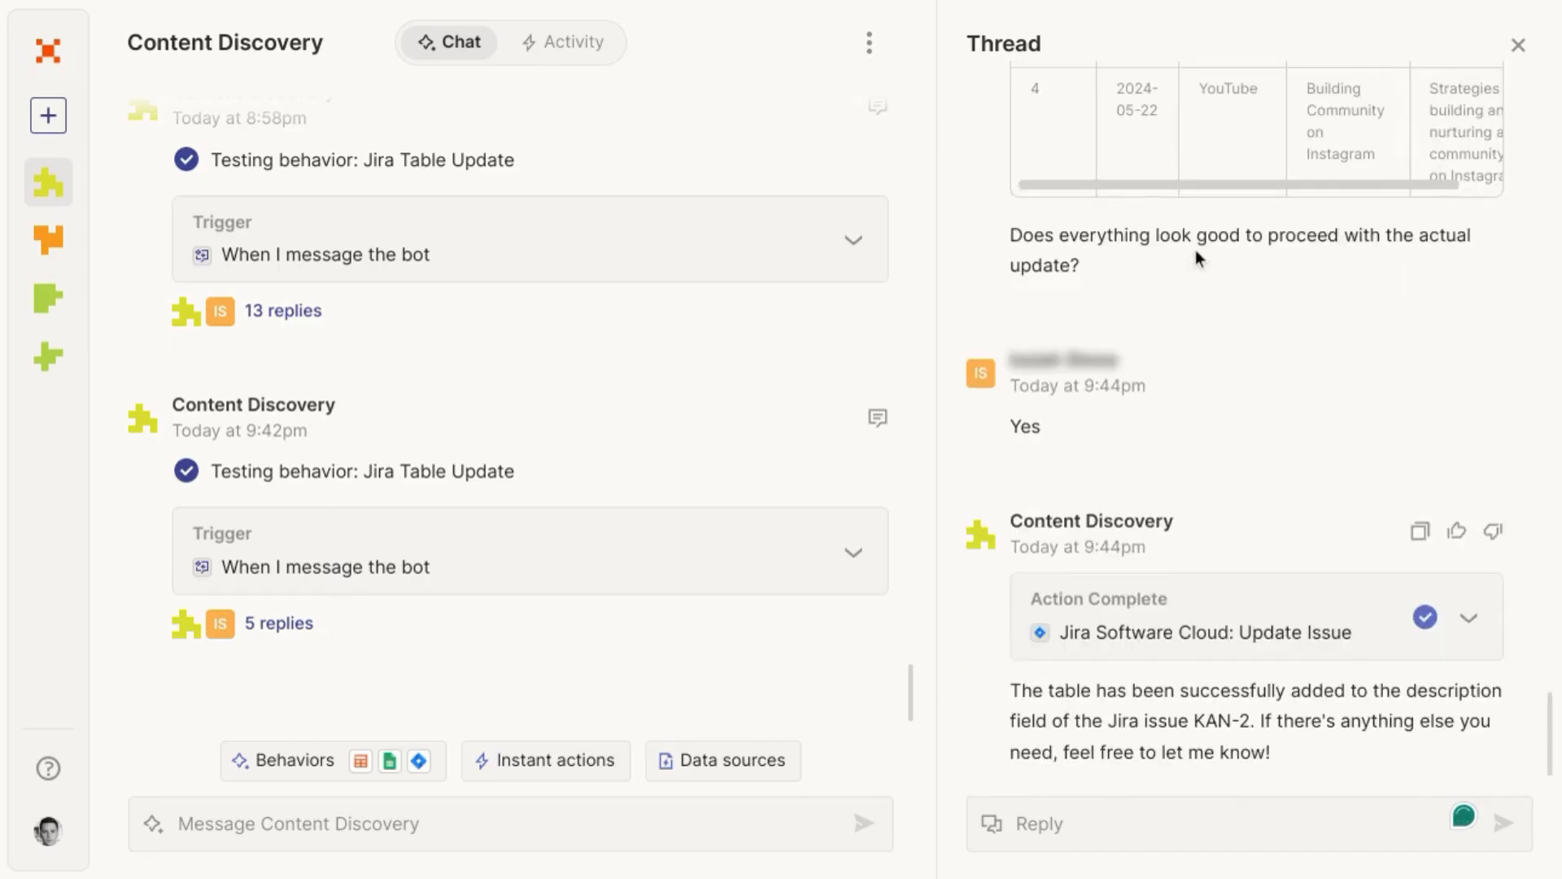
scroll("down", 3)
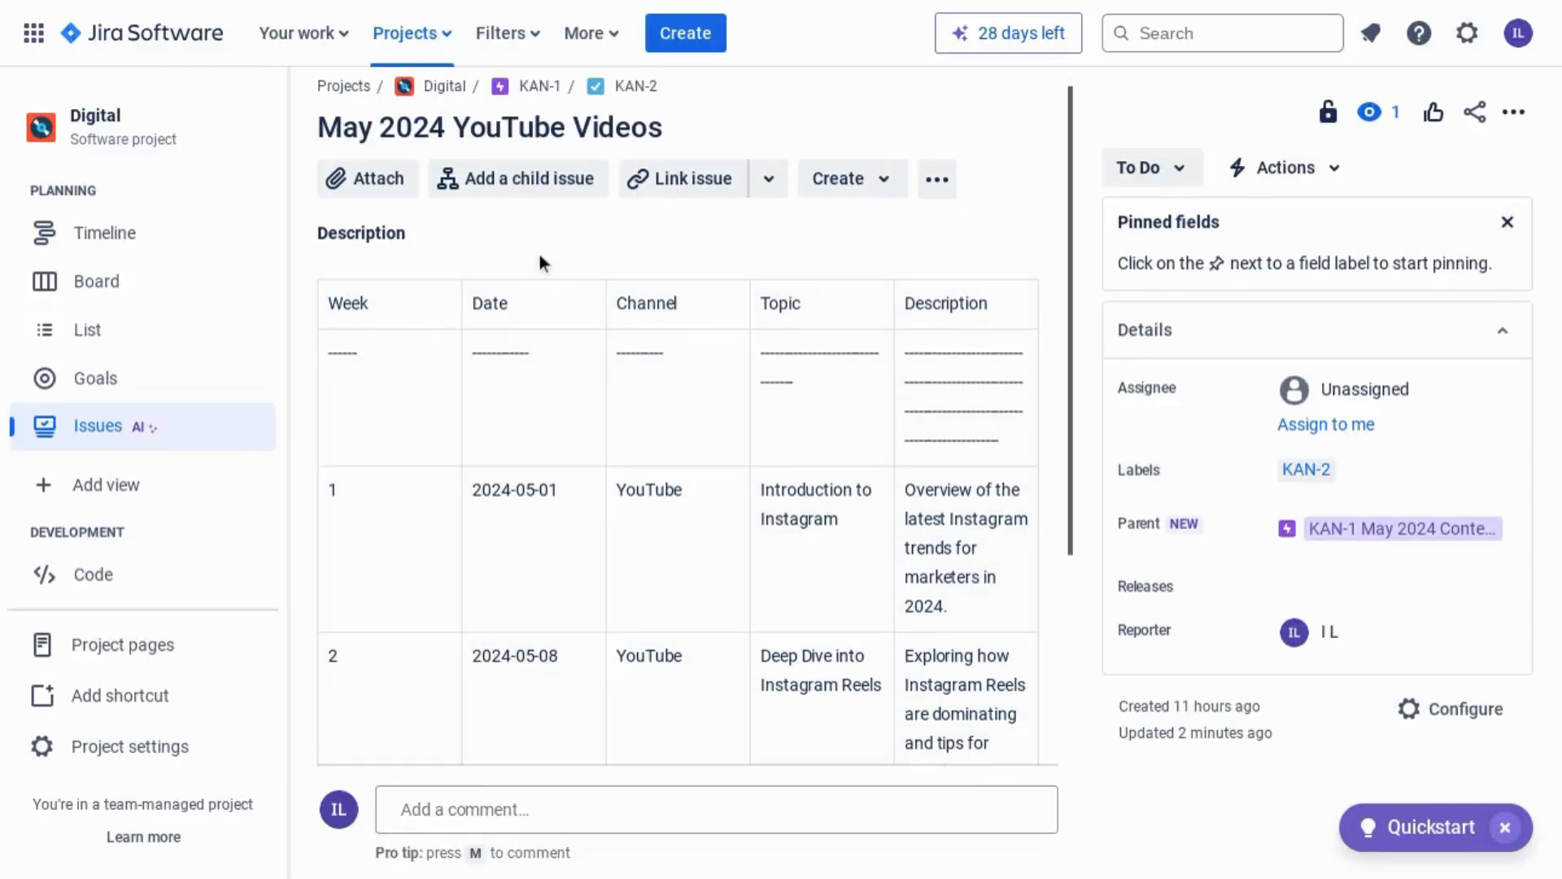
scroll("down", 3)
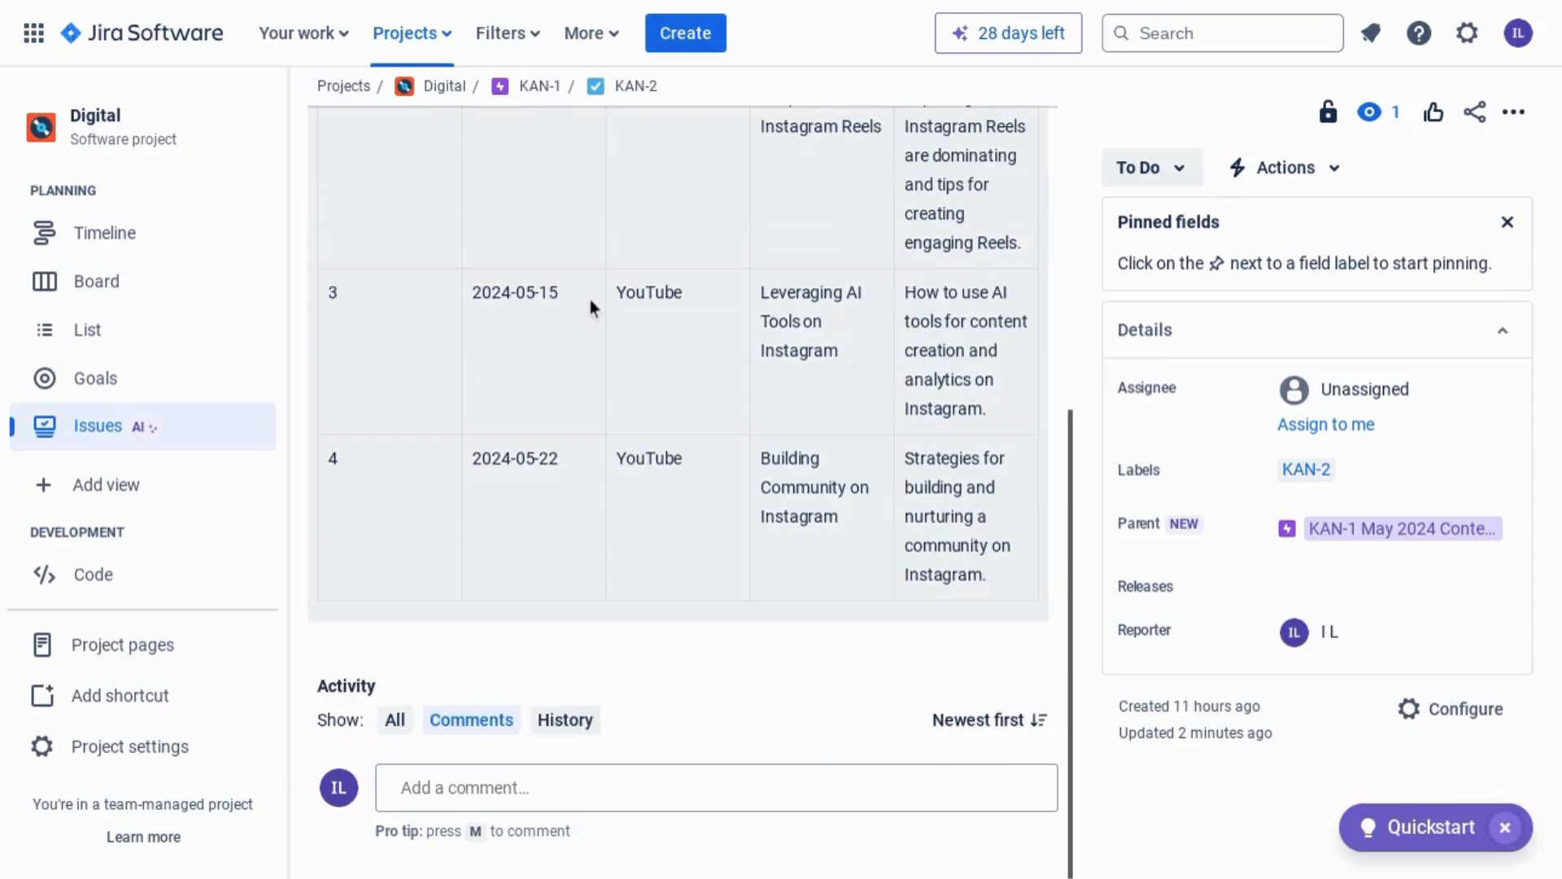
scroll("up", 3)
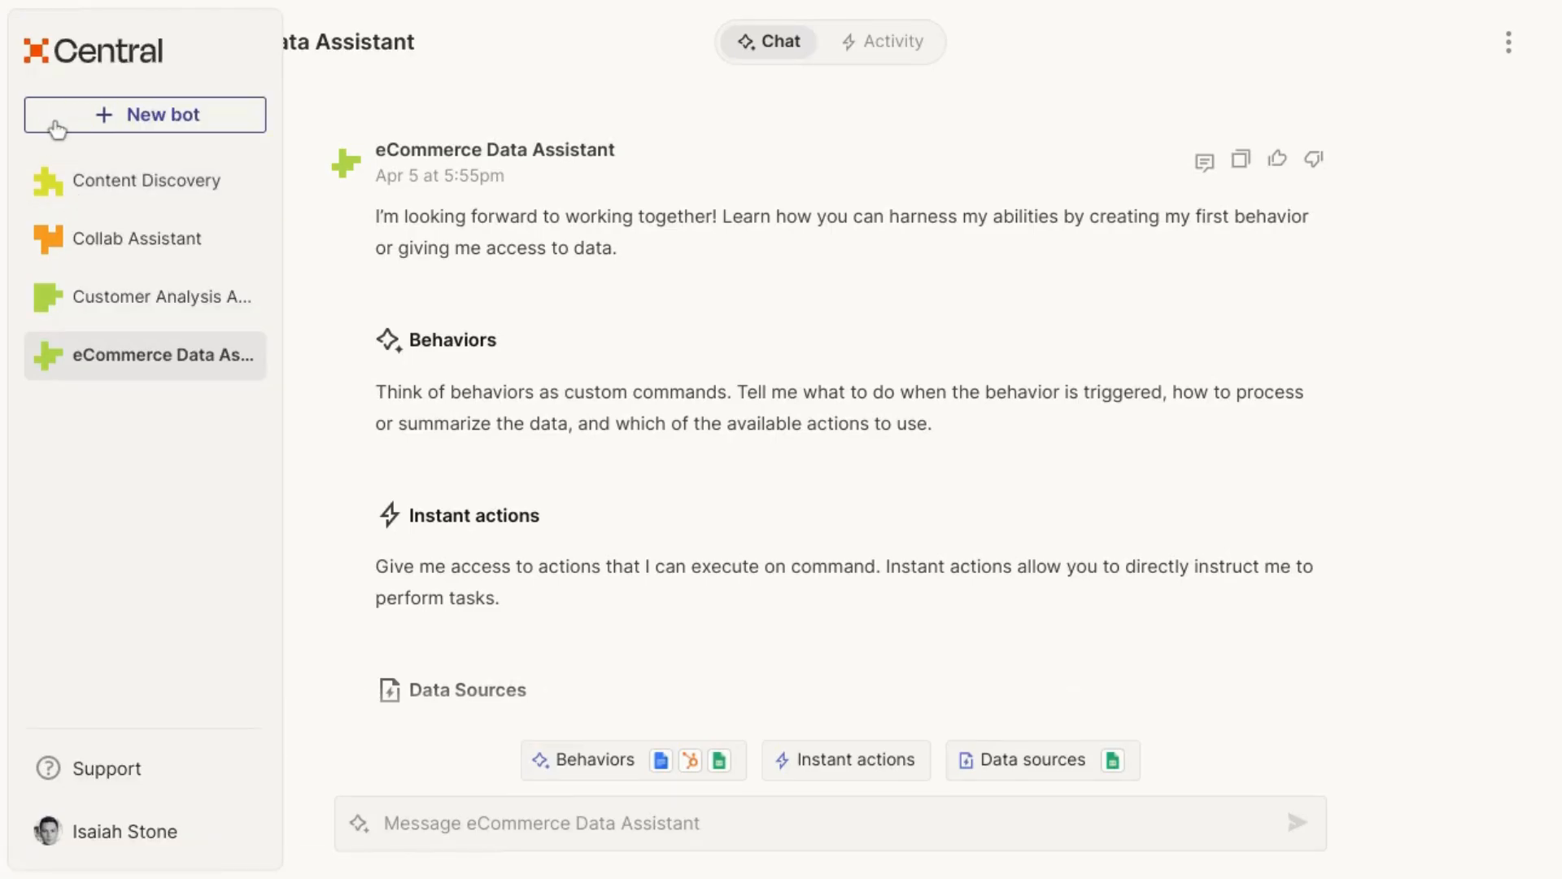
Create a new bot and name it 'eCommerce Data Assistant'.
left_click(144, 114)
type("eComme")
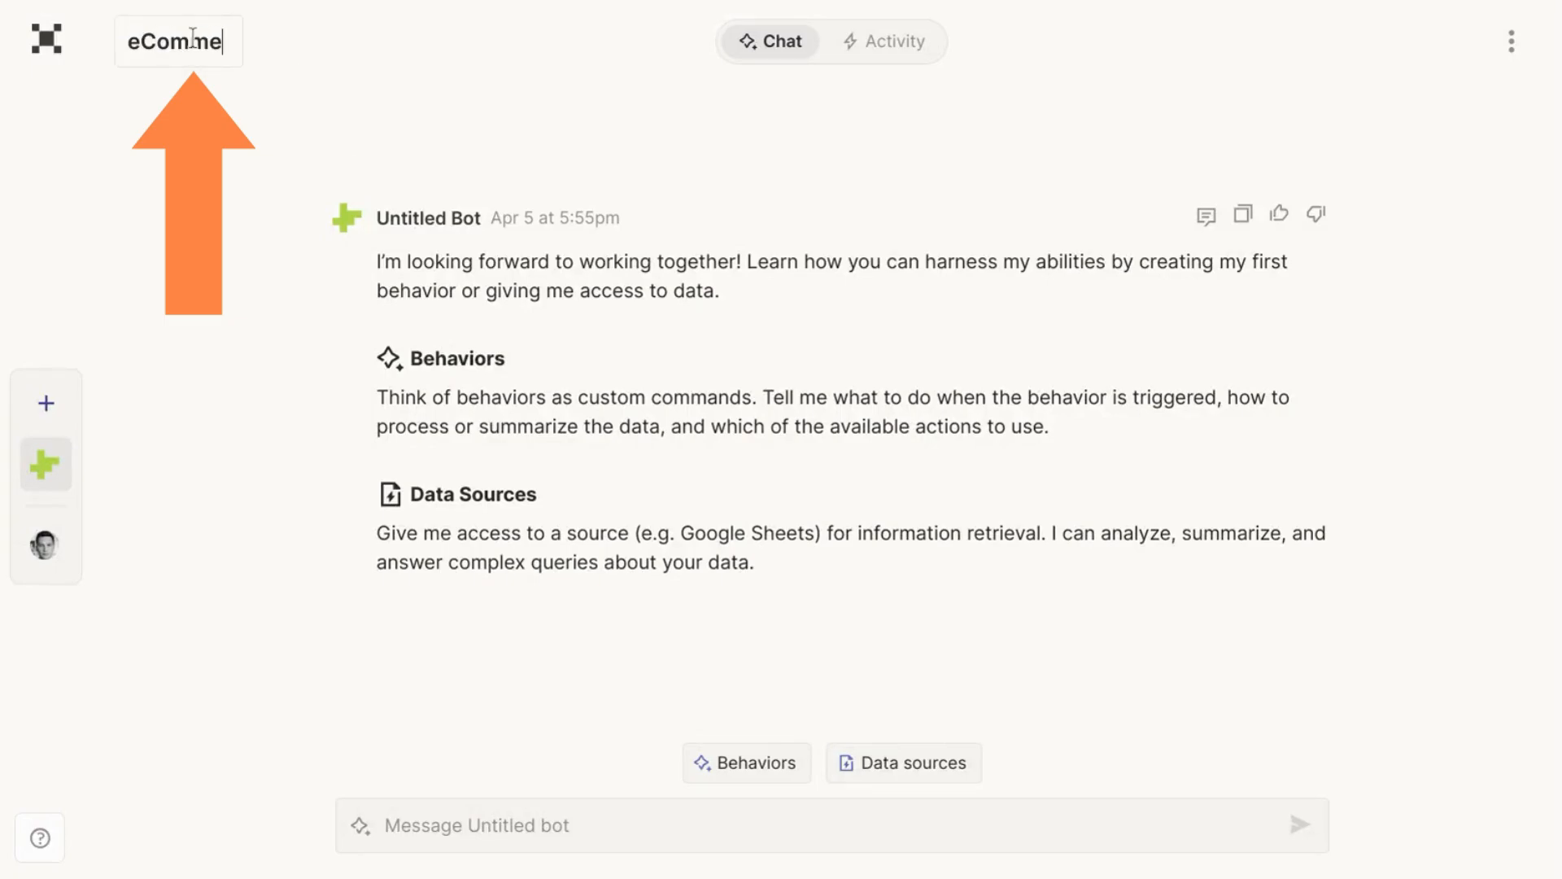
type("rce Data A")
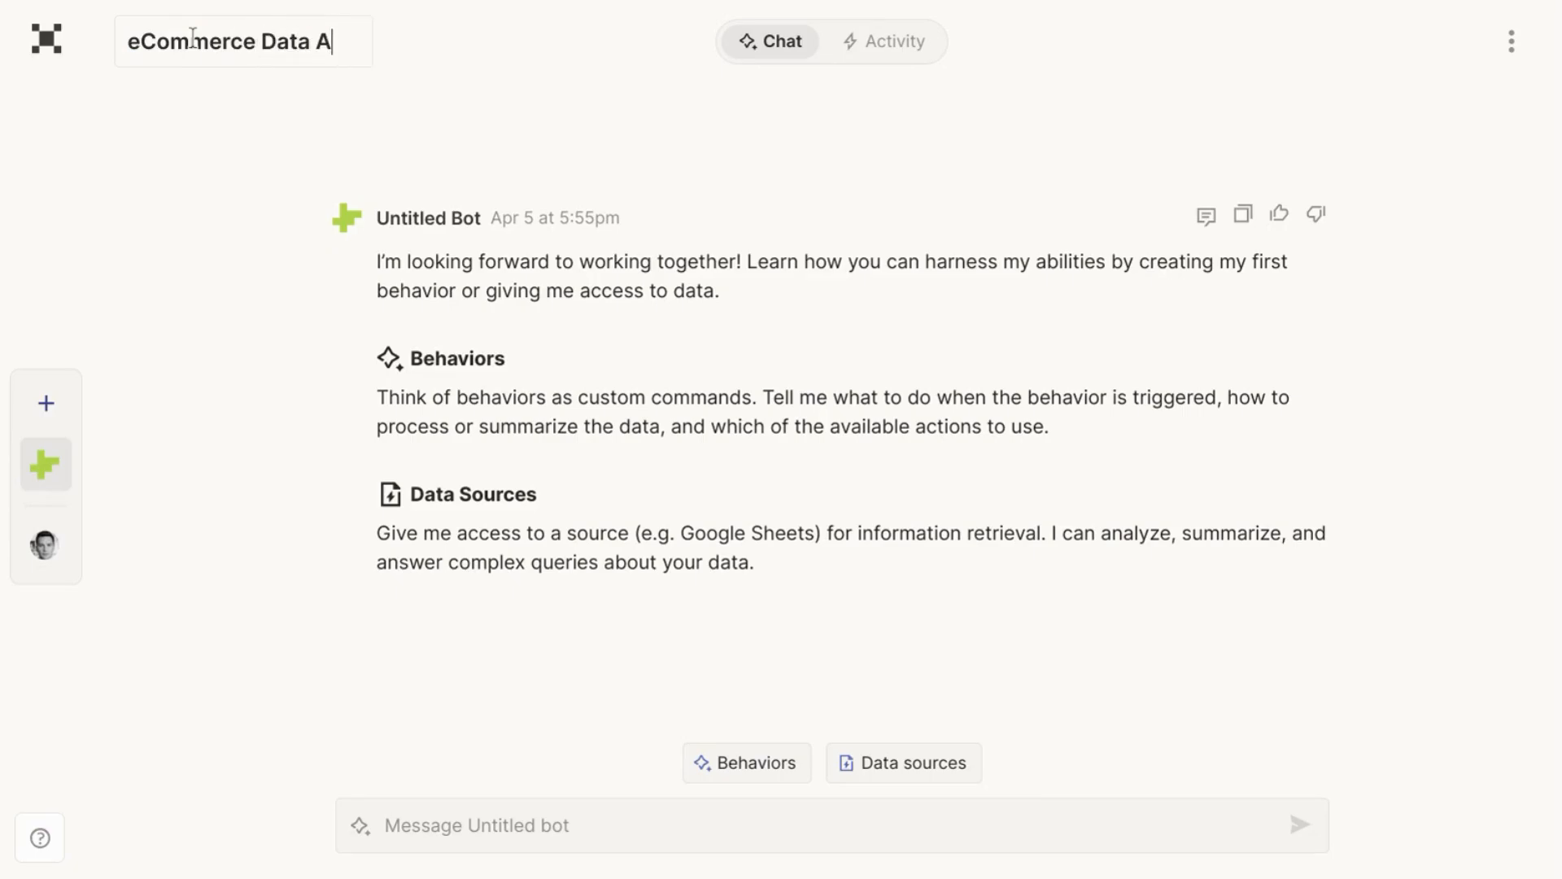
type("ssistant")
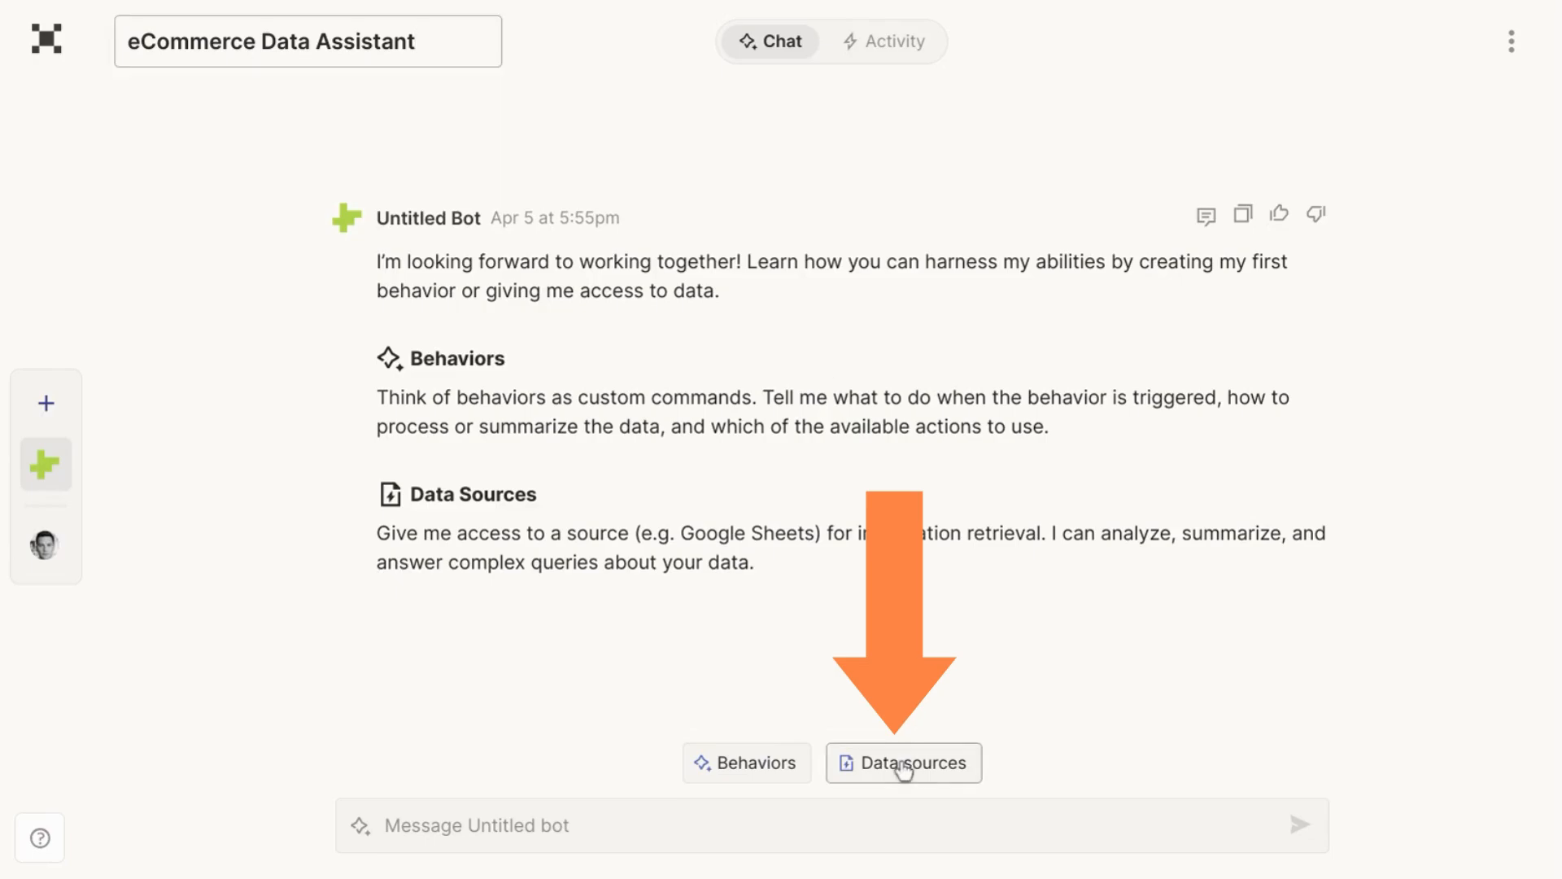
Add the consumer_retail_data Google Sheets spreadsheet as the bot's data source.
left_click(901, 763)
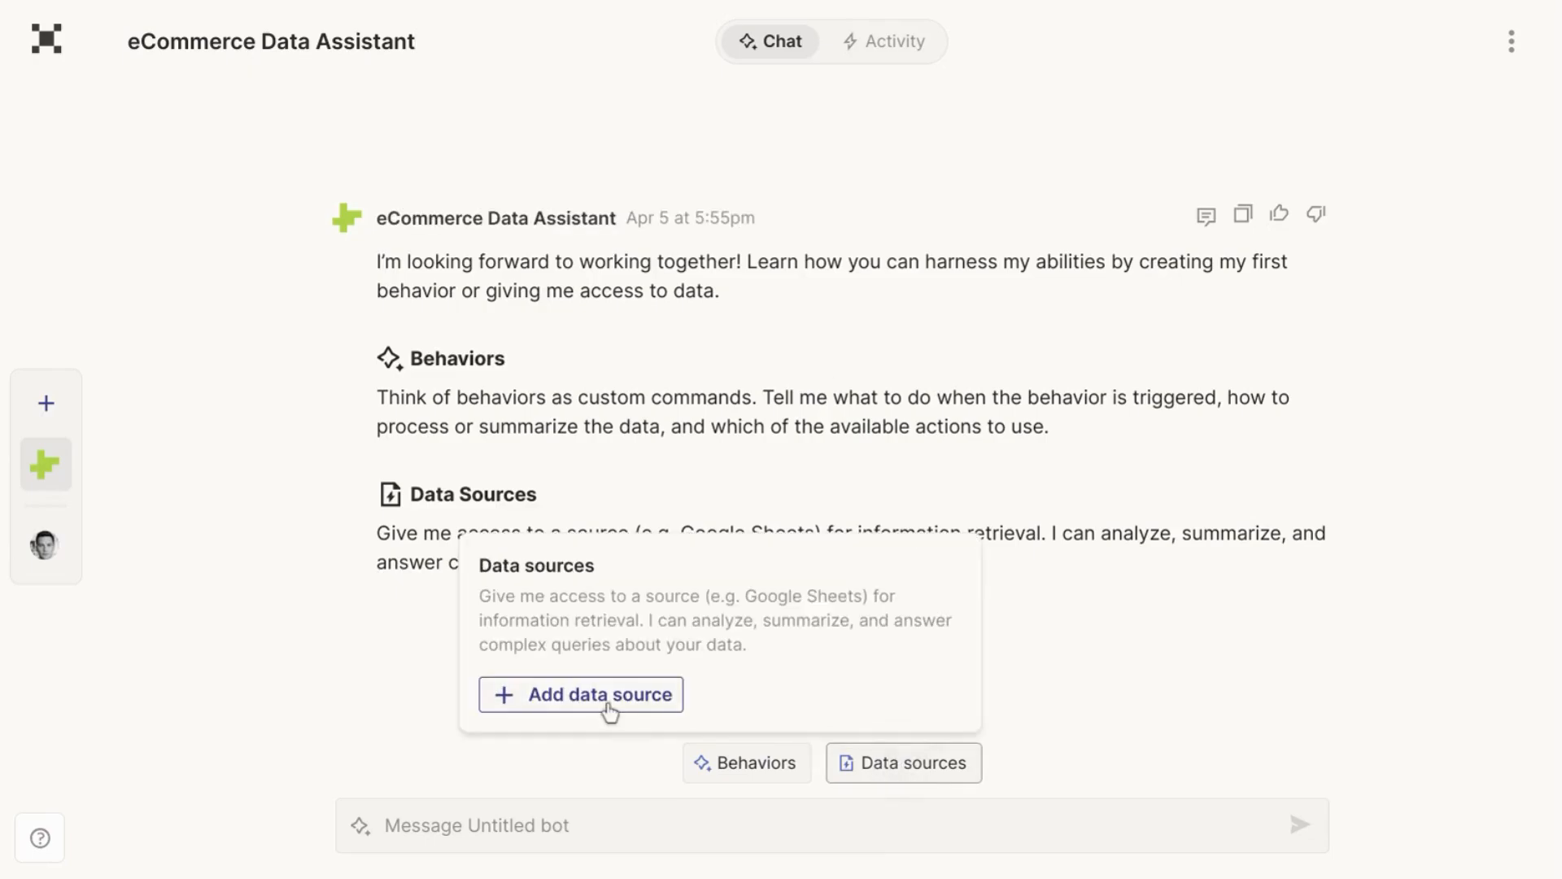
left_click(580, 693)
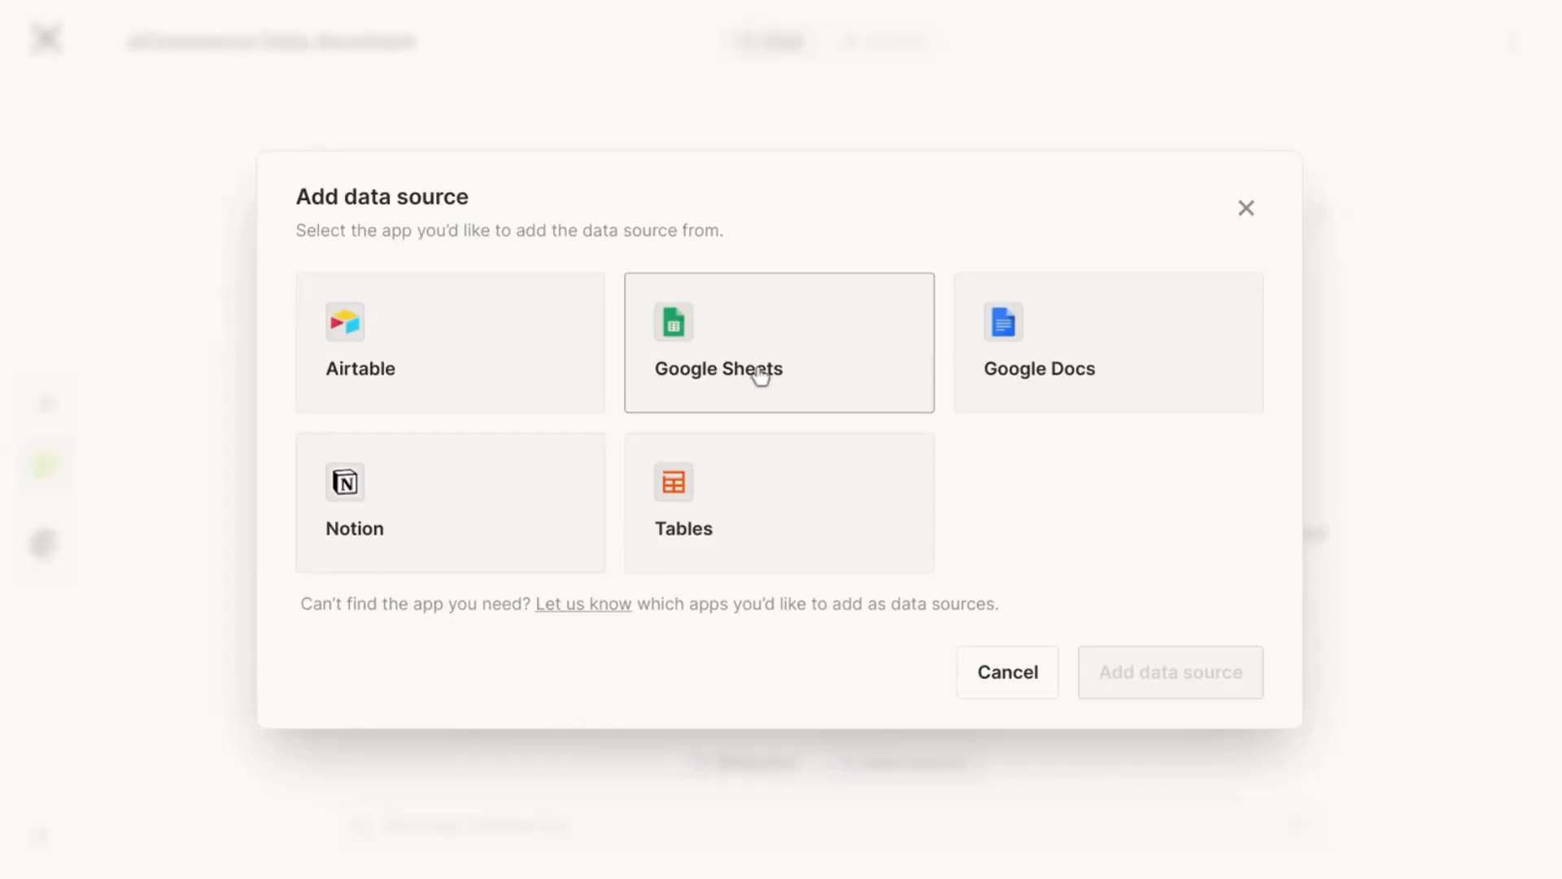
left_click(778, 342)
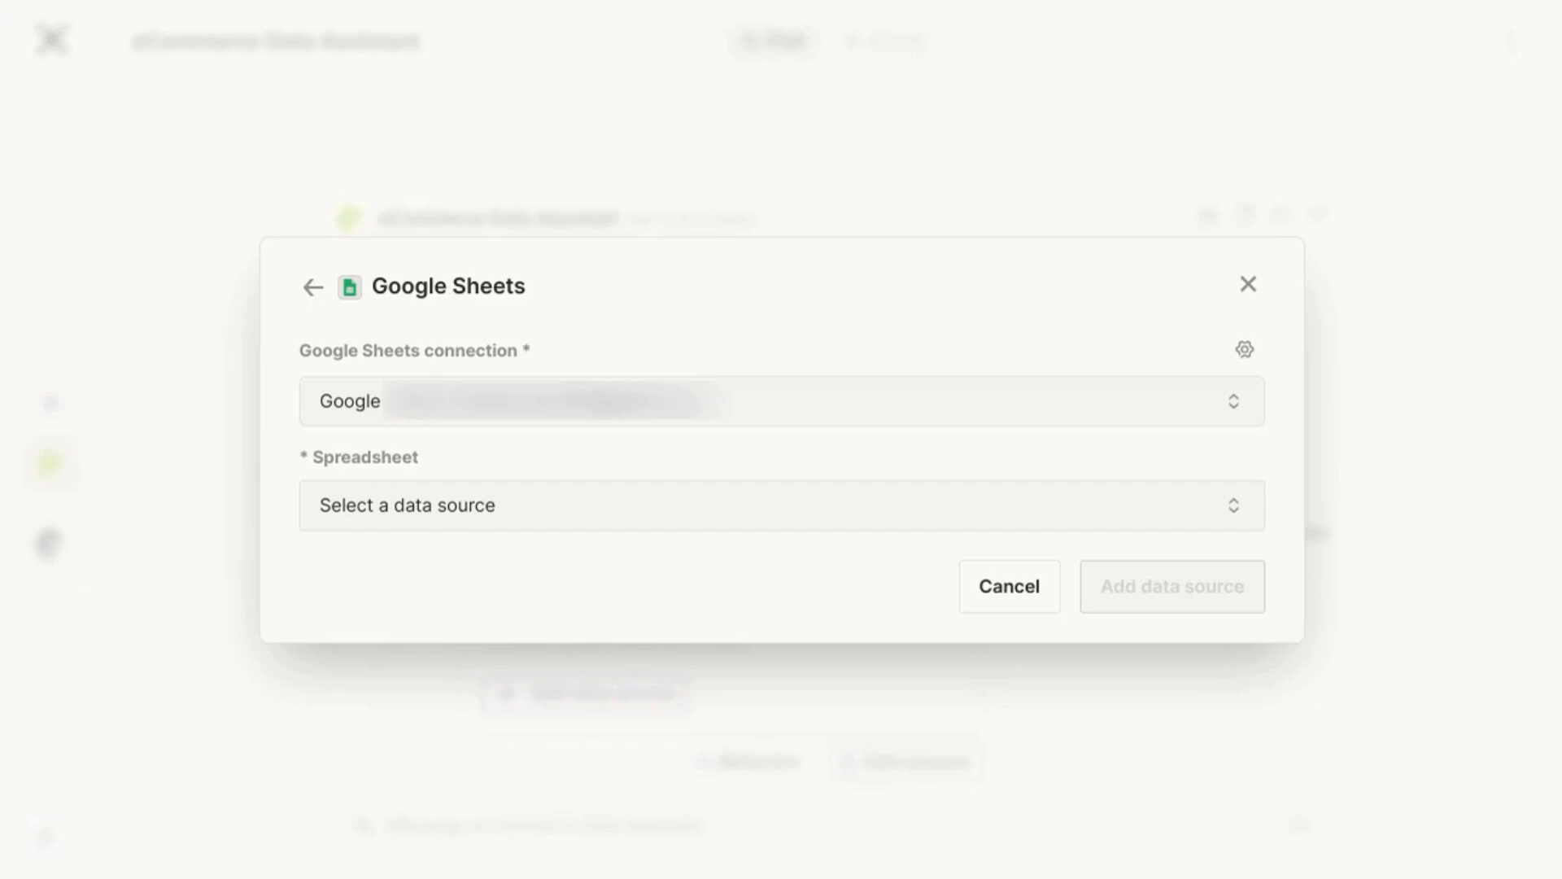
mouse_move(595, 472)
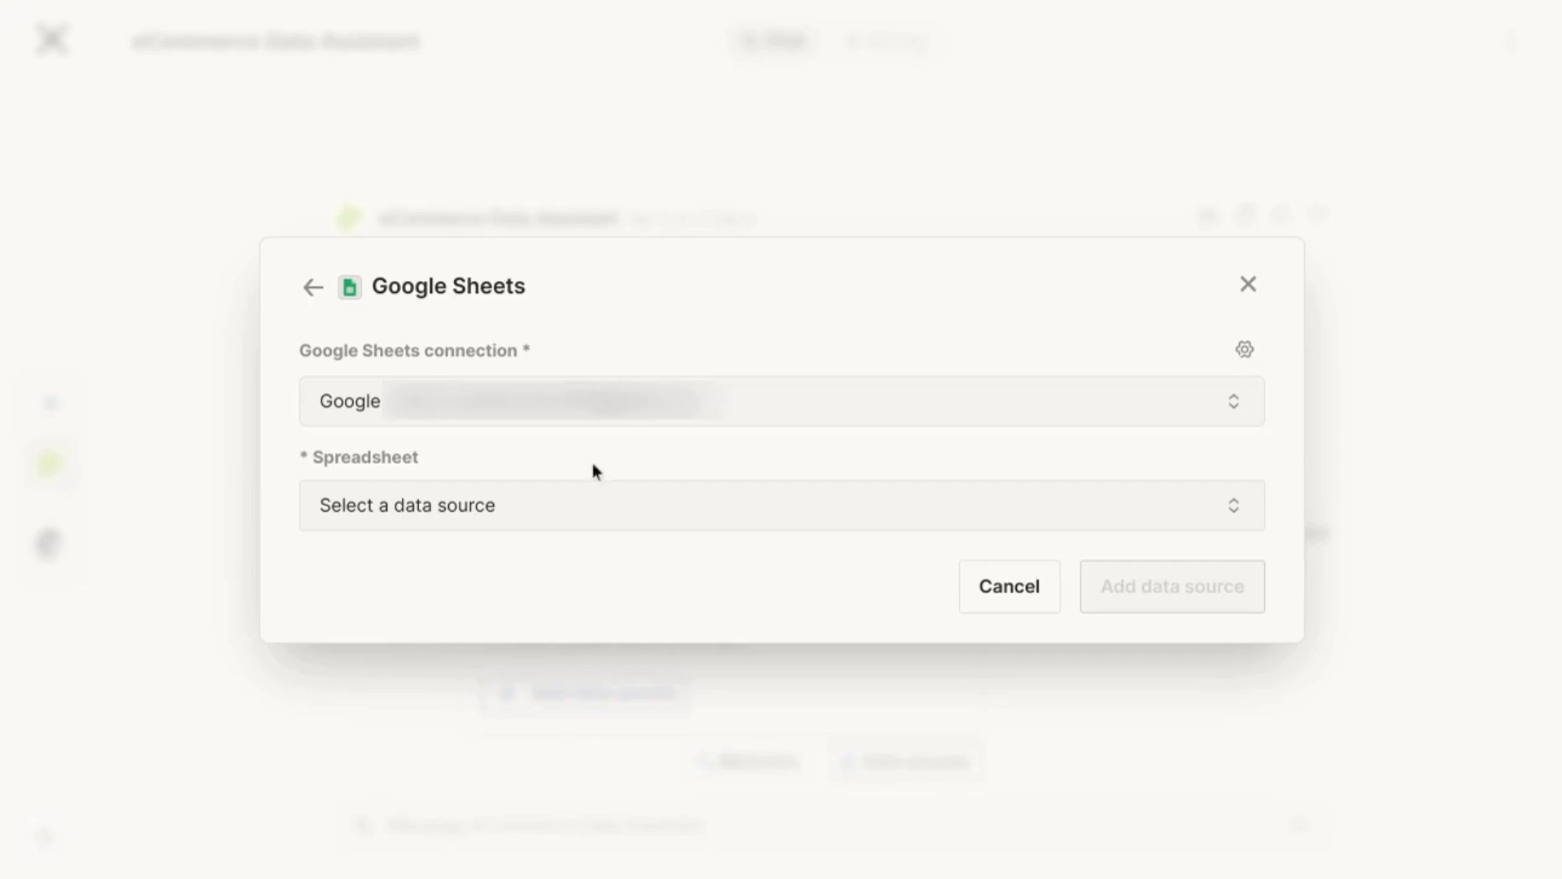
mouse_move(507, 527)
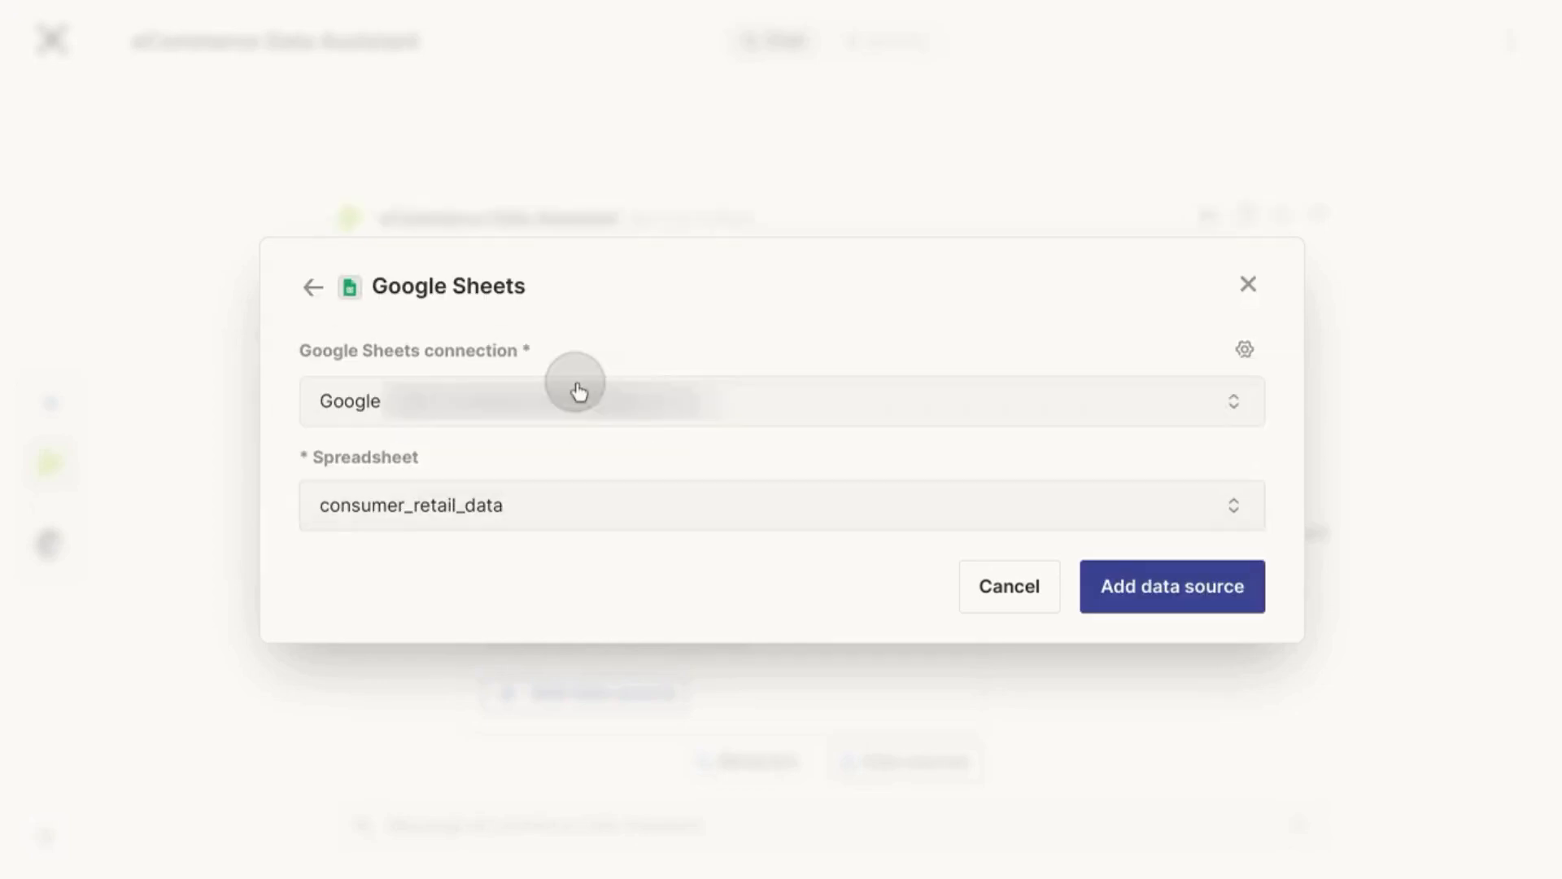
left_click(1172, 586)
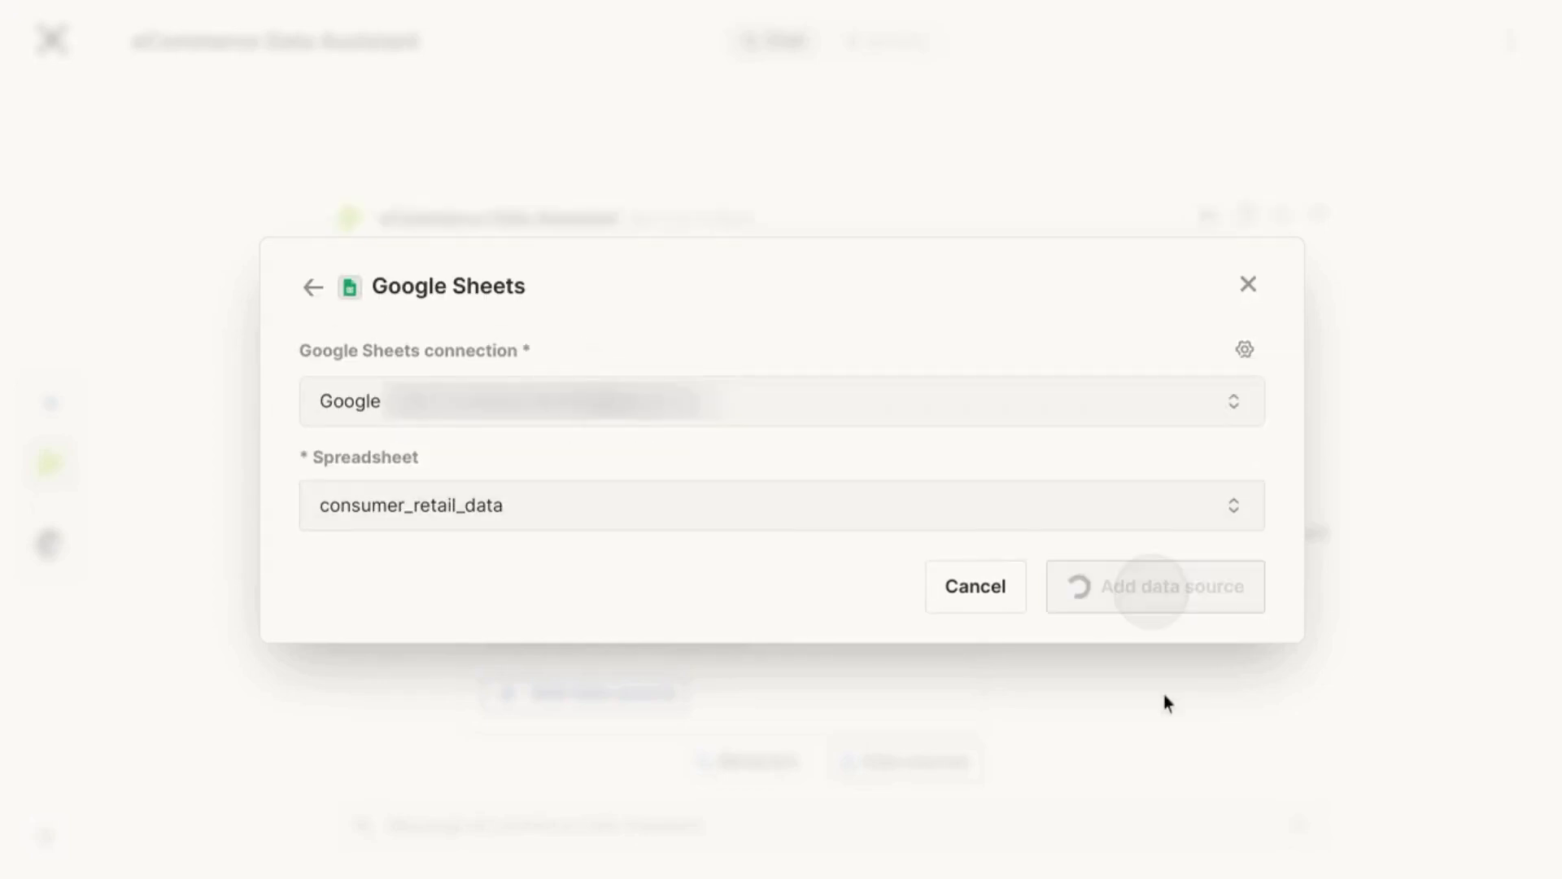
left_click(1154, 586)
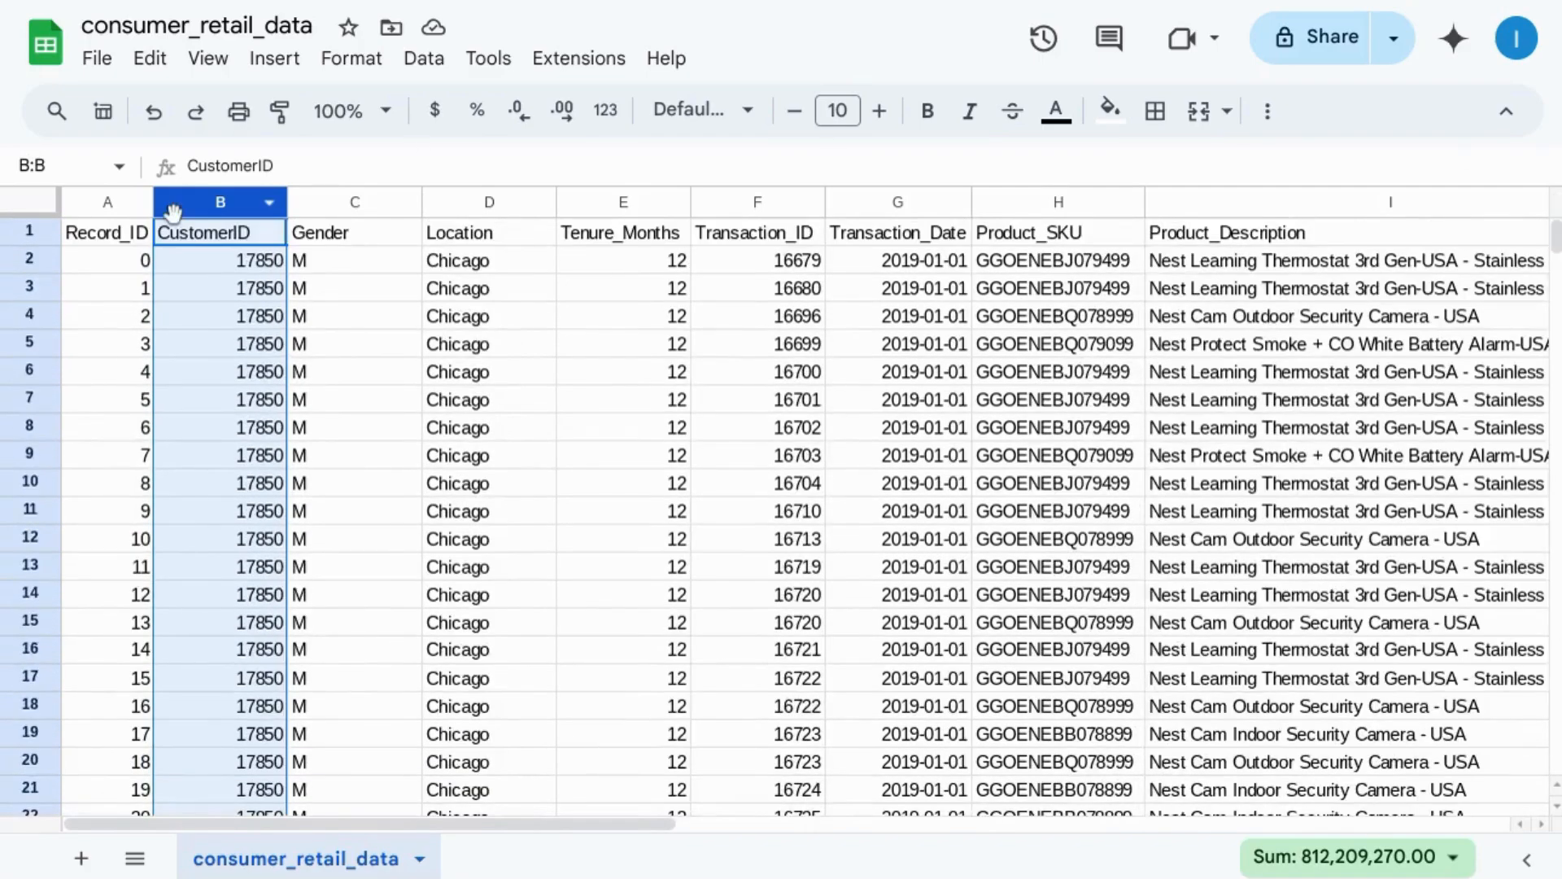
Inspect the consumer_retail_data sheet's Location and Avg_Price columns in Google Sheets.
left_click(488, 201)
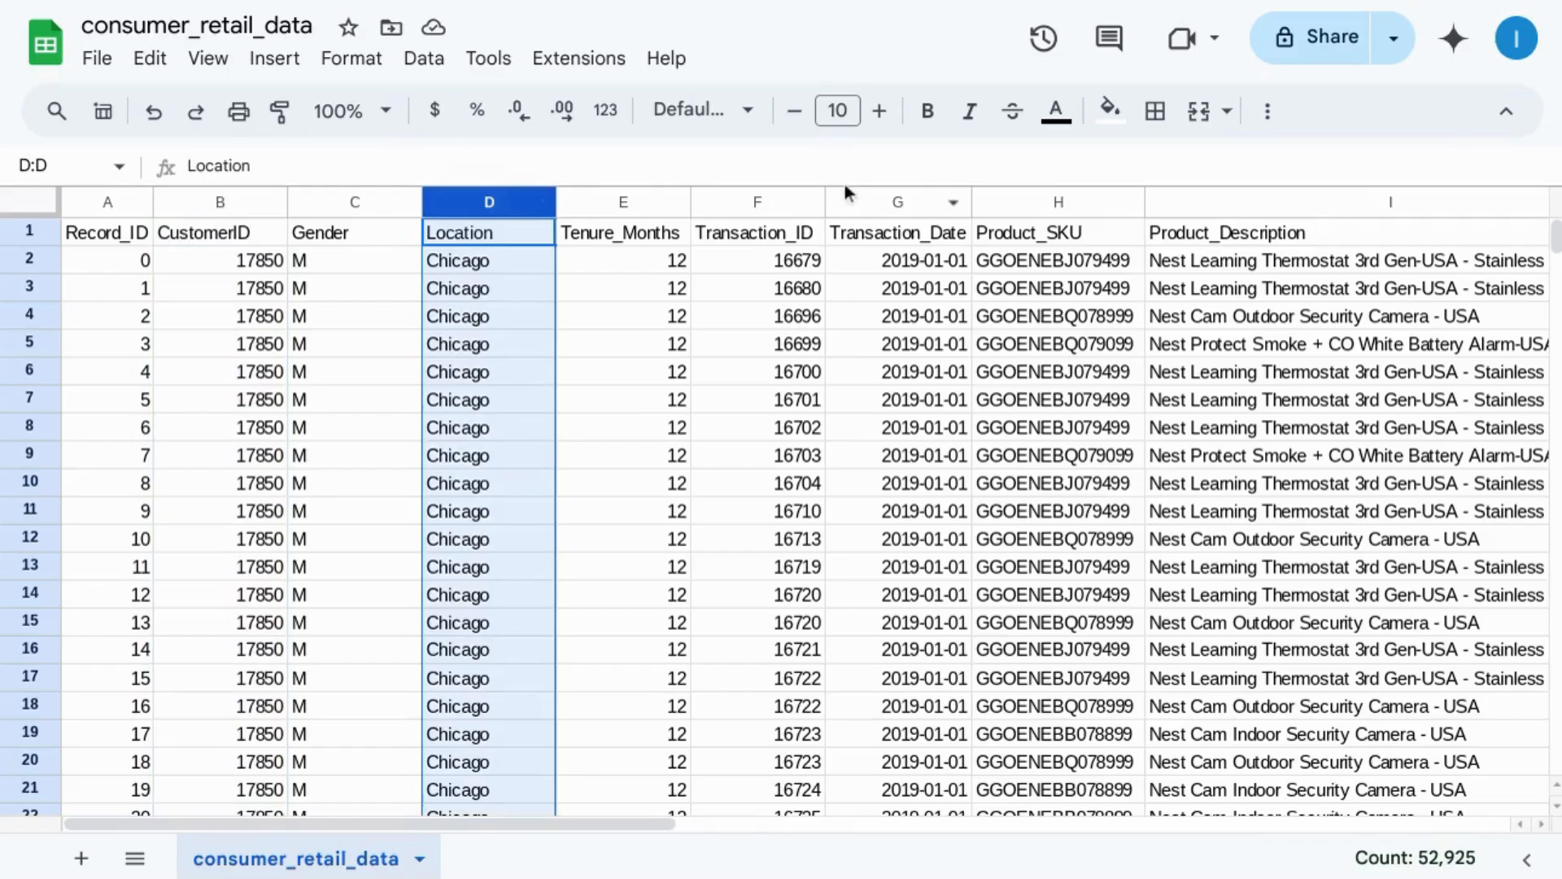
left_click(896, 200)
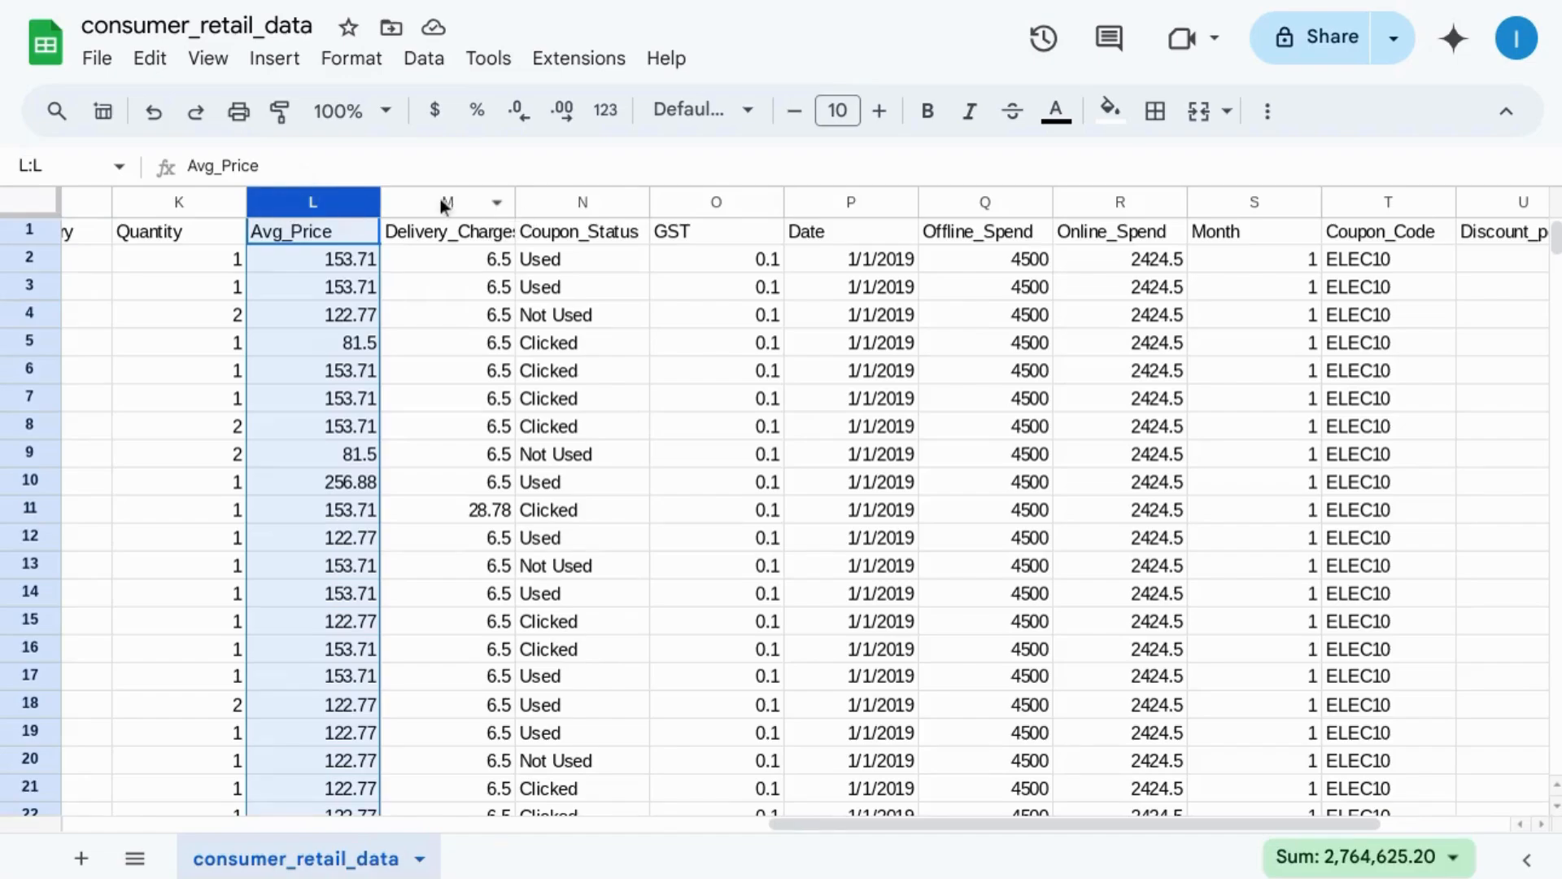
left_click(448, 201)
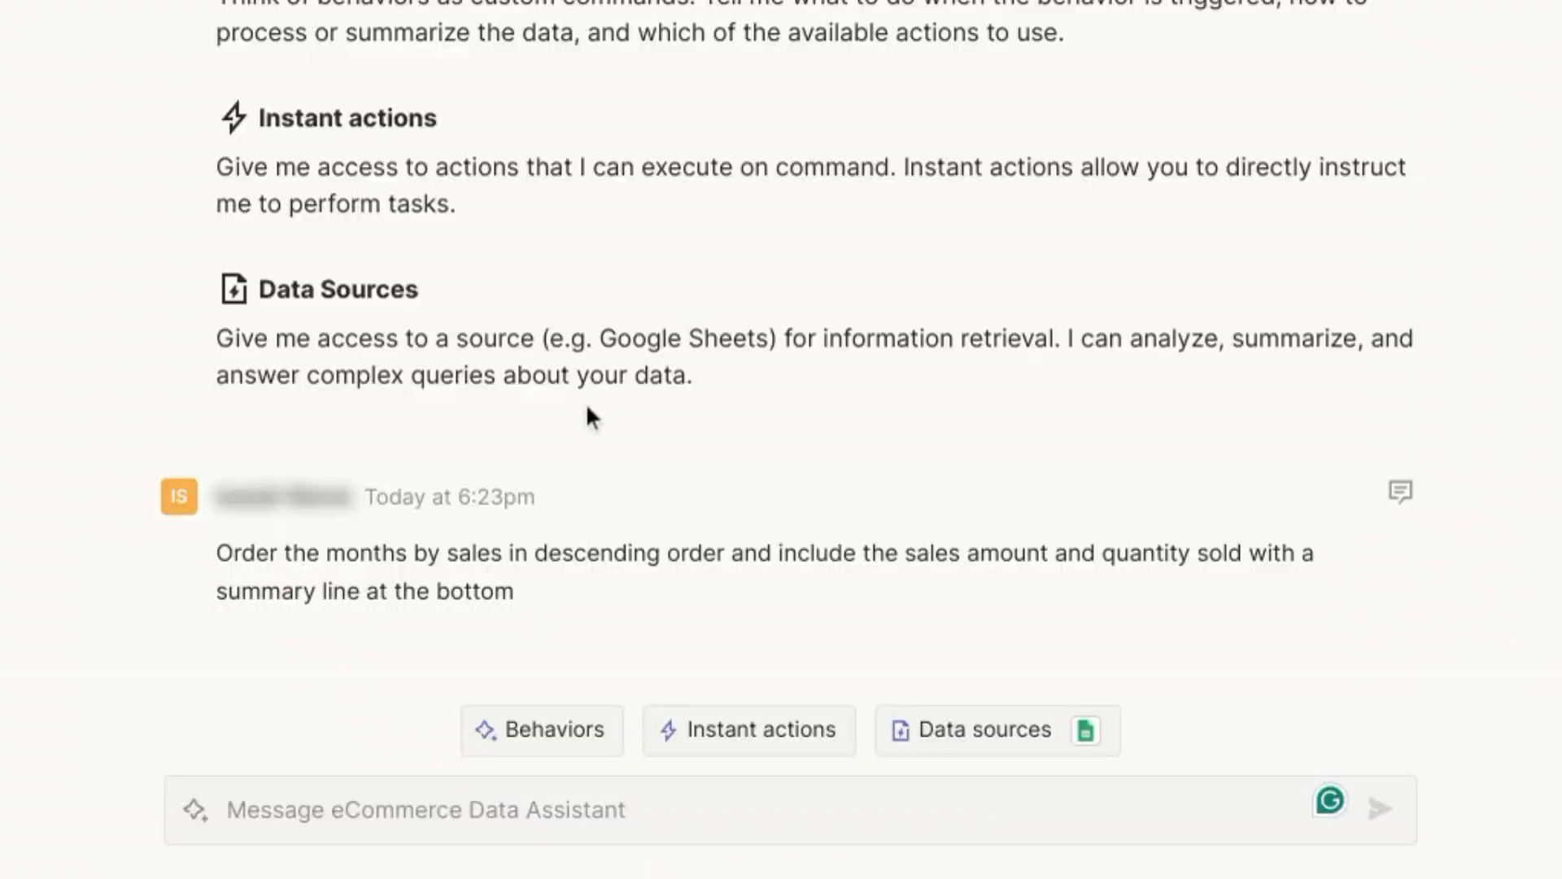
mouse_move(298, 578)
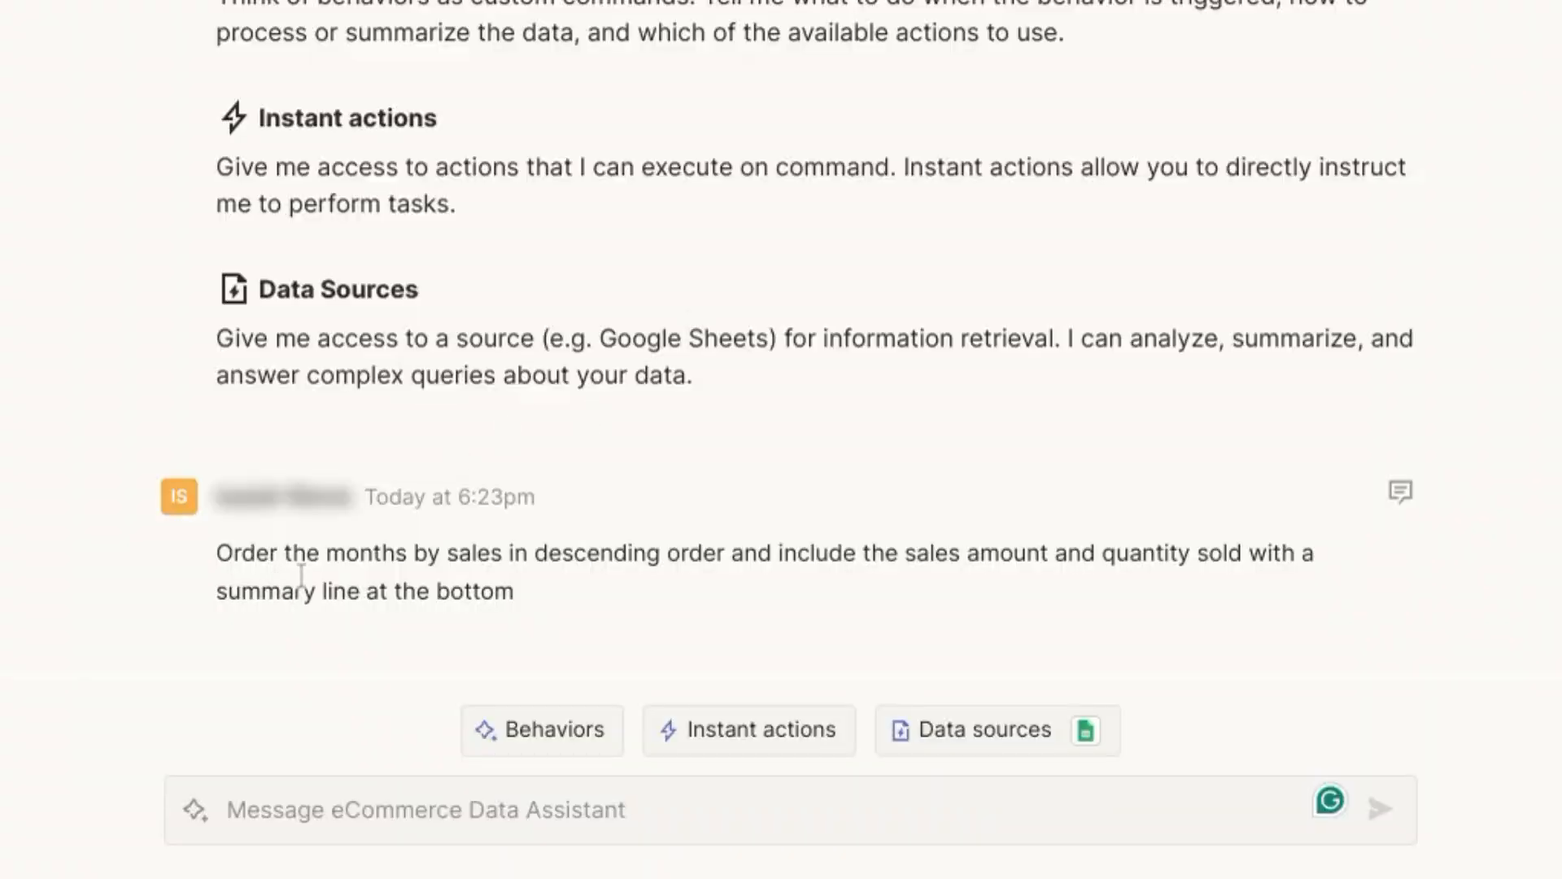
mouse_move(563, 558)
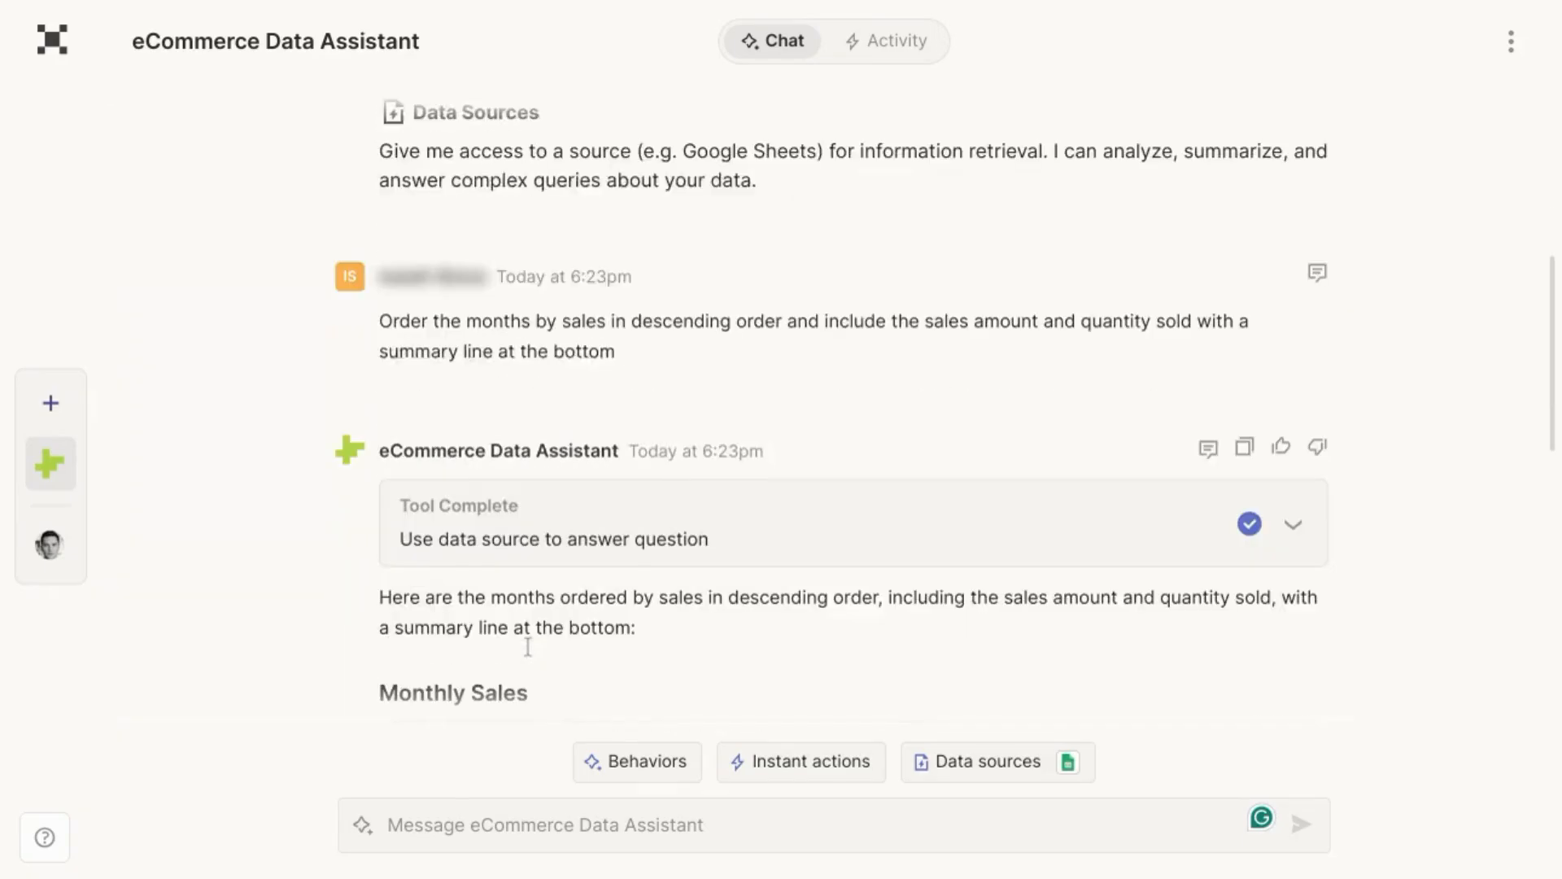
Expand the Tool Complete code behind the monthly sales table and review it down to the Total row.
scroll("down", 3)
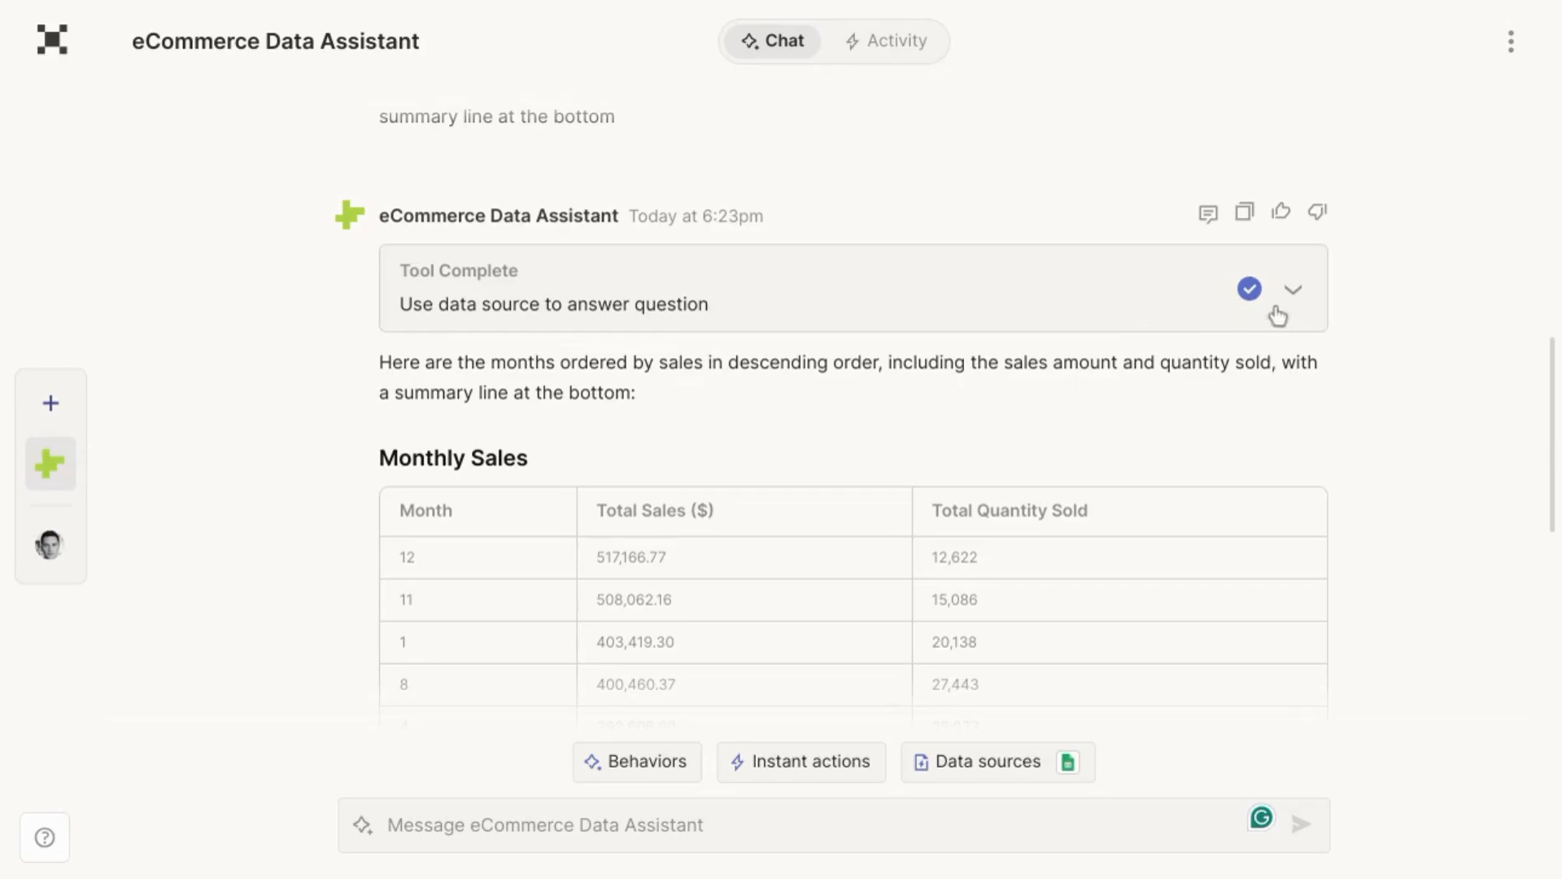
left_click(1295, 289)
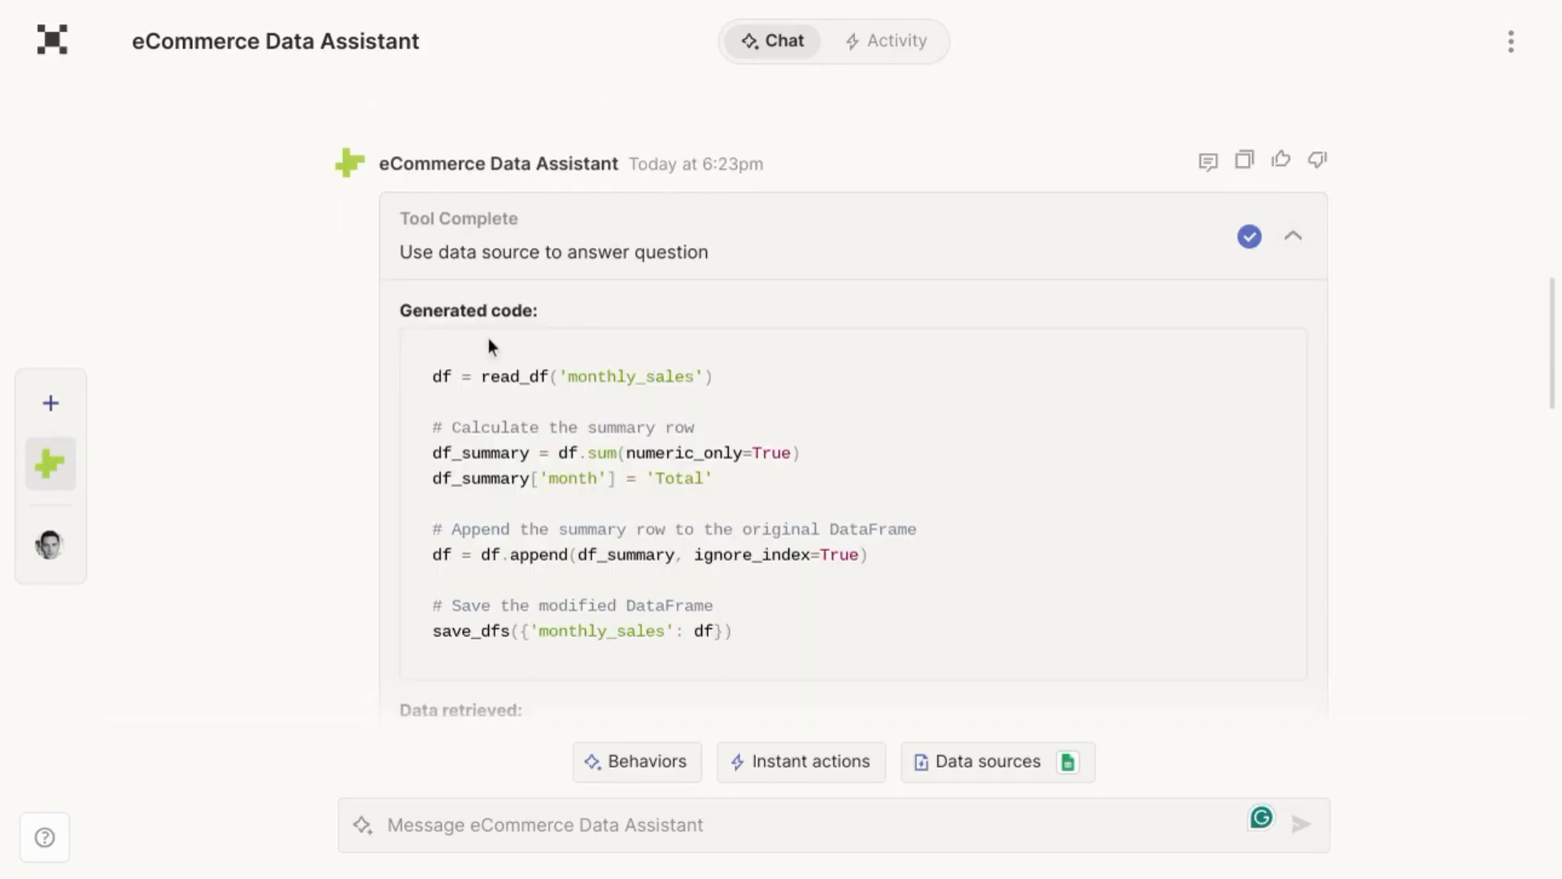
scroll("down", 3)
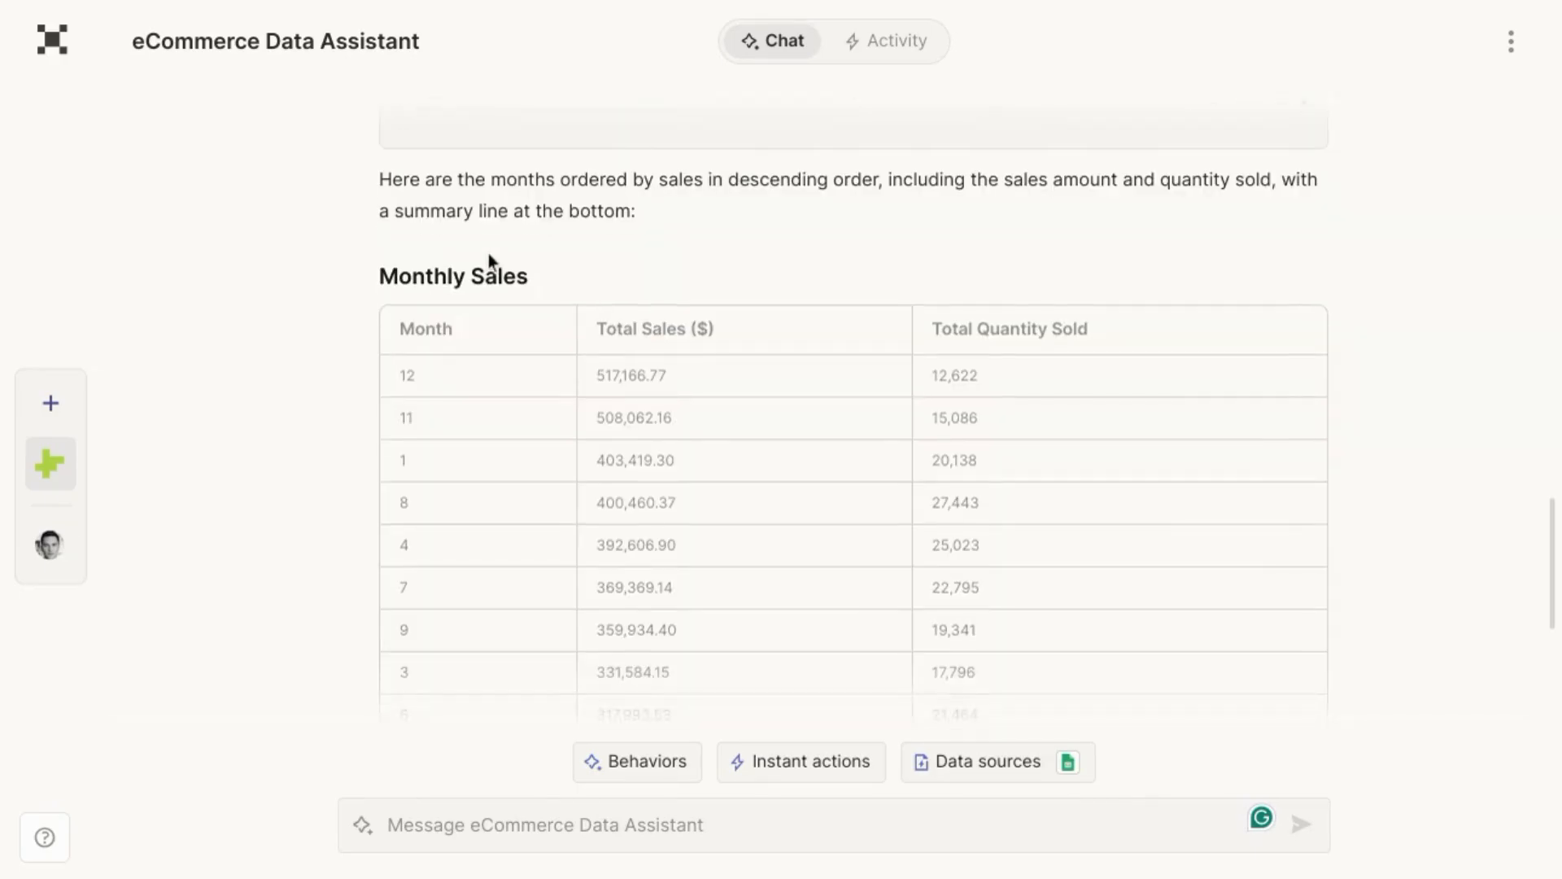
scroll("down", 3)
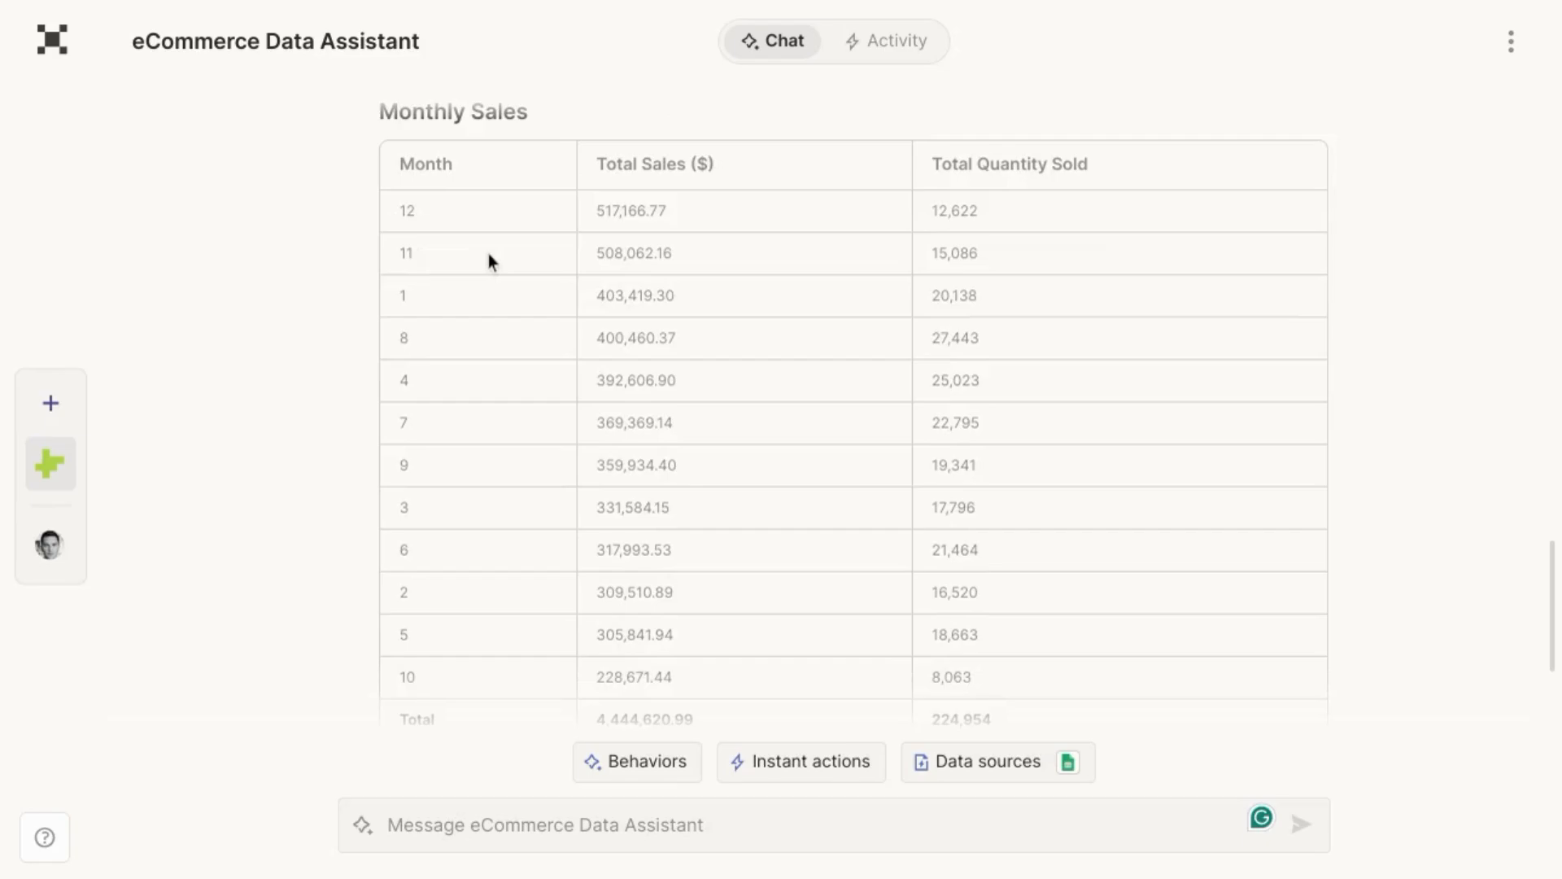
mouse_move(602, 238)
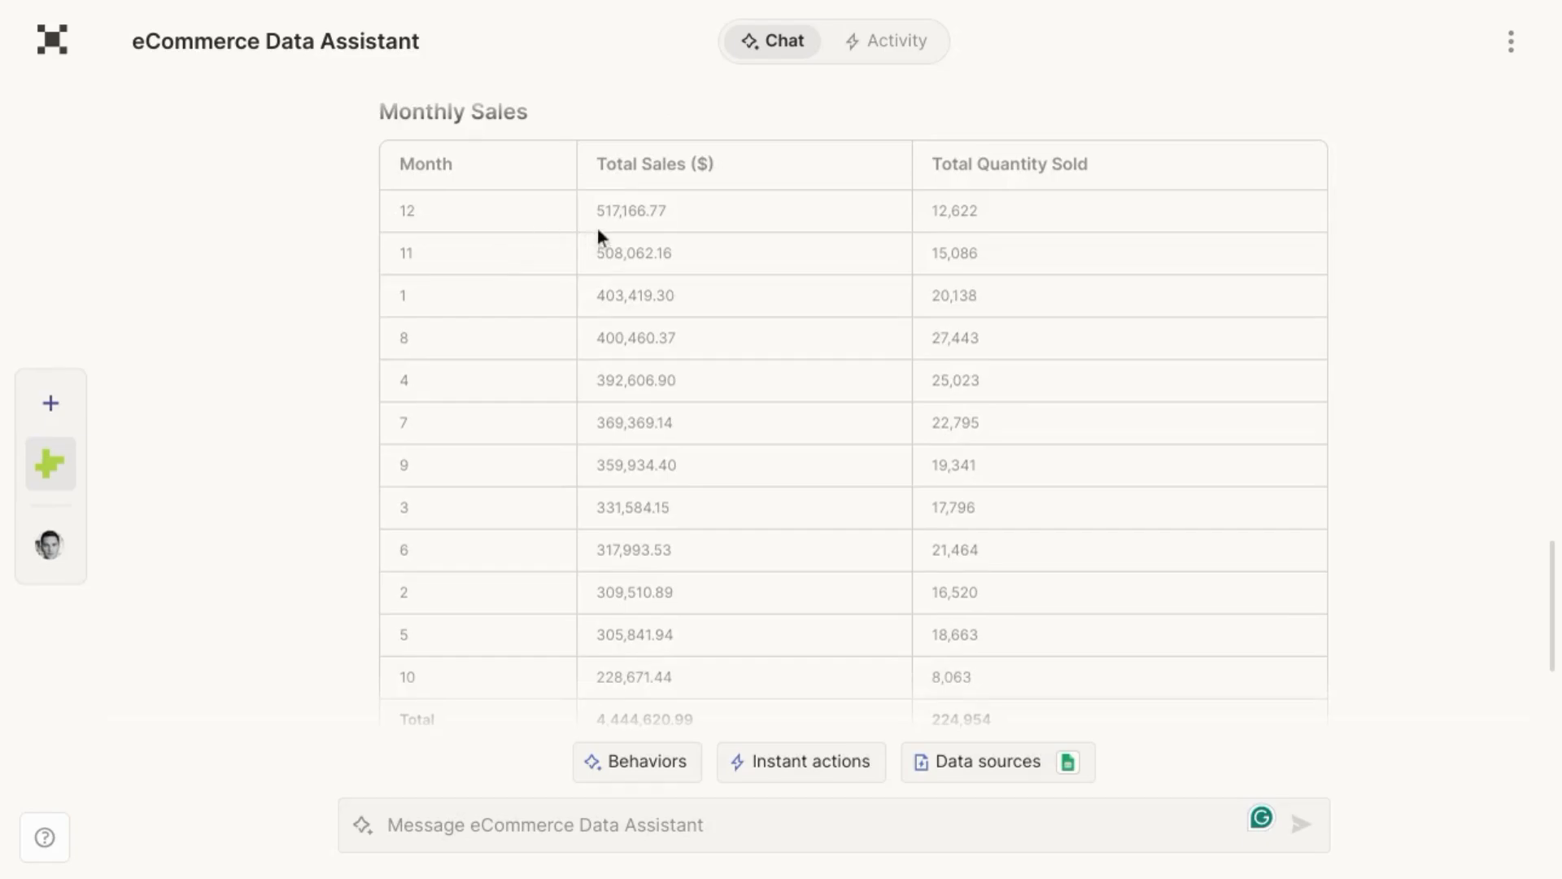
scroll("up", 3)
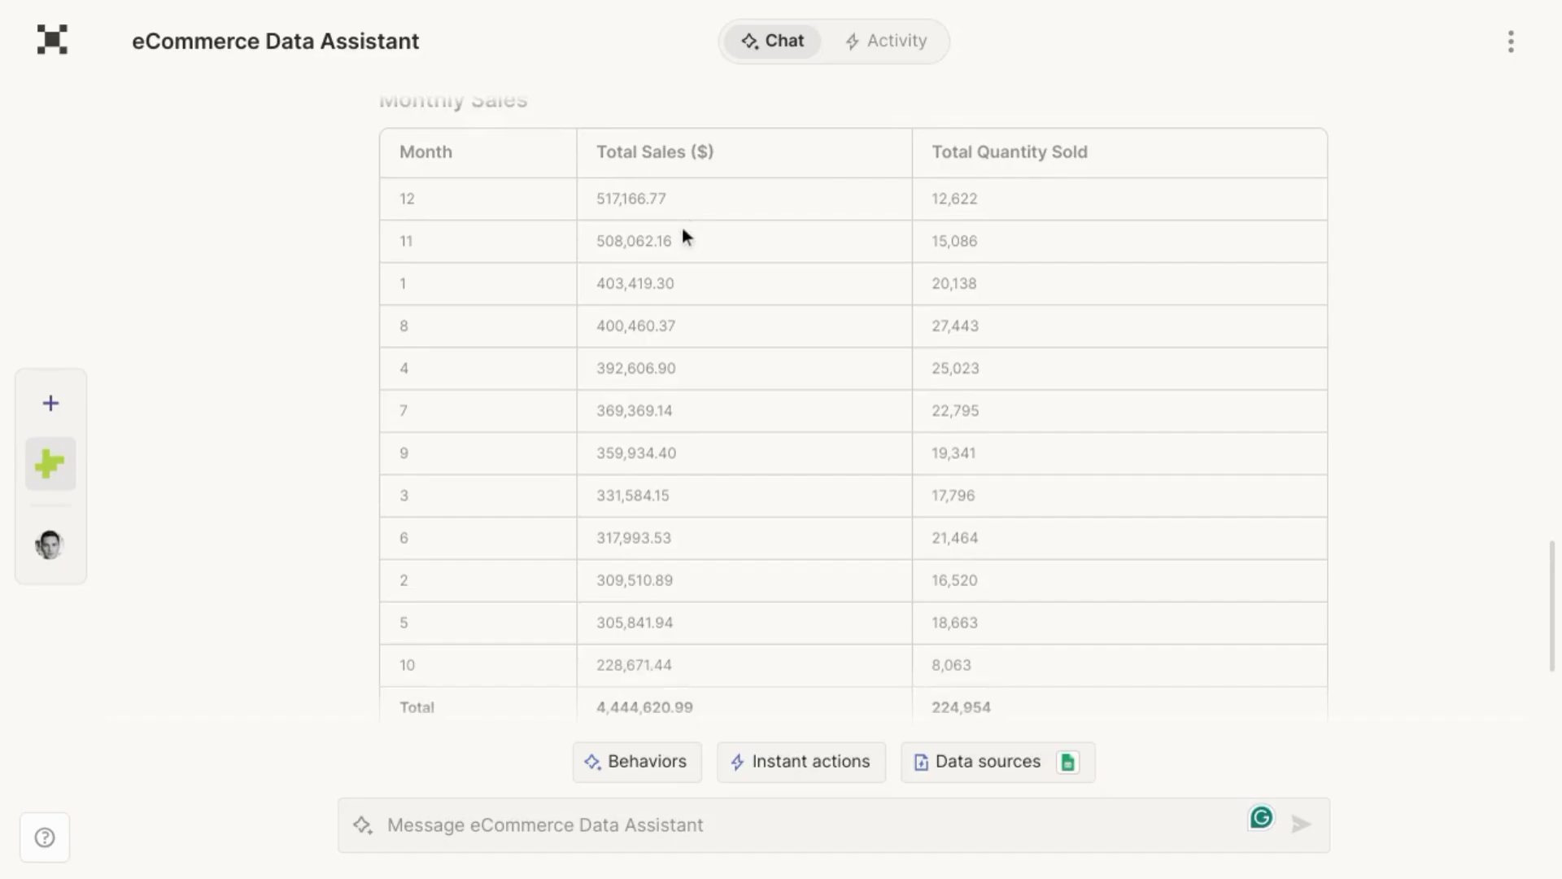
scroll("down", 3)
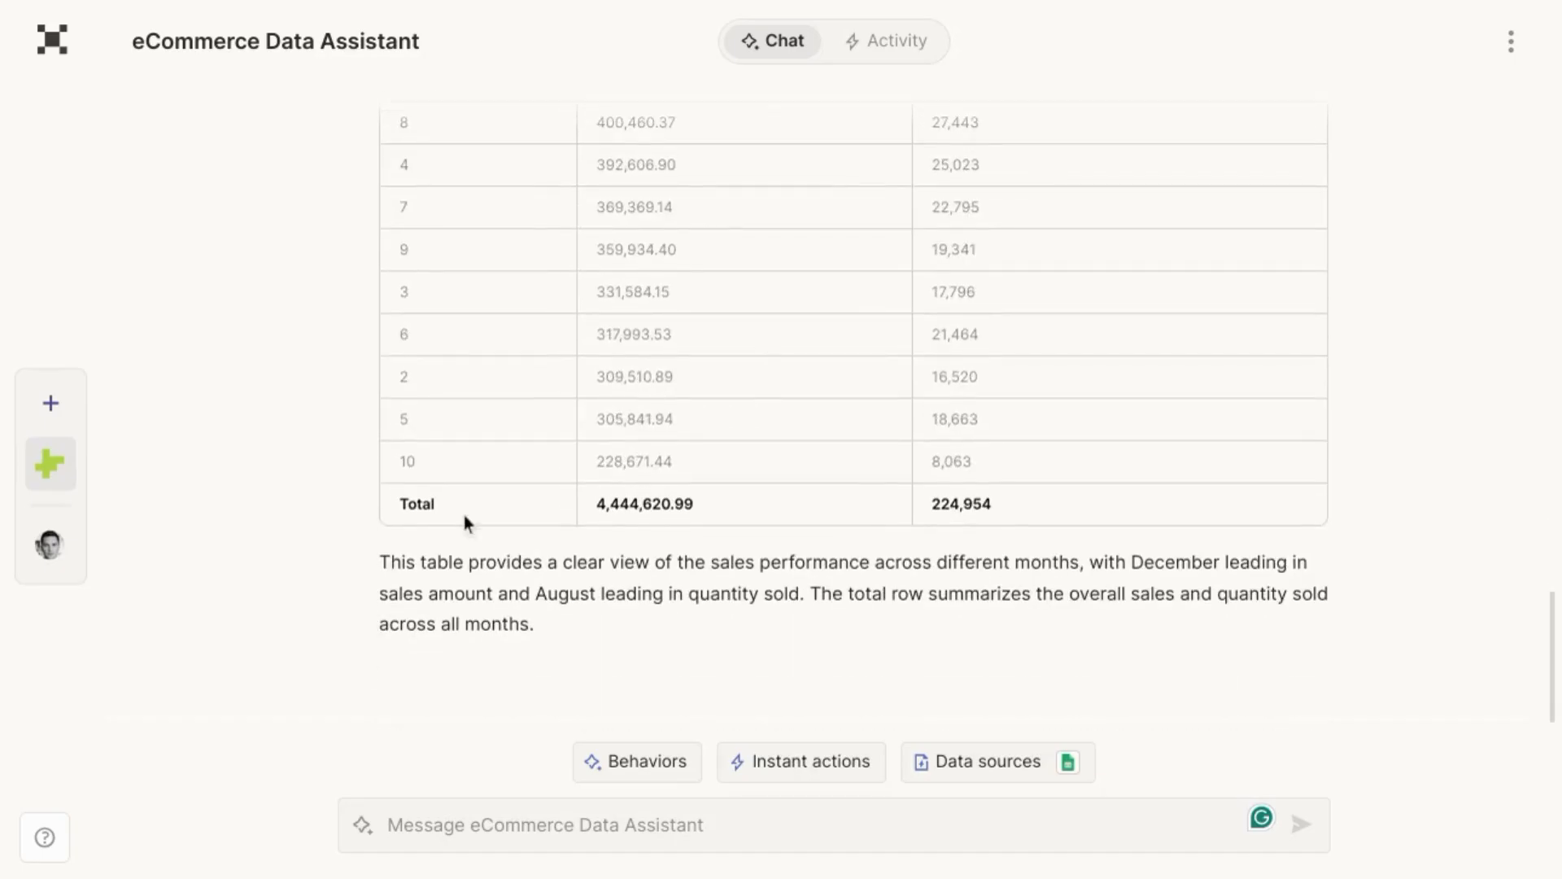
mouse_move(702, 545)
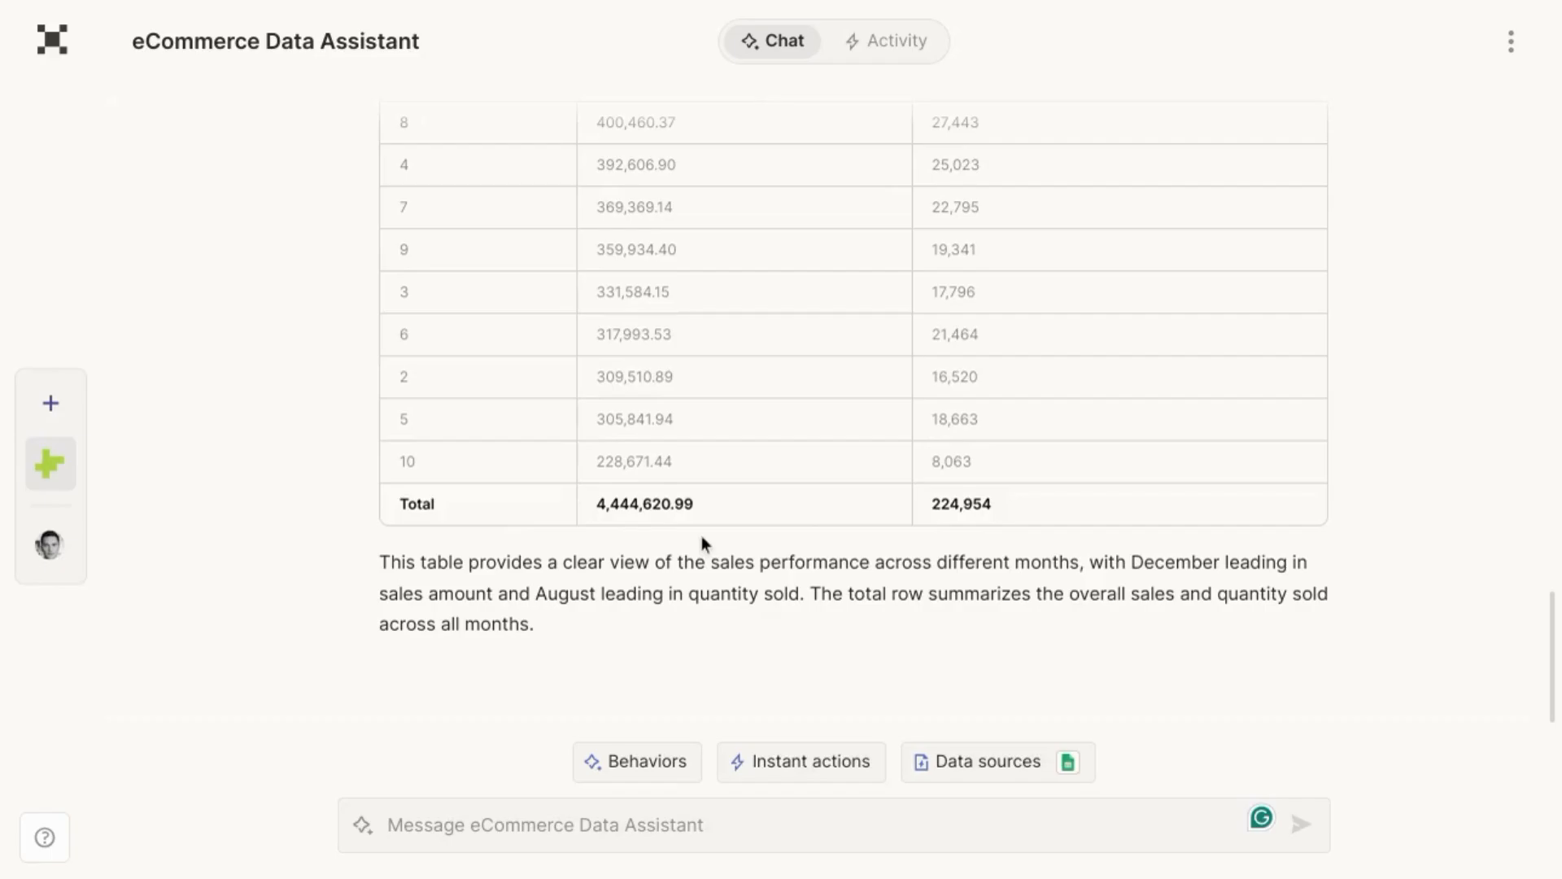
scroll("up", 3)
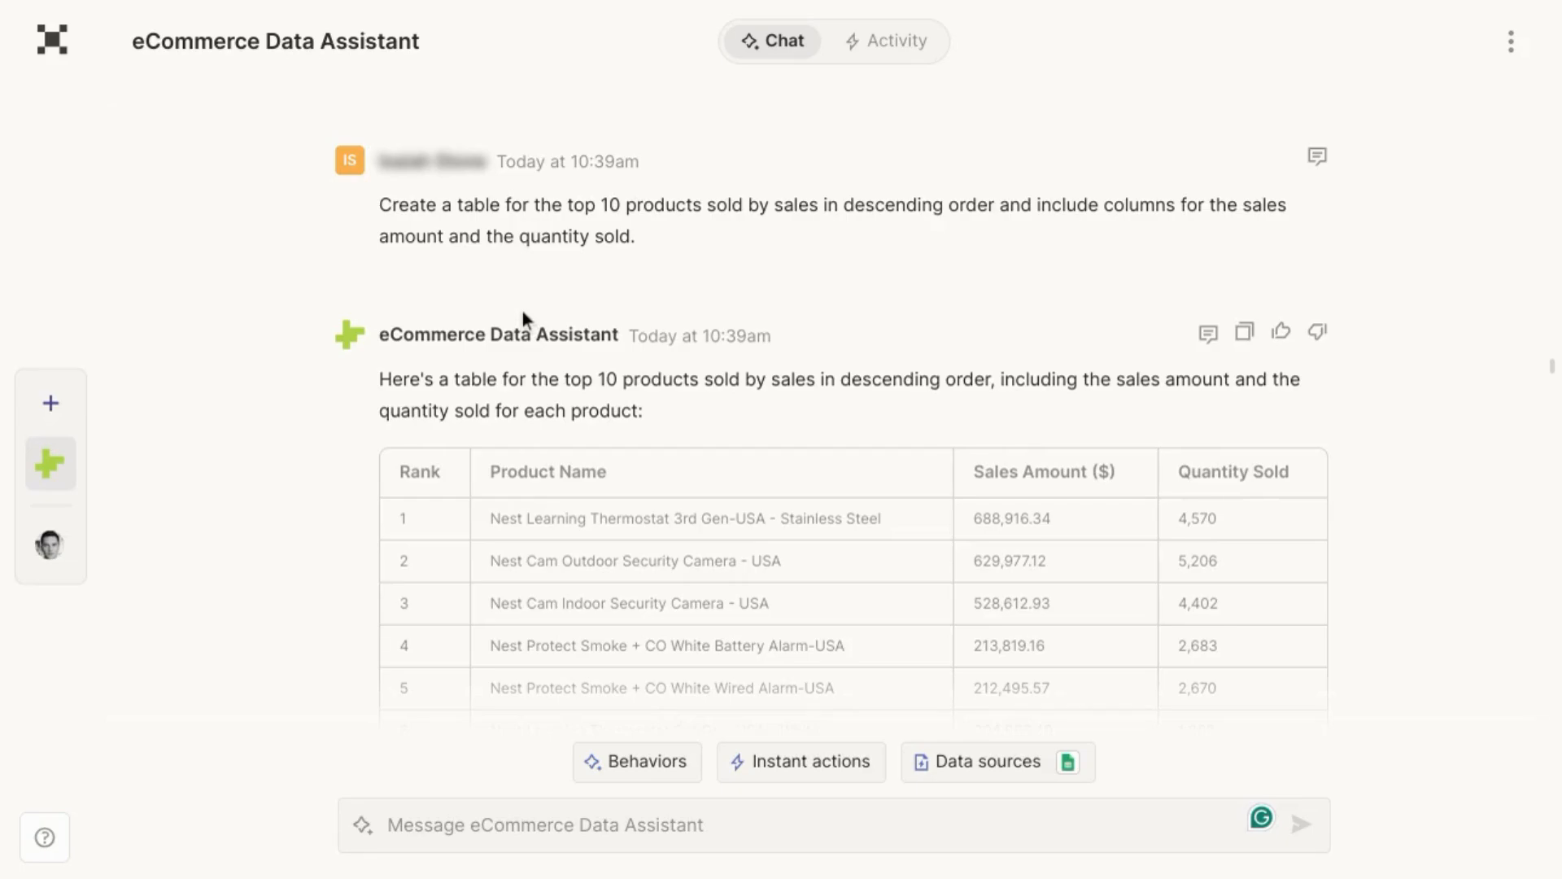
mouse_move(697, 337)
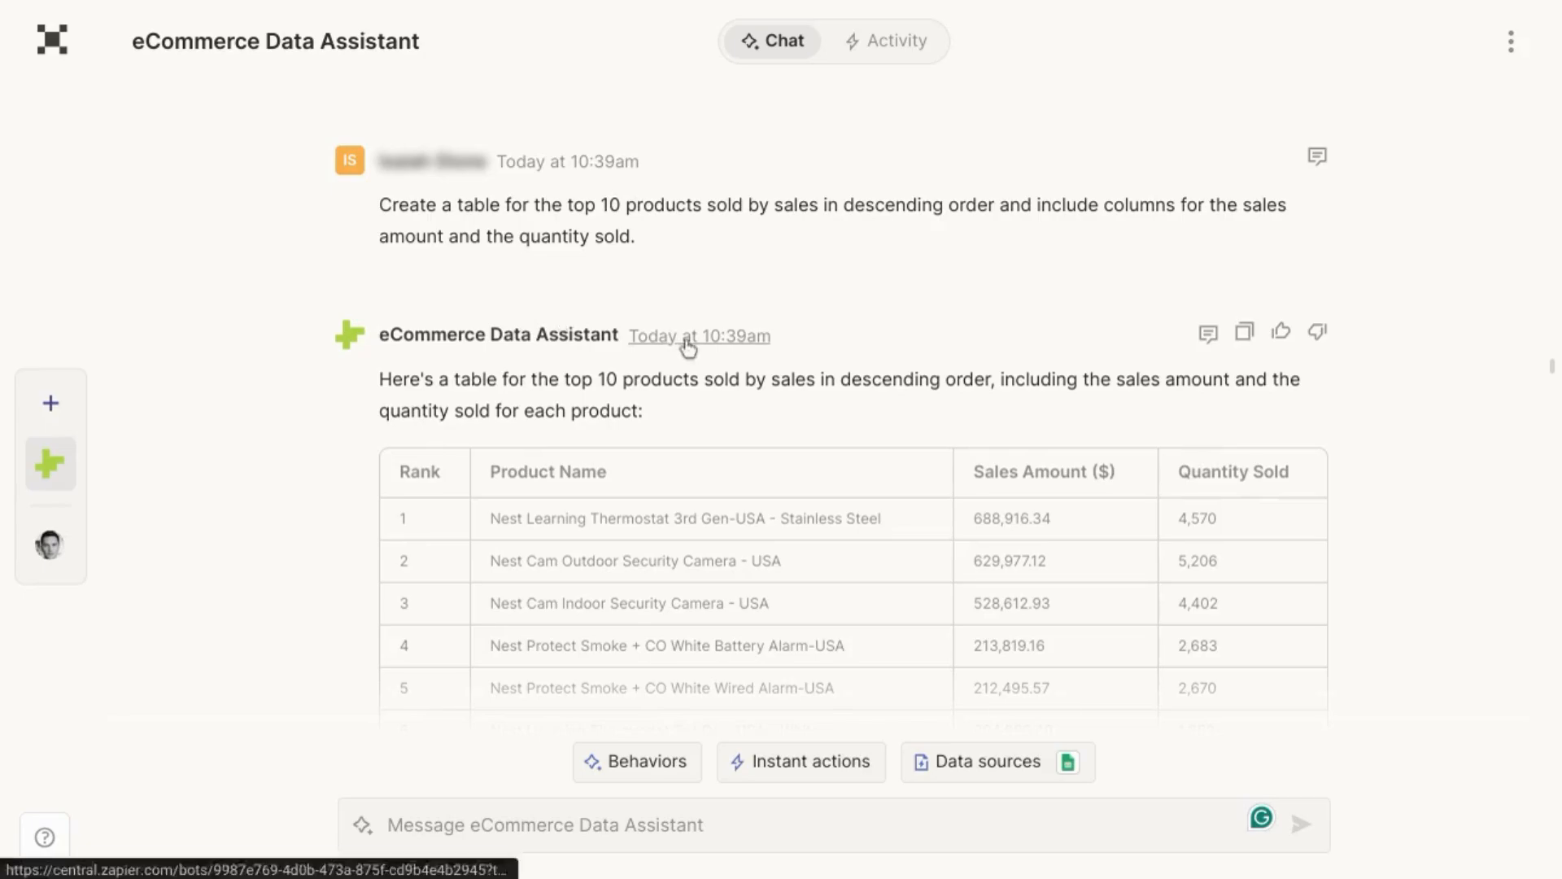
mouse_move(782, 414)
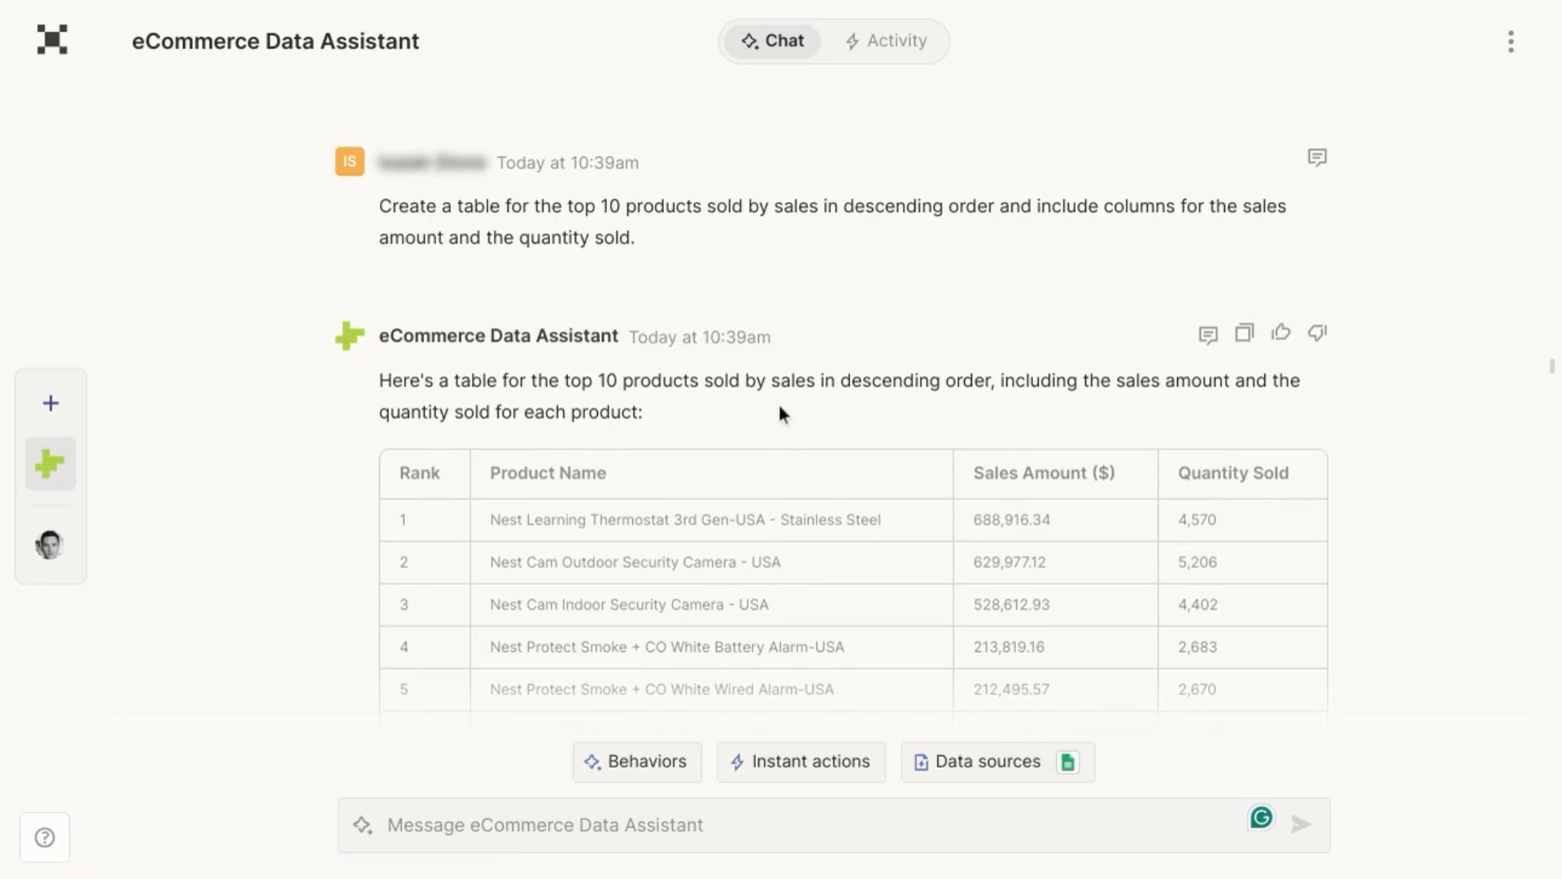
scroll("down", 3)
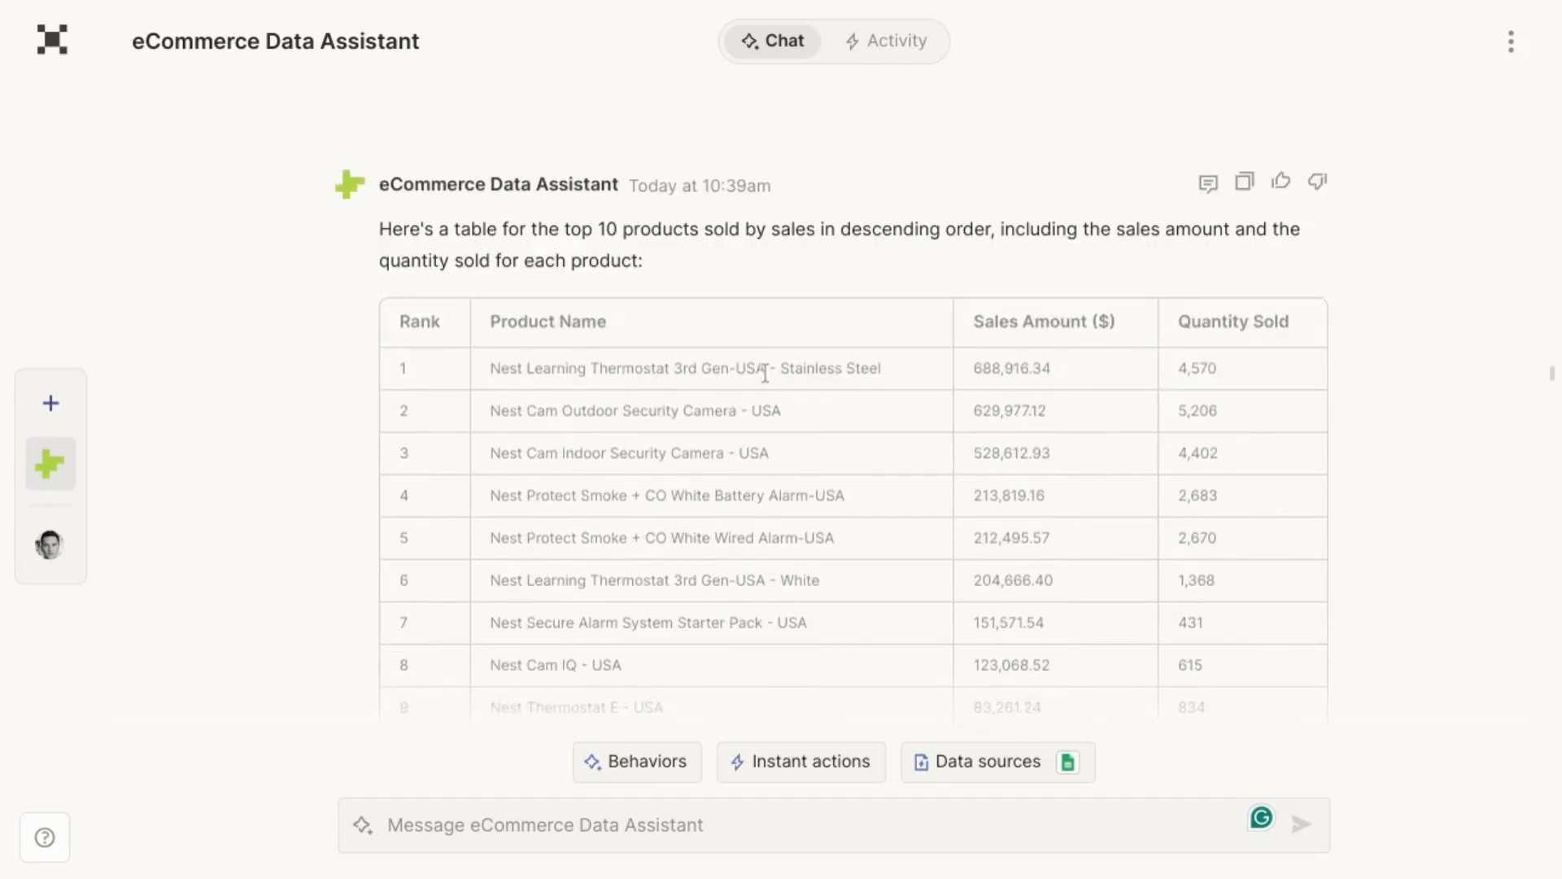
scroll("up", 3)
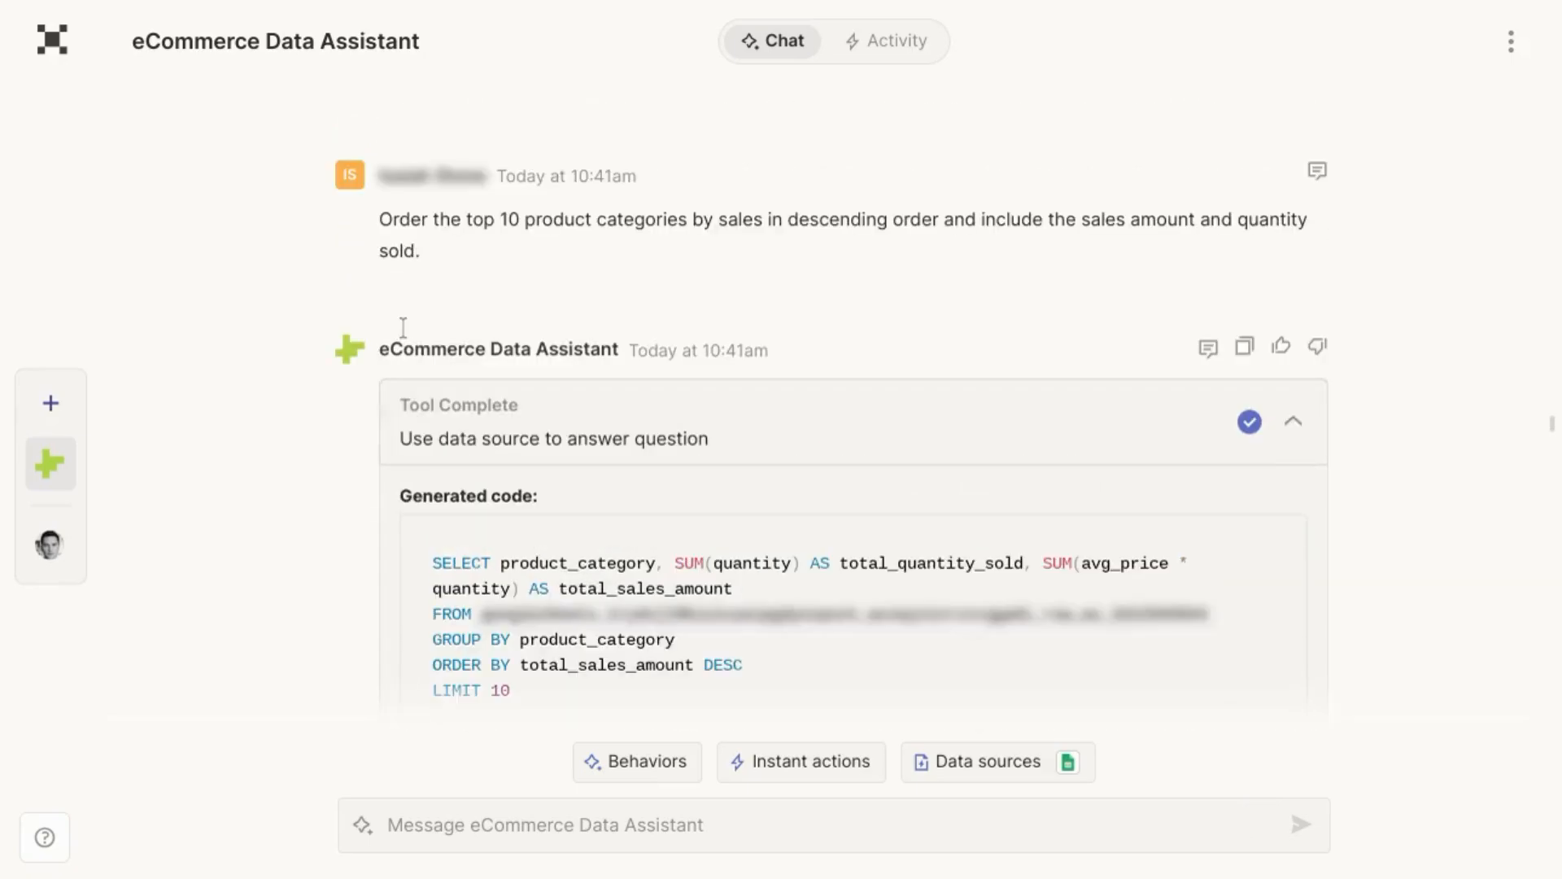
scroll("up", 3)
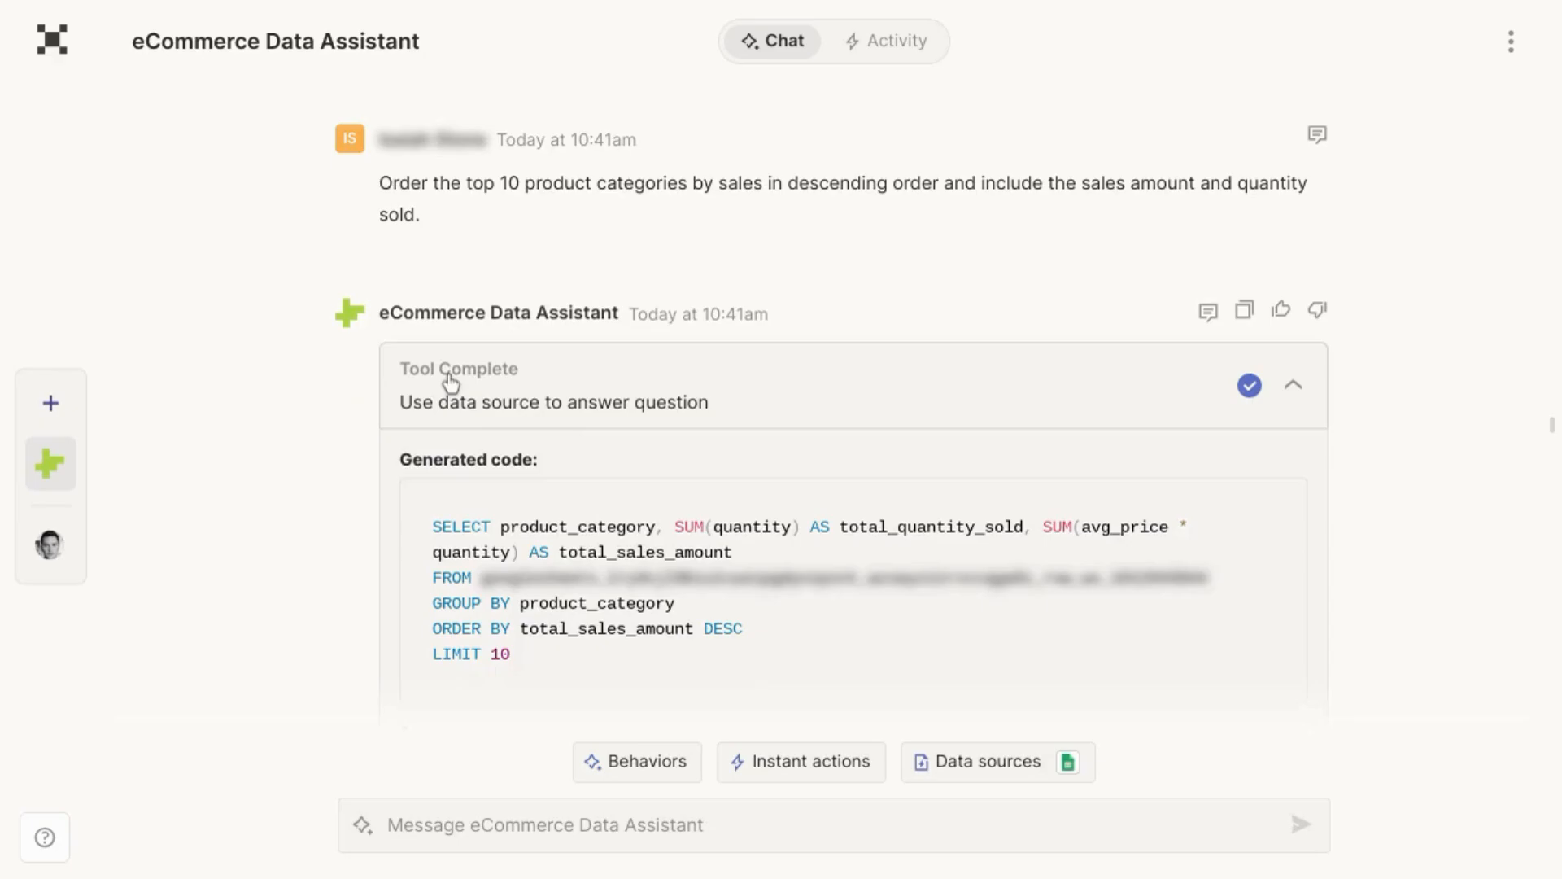
mouse_move(390, 459)
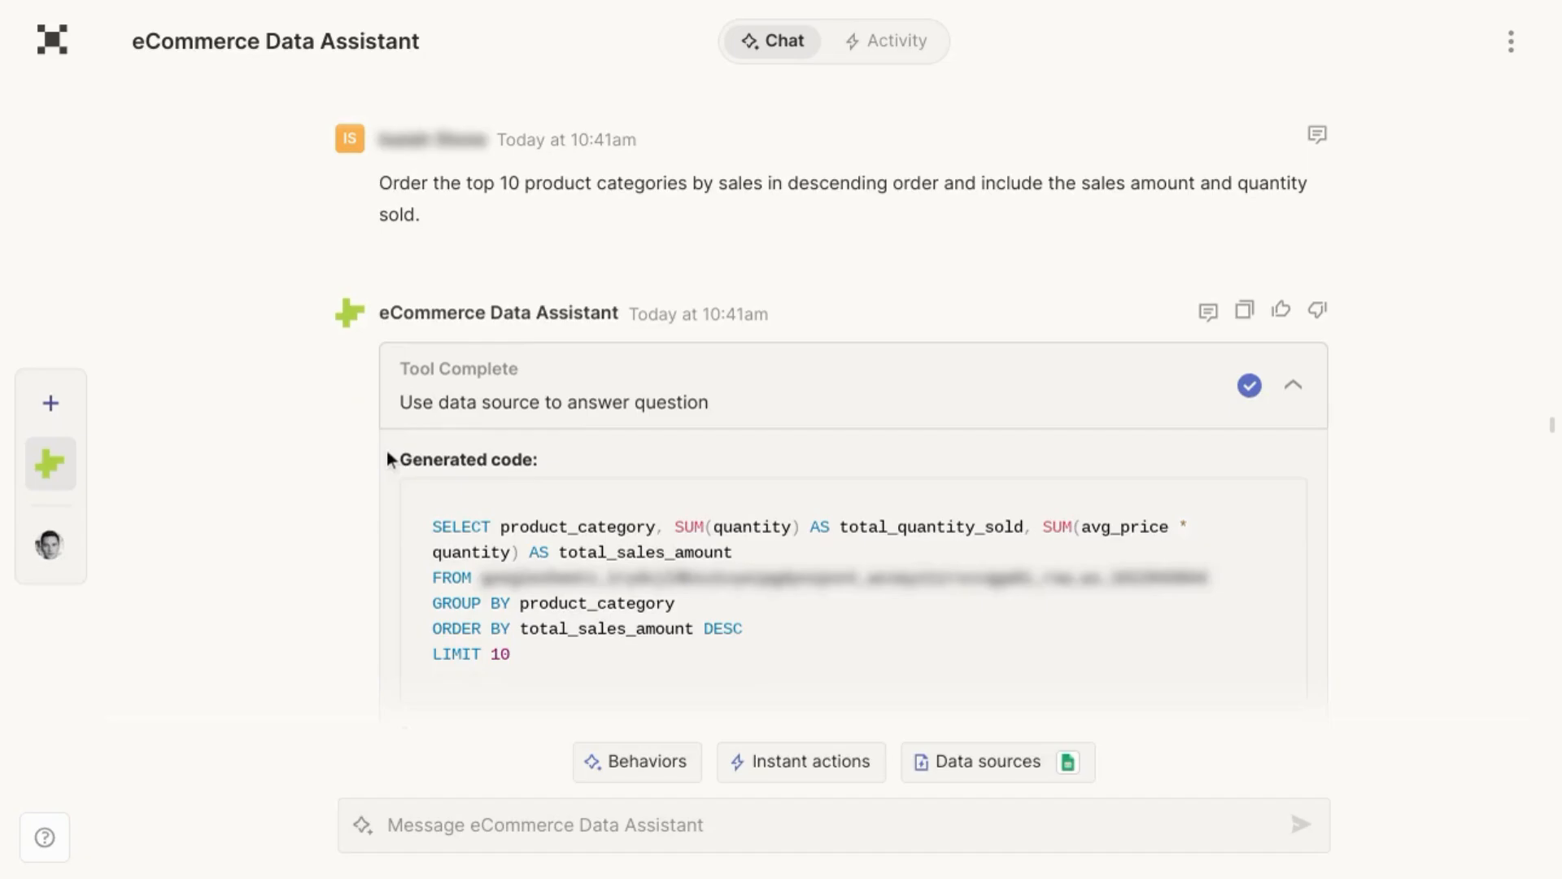
scroll("down", 3)
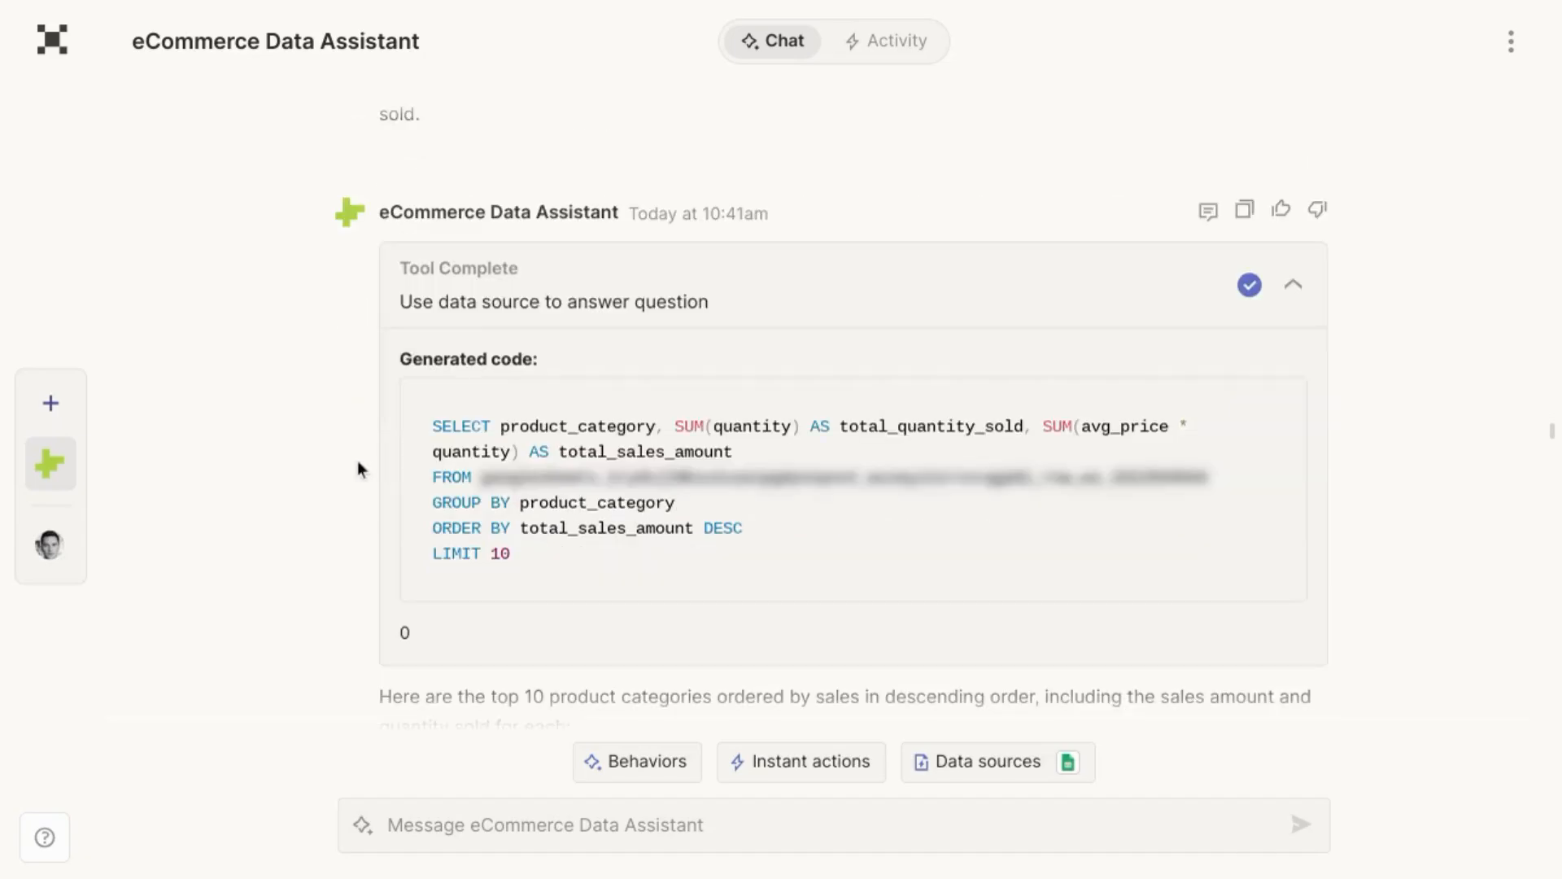
mouse_move(516, 445)
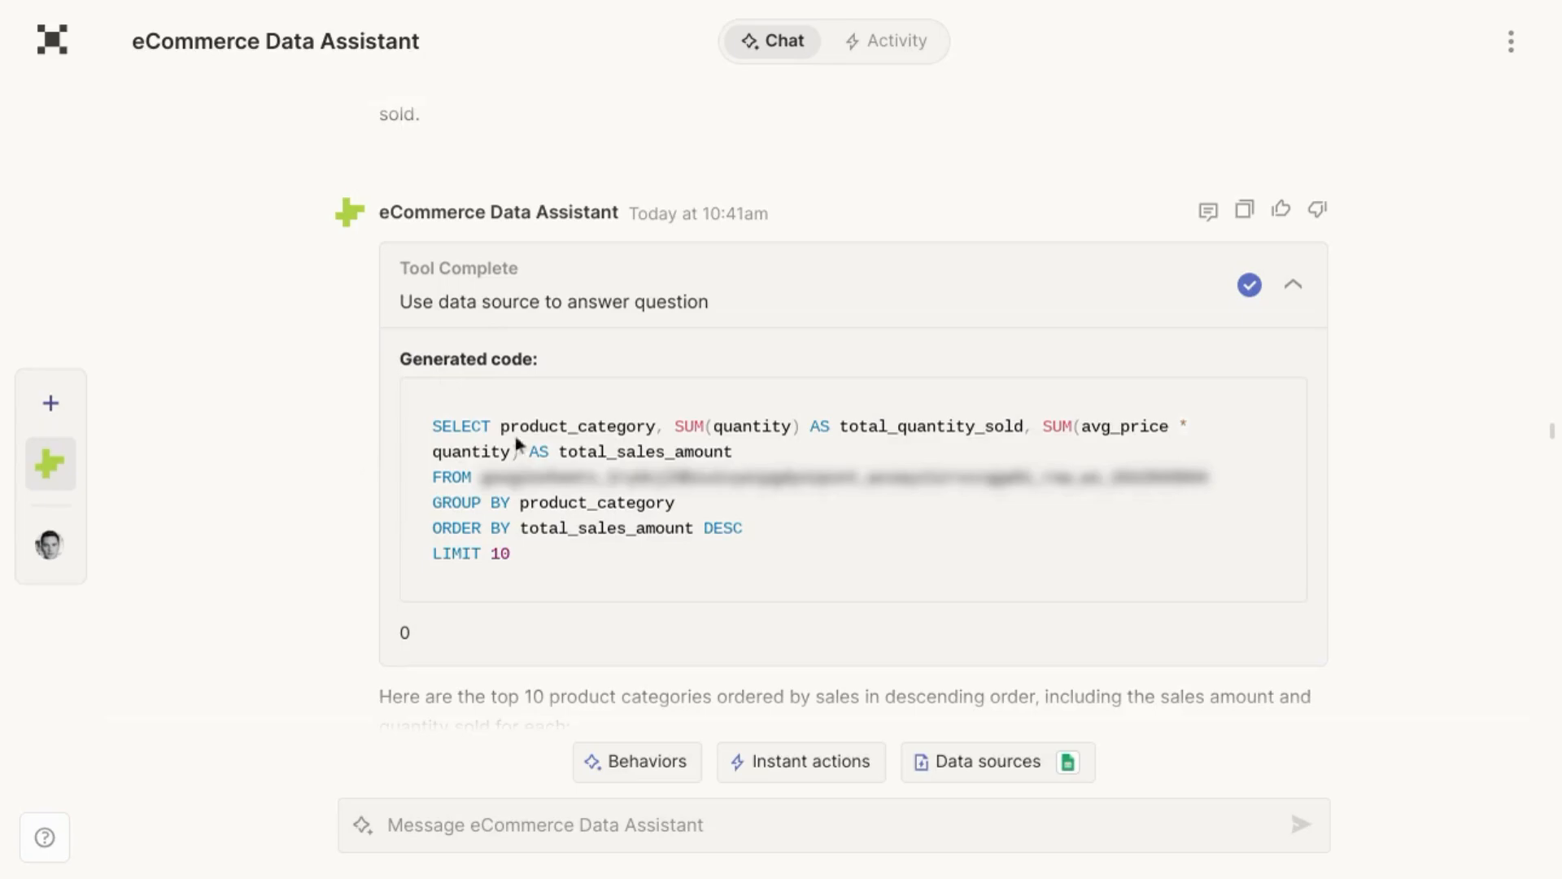
mouse_move(645, 451)
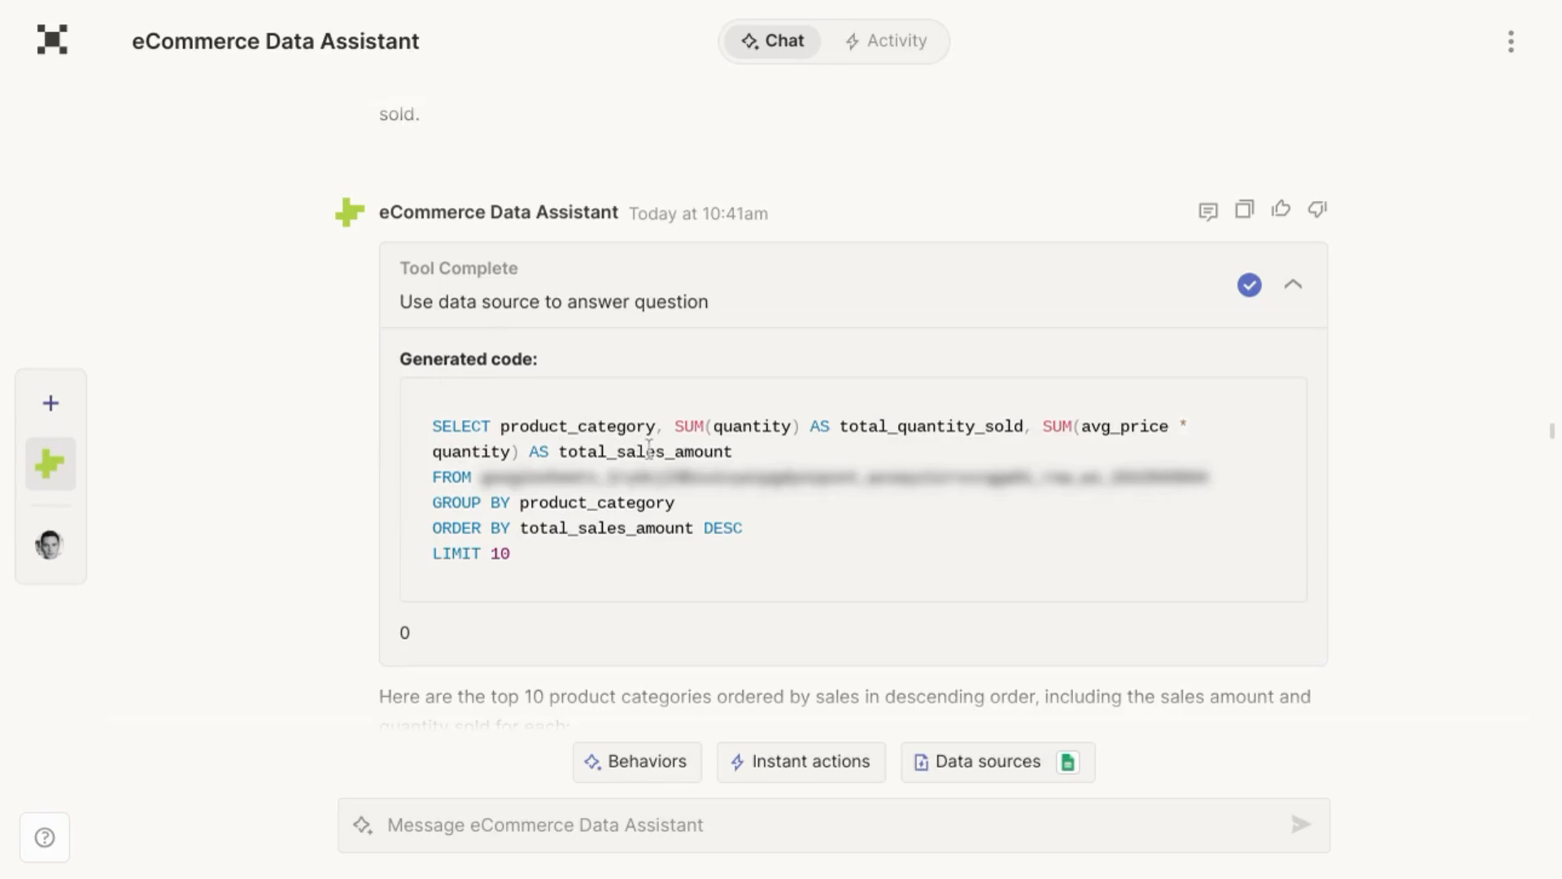
mouse_move(545, 492)
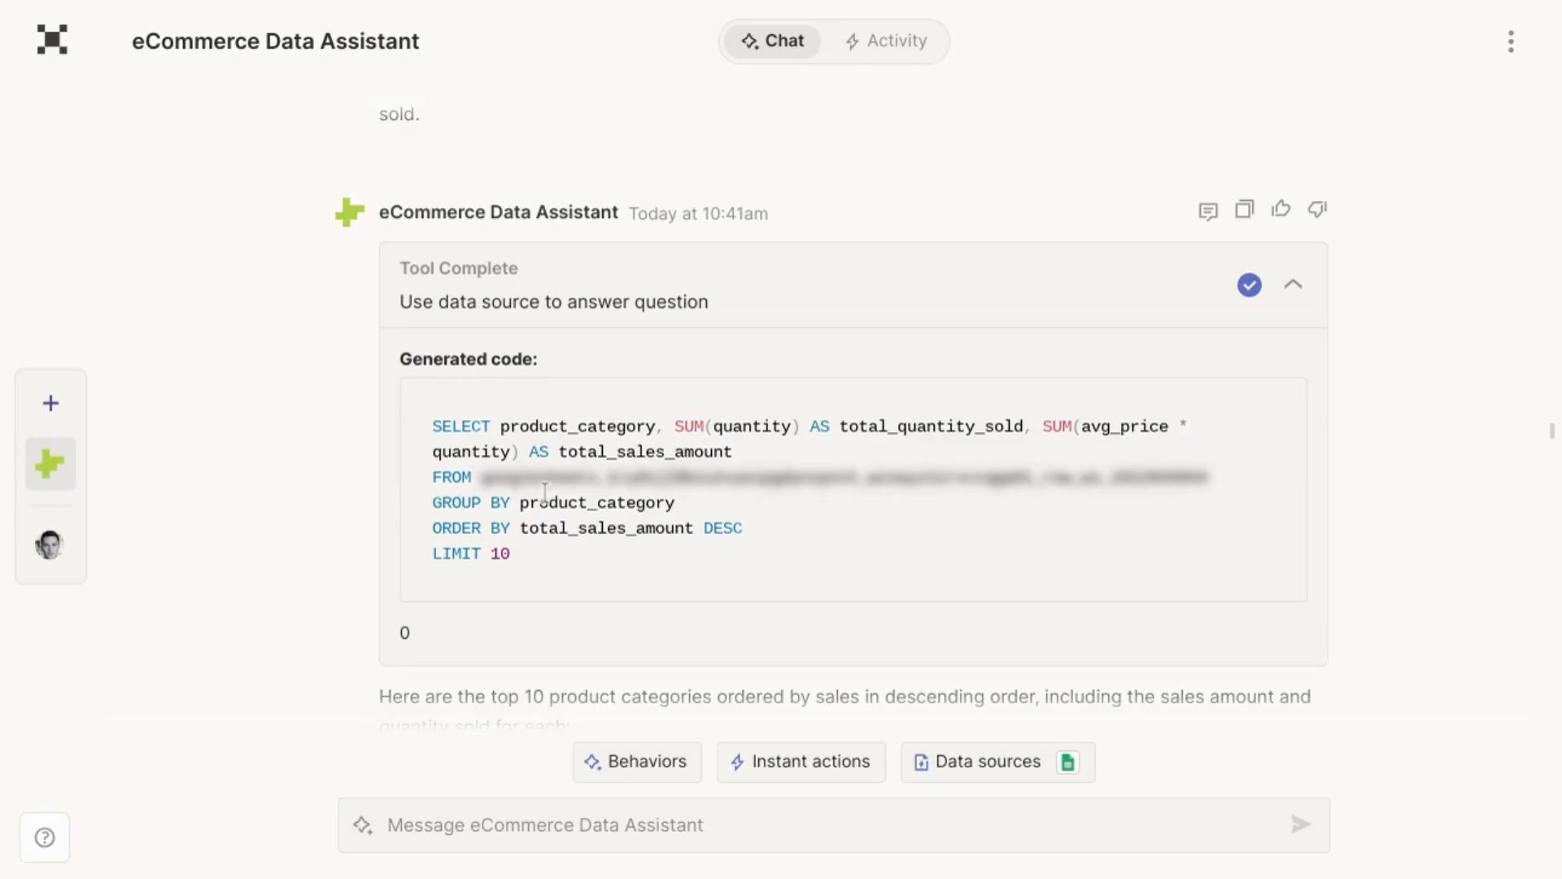
mouse_move(543, 525)
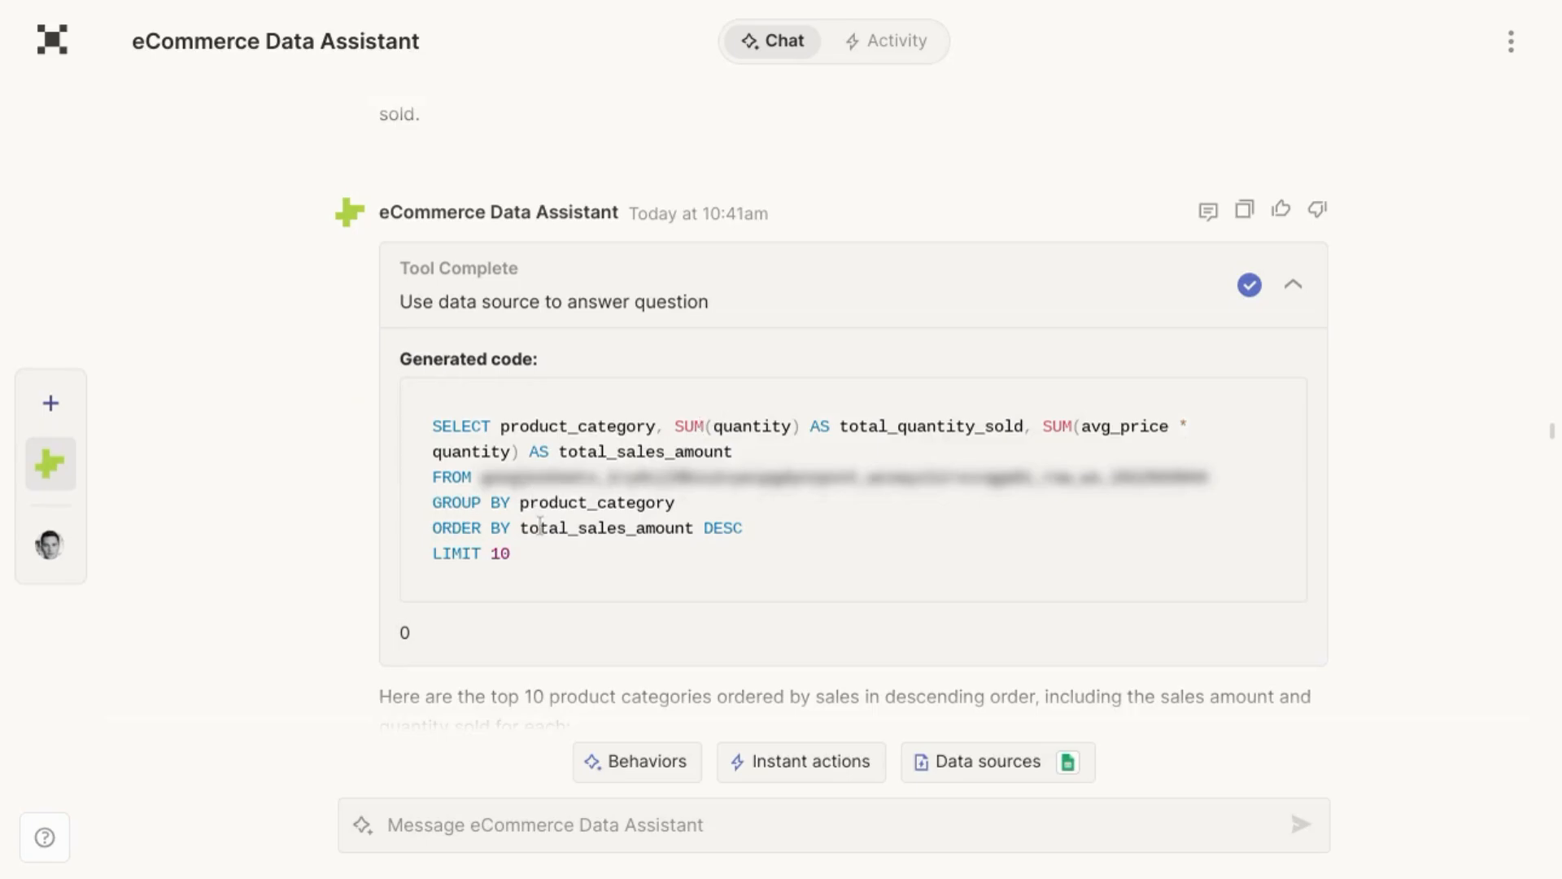
mouse_move(523, 556)
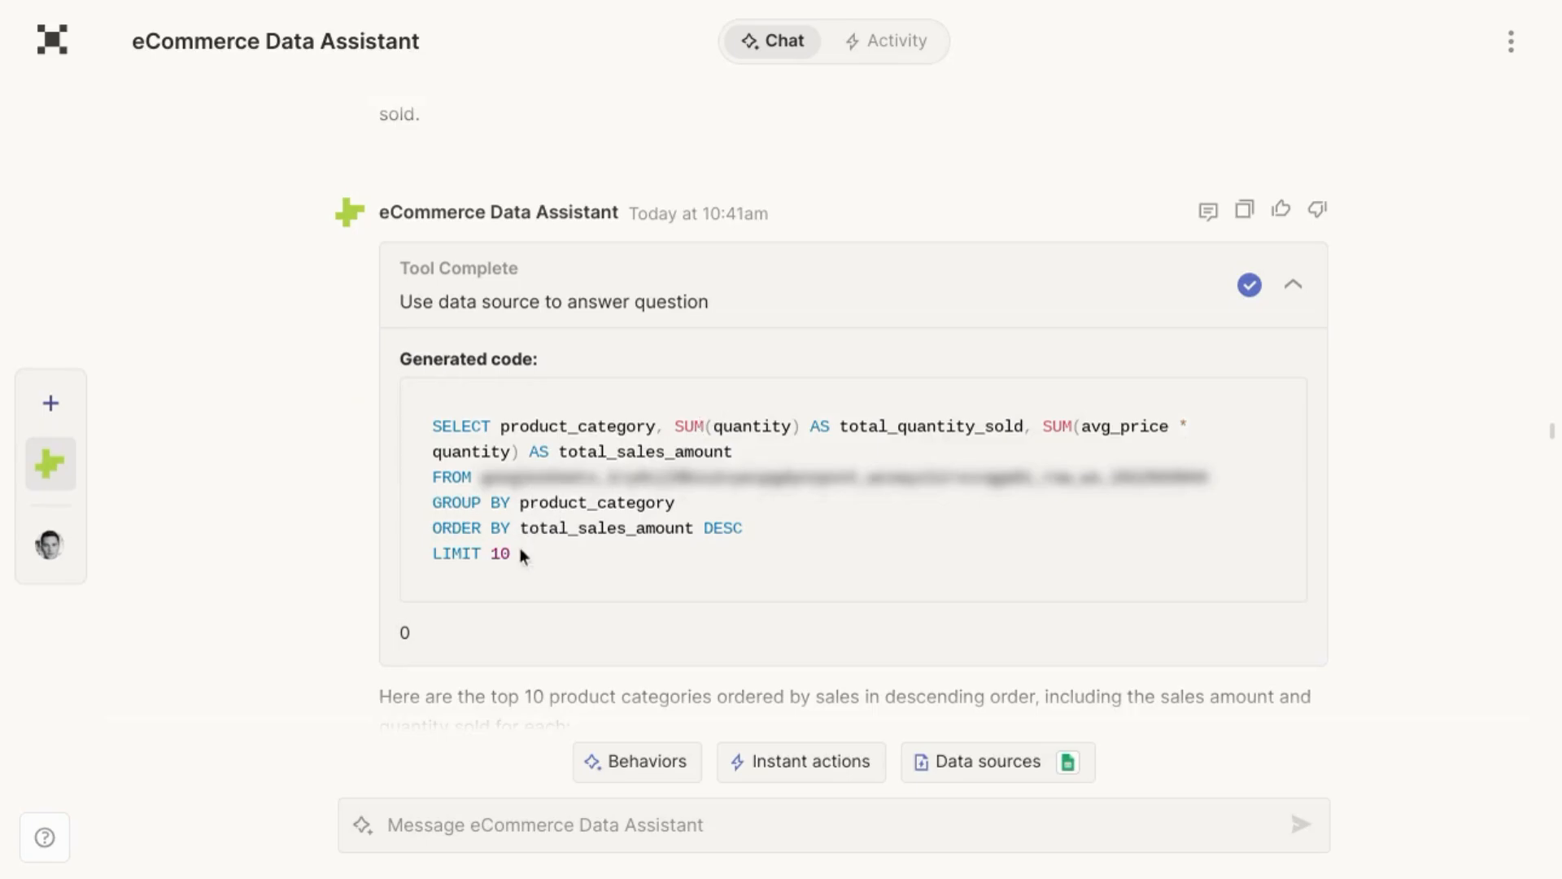
scroll("down", 3)
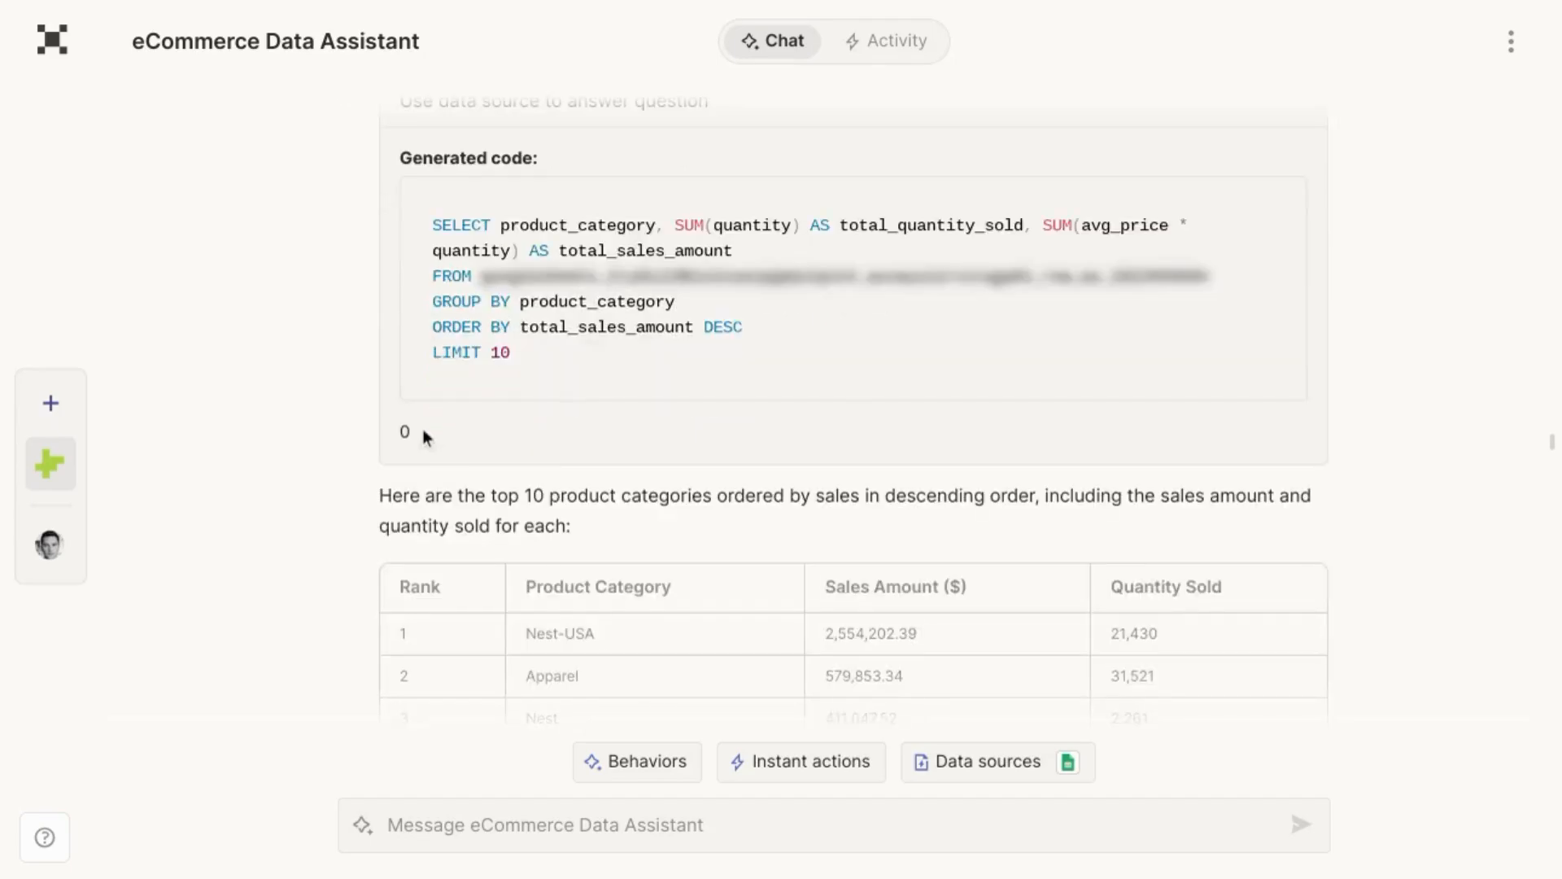
scroll("down", 3)
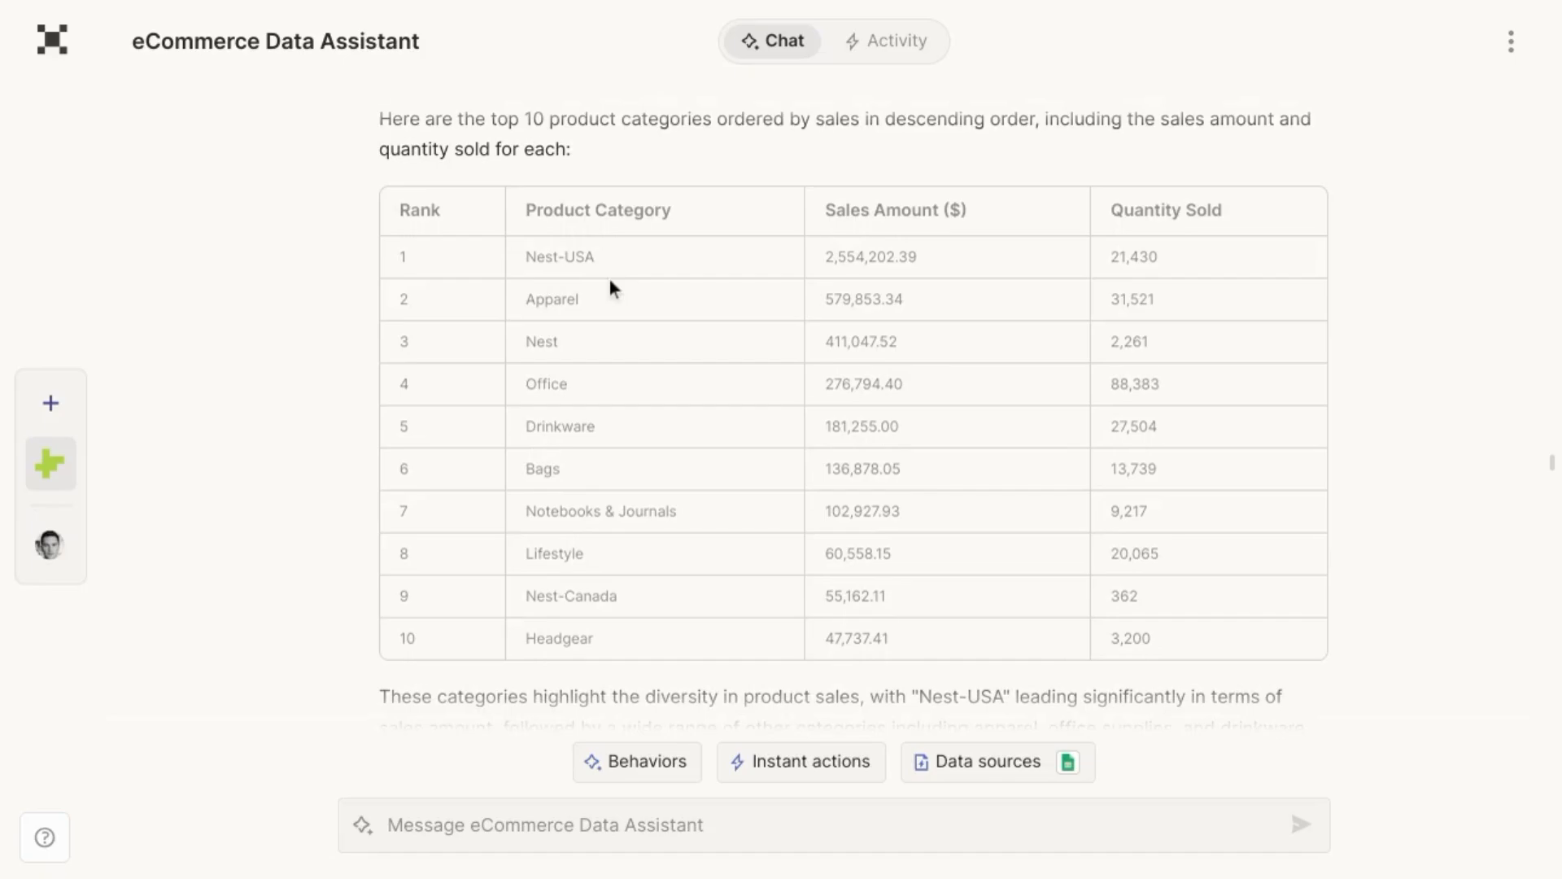
mouse_move(726, 583)
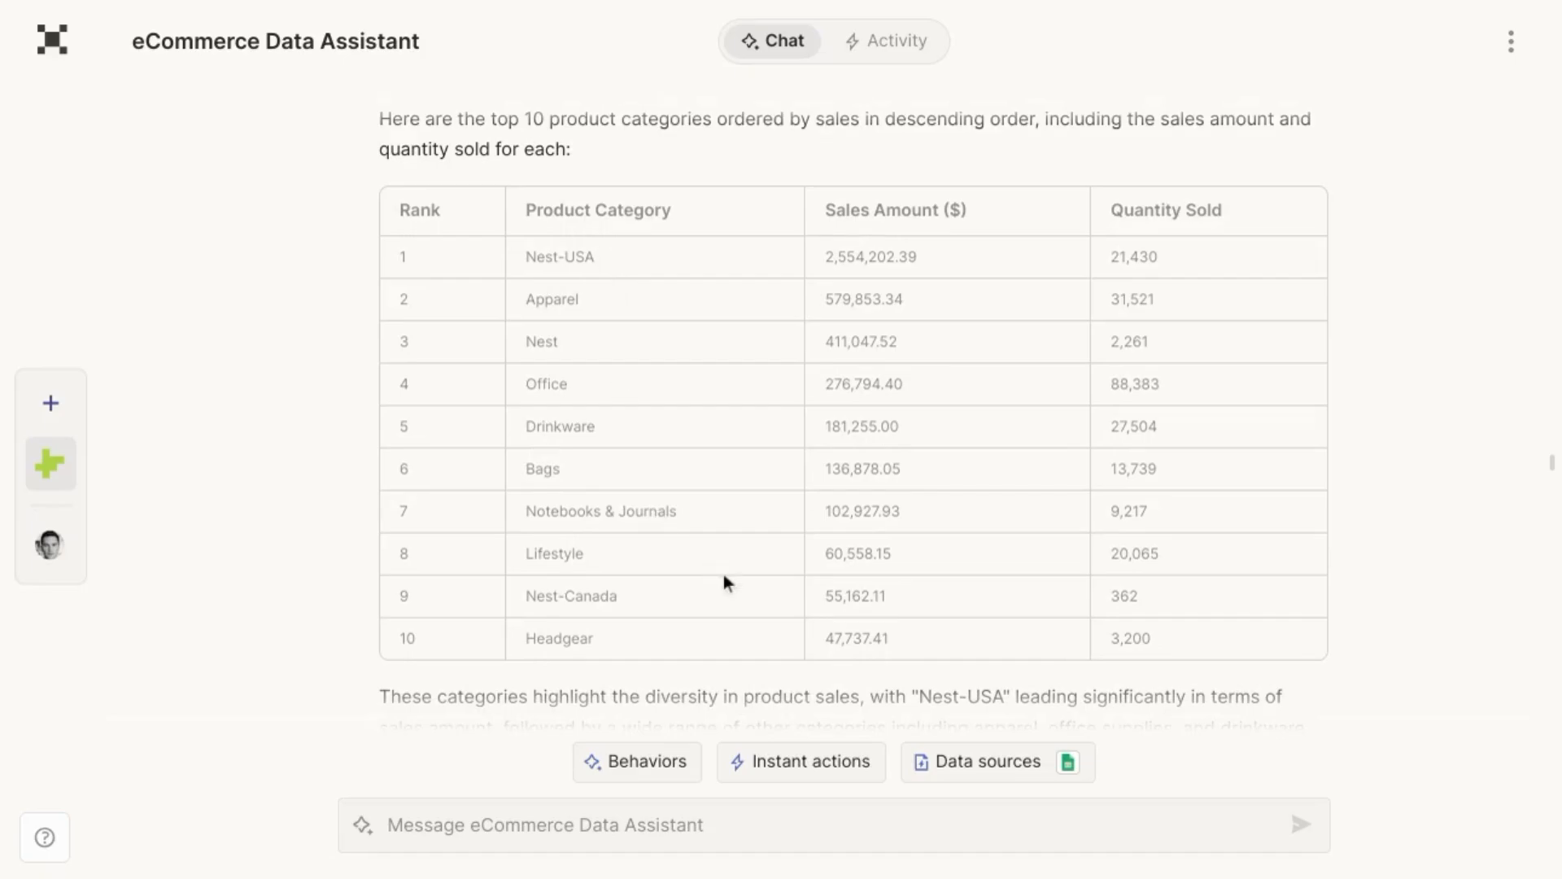
mouse_move(970, 381)
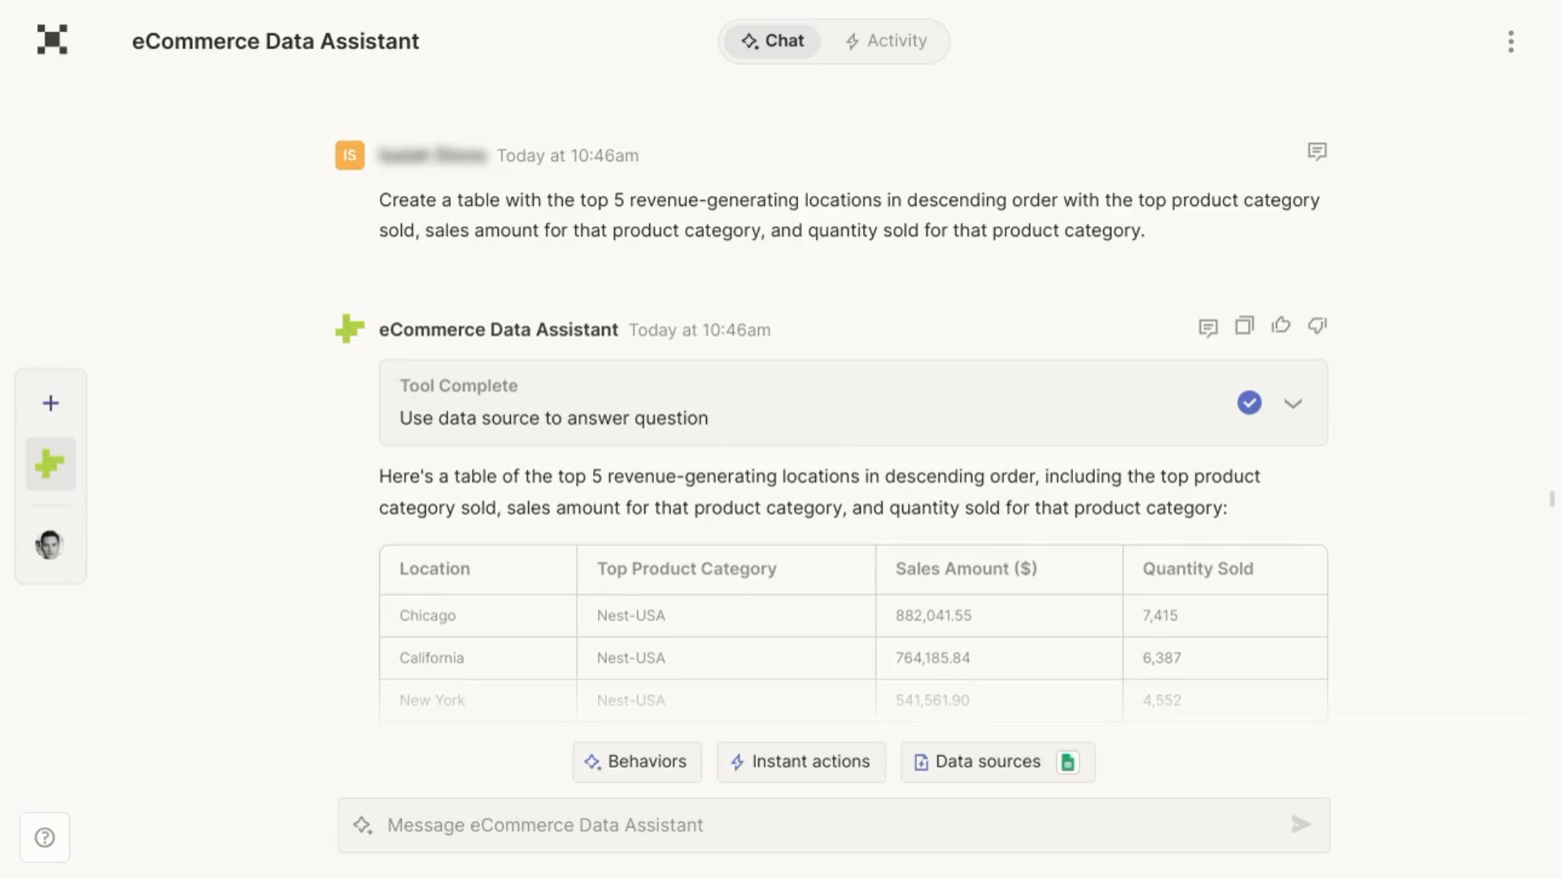
mouse_move(716, 279)
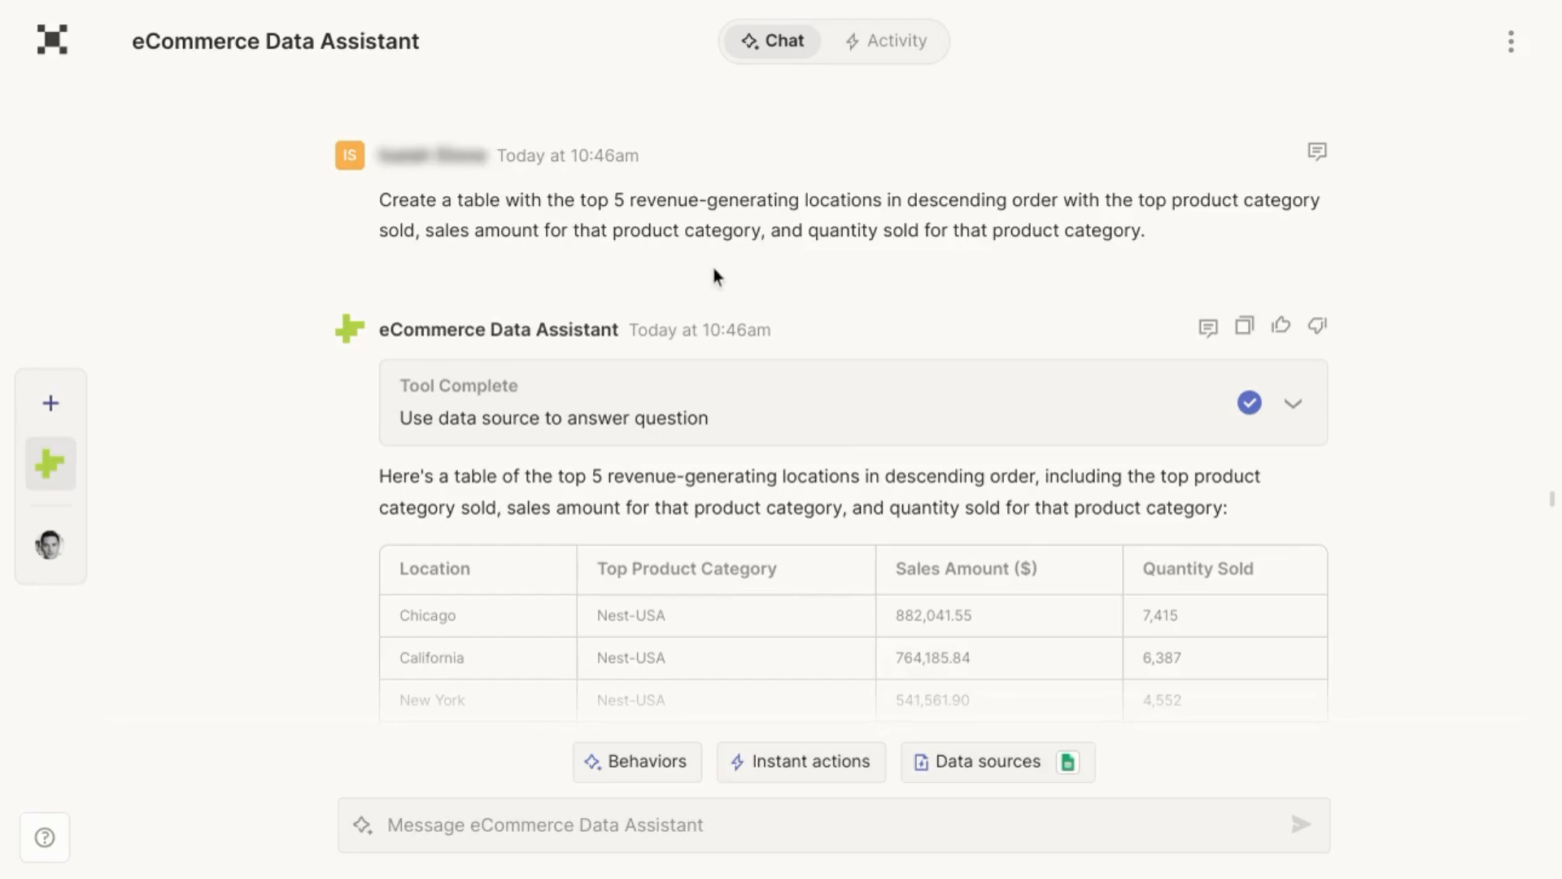
Open the reply thread on the top-5 revenue-generating locations table.
scroll("down", 3)
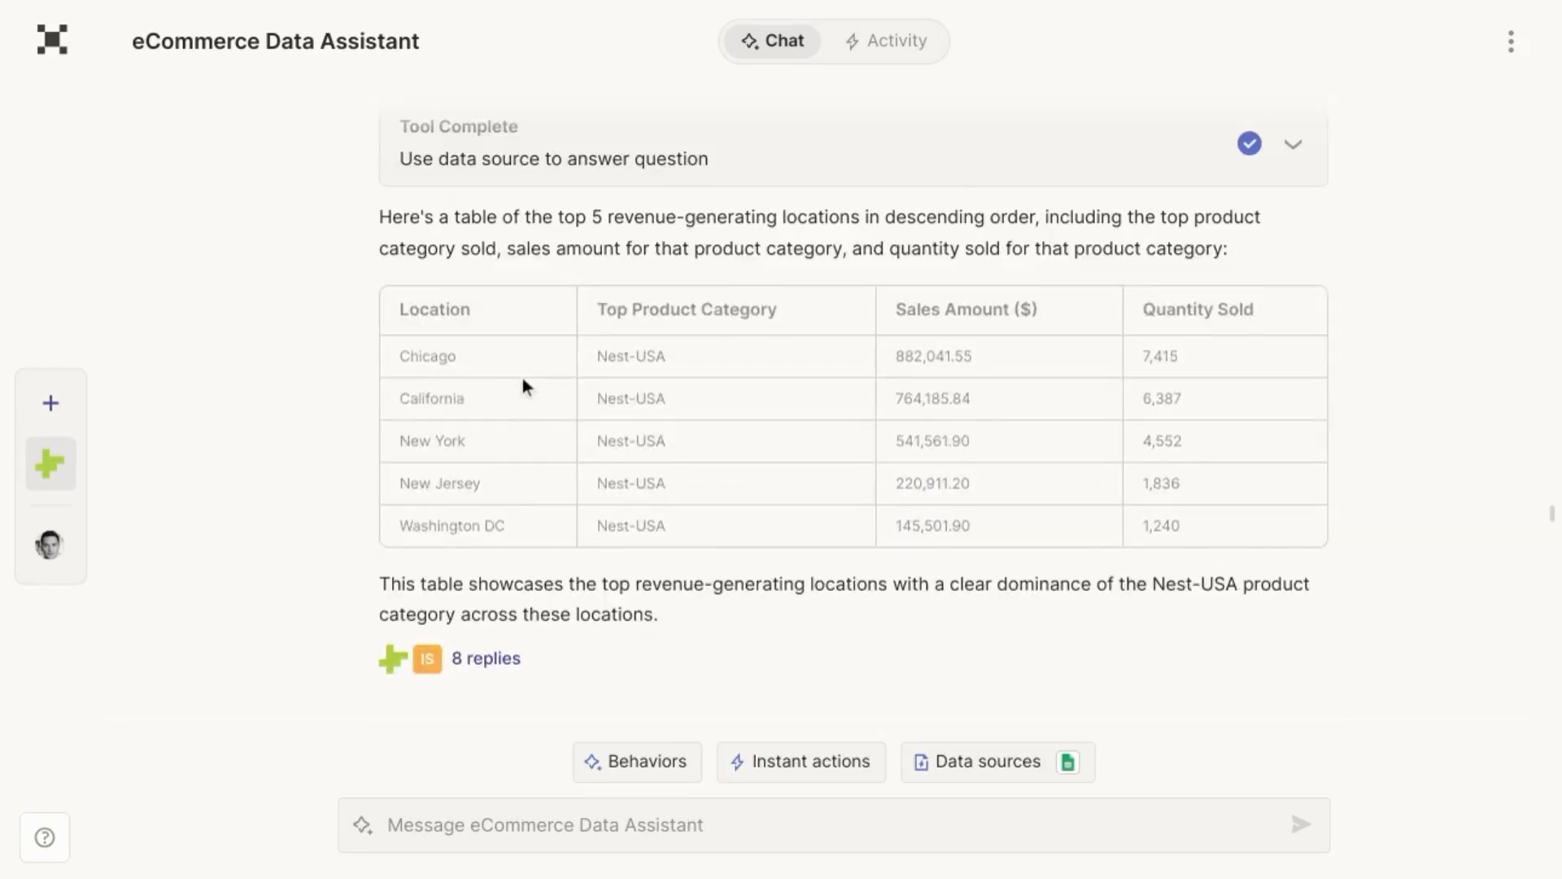
mouse_move(608, 350)
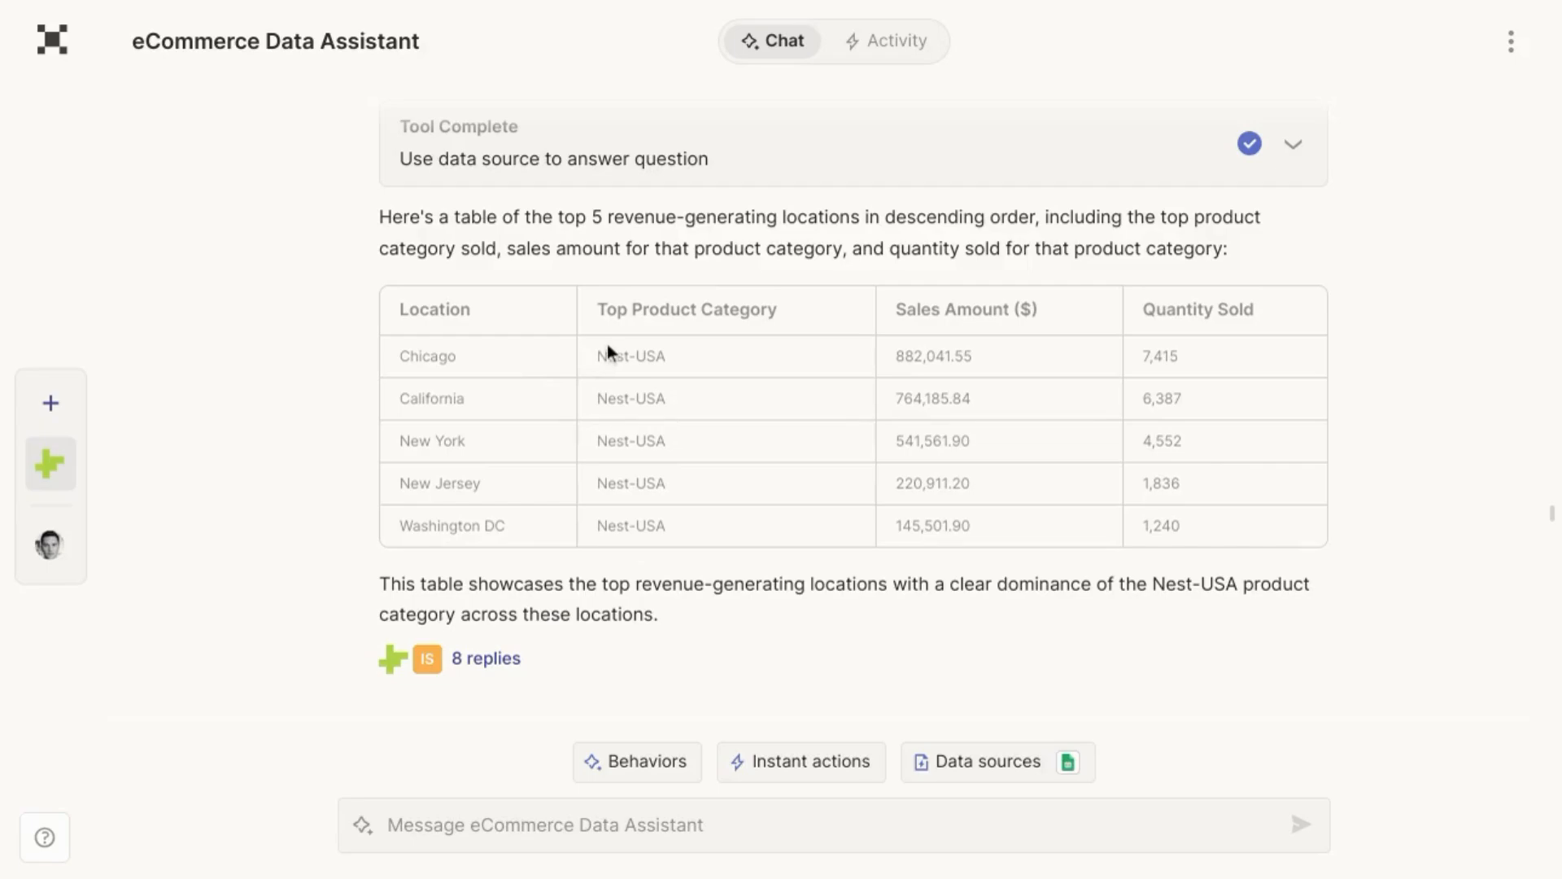
mouse_move(976, 455)
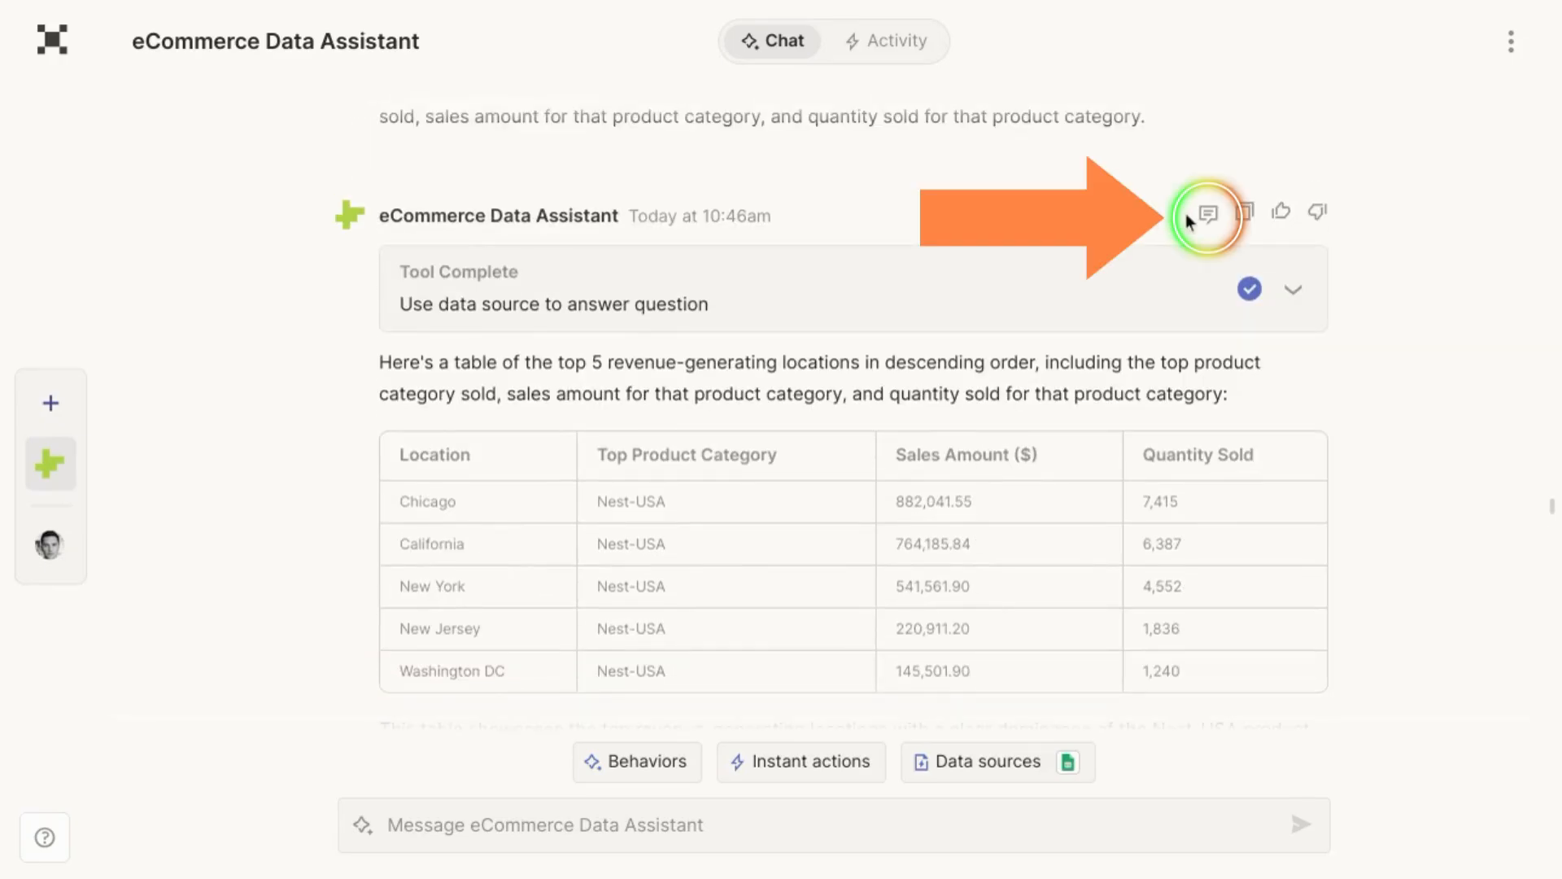
mouse_move(1208, 212)
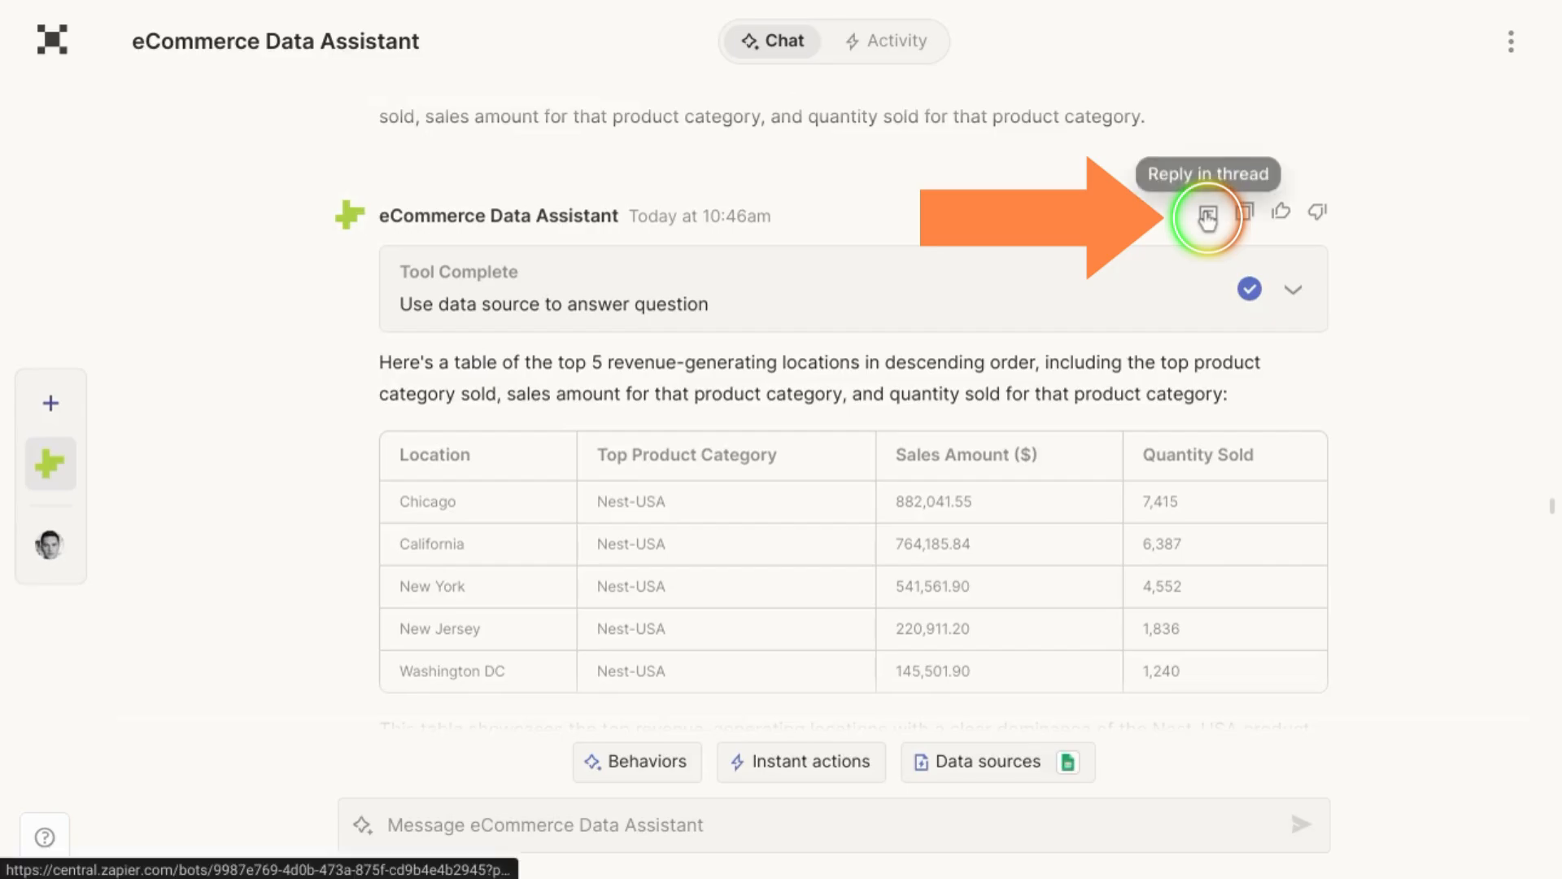
left_click(1206, 210)
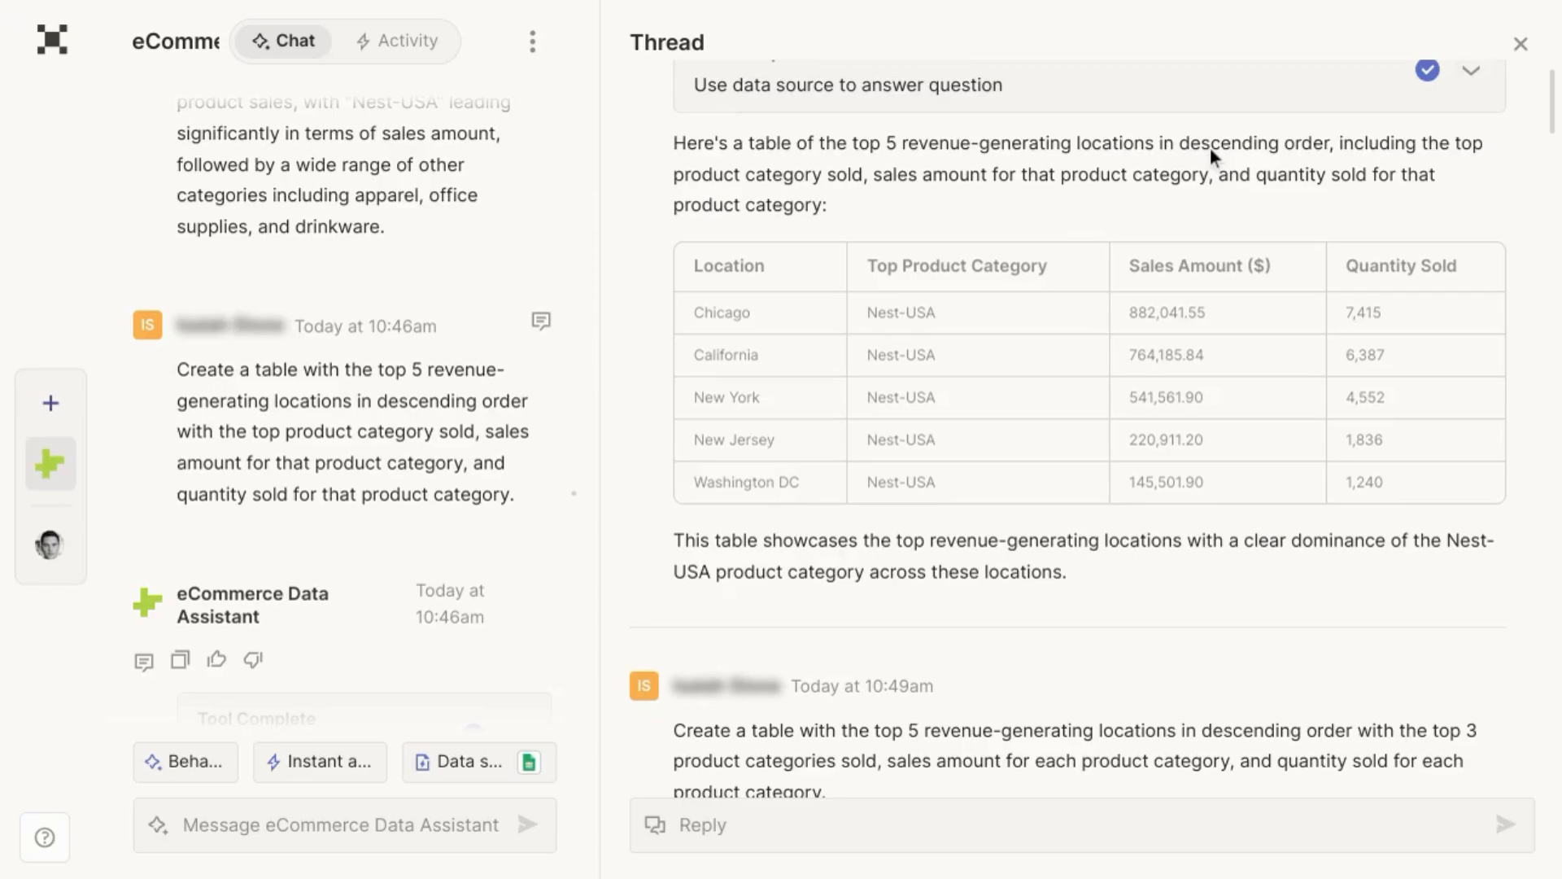
Review the follow-up category tables in the locations thread, then close the thread panel.
scroll("down", 3)
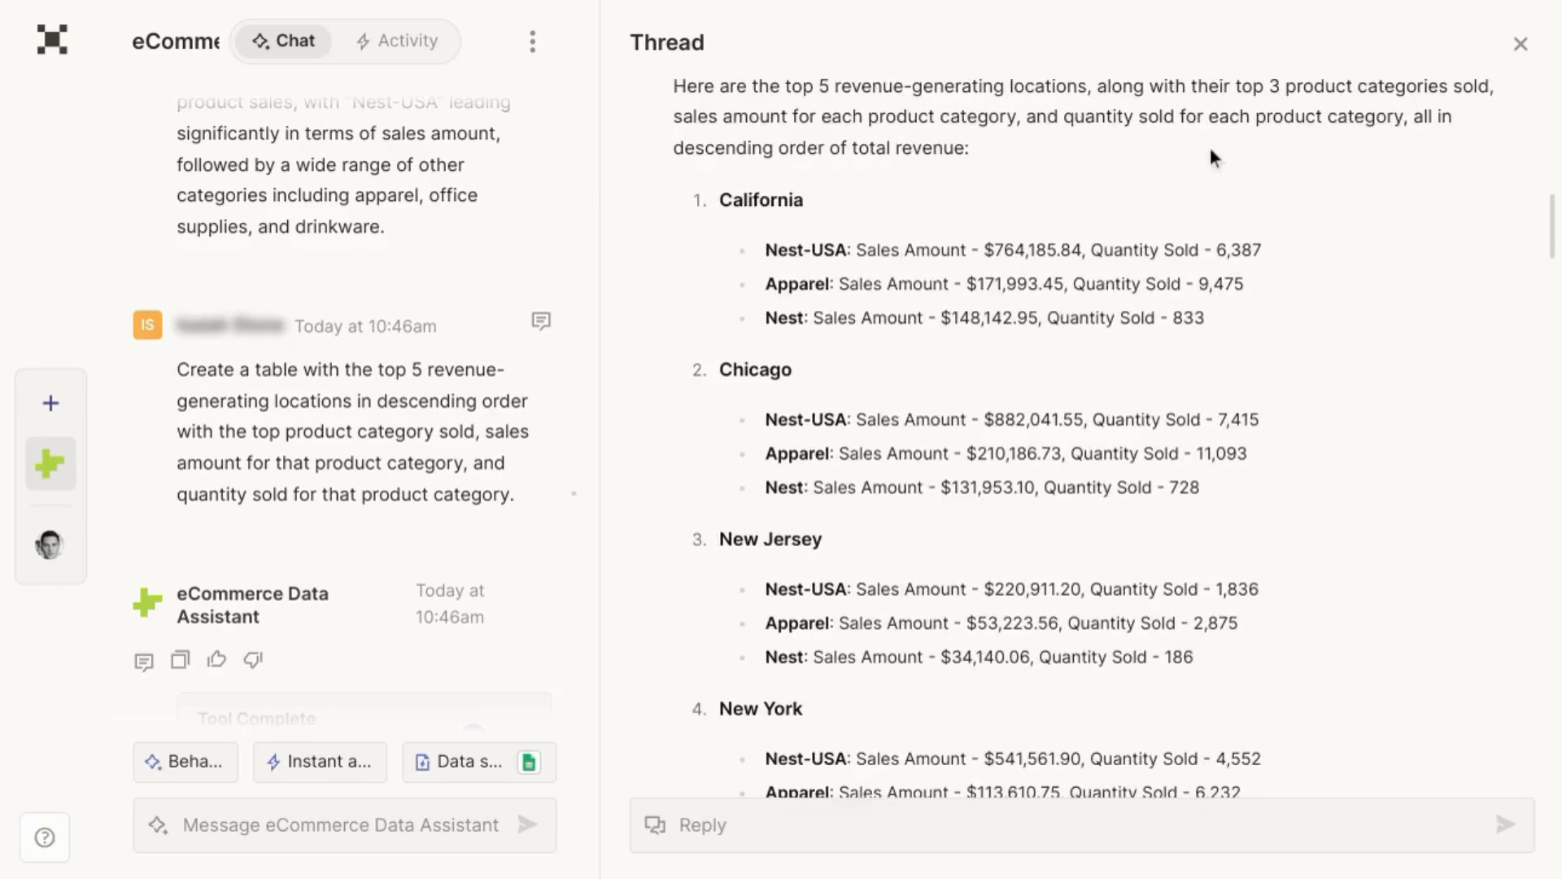
mouse_move(1002, 252)
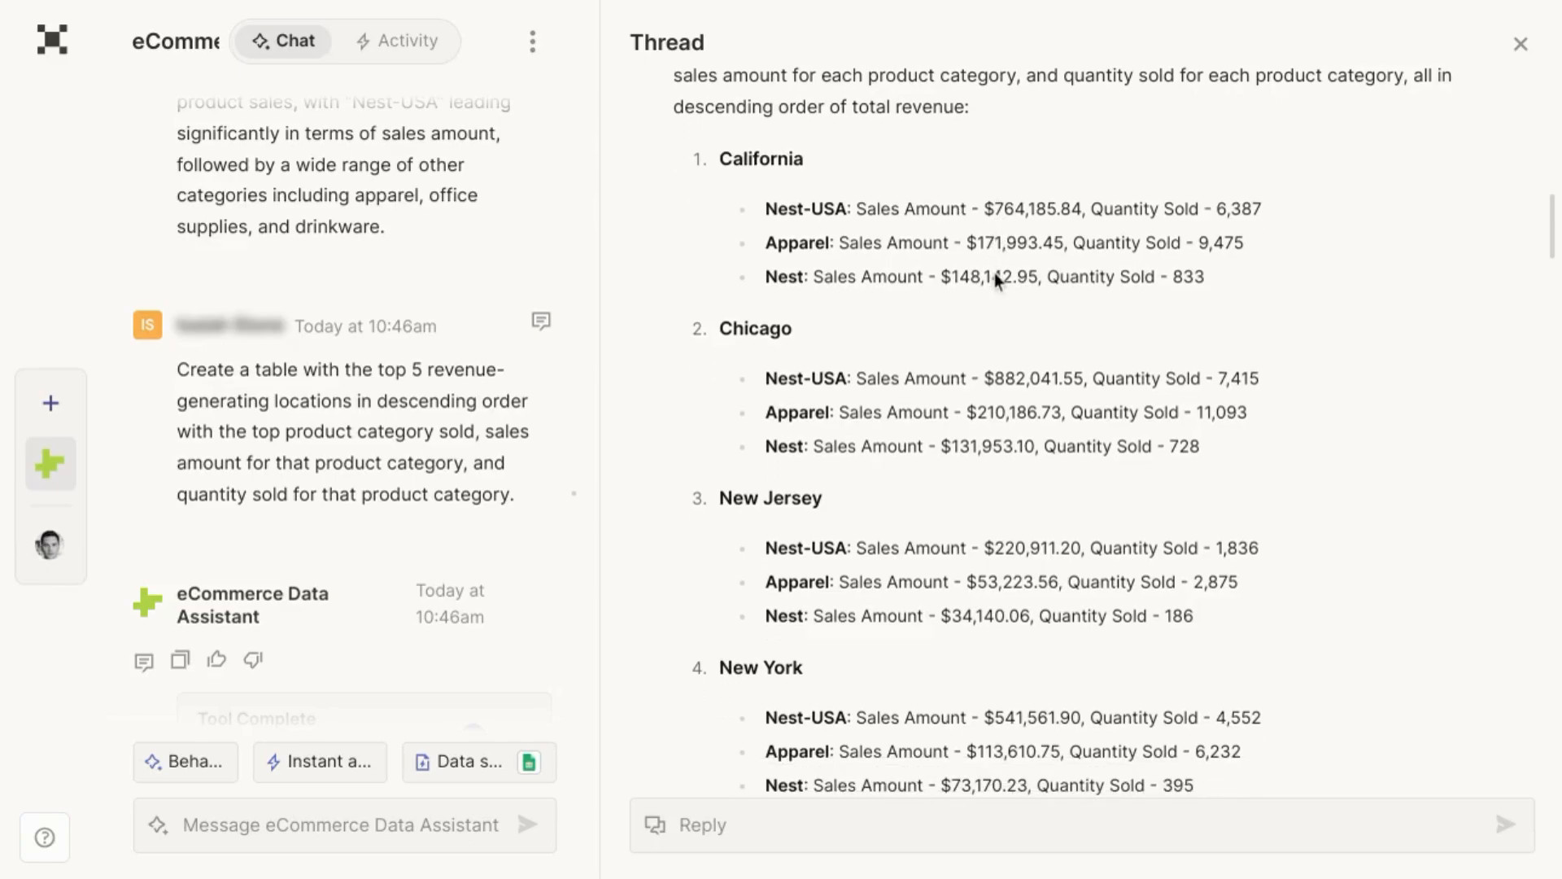
scroll("down", 3)
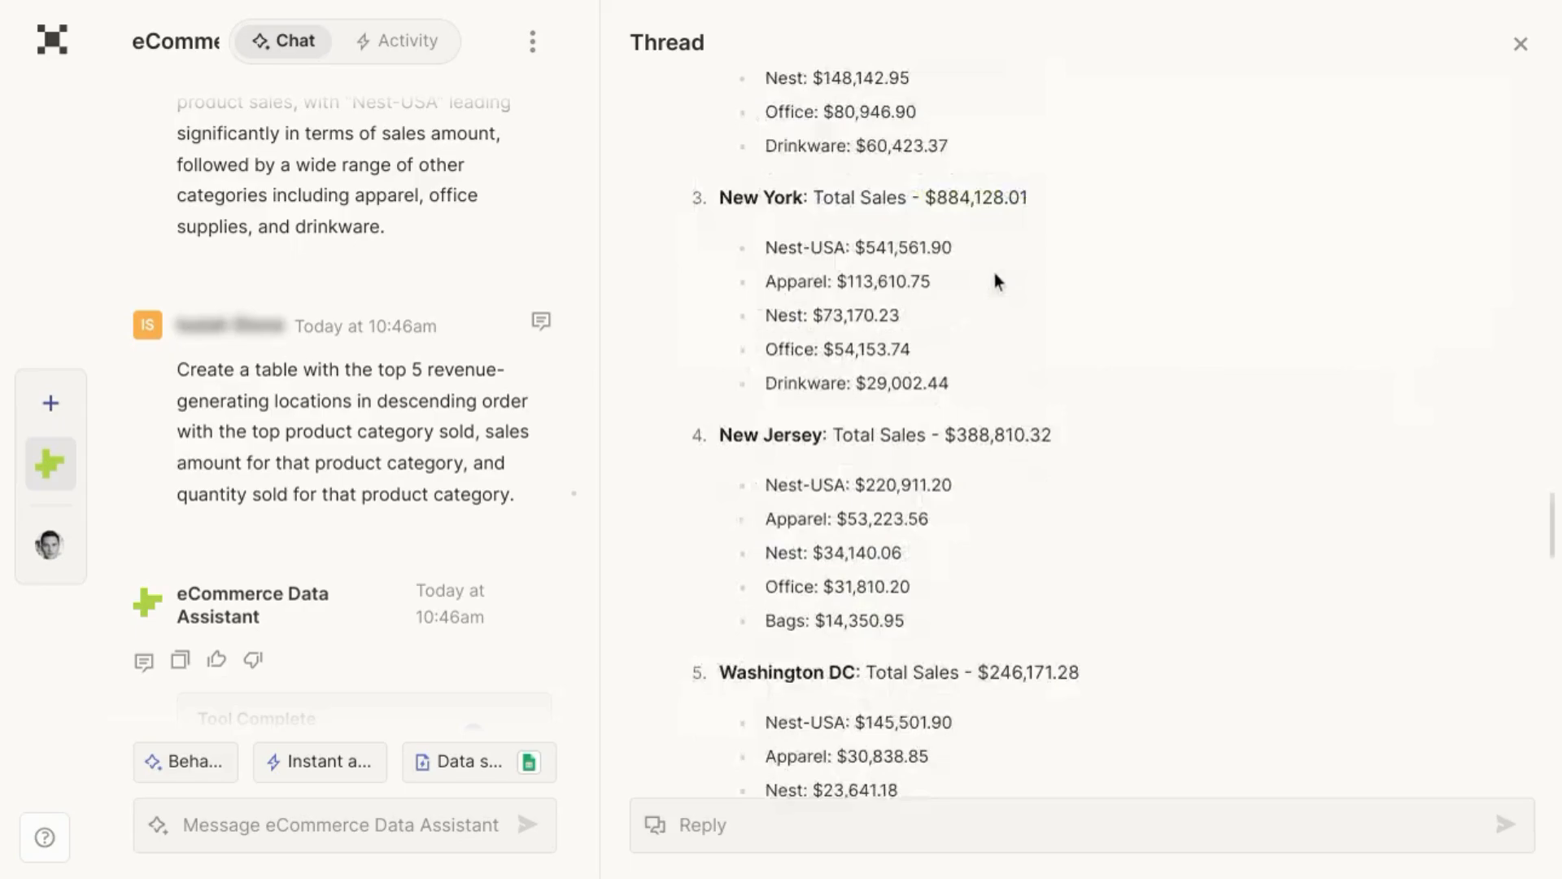
scroll("up", 3)
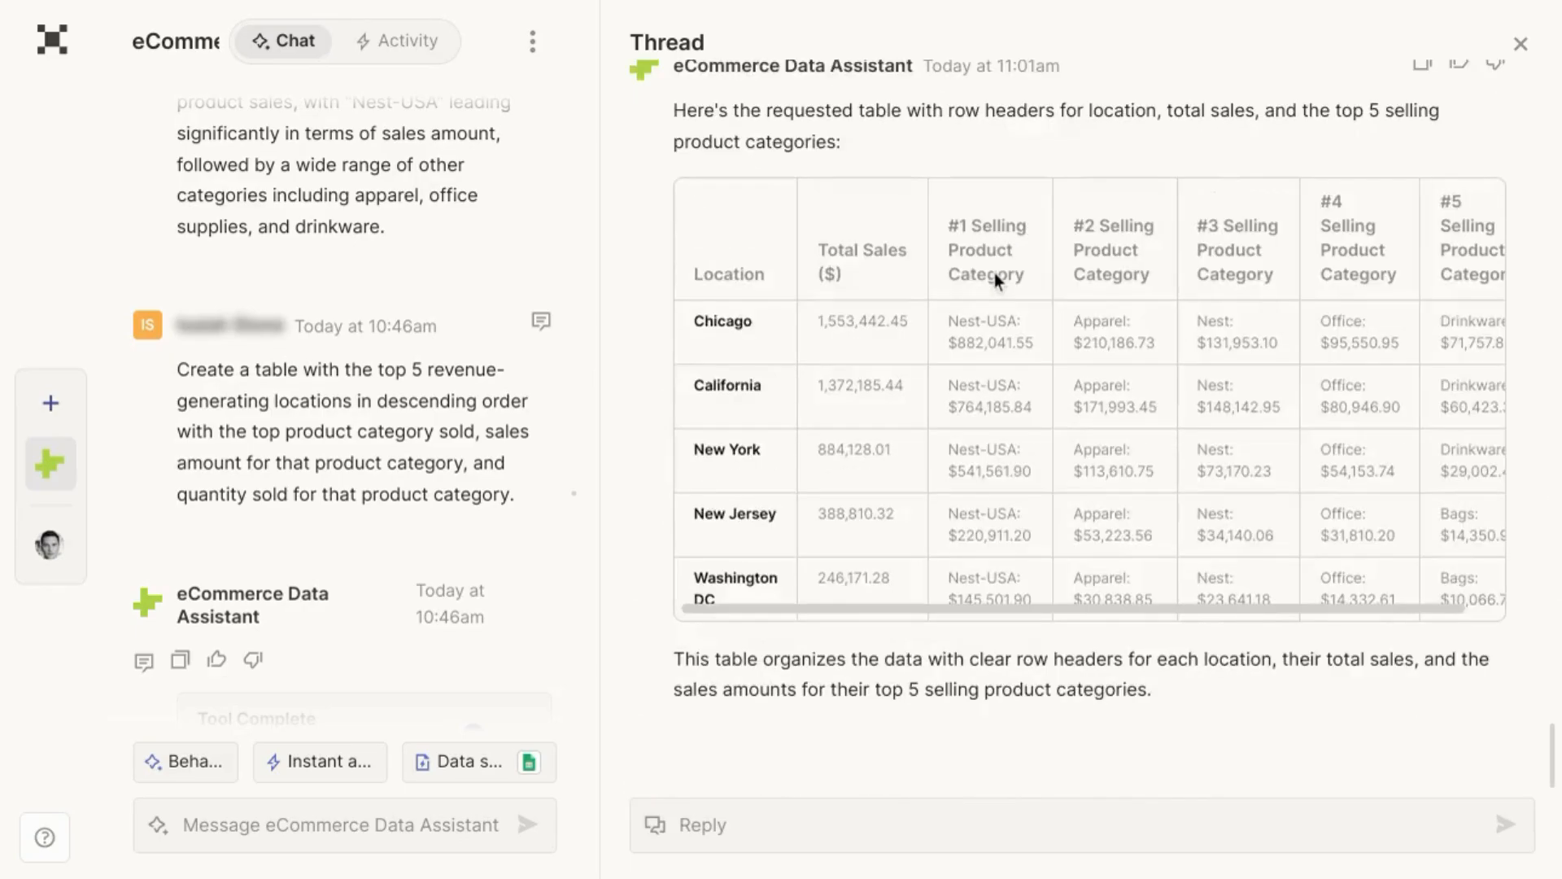
mouse_move(749, 266)
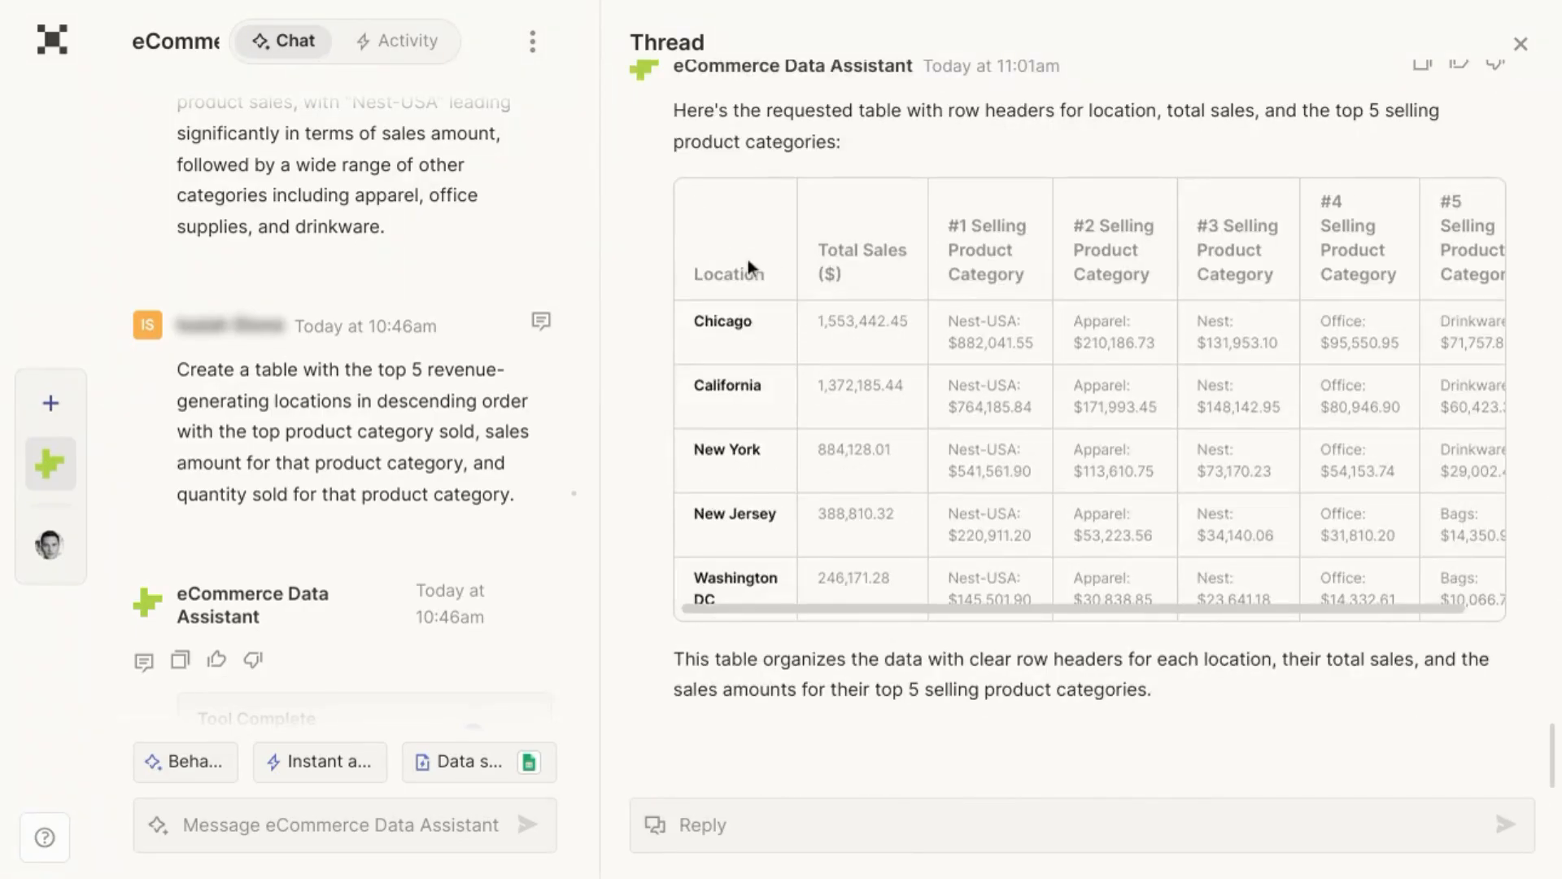
mouse_move(971, 322)
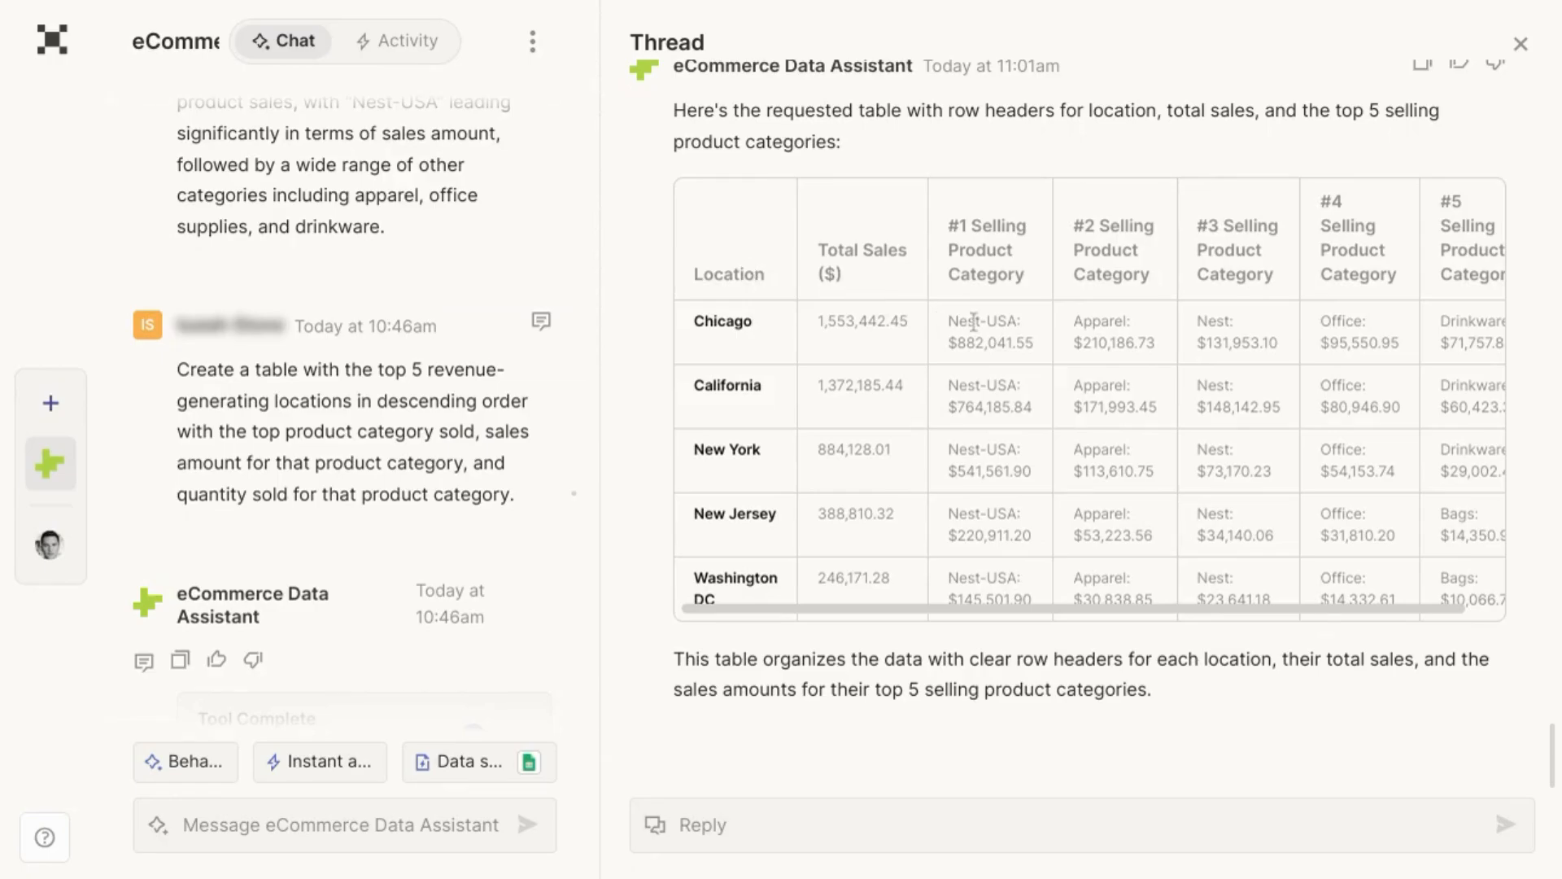
mouse_move(1186, 377)
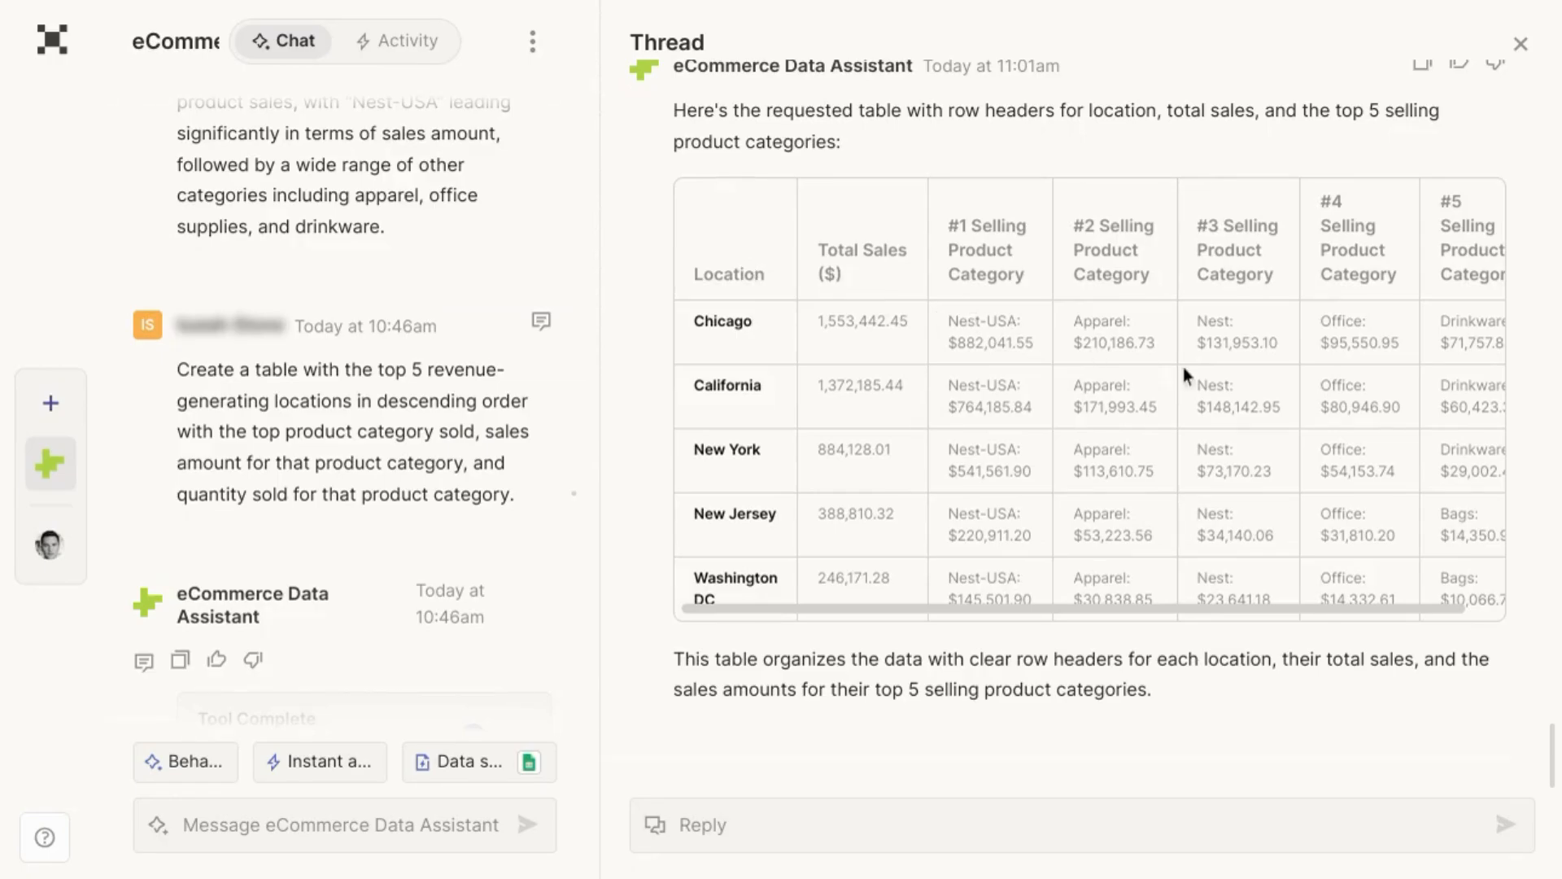
left_click(1522, 43)
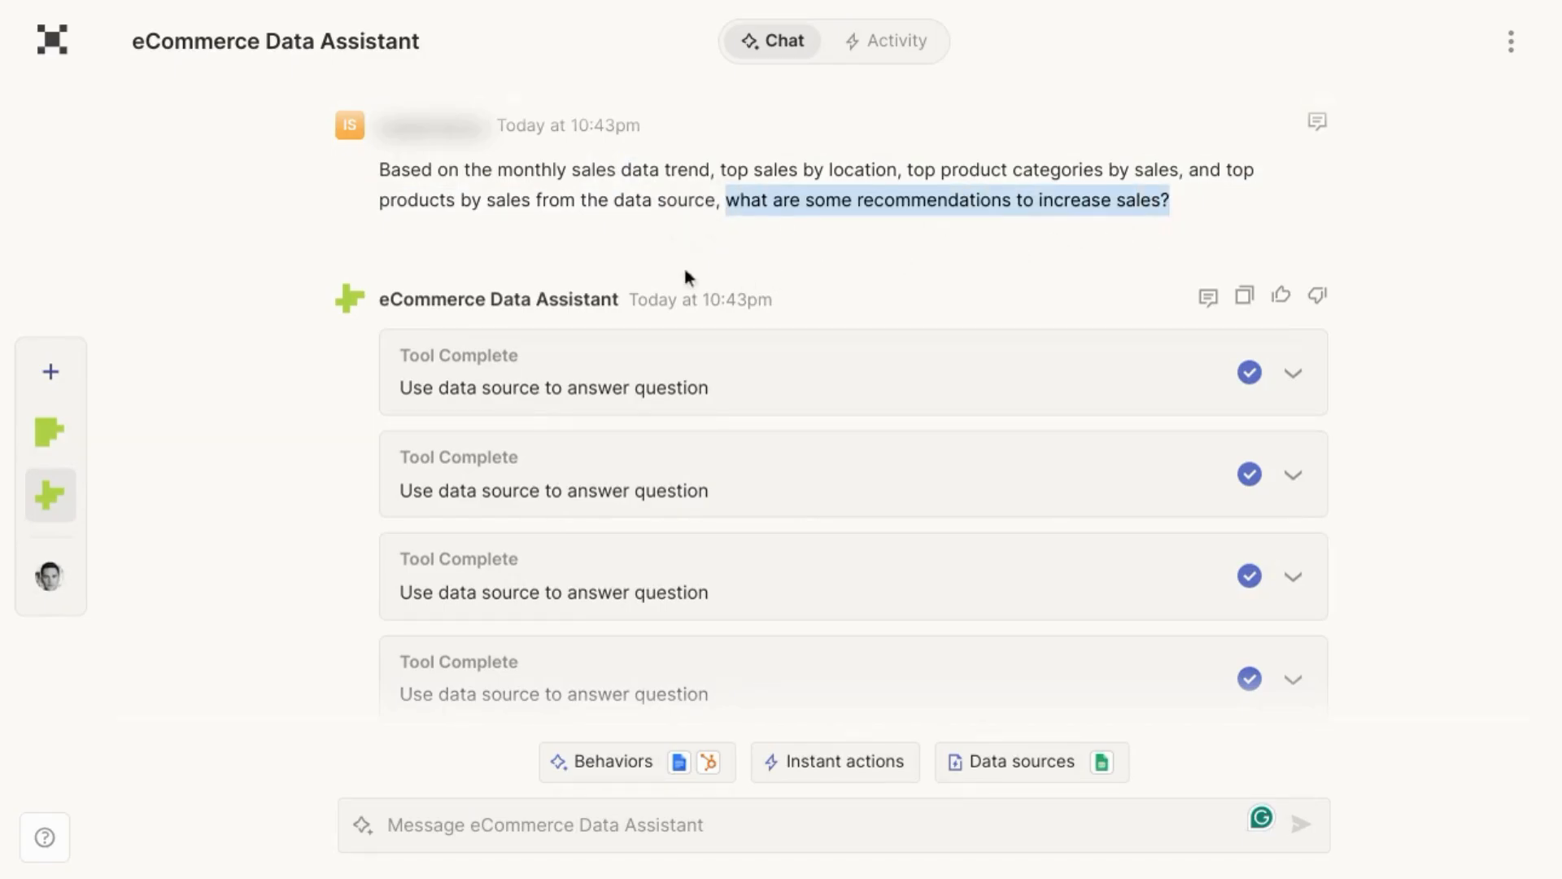
Scroll to the monthly sales analysis and close the thread panel to show the recommendations.
scroll("down", 3)
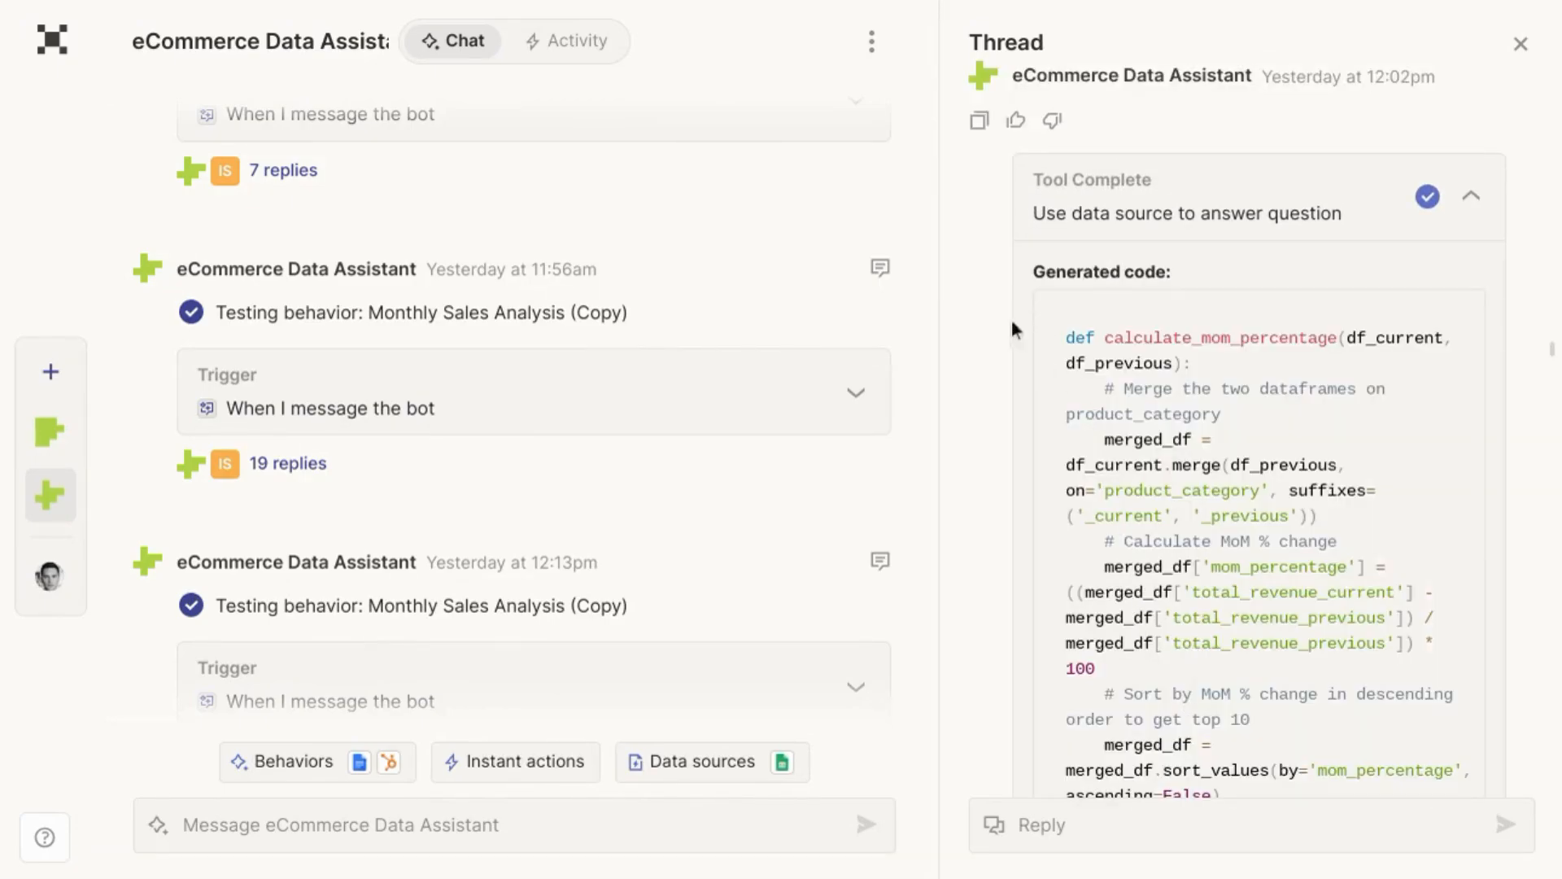
left_click(1521, 43)
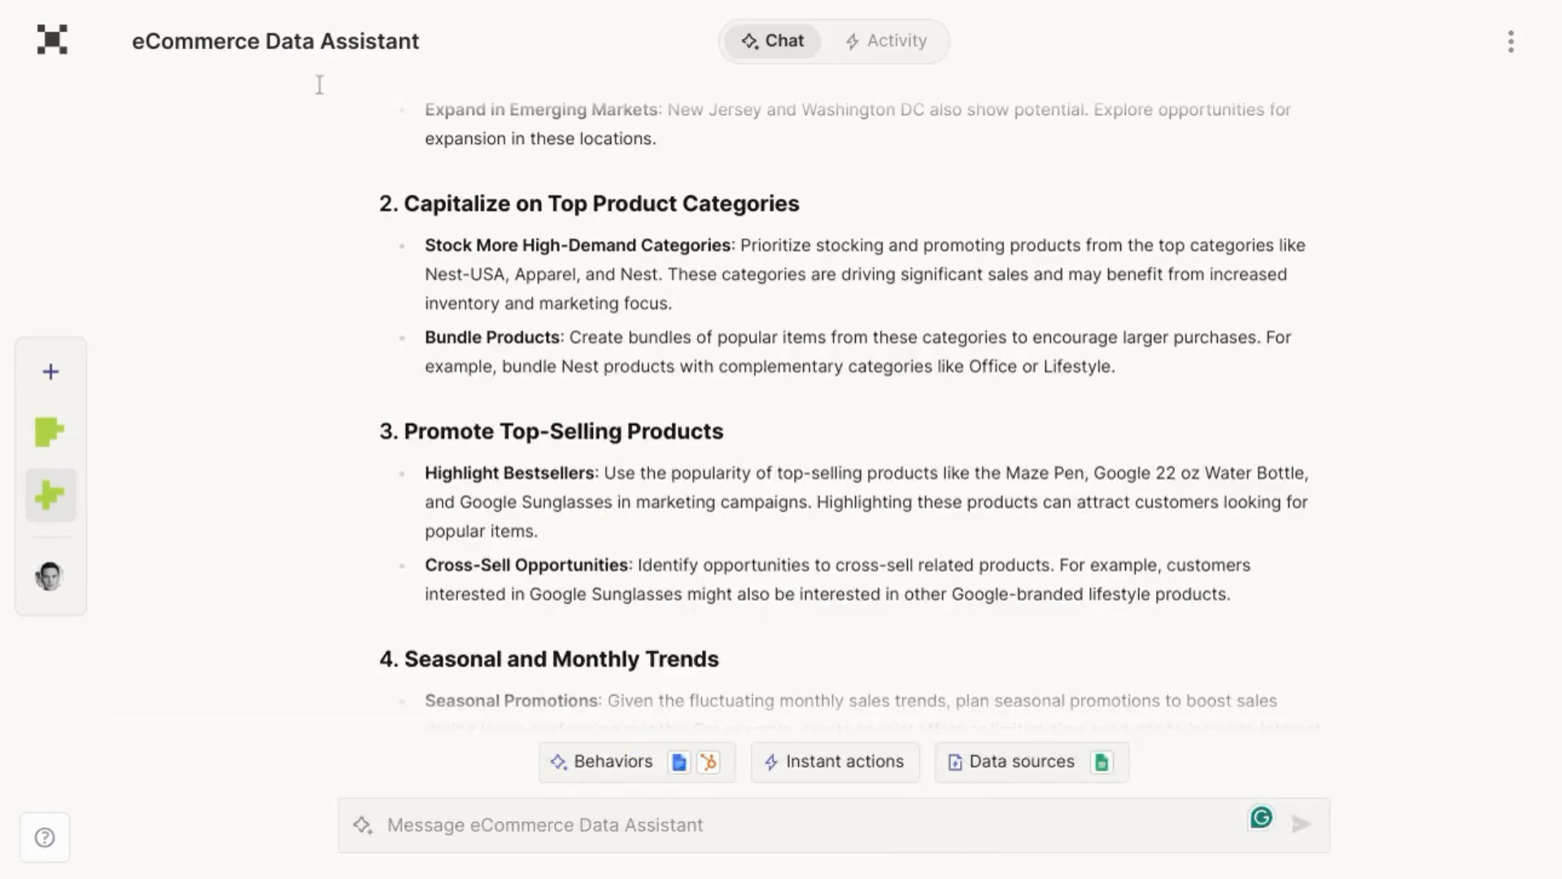
mouse_move(457, 502)
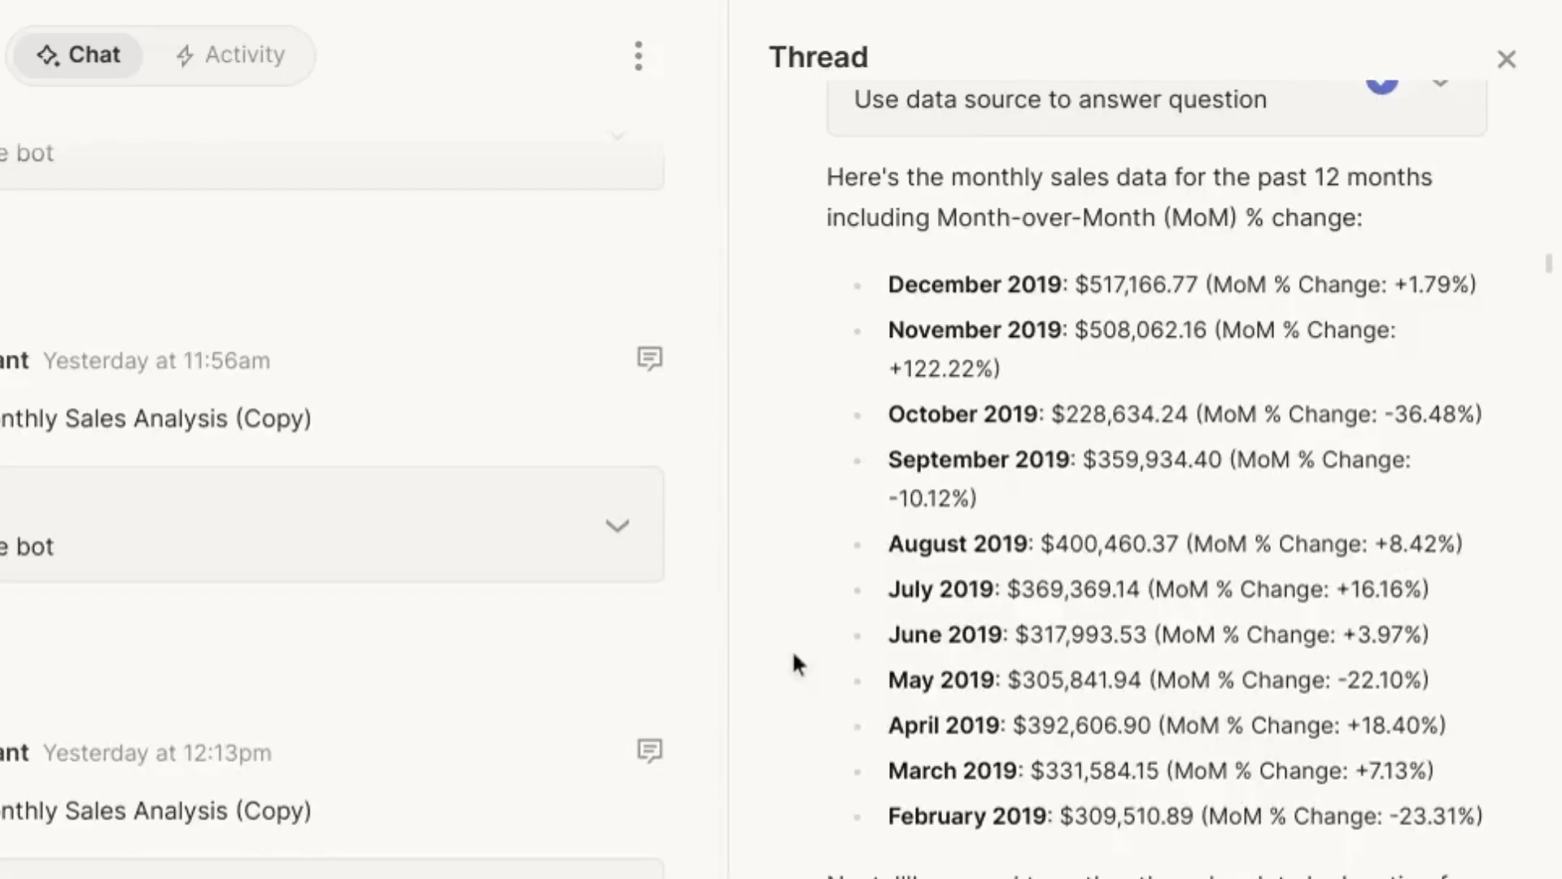
Highlight the December and November 2019 figures and reach the low-spend customers message.
double_click(941, 724)
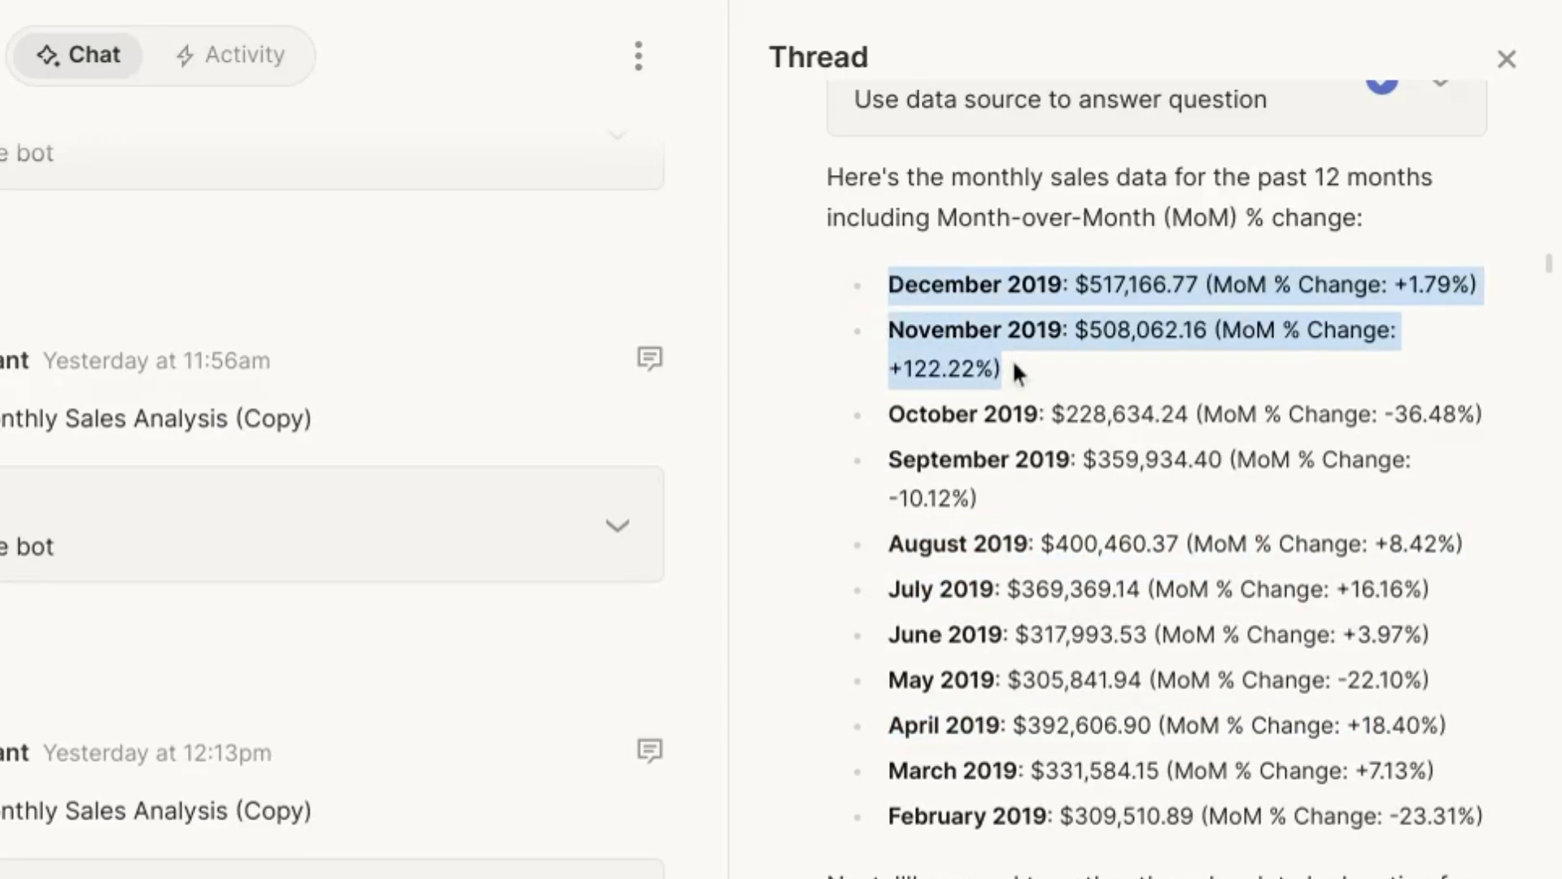
mouse_move(1124, 450)
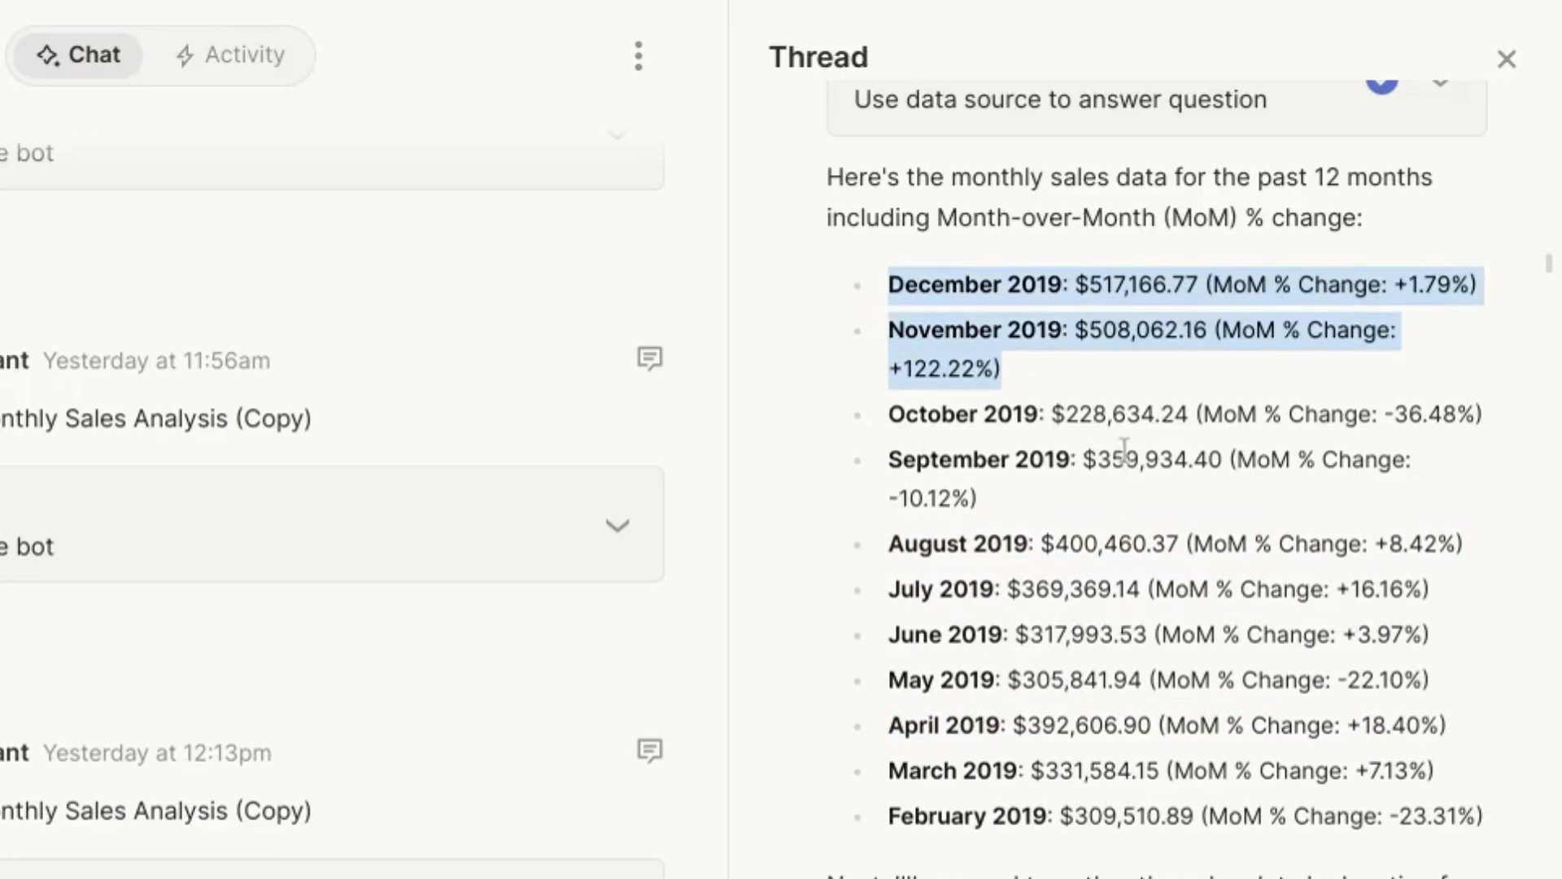
left_click(1506, 59)
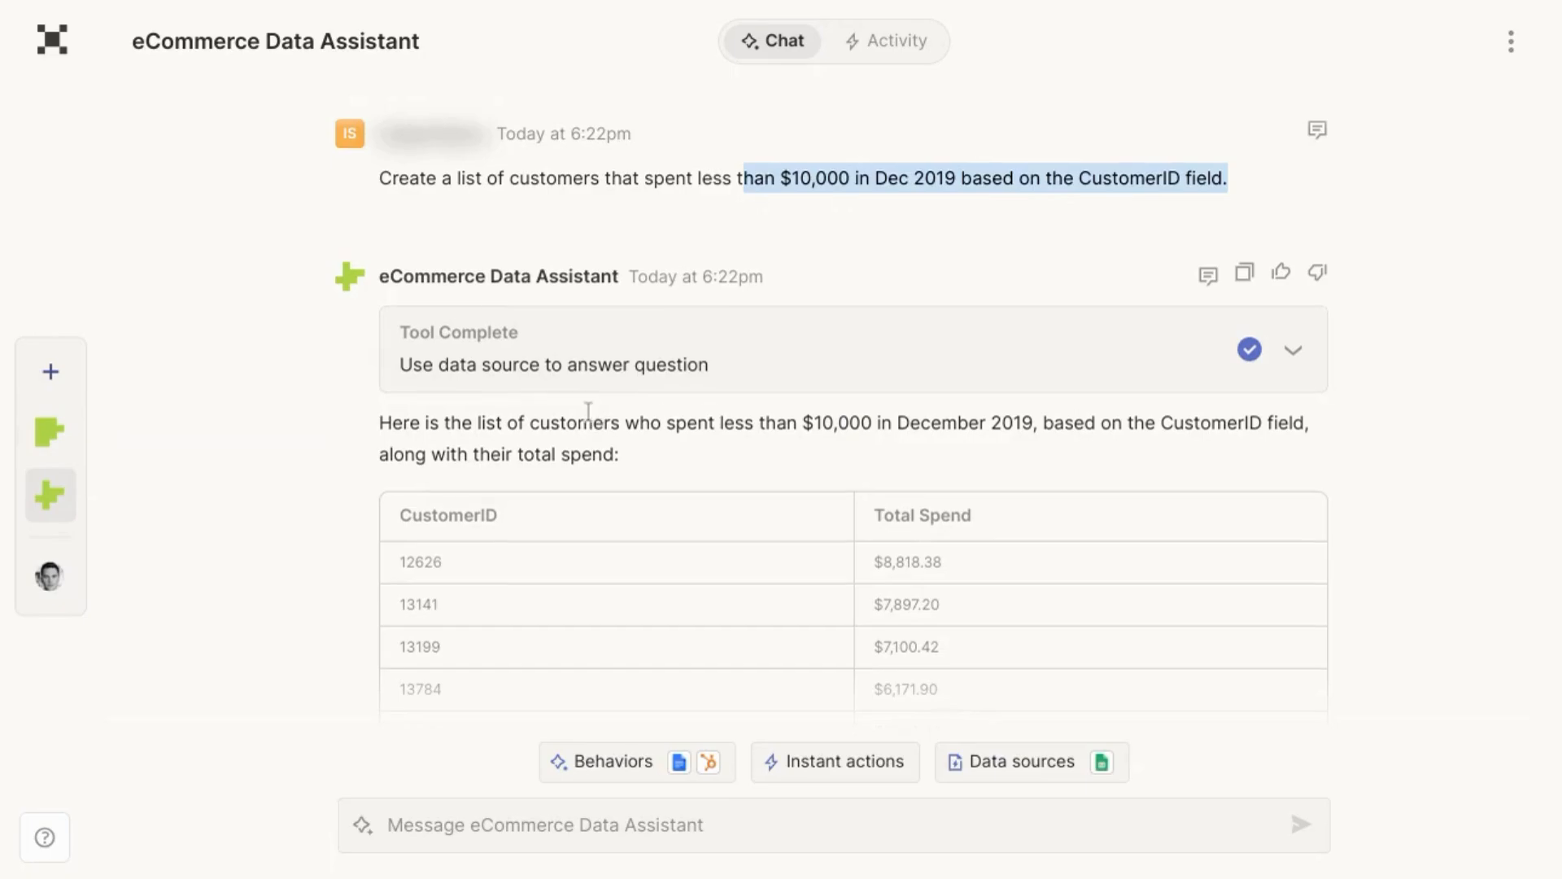
Review the CustomerID spend table, then open the Low Spend Contact List behavior from Behaviors.
scroll("down", 3)
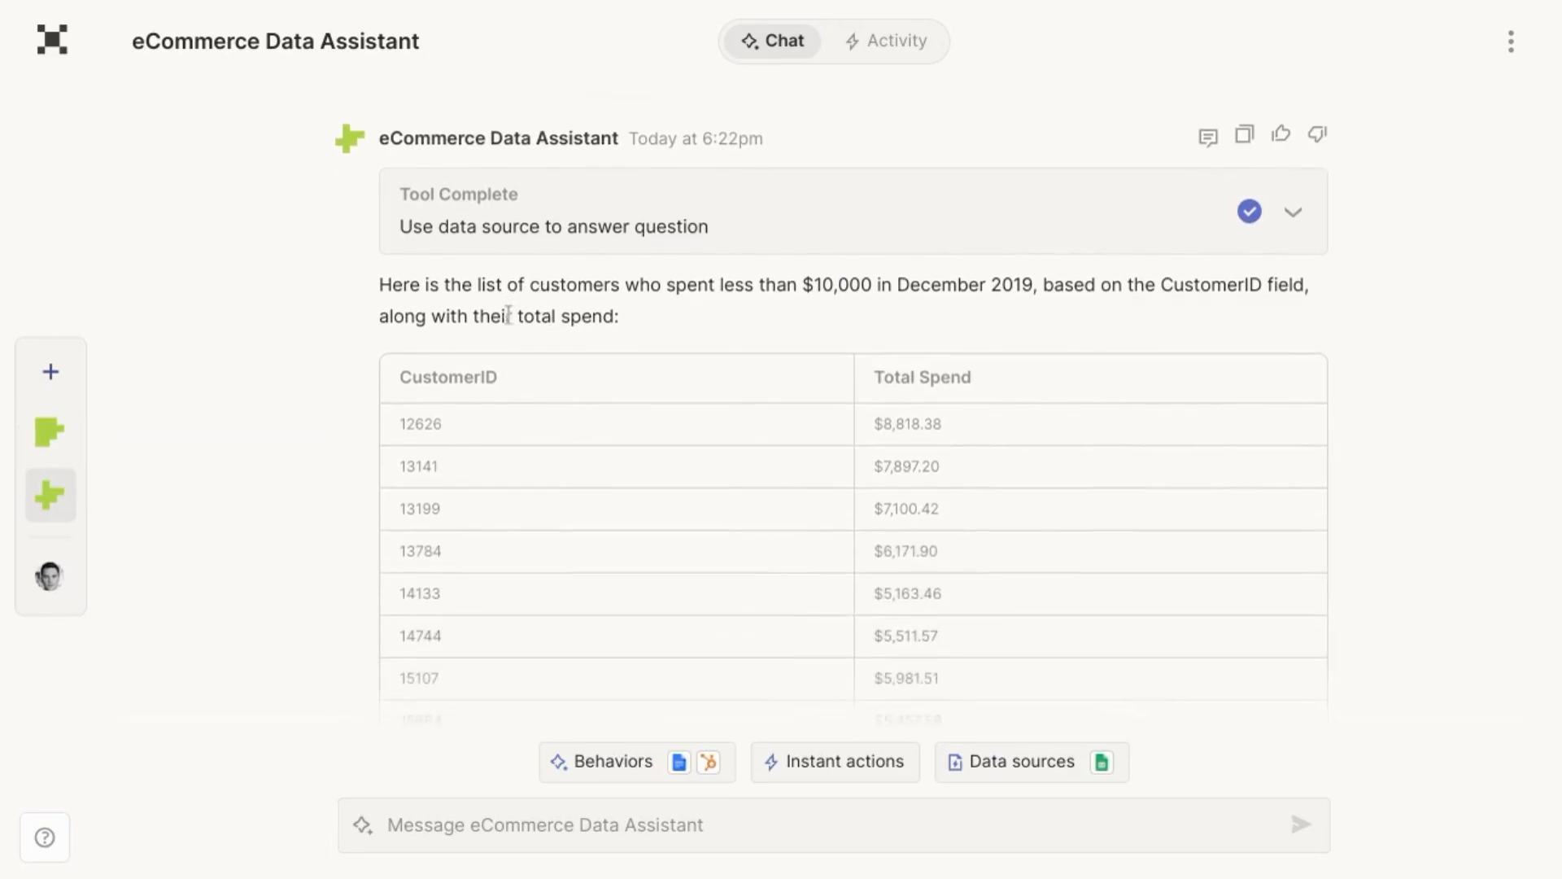
scroll("down", 3)
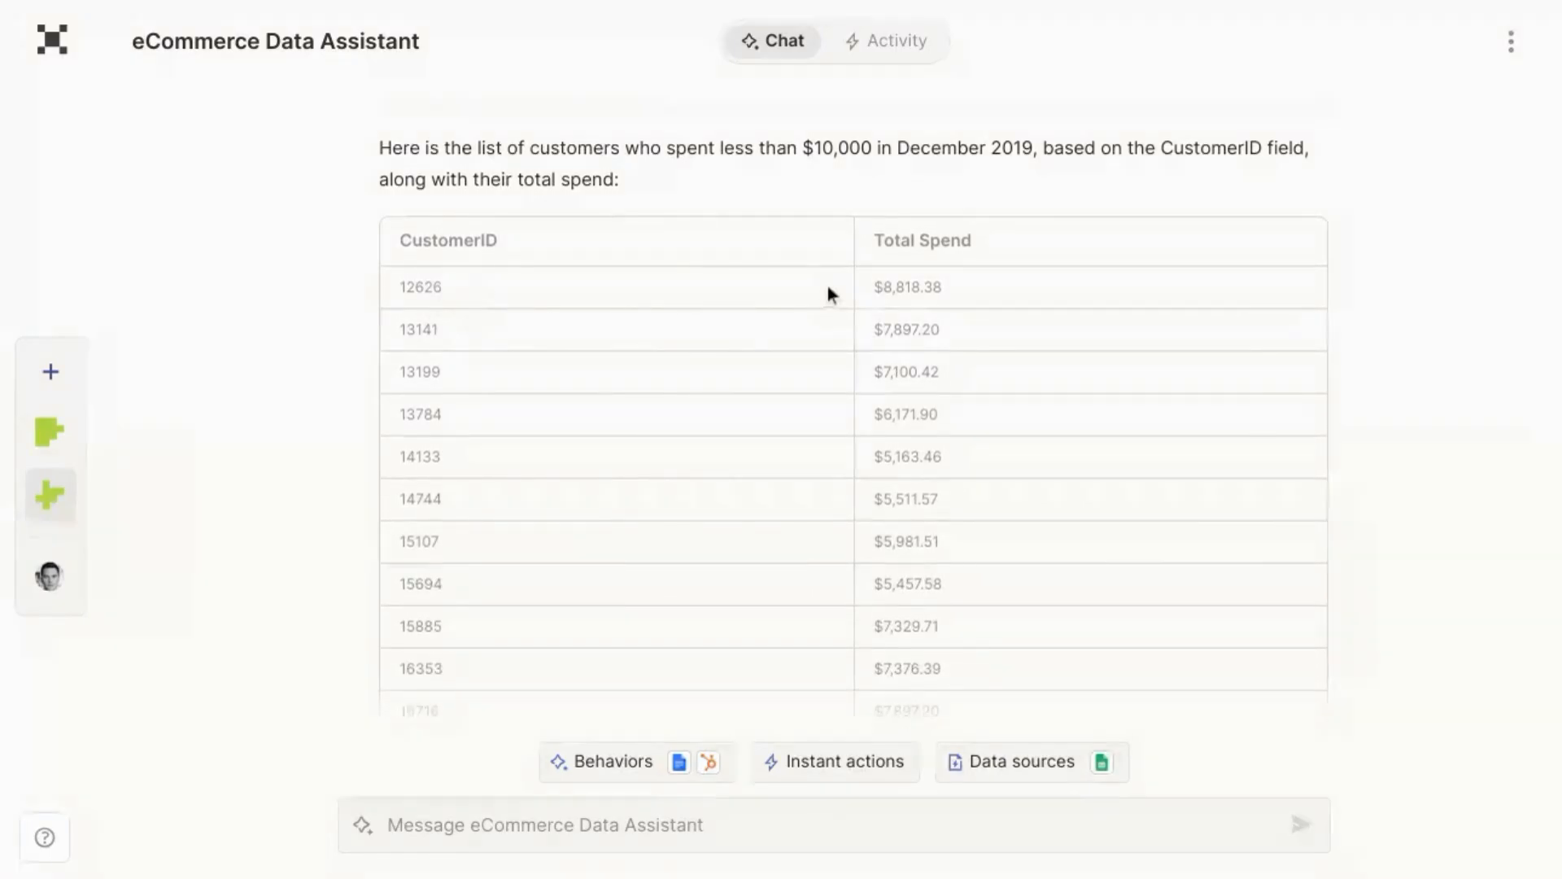
scroll("up", 3)
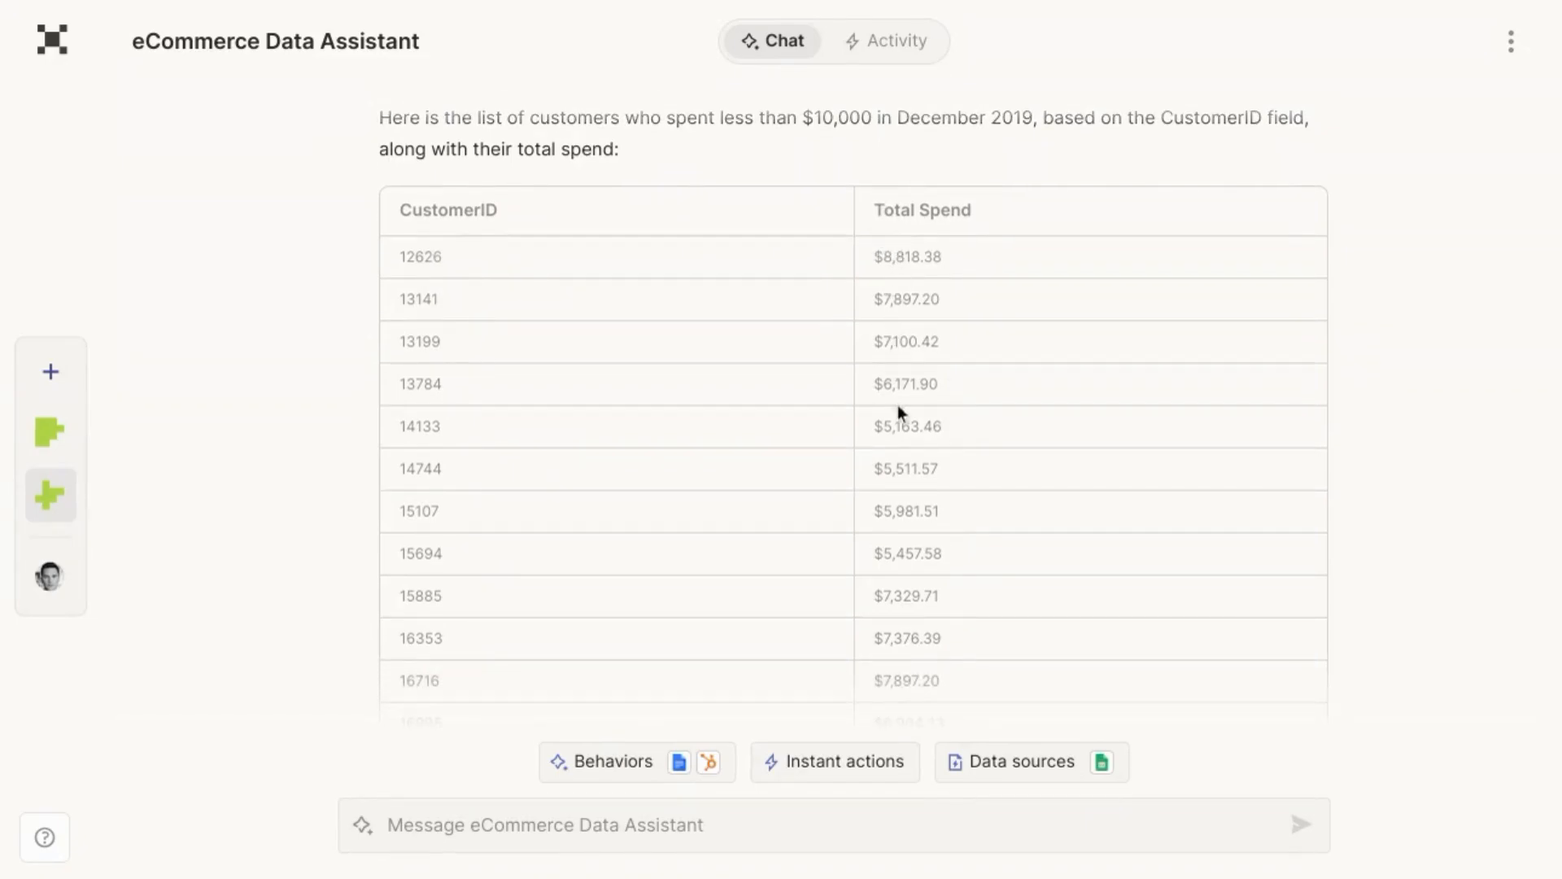
scroll("down", 3)
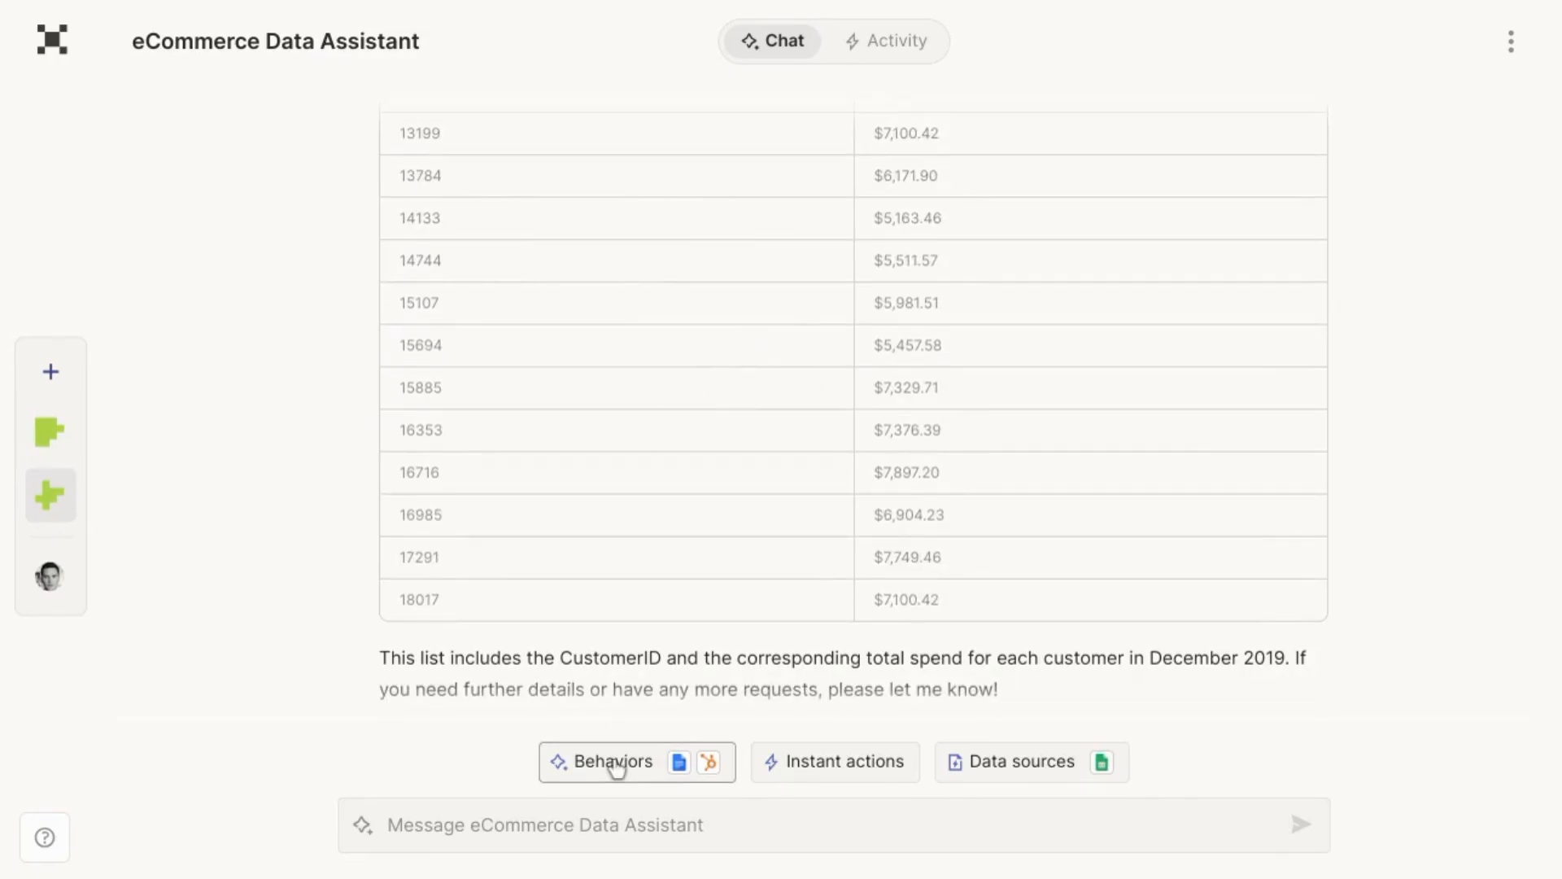
left_click(608, 762)
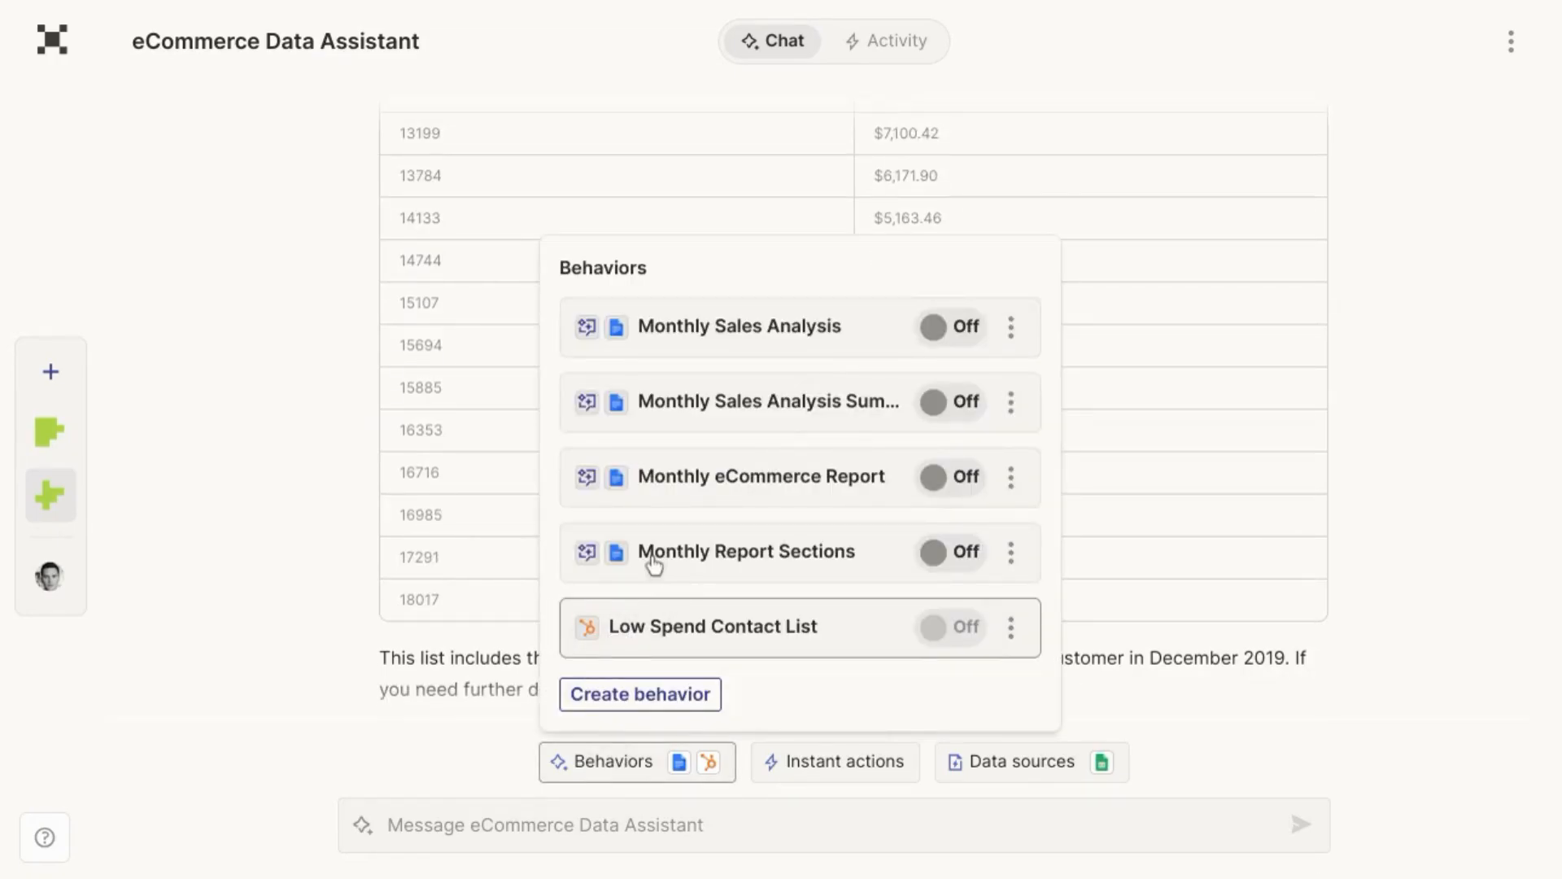
left_click(711, 625)
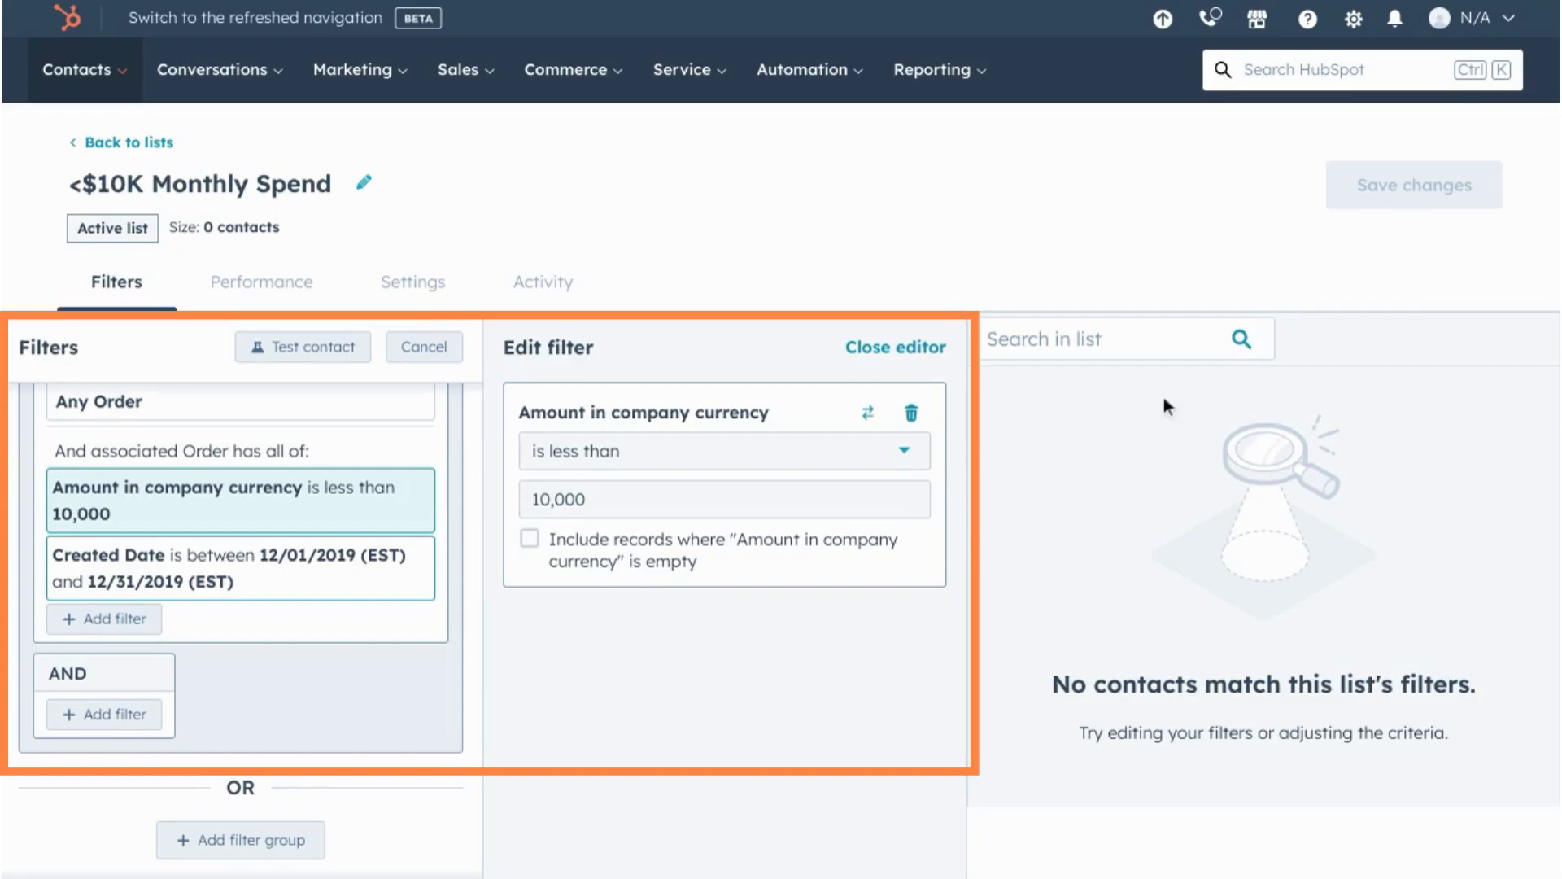
mouse_move(734, 432)
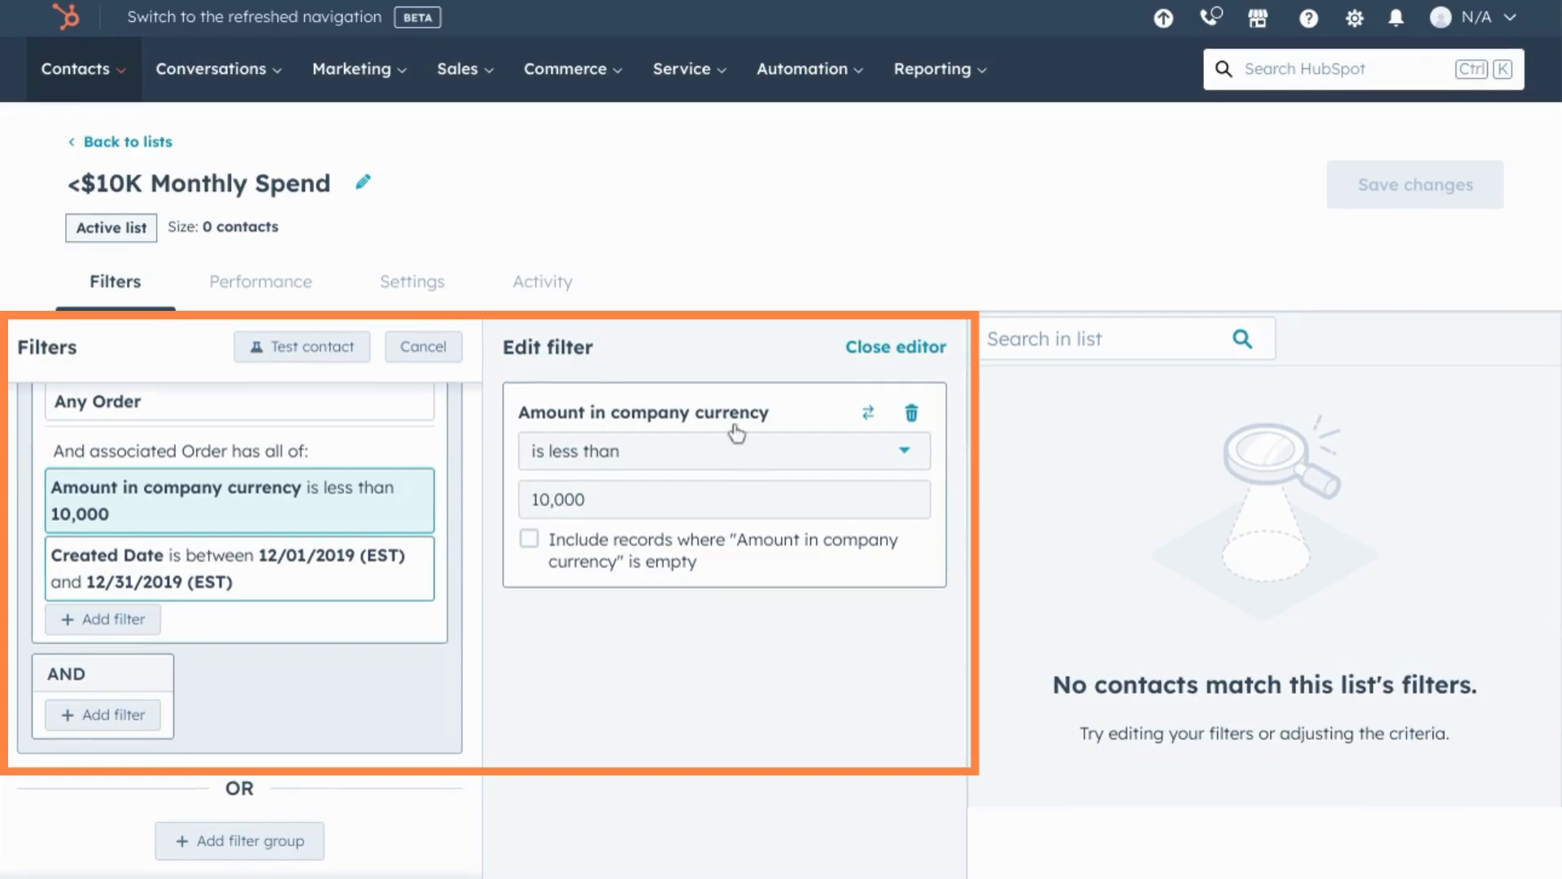
mouse_move(359, 451)
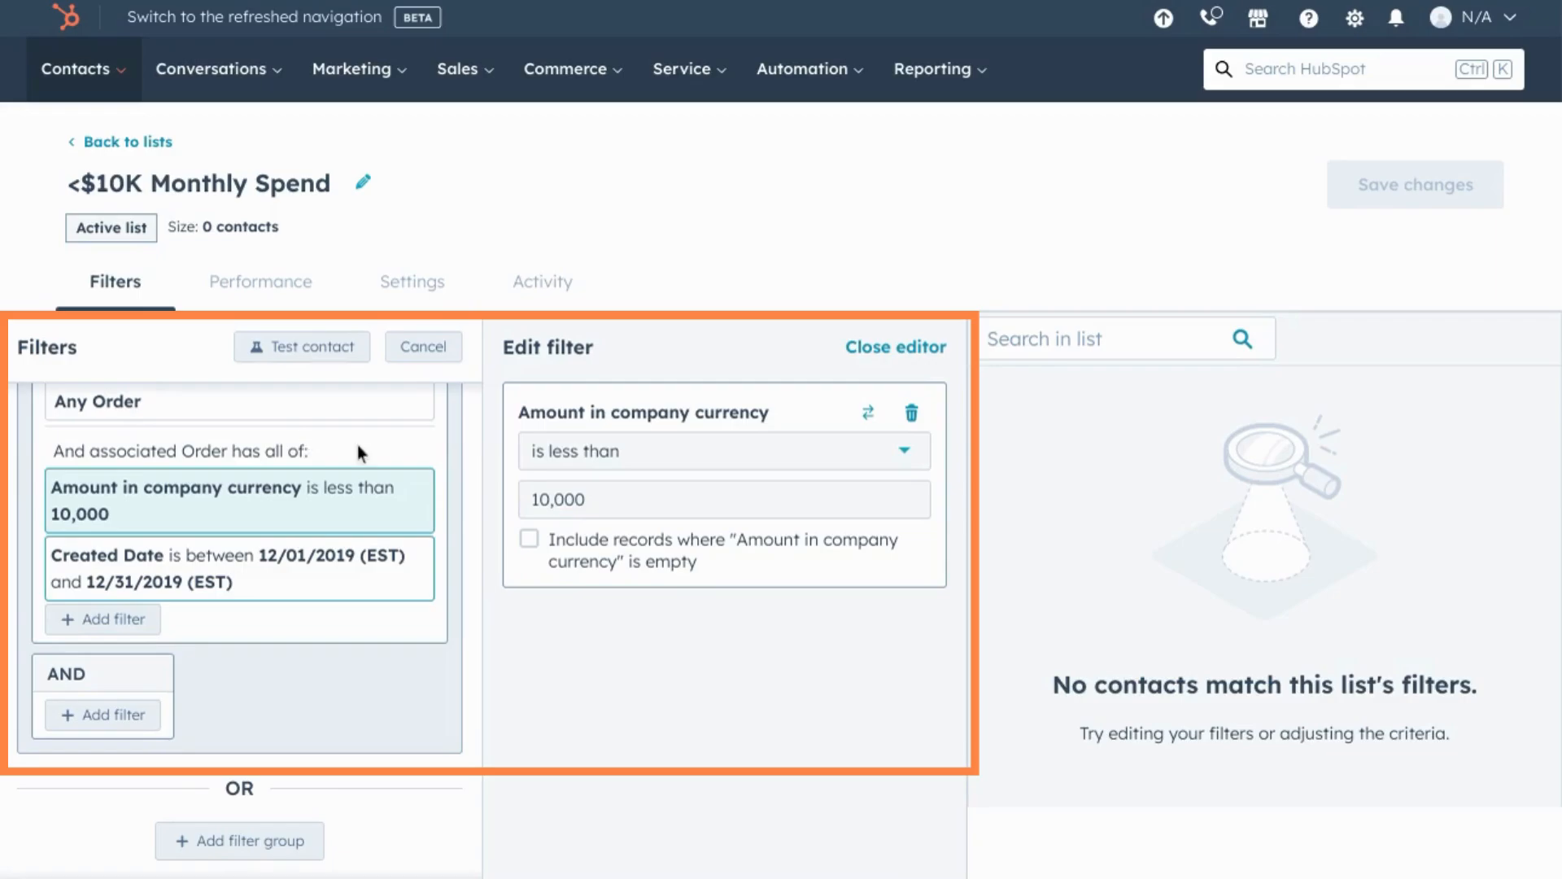
mouse_move(310, 587)
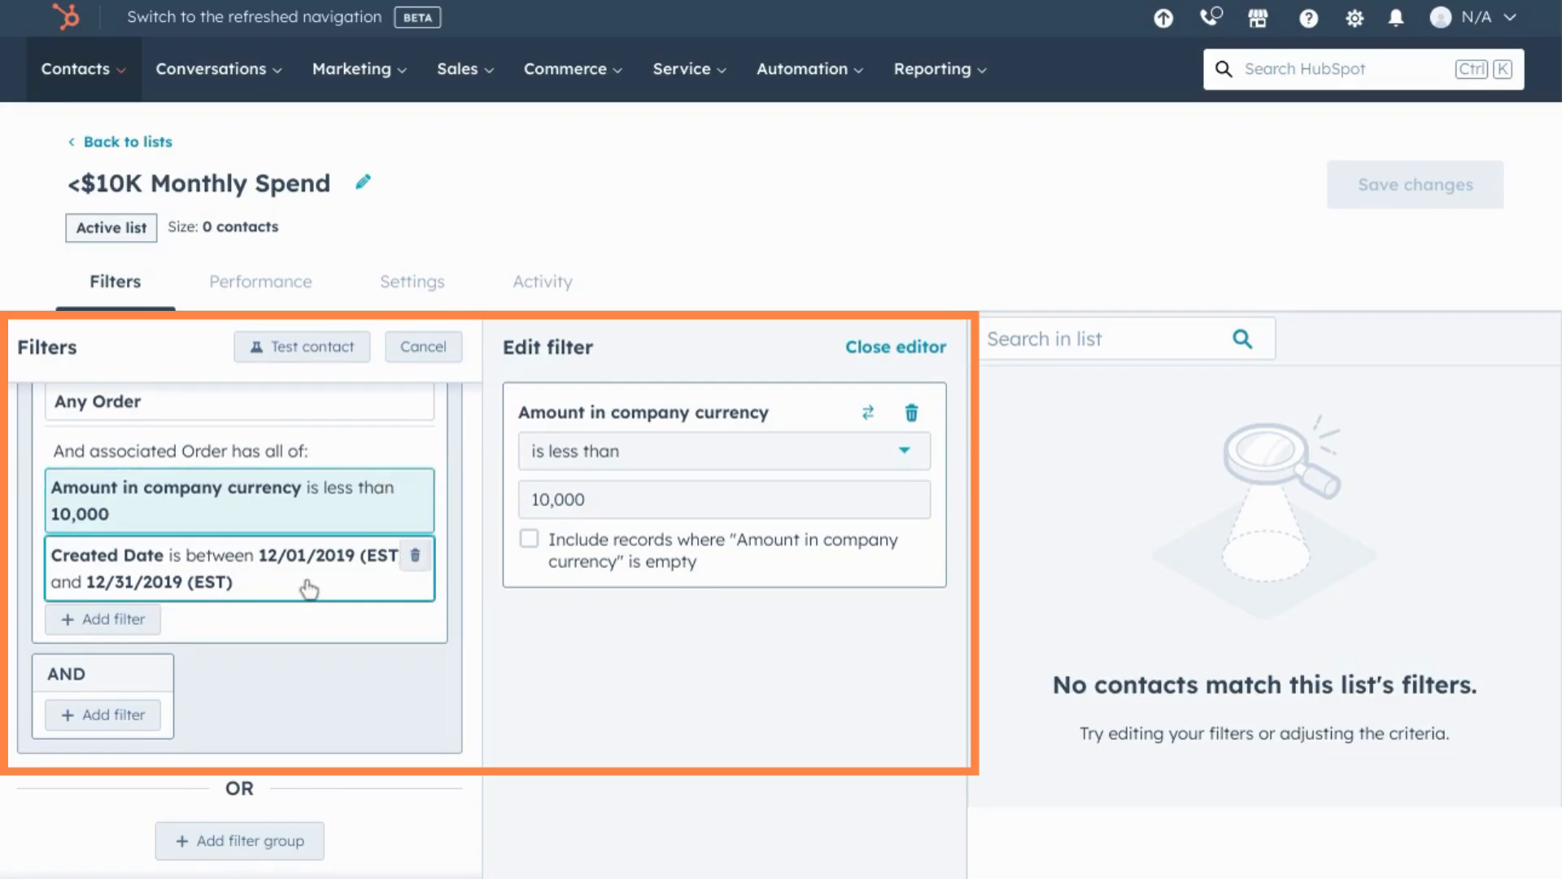
mouse_move(249, 284)
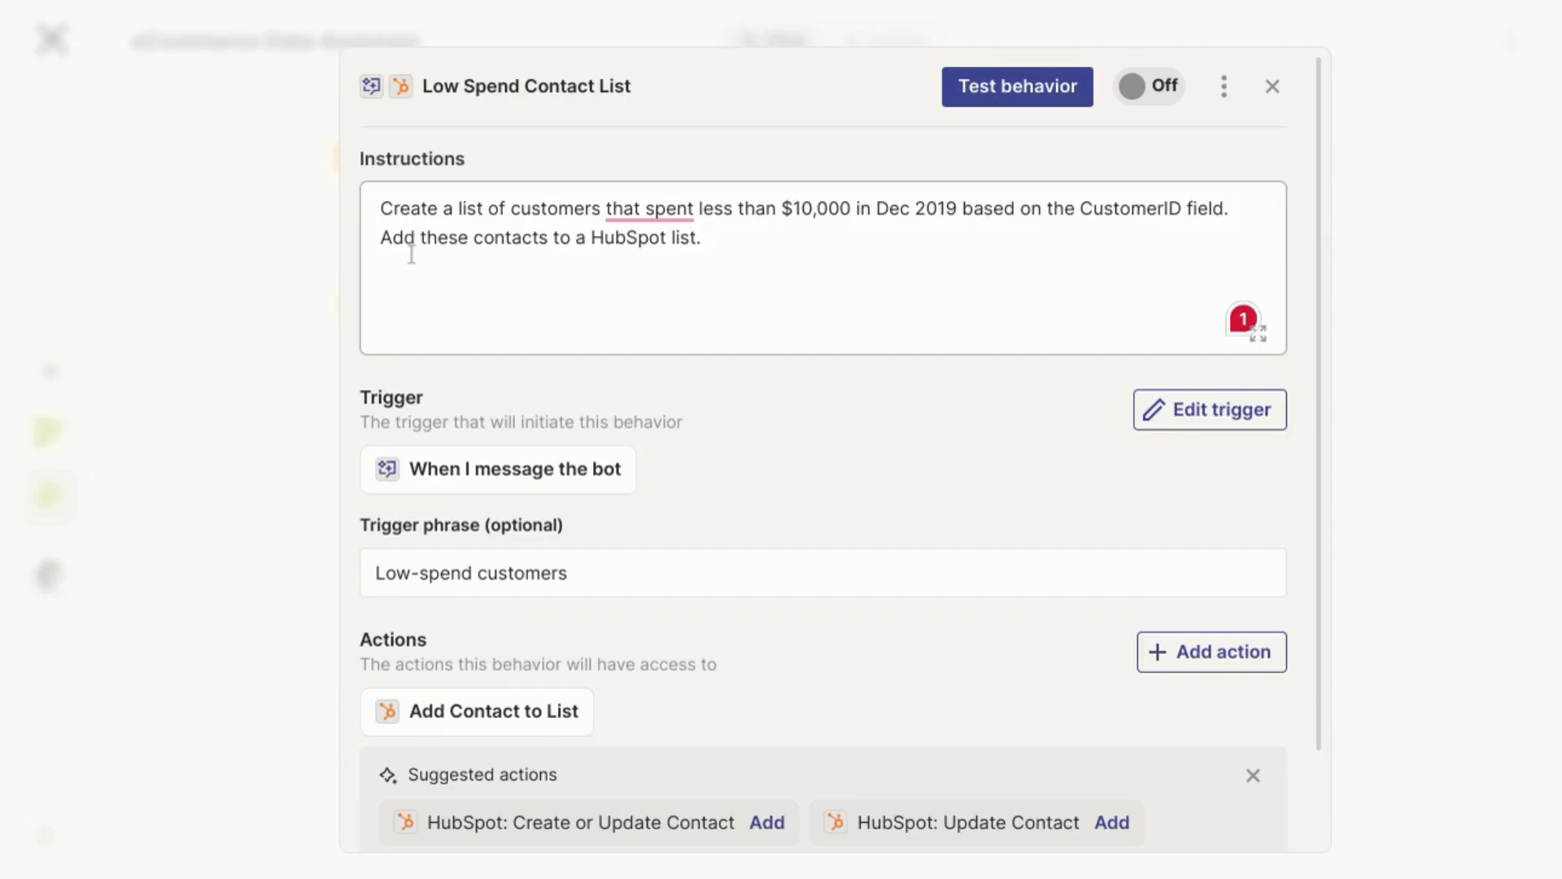
left_click(702, 237)
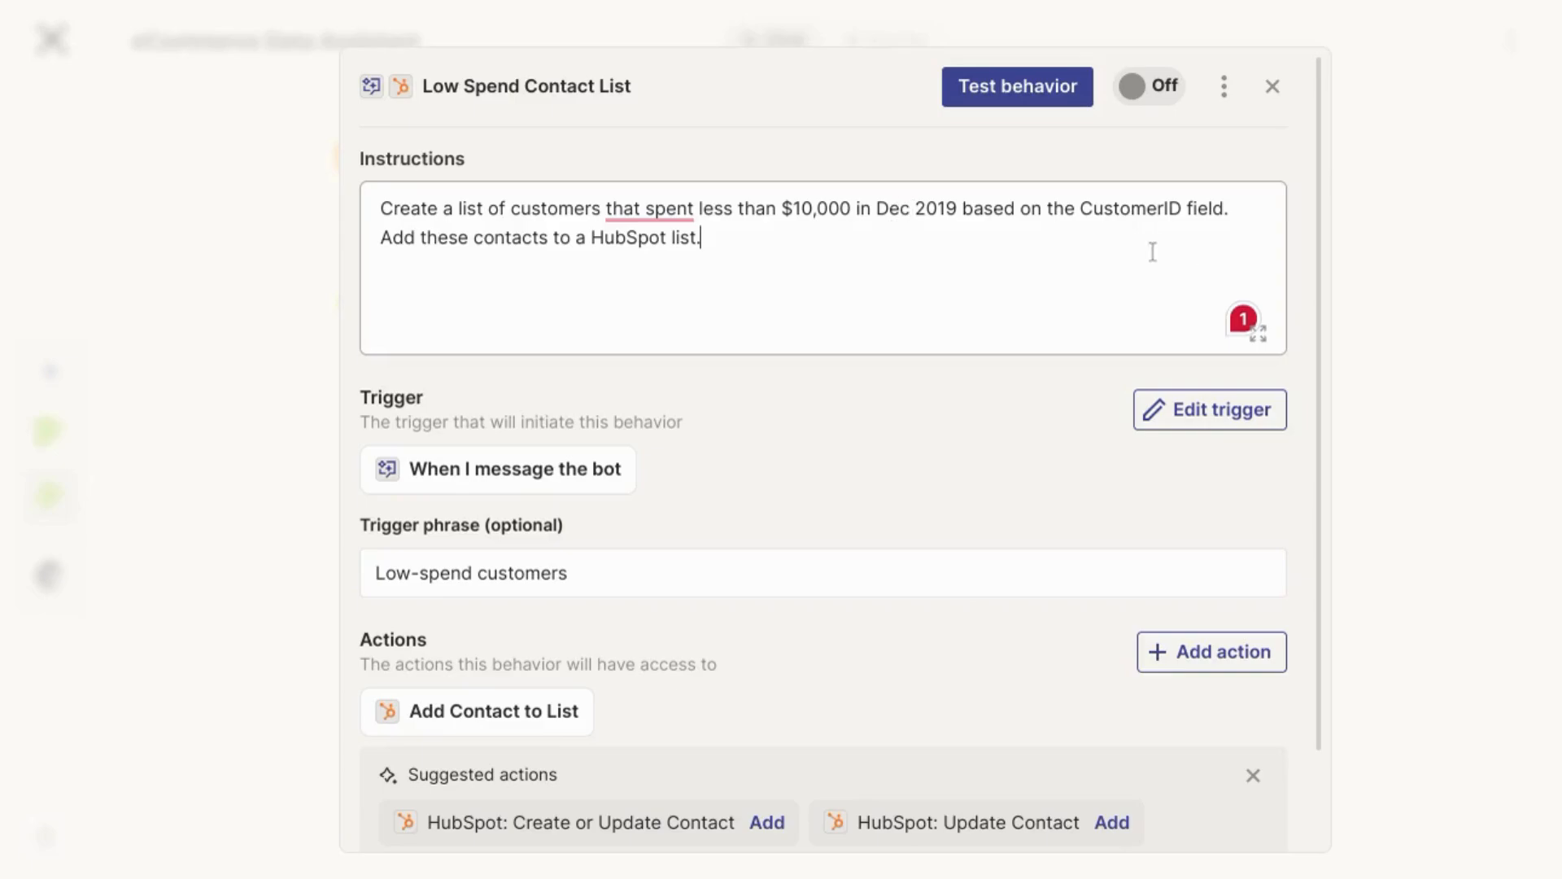
mouse_move(780, 242)
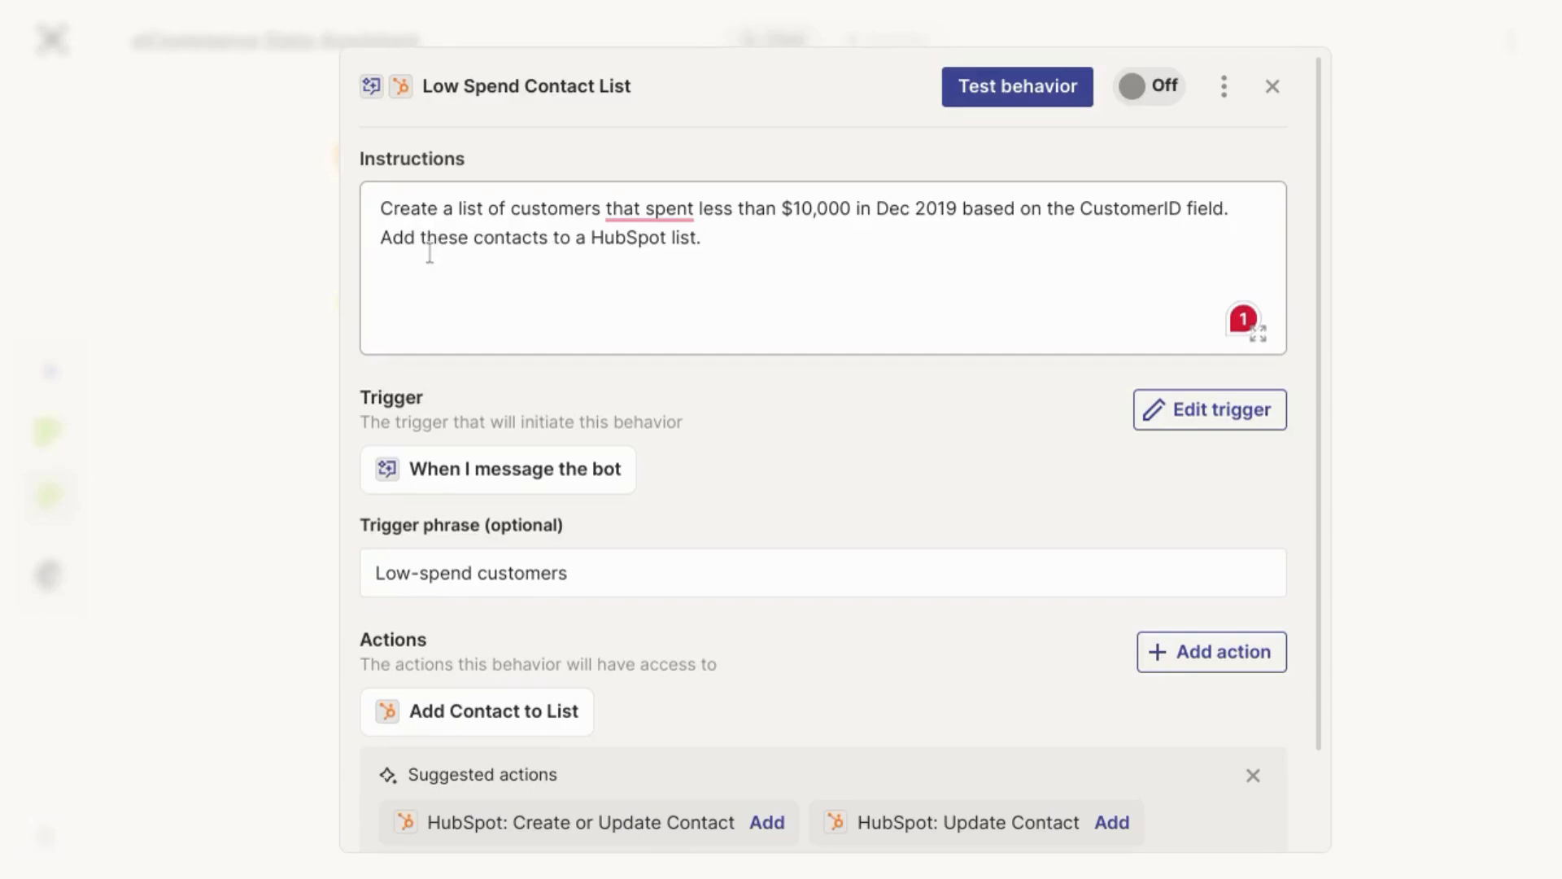
mouse_move(722, 448)
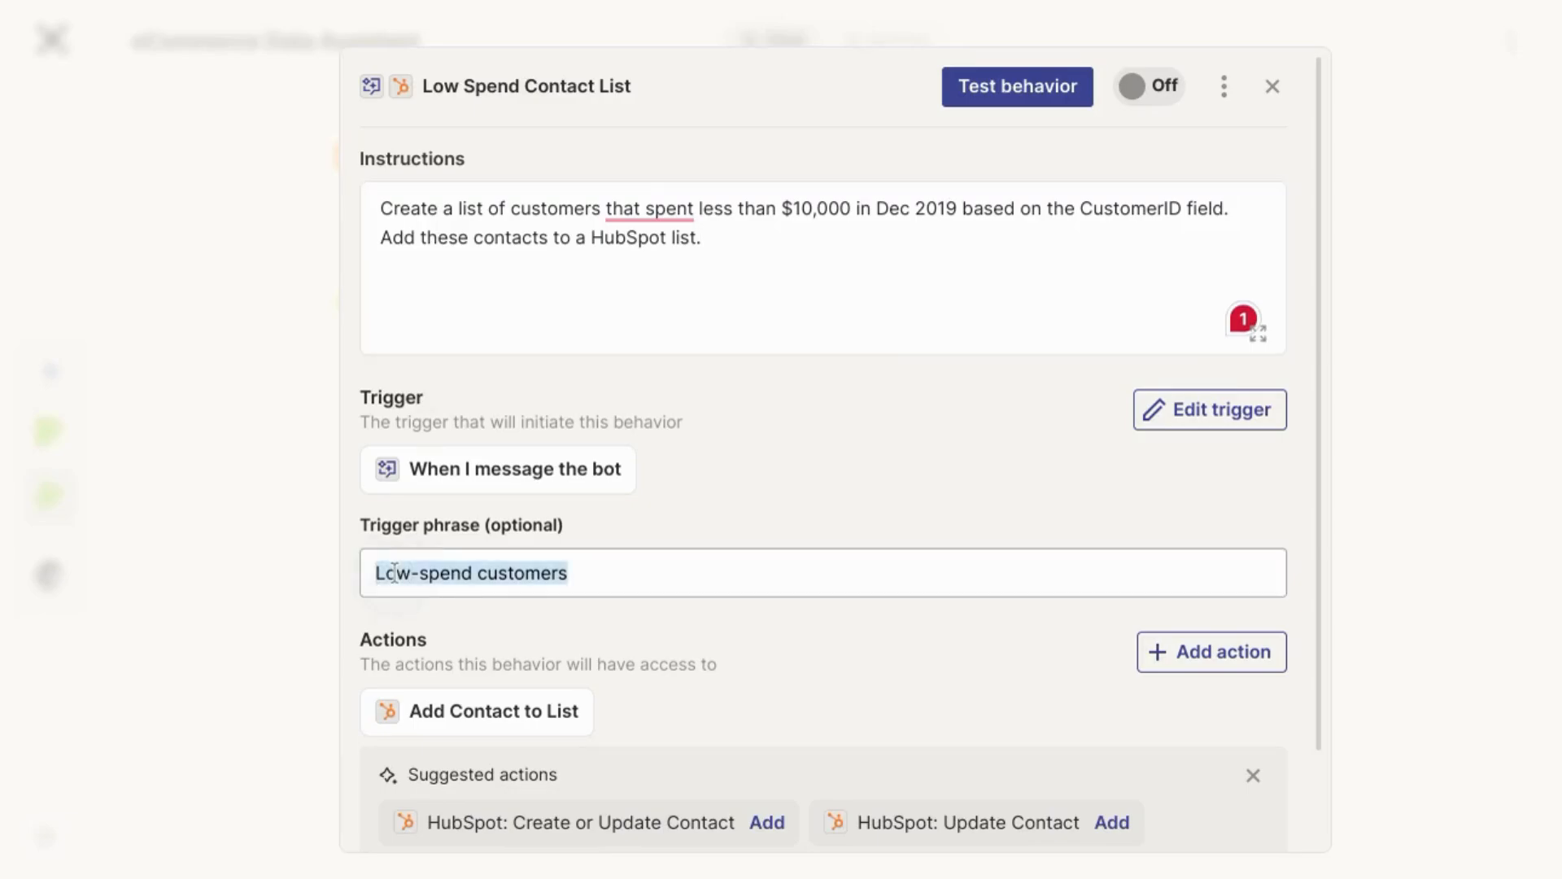
mouse_move(717, 465)
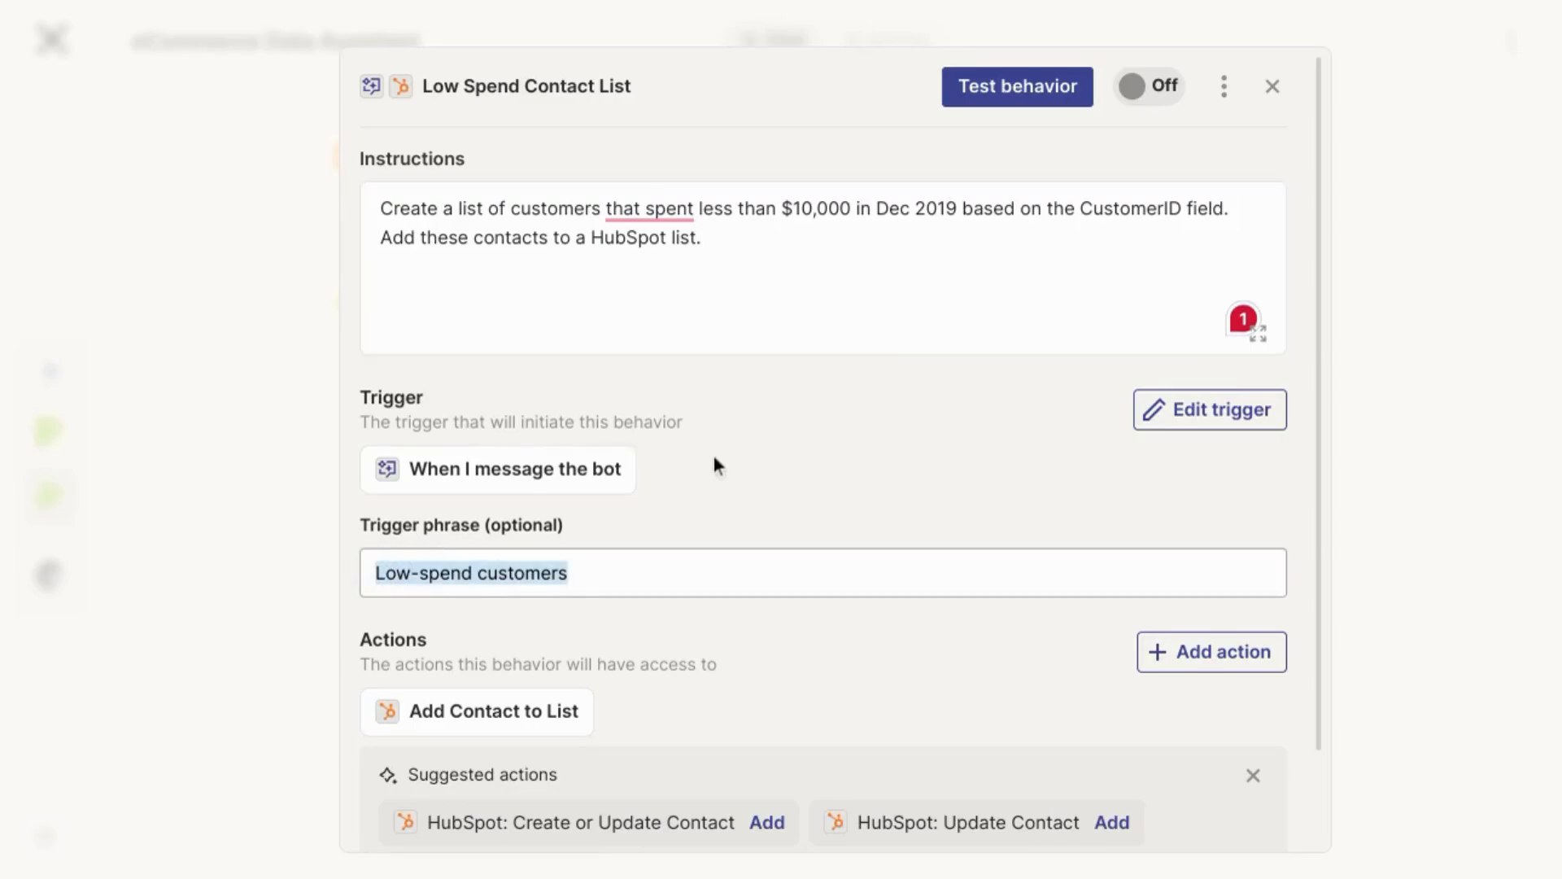
Inspect the HubSpot Add Contact to List action settings and cancel without changes.
left_click(490, 710)
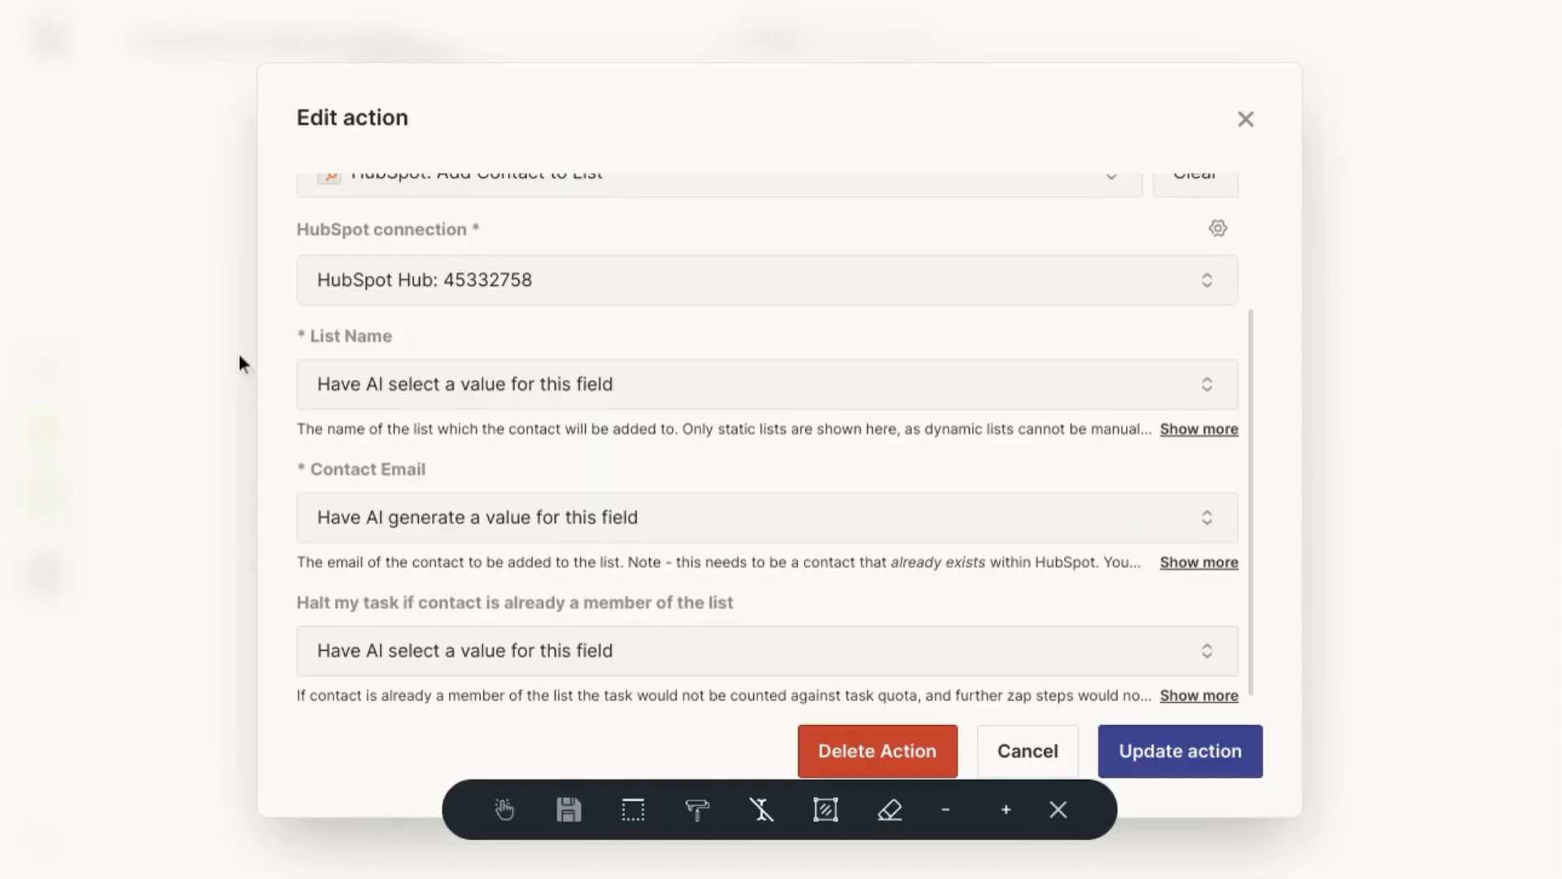
mouse_move(296, 403)
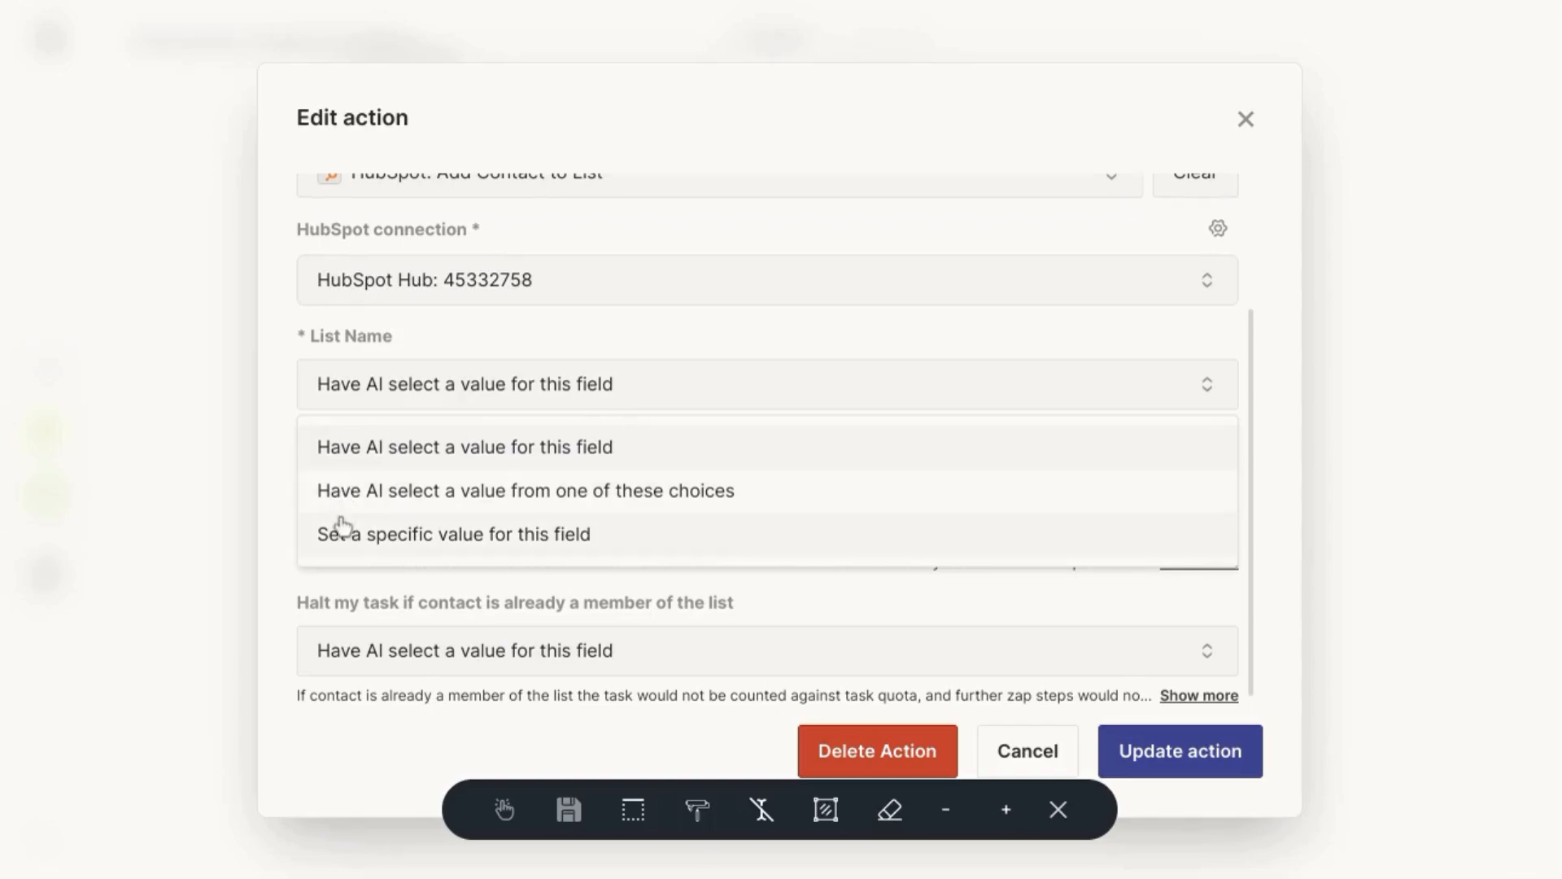
mouse_move(346, 538)
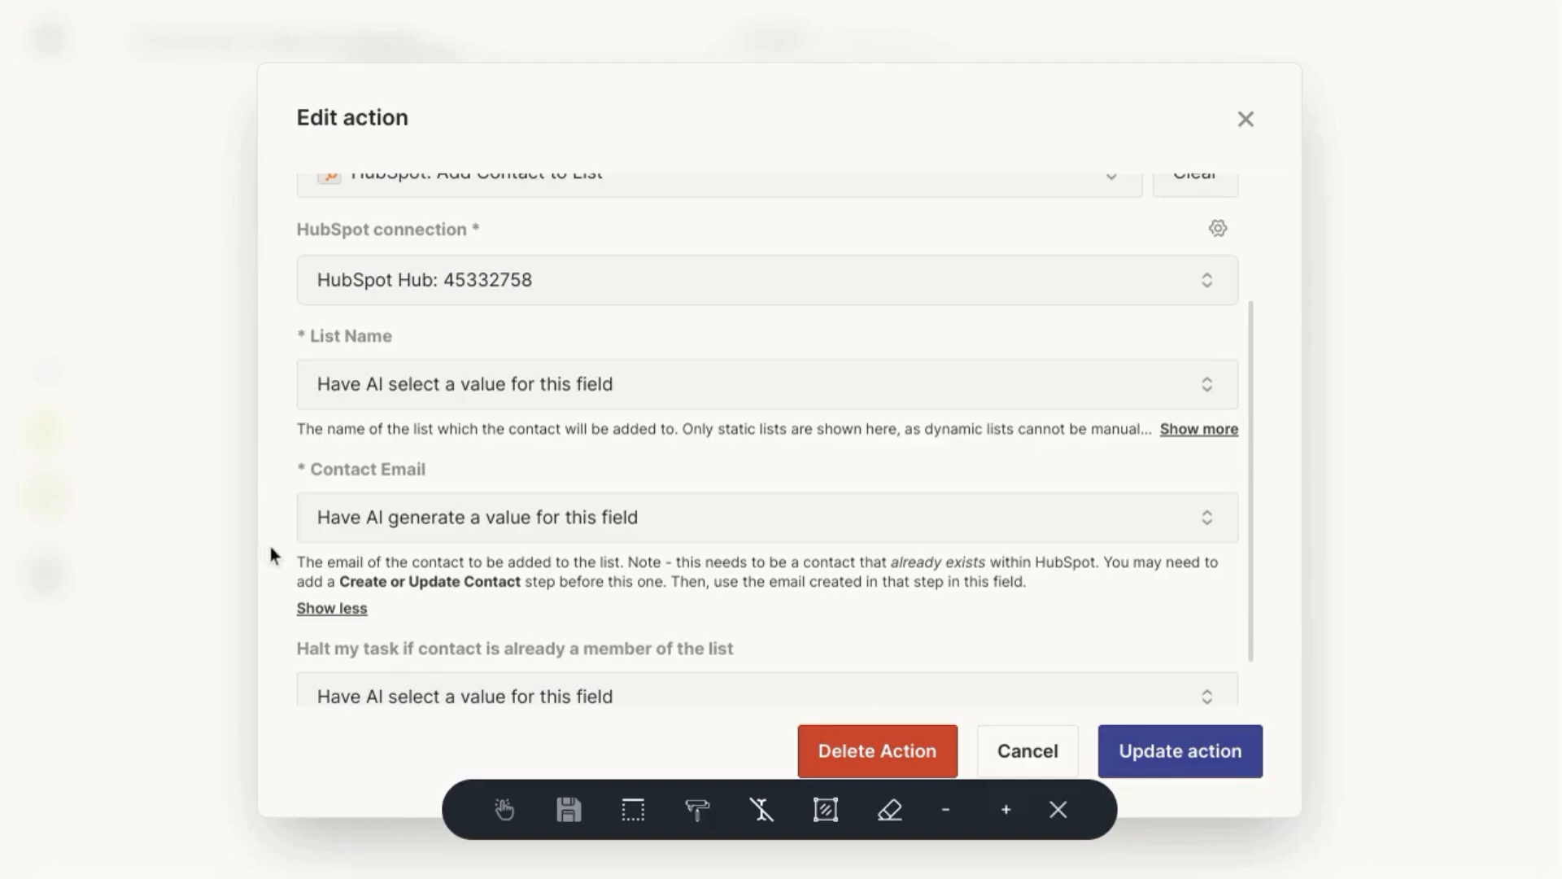
mouse_move(342, 653)
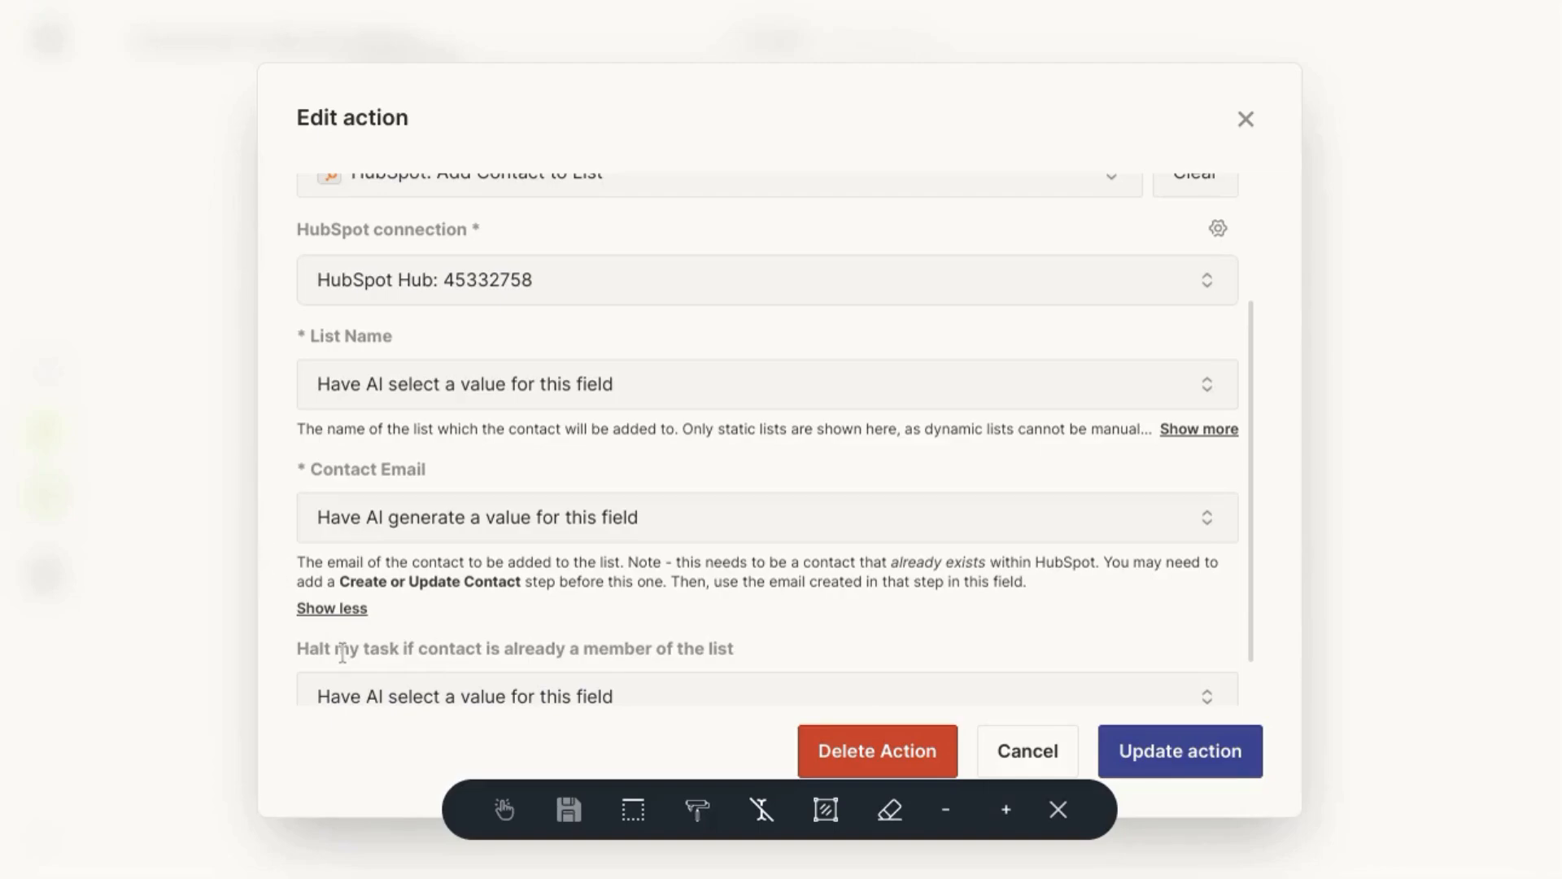
left_click(1026, 750)
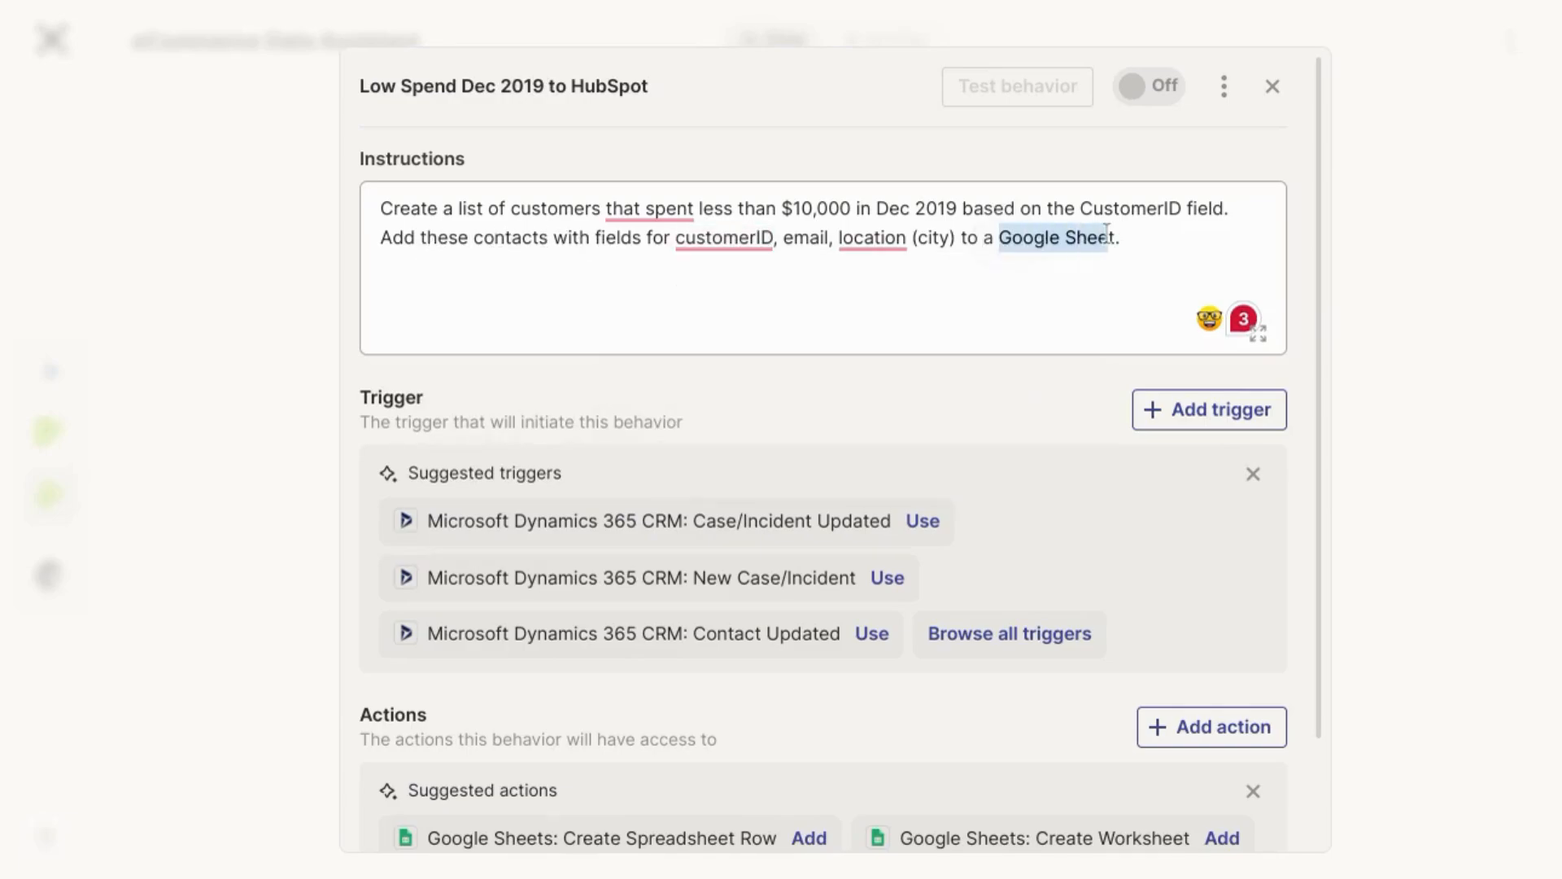
Add the suggested Google Sheets Create Spreadsheet action to the Low Spend Dec 2019 behavior.
scroll("down", 3)
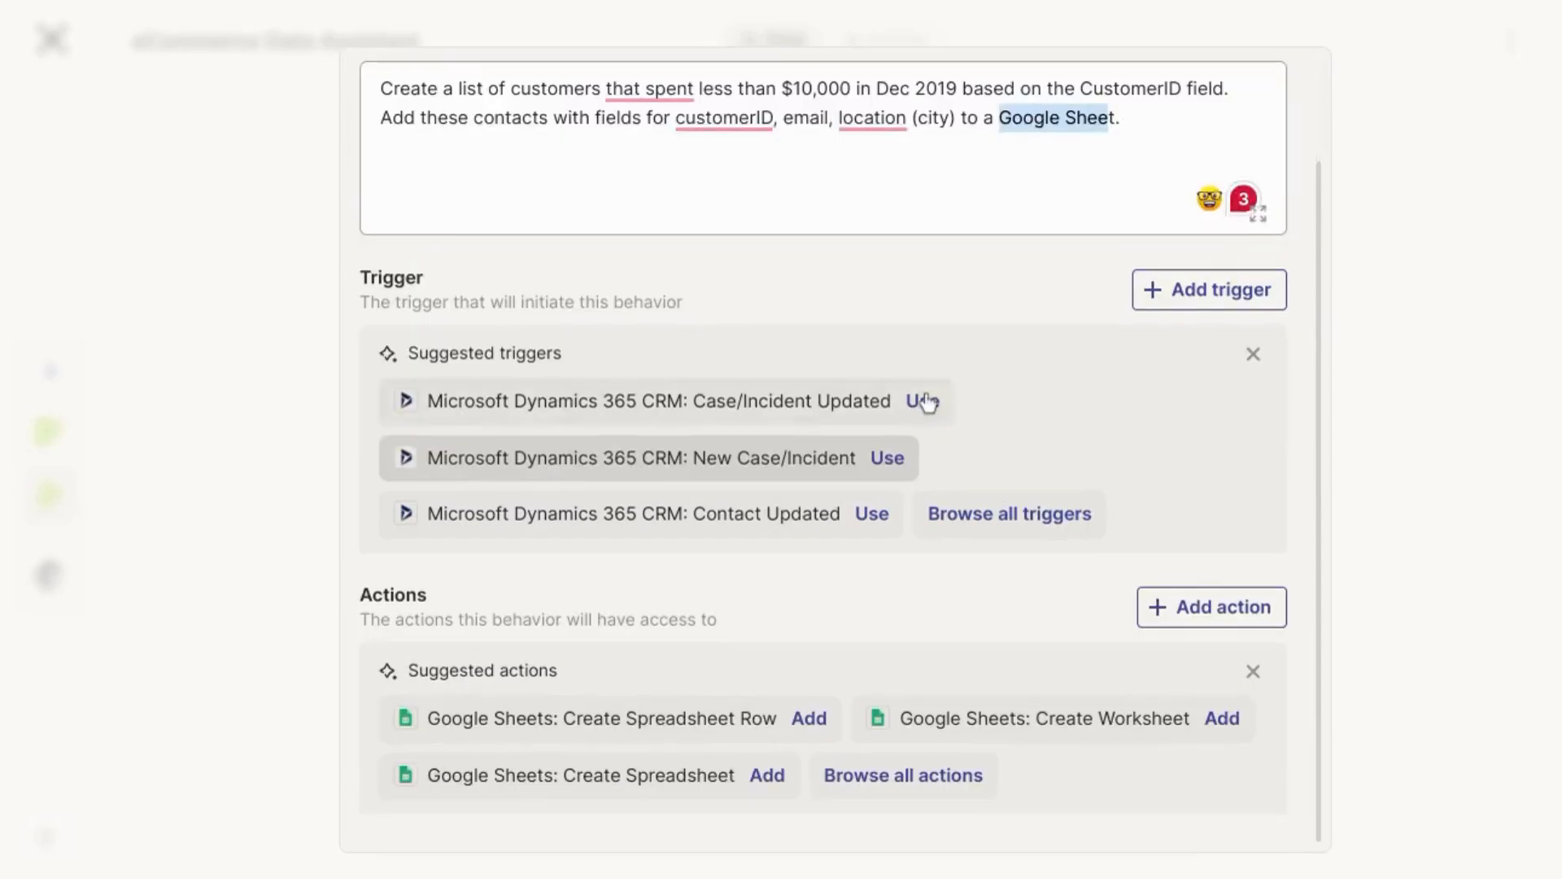
mouse_move(1121, 319)
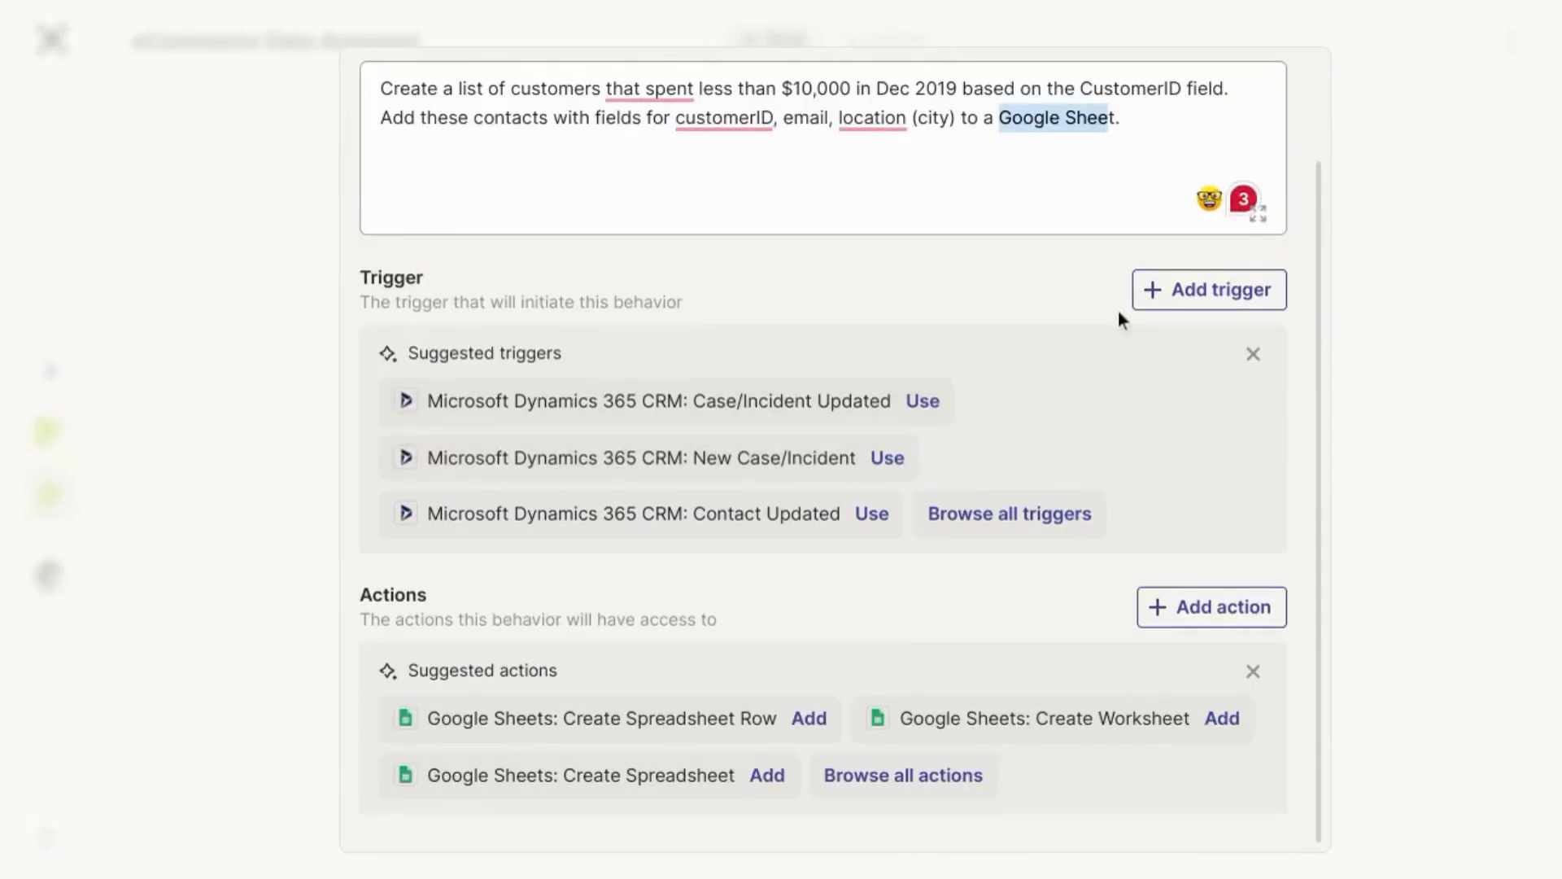
mouse_move(564, 603)
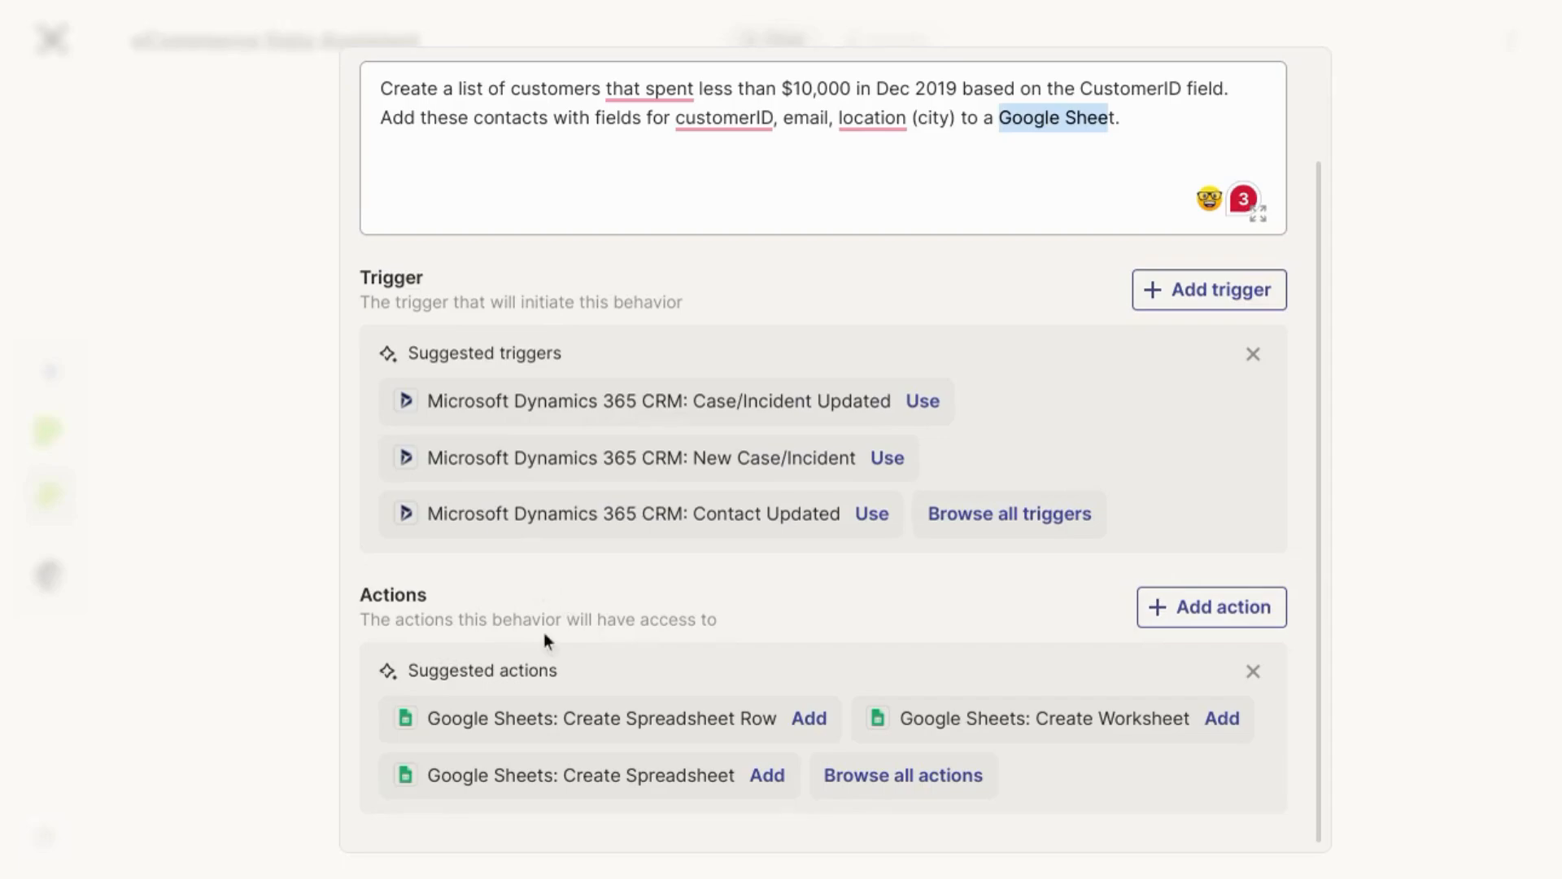
mouse_move(554, 783)
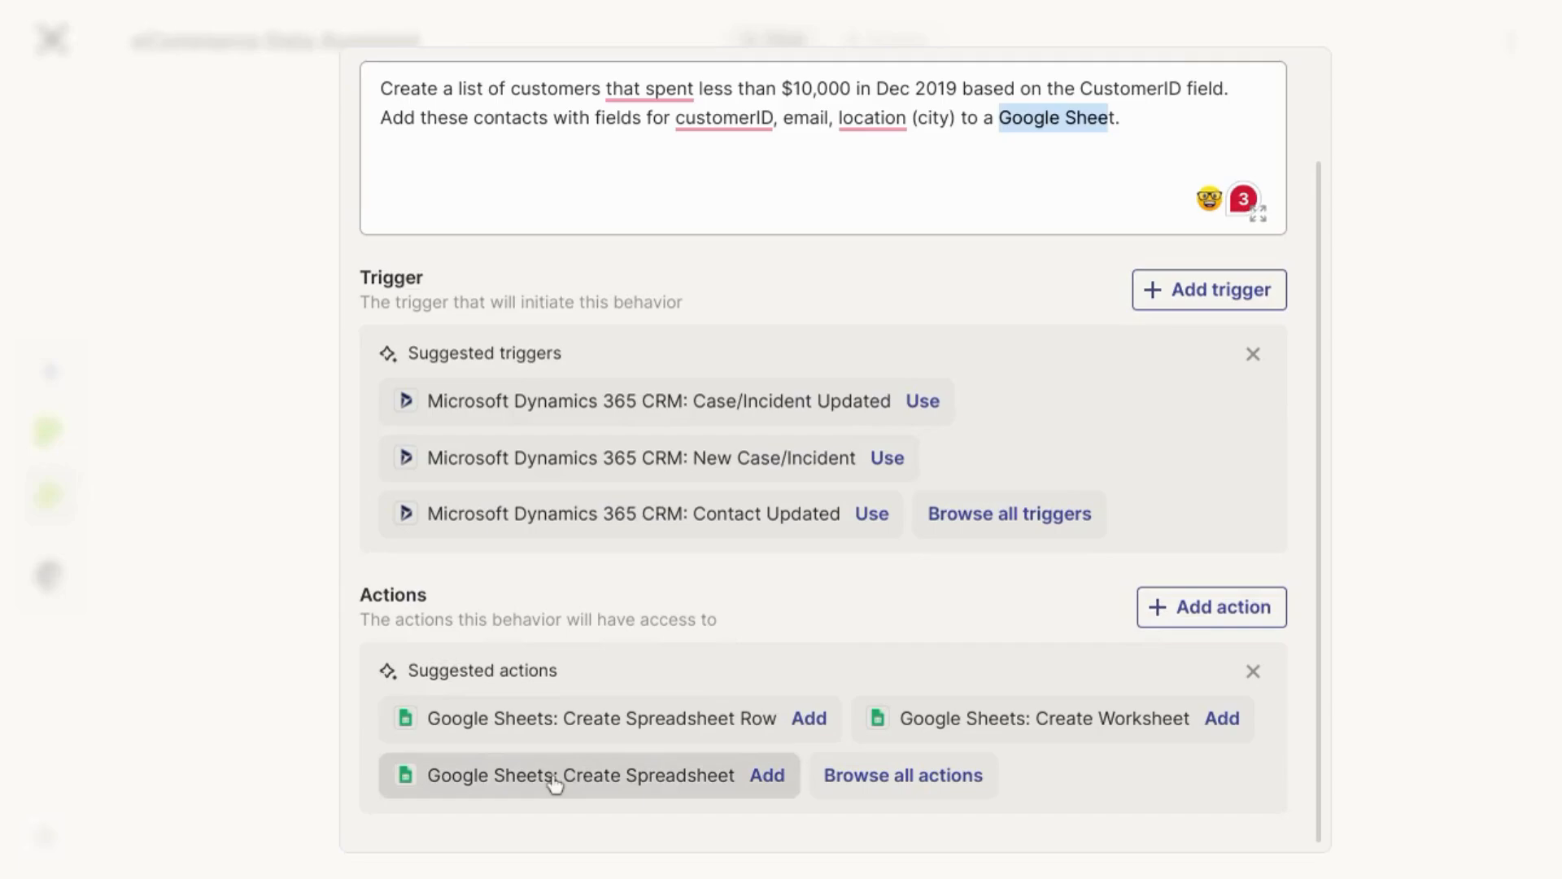
mouse_move(565, 786)
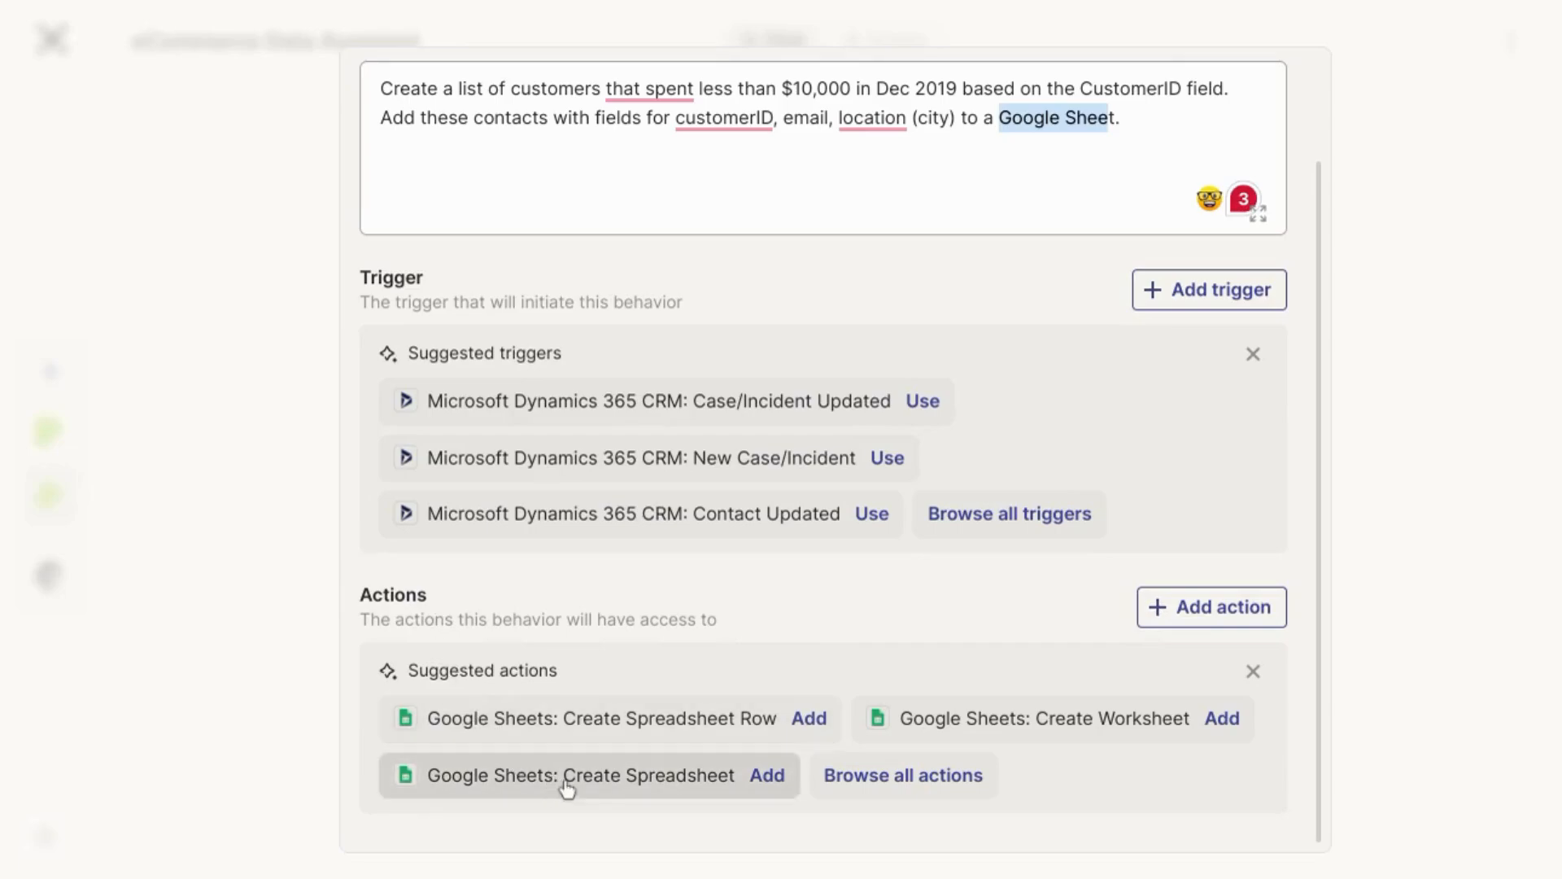
mouse_move(603, 787)
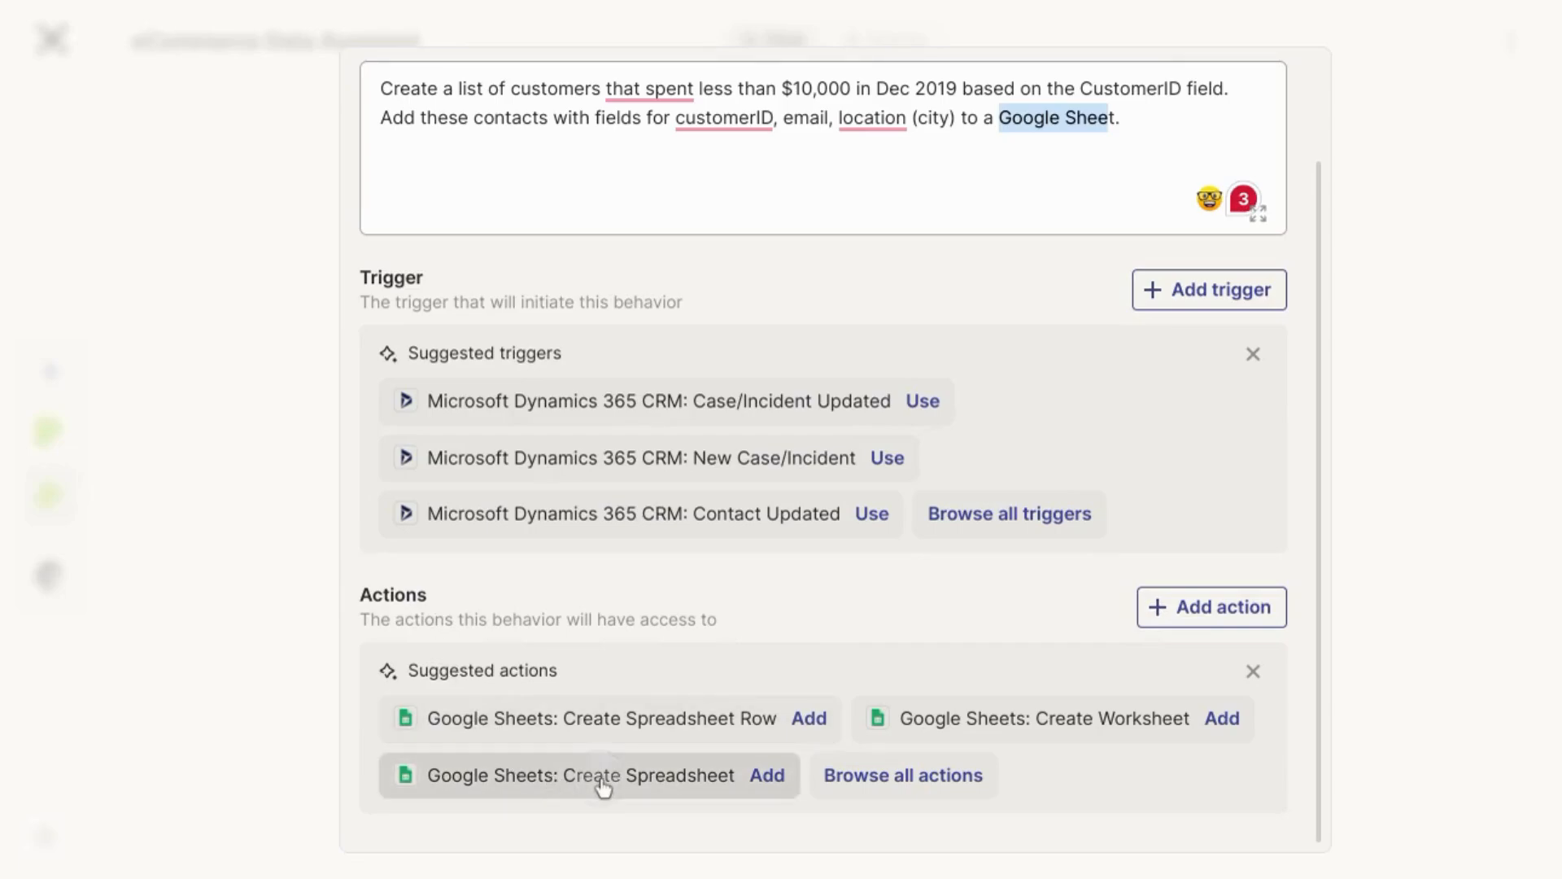
left_click(767, 775)
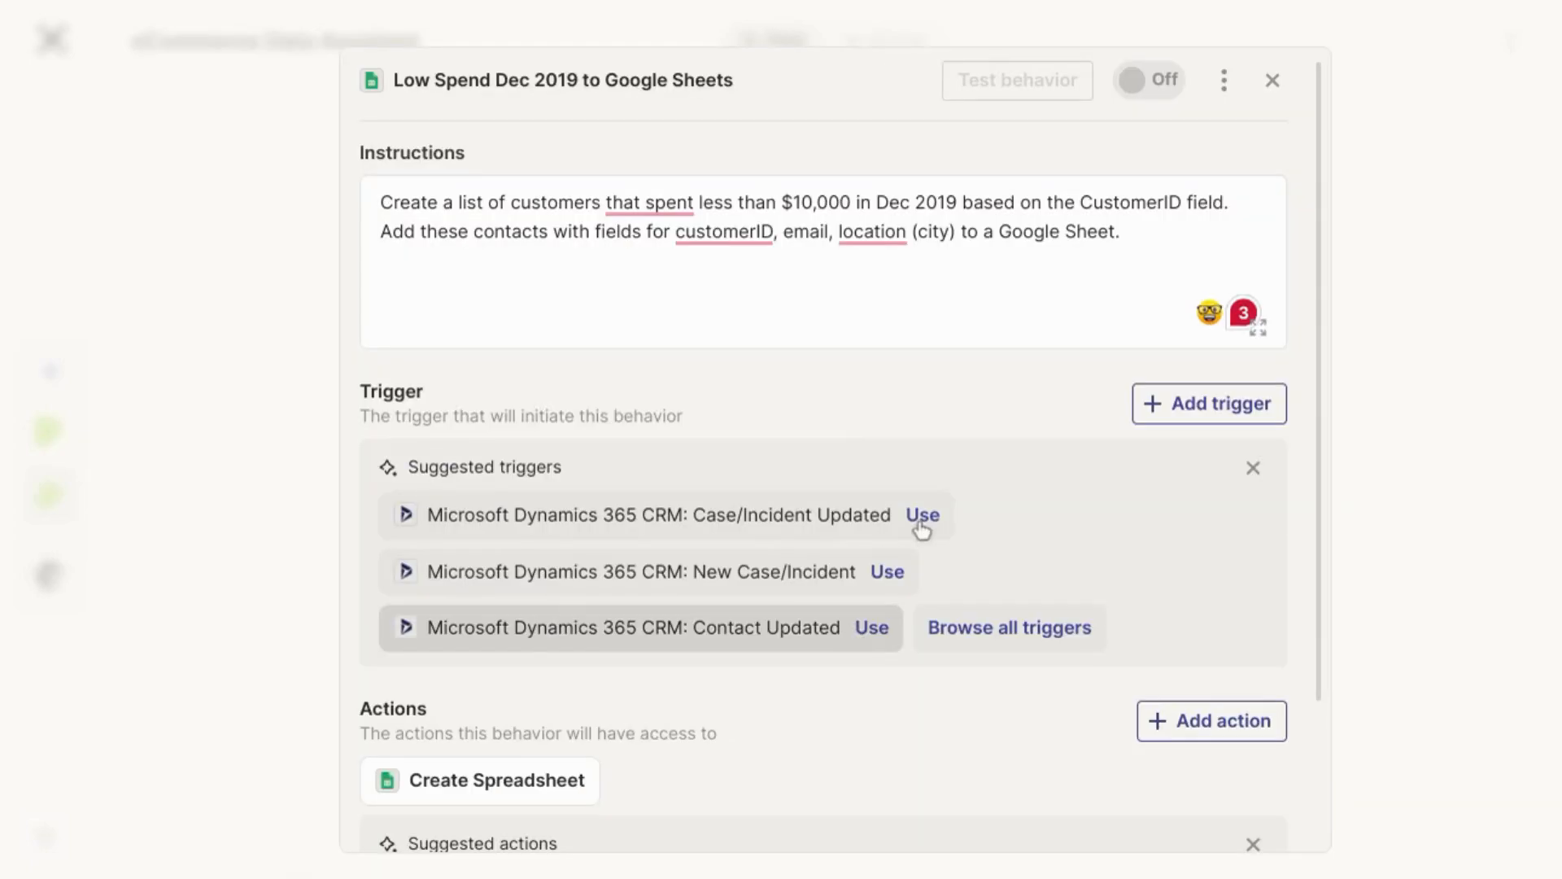
mouse_move(1276, 89)
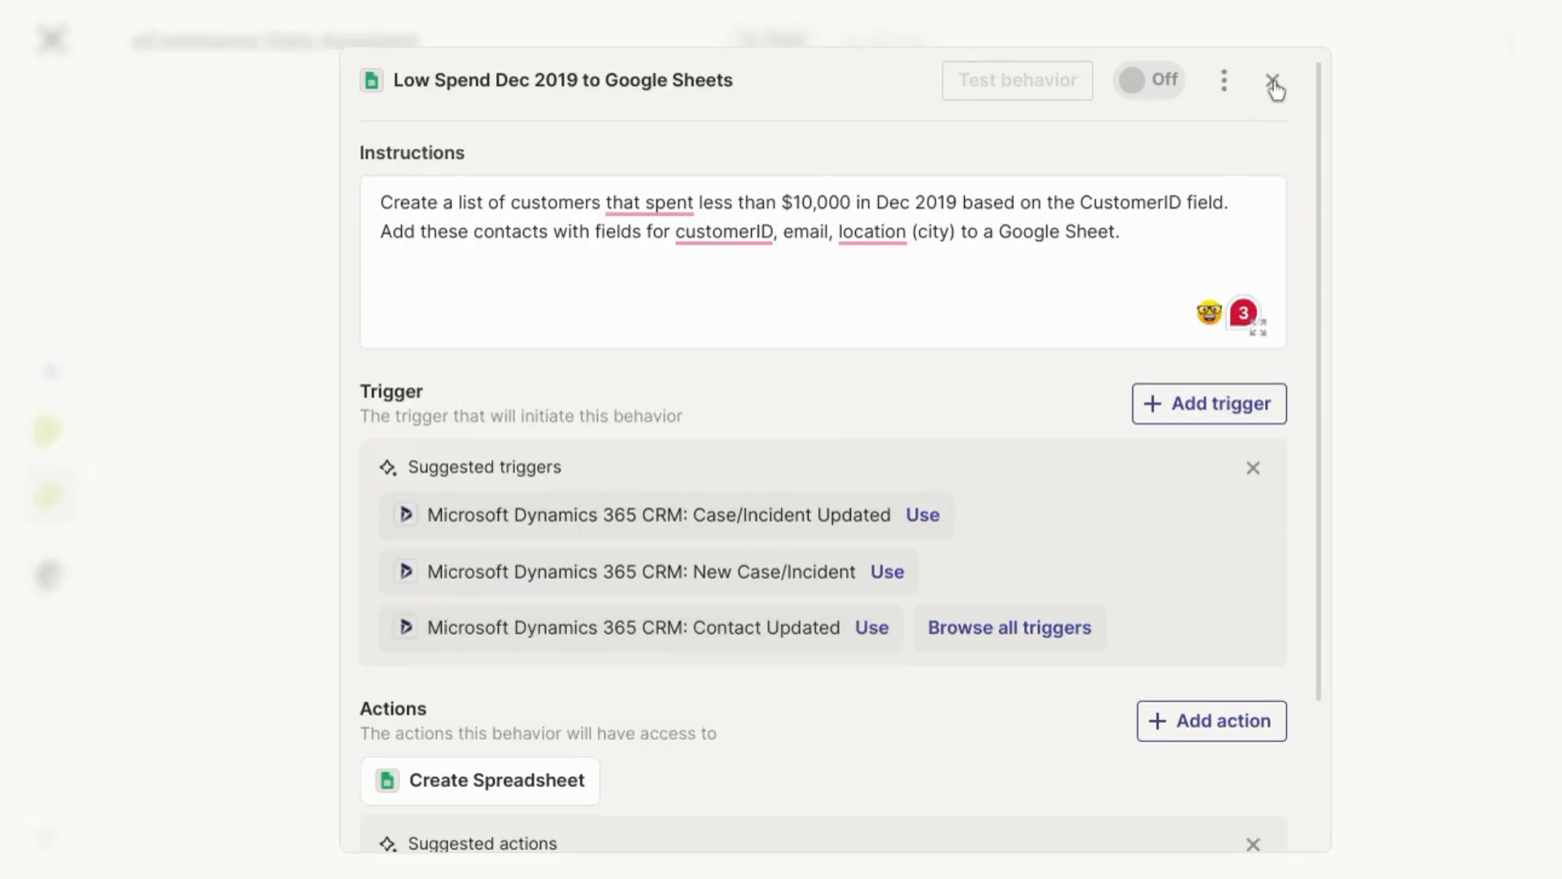
Leave the Low Spend behavior and open the Jira Policy Digest behavior.
left_click(1276, 81)
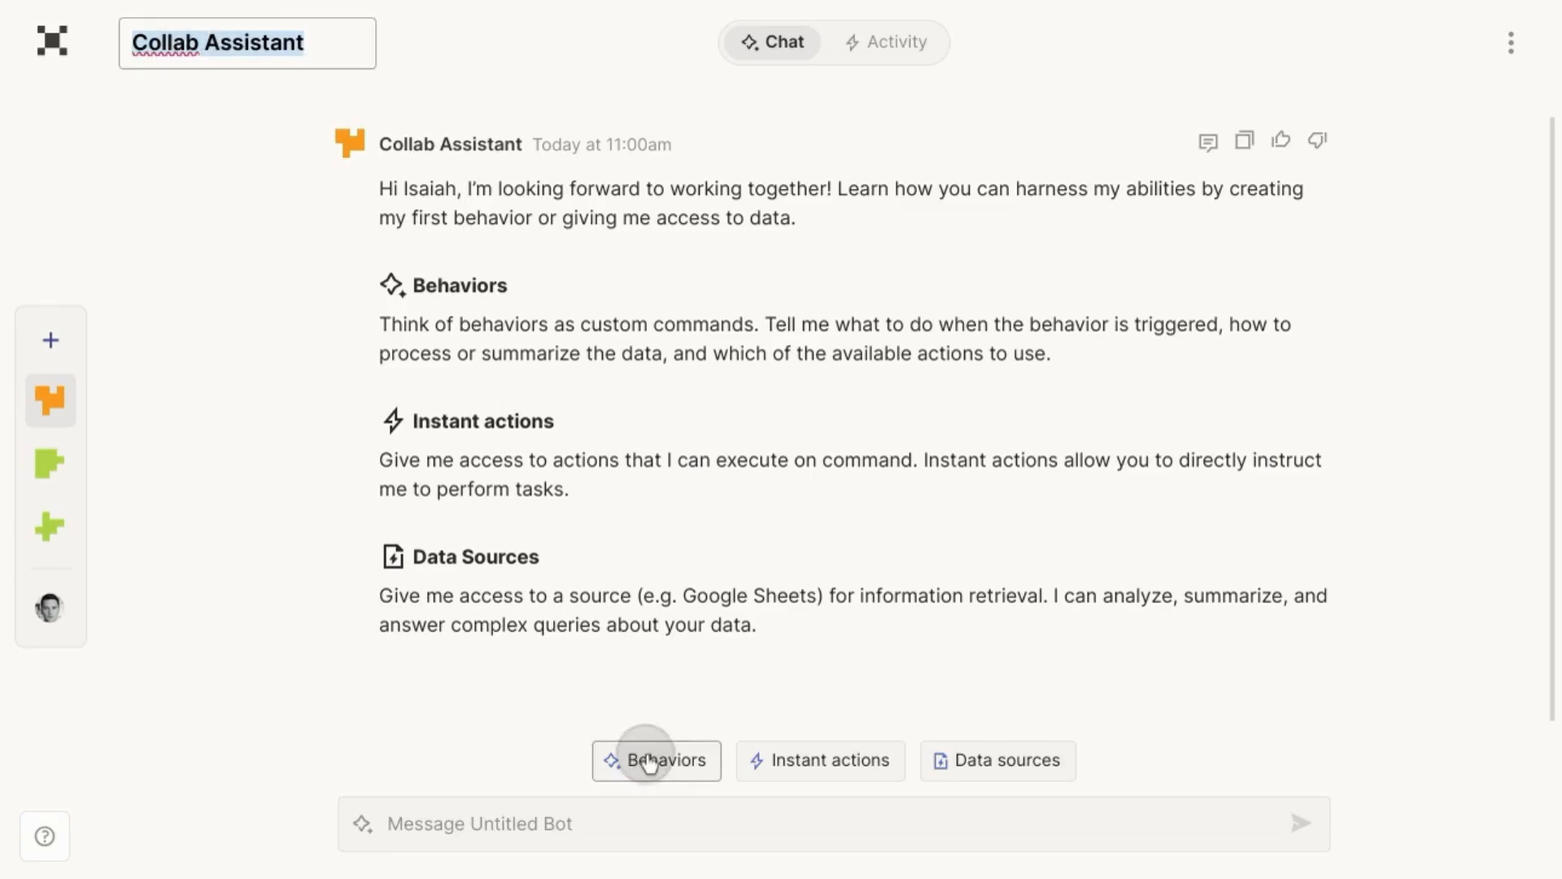
left_click(656, 760)
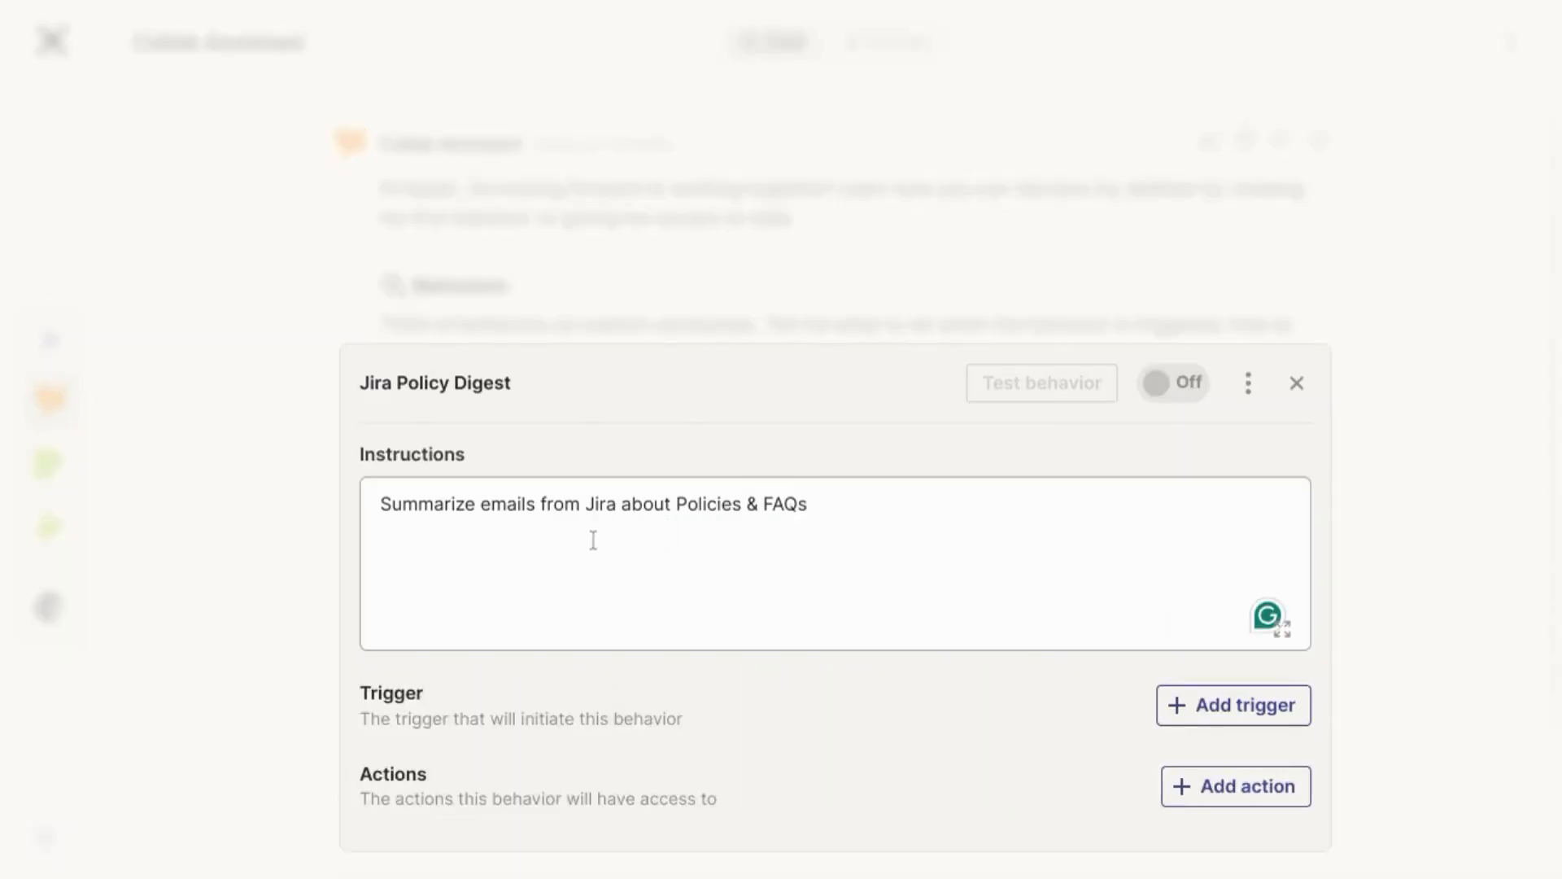
mouse_move(706, 547)
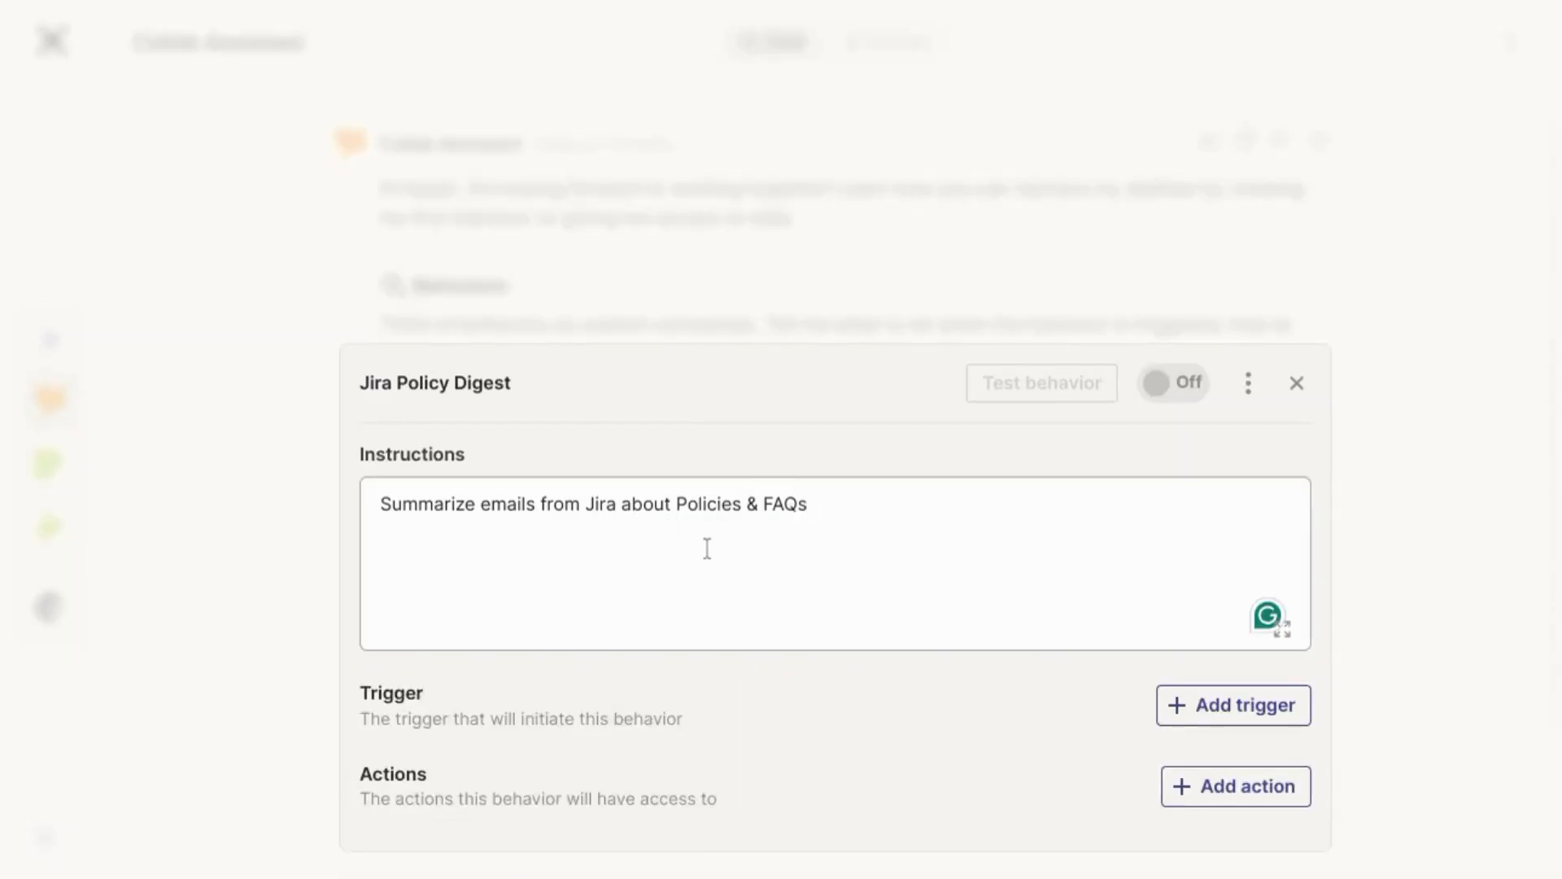
left_click(683, 503)
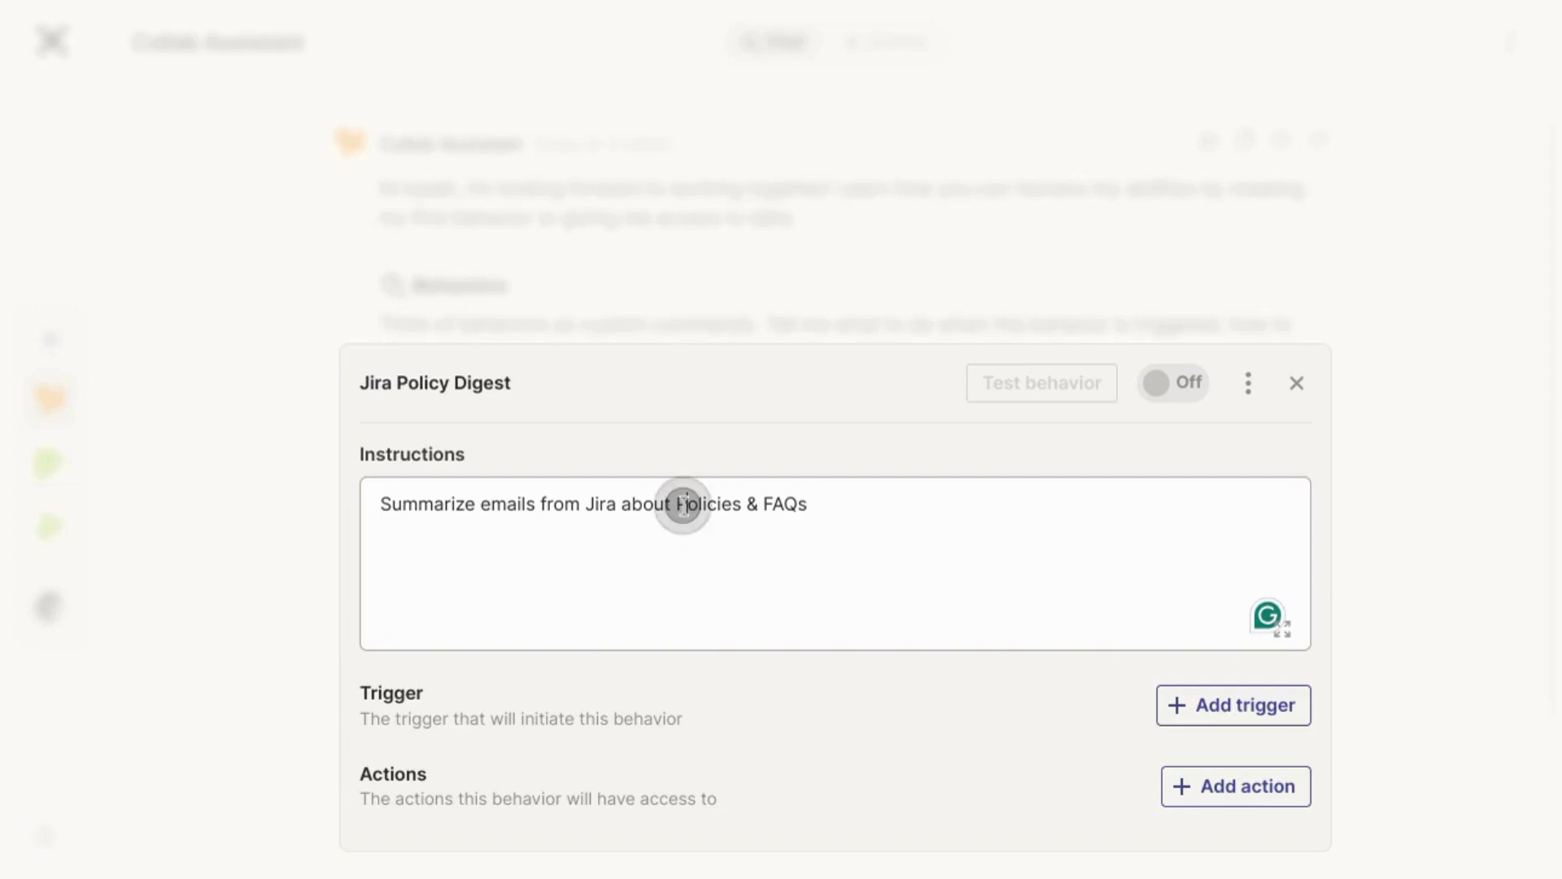
Add a 'When I message the bot' trigger with the phrase 'Email Jira updates'.
left_click(1233, 705)
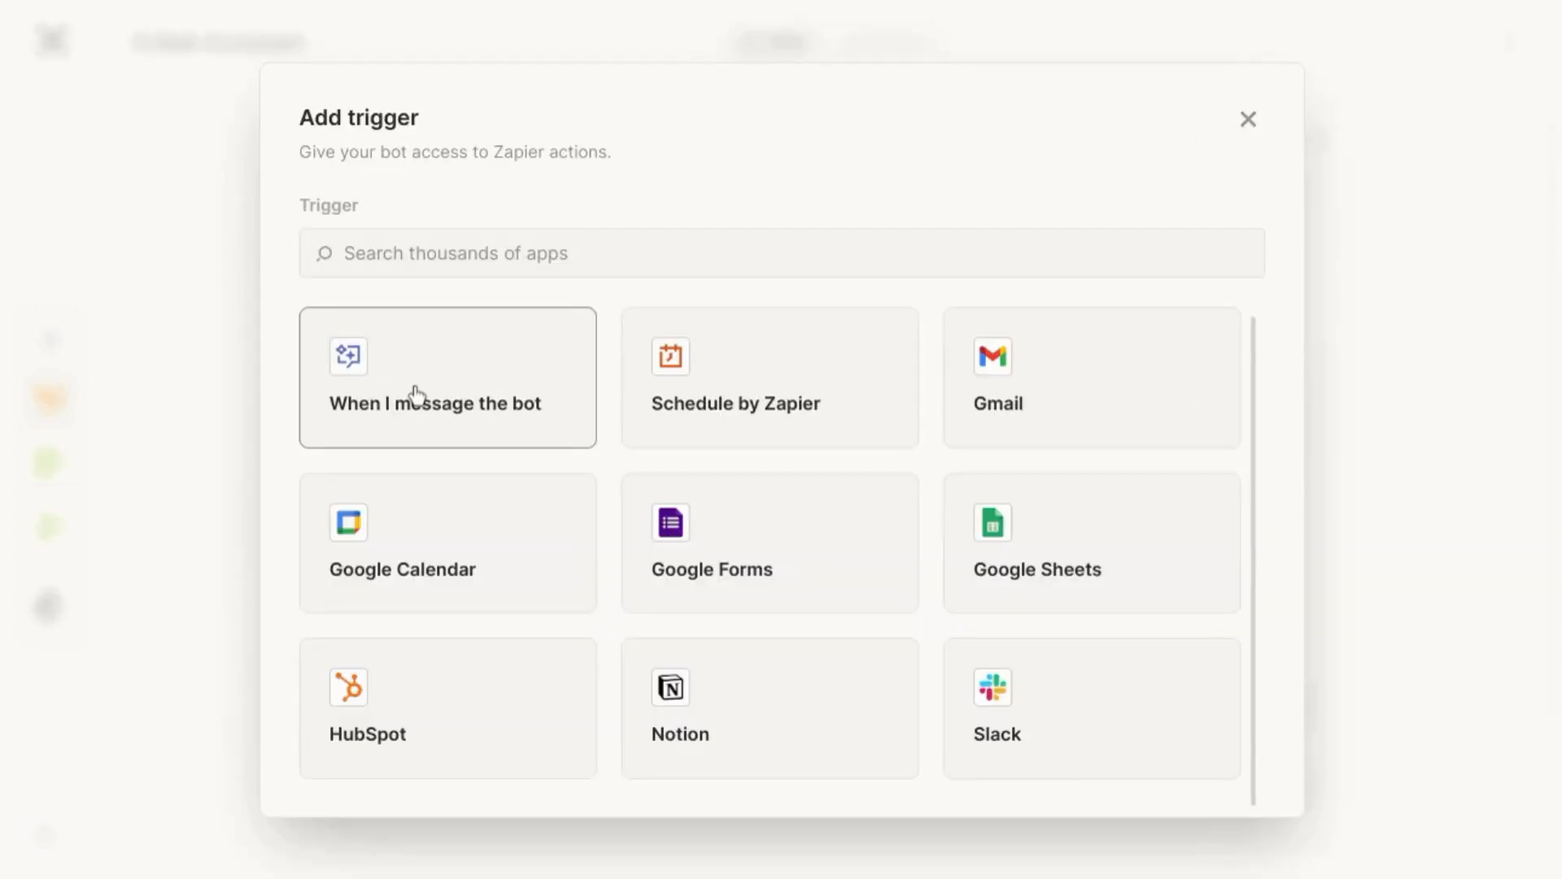
left_click(418, 389)
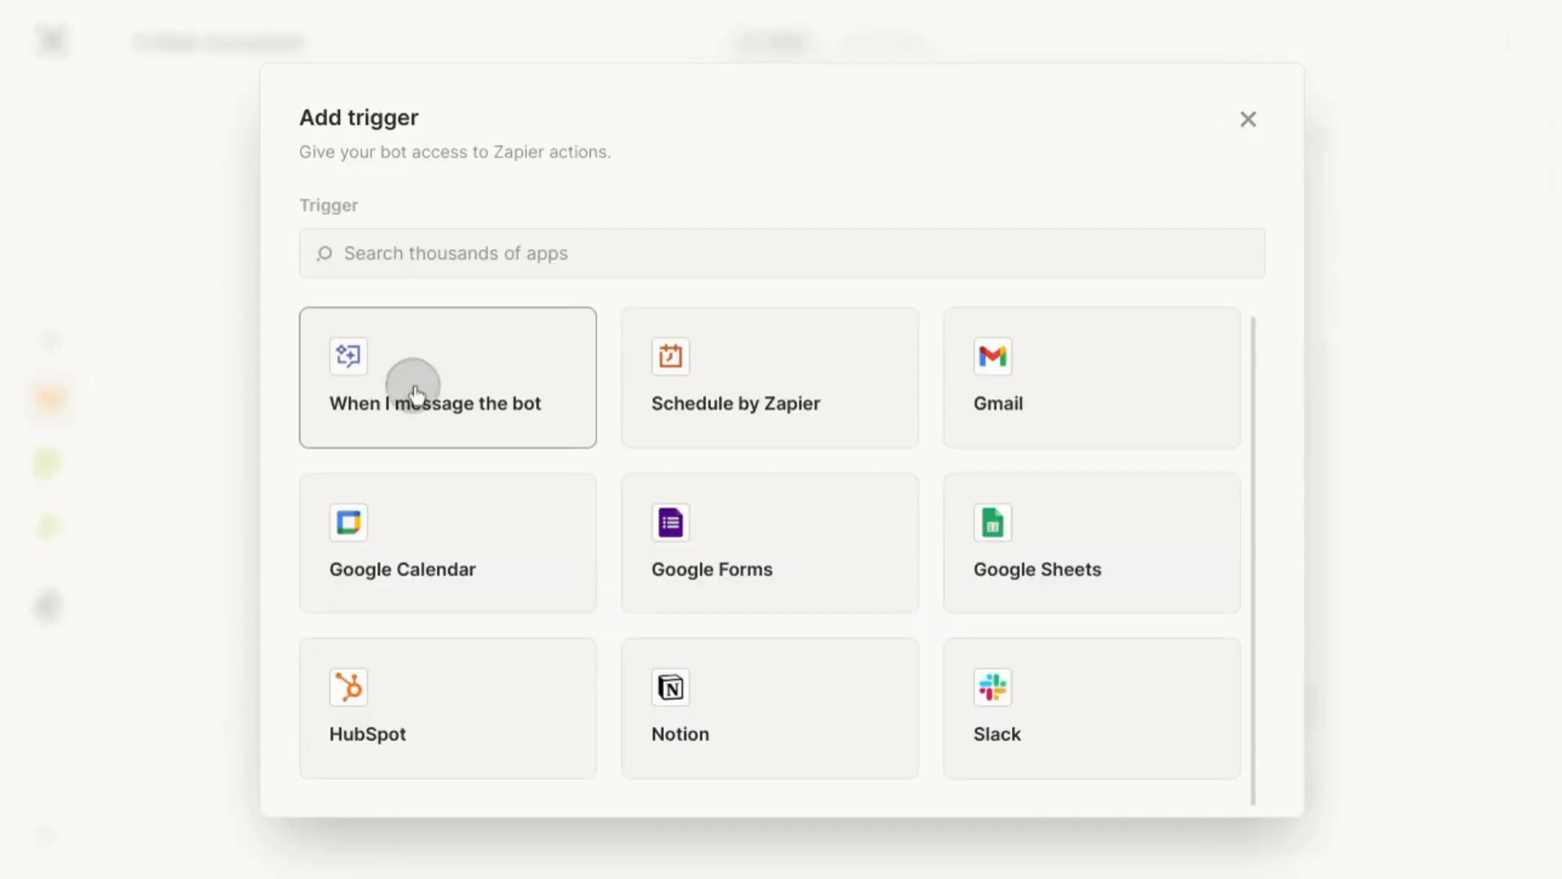
left_click(447, 403)
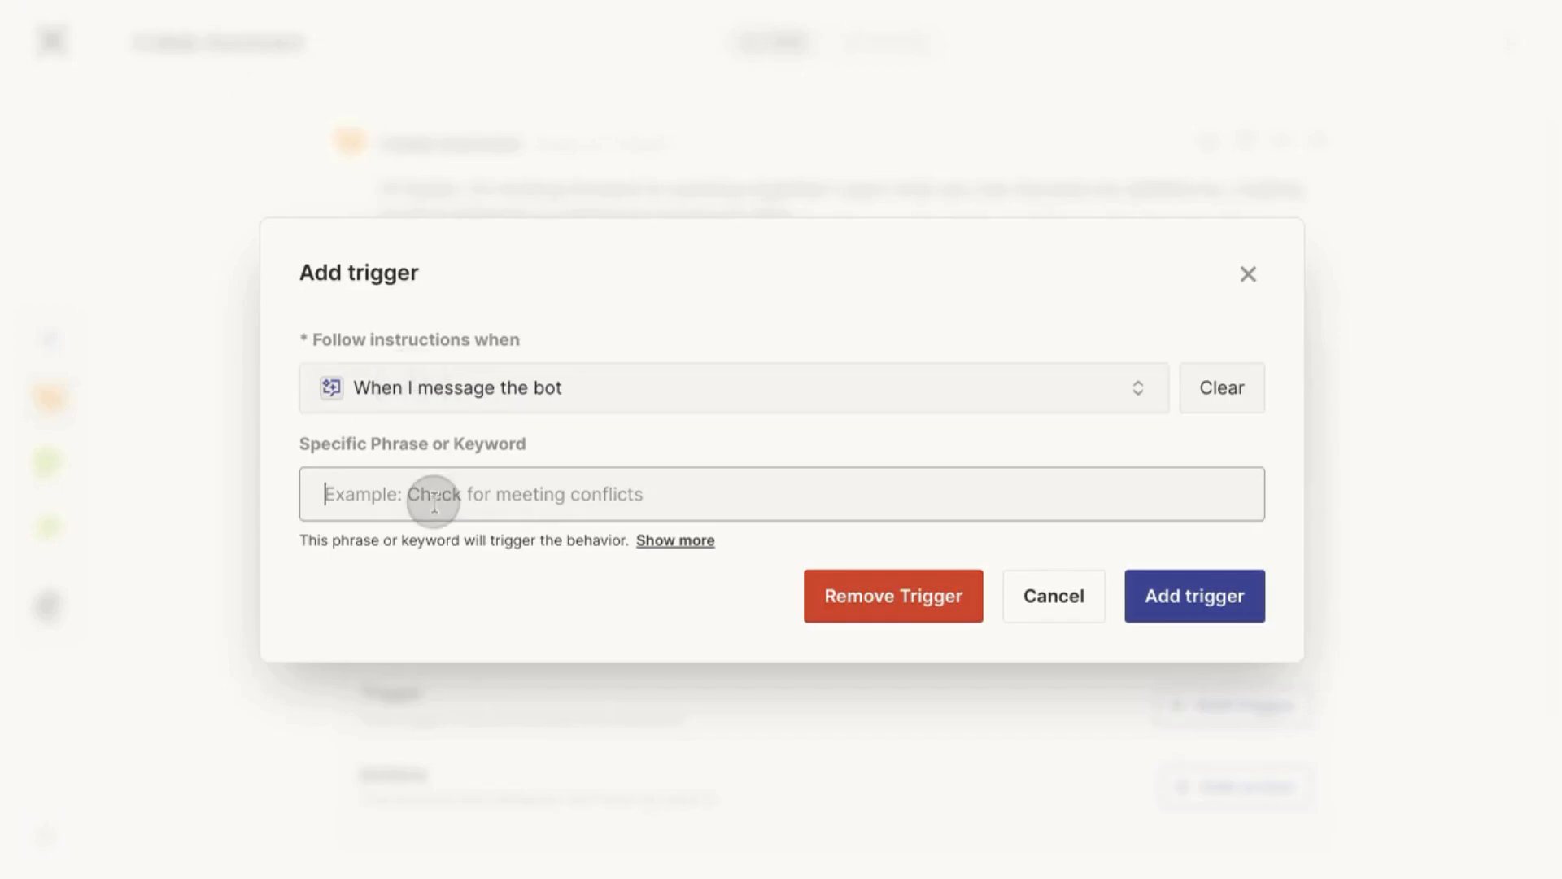
type("Email Jira updates")
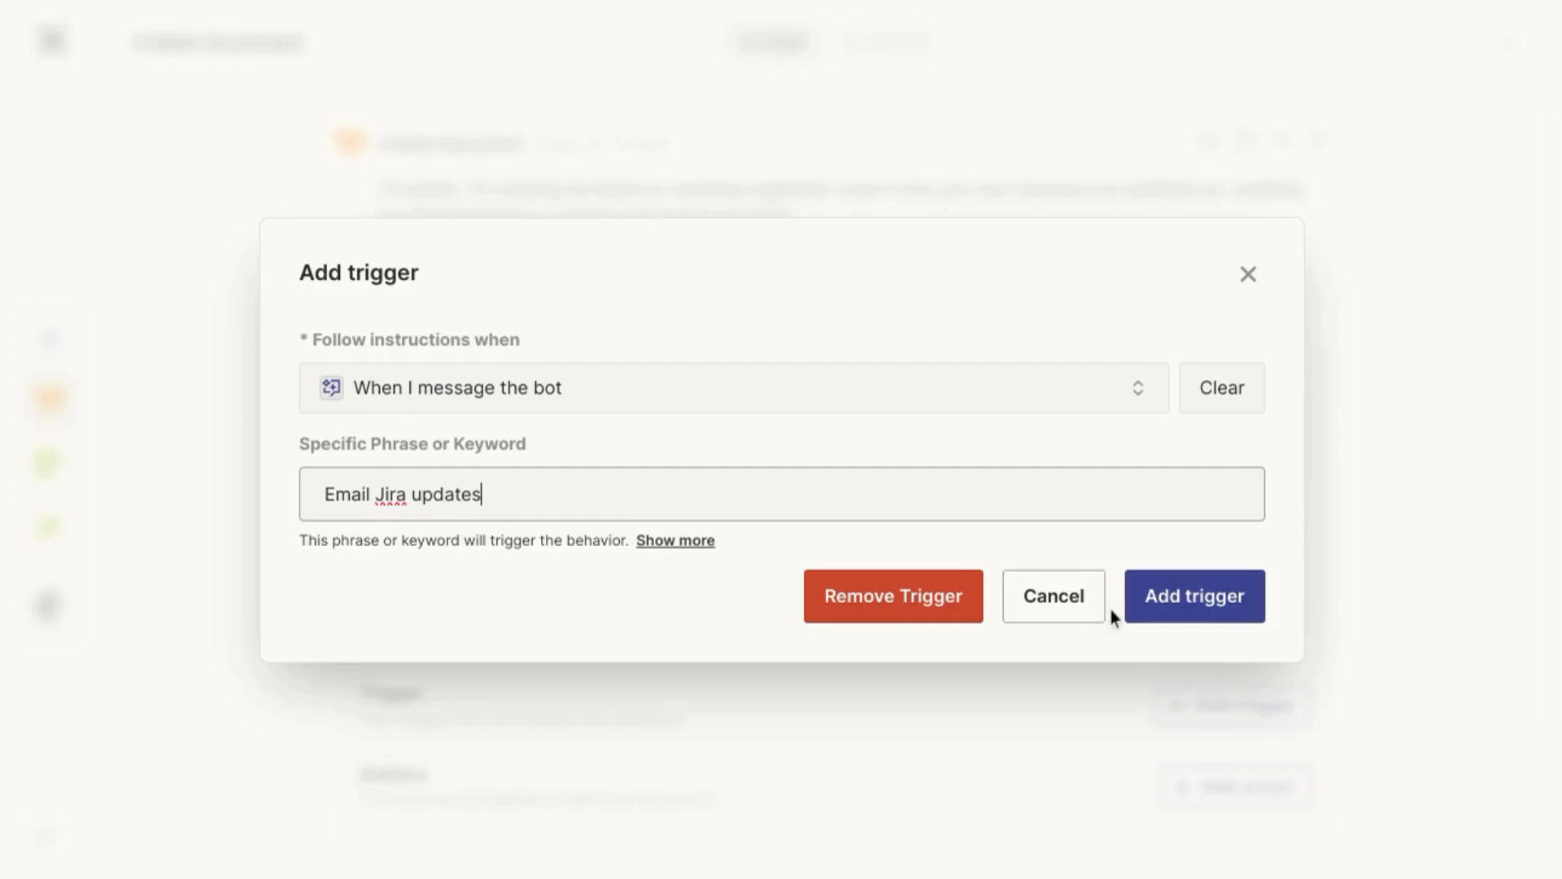
left_click(1193, 596)
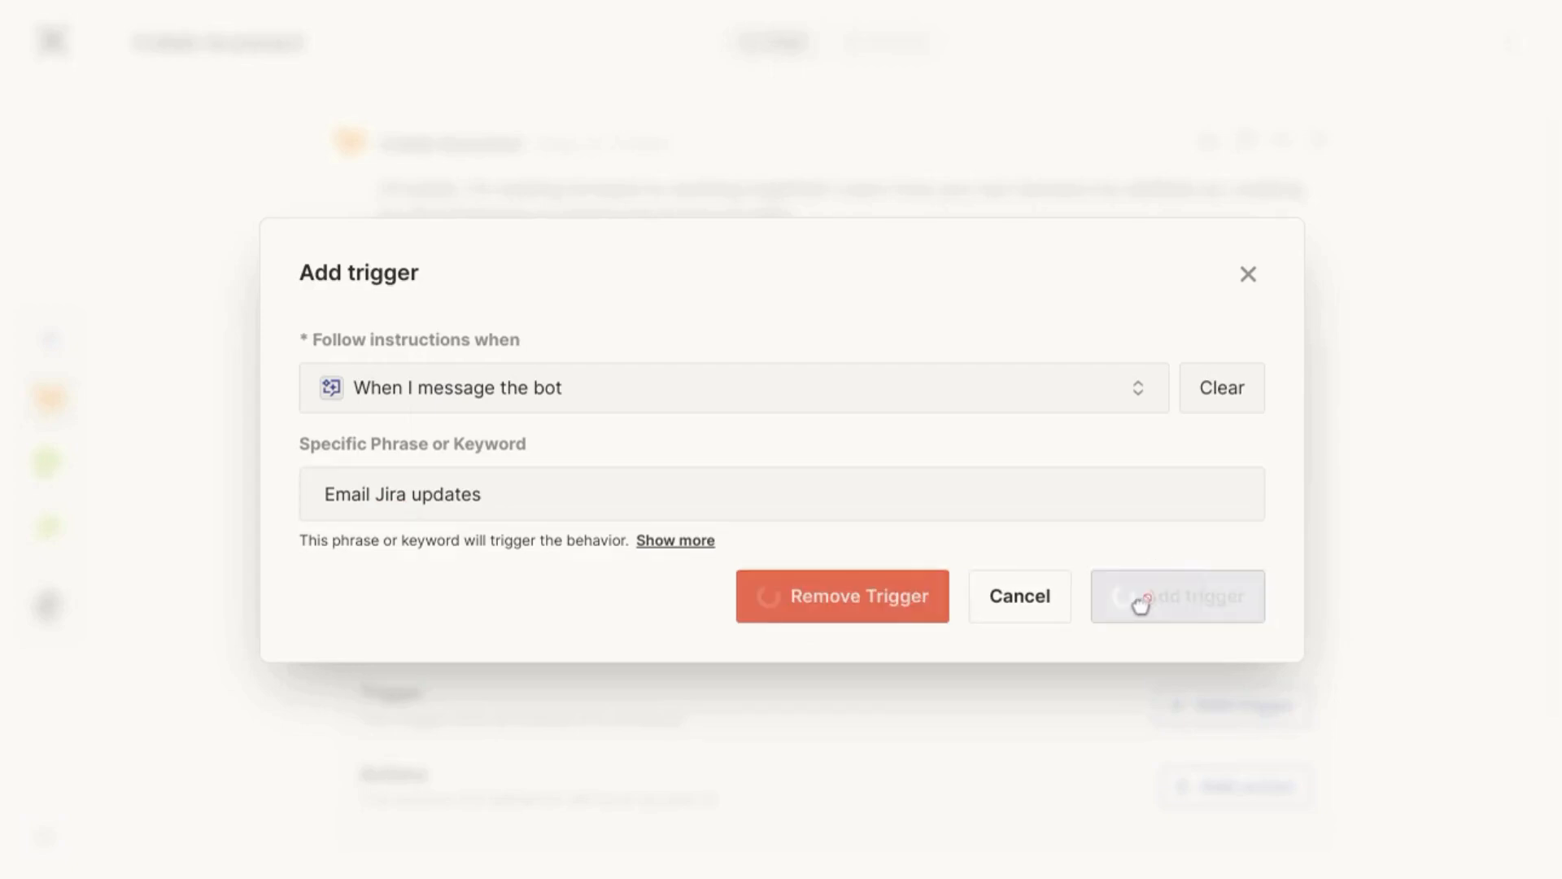
left_click(1176, 595)
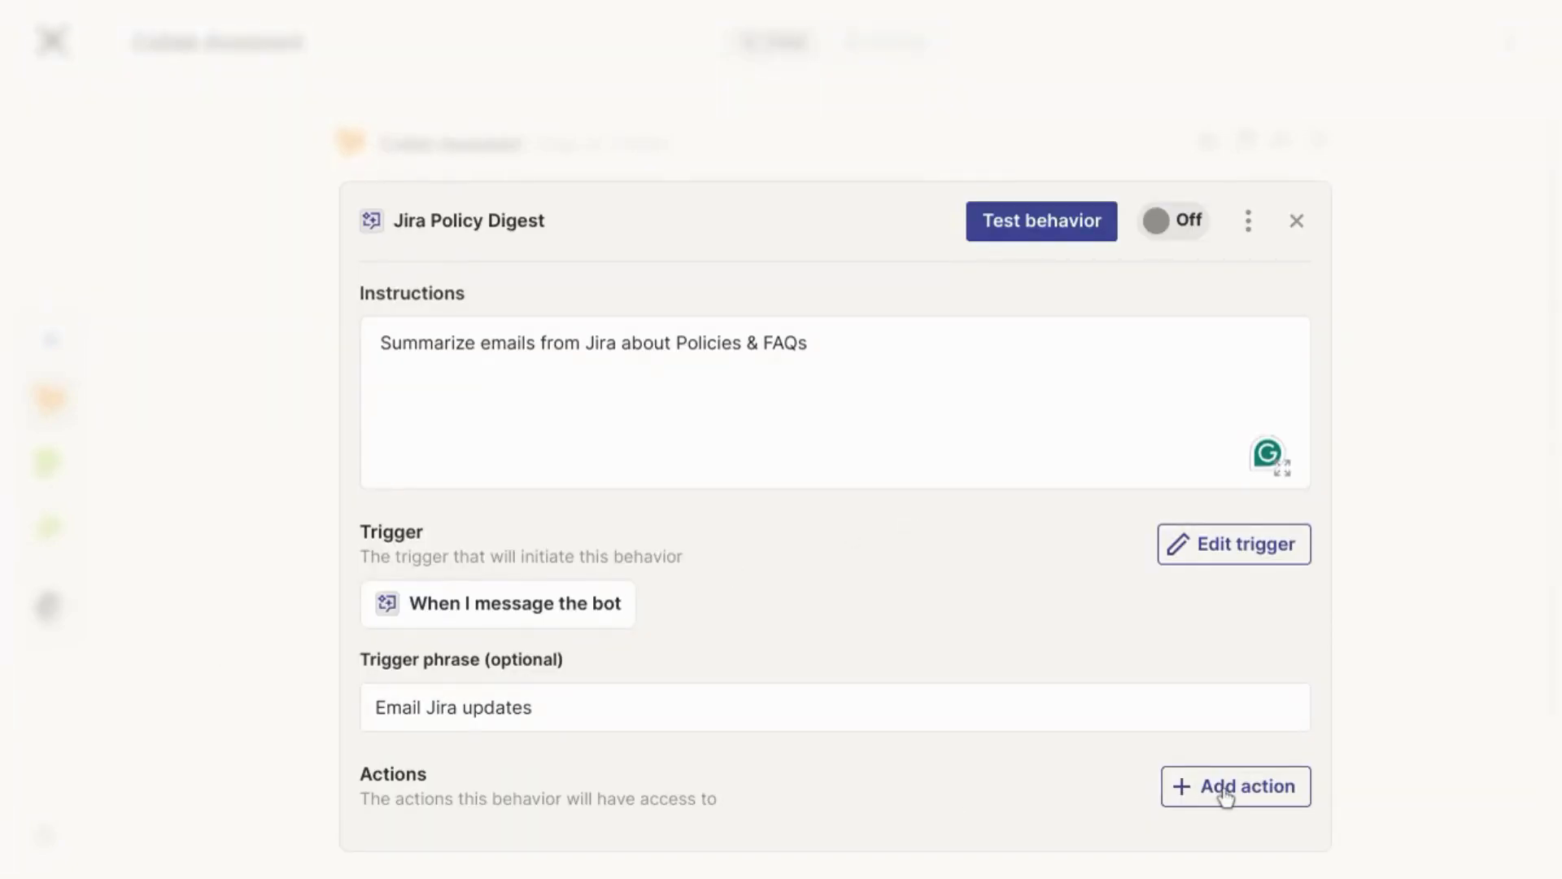
Add a Gmail Find Email action and connect the Gmail account.
left_click(1234, 786)
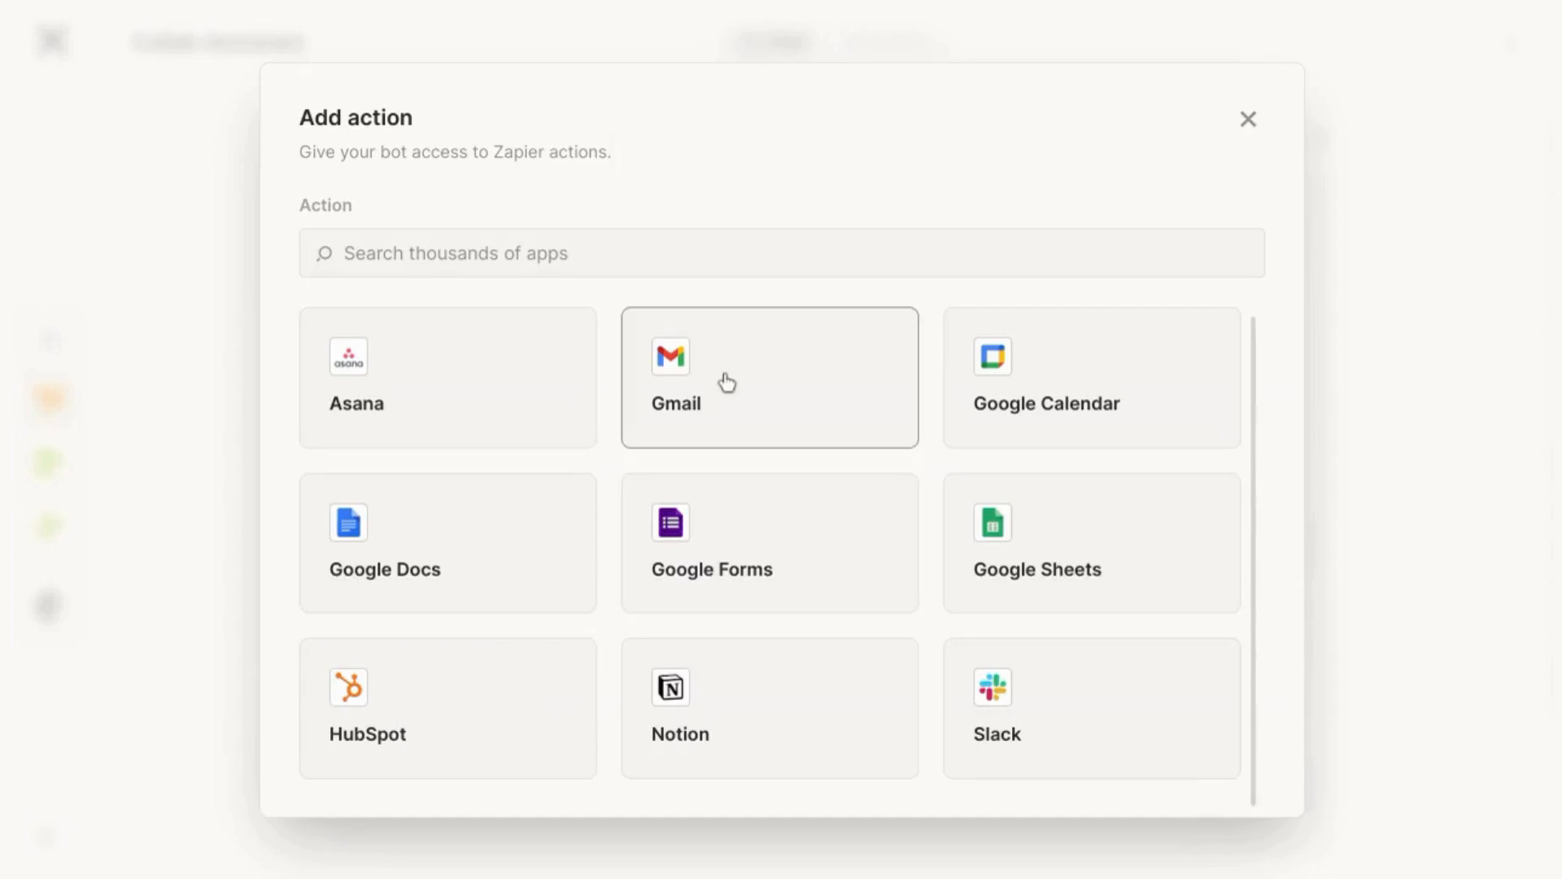
left_click(768, 377)
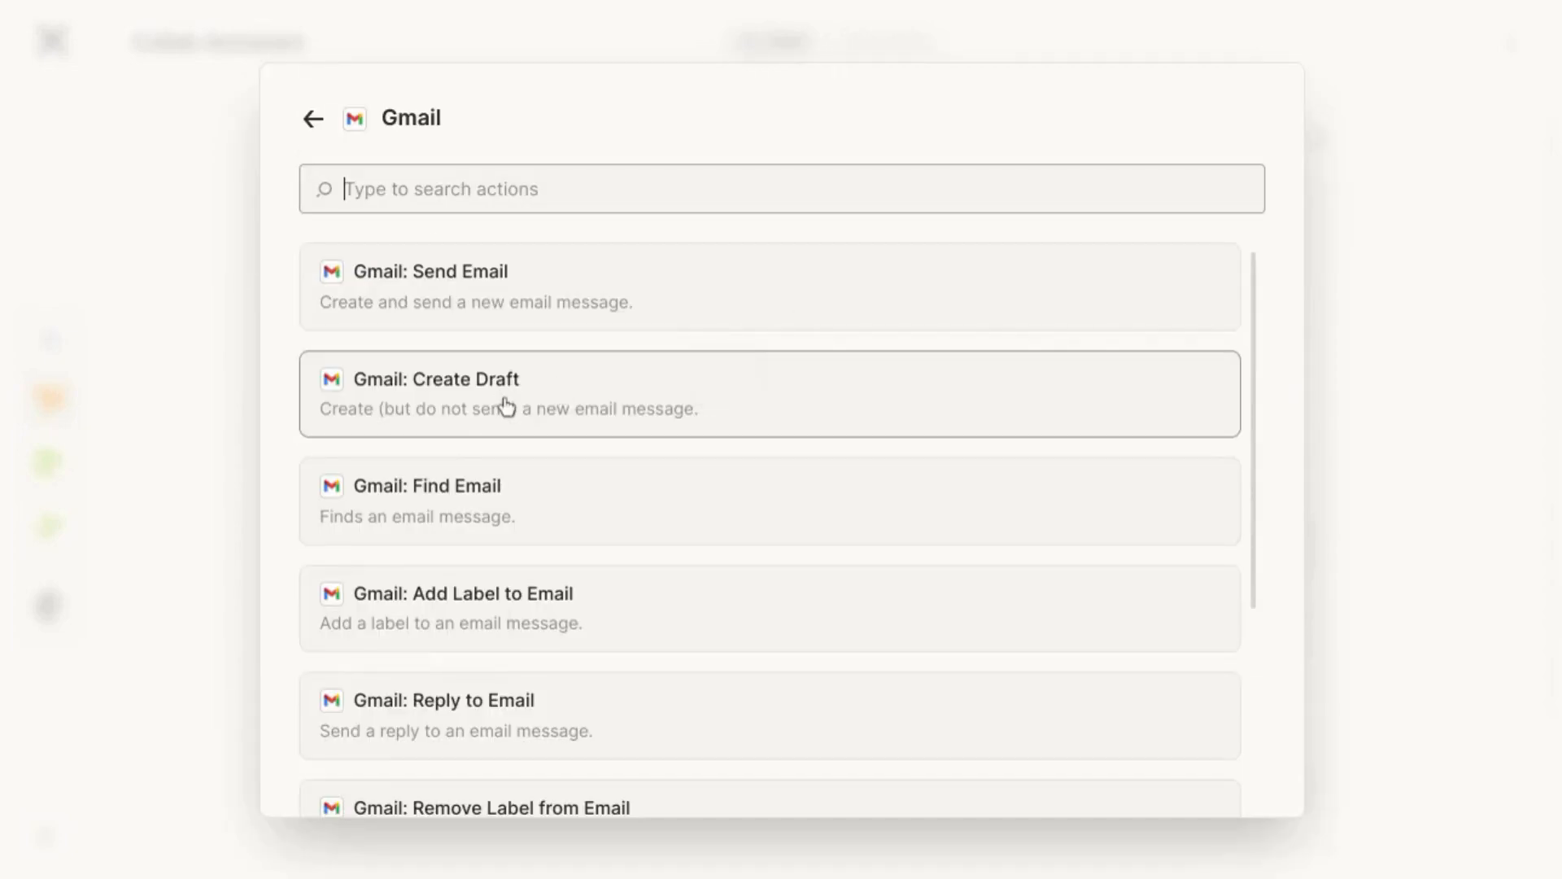
type("Search")
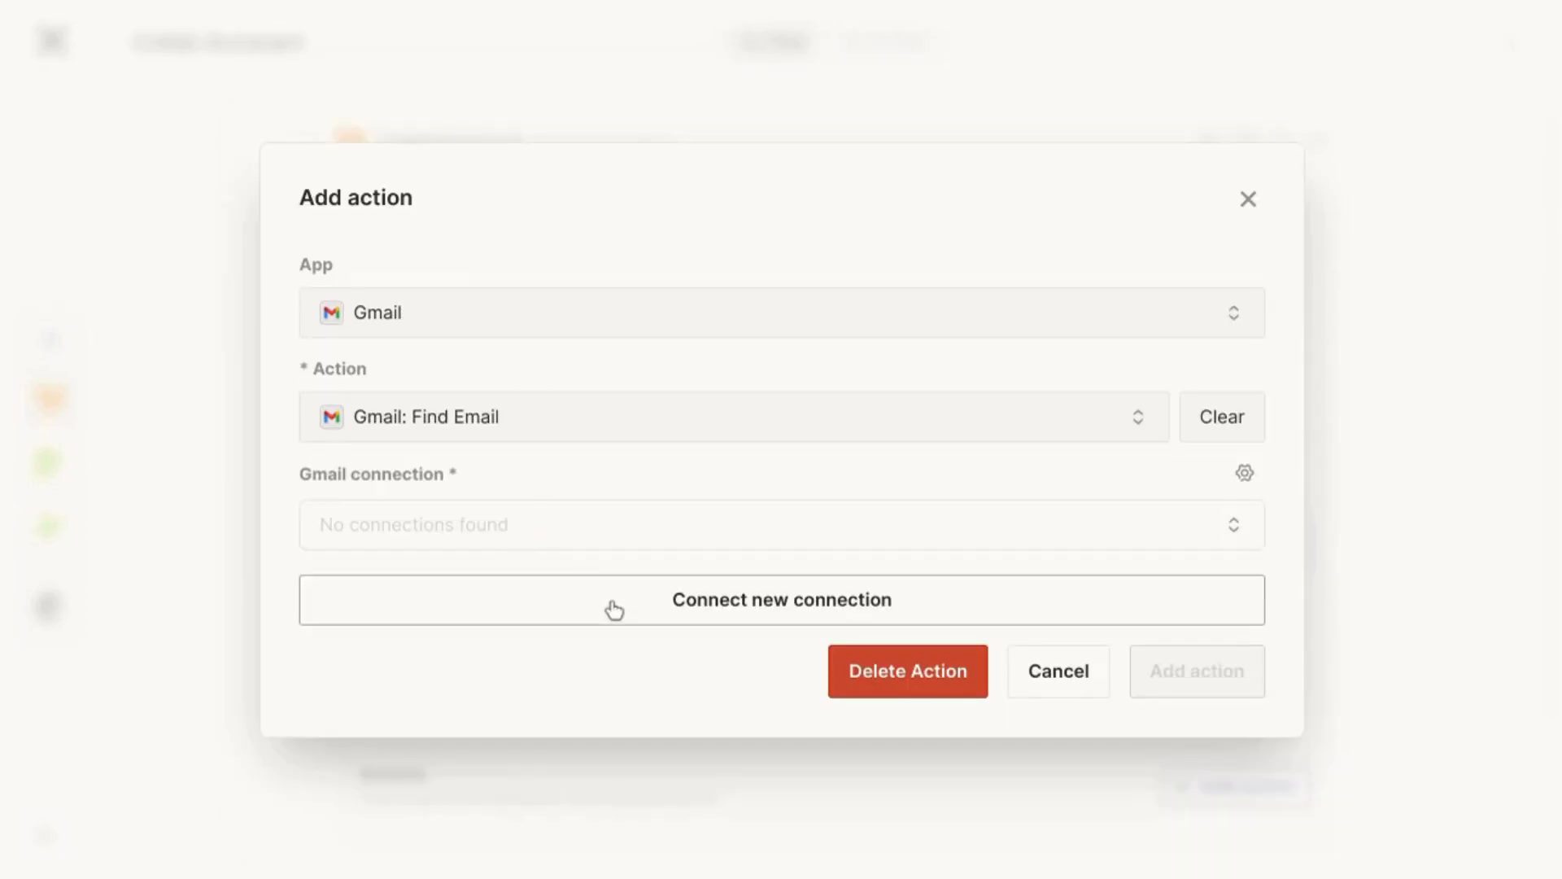
left_click(781, 599)
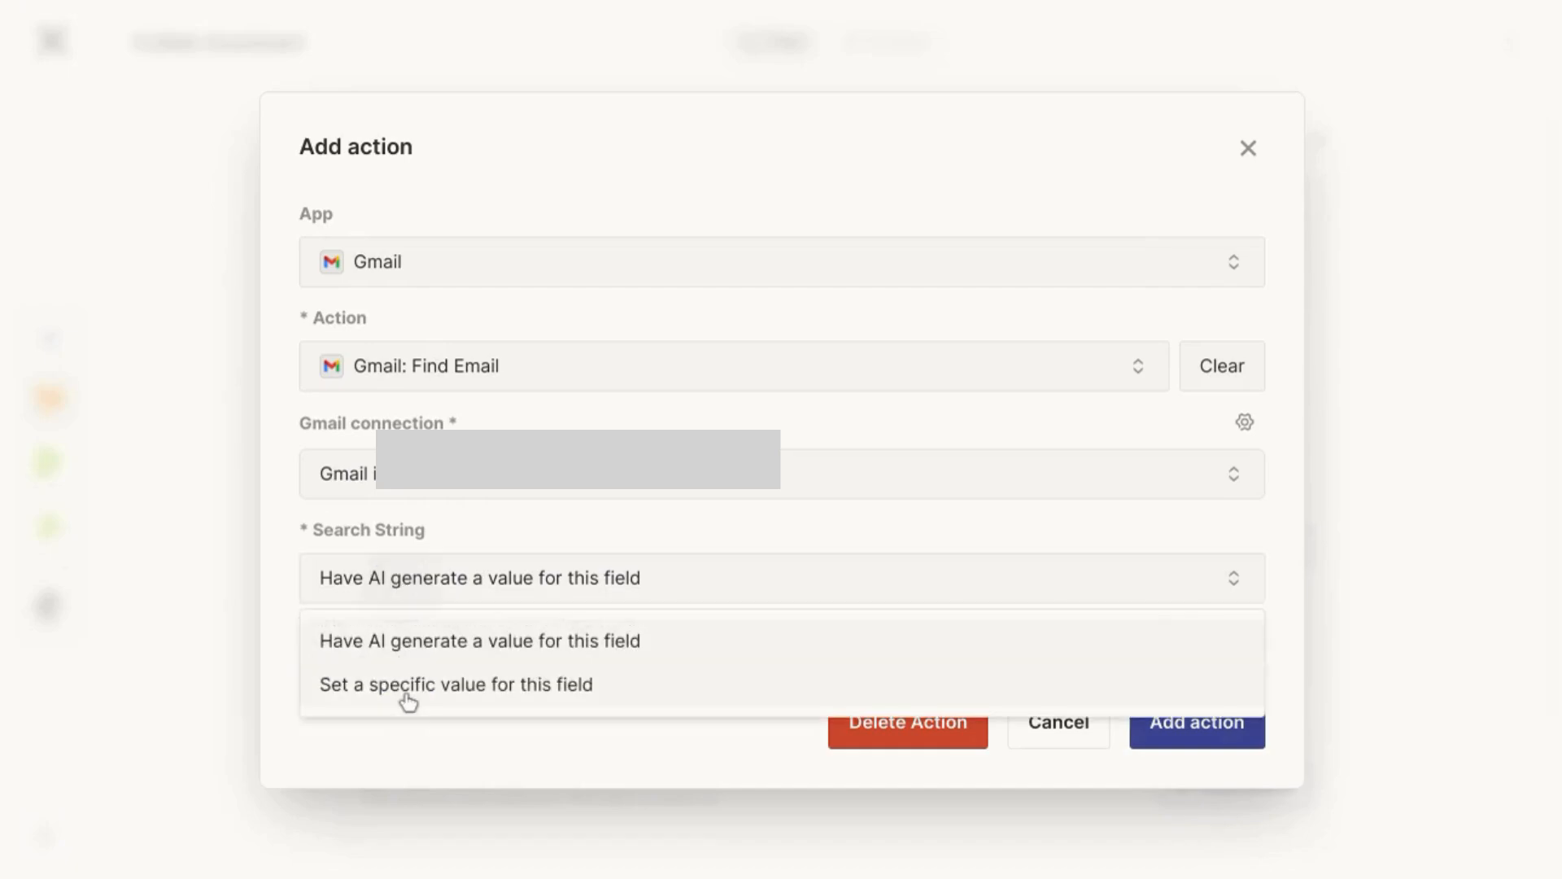
Set a fixed Search String 'from:JIRA Policies & FAQs' and save the action.
left_click(454, 683)
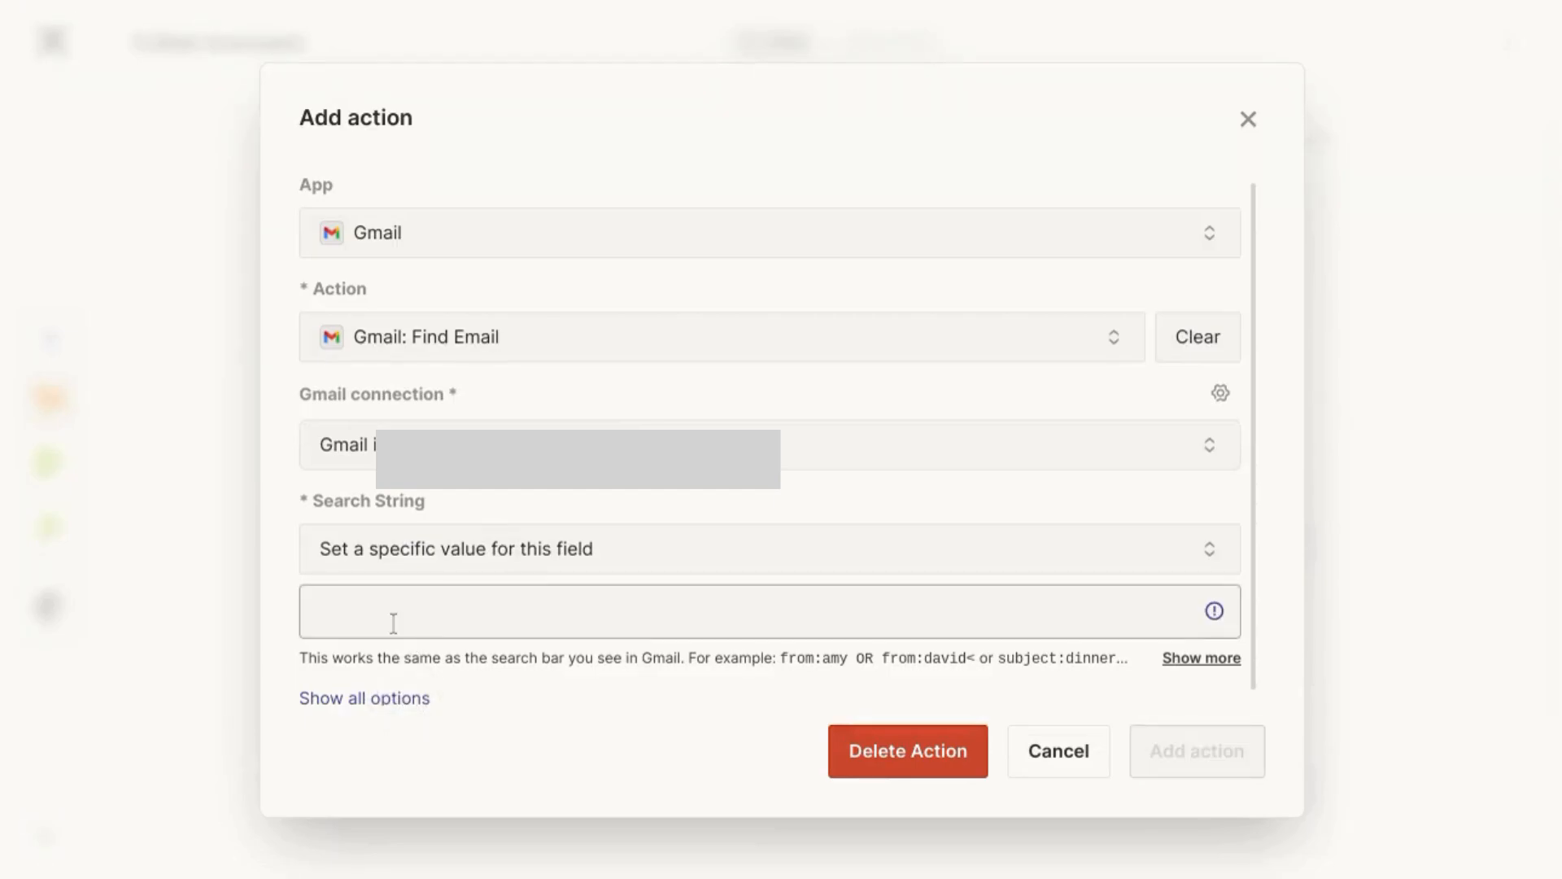
type("Policies & FAQs")
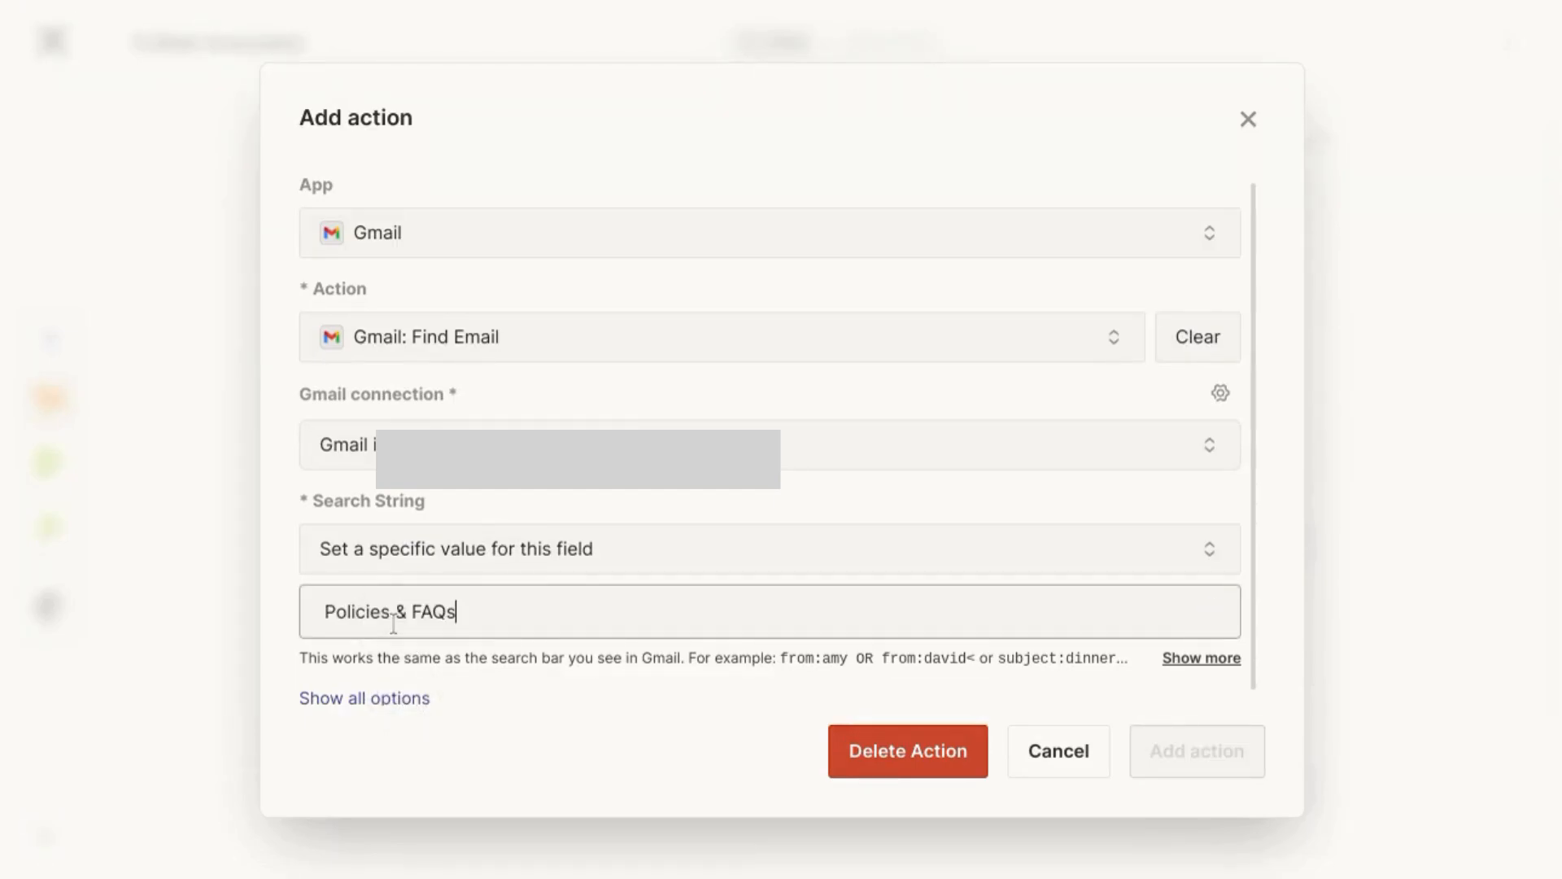
type("from:")
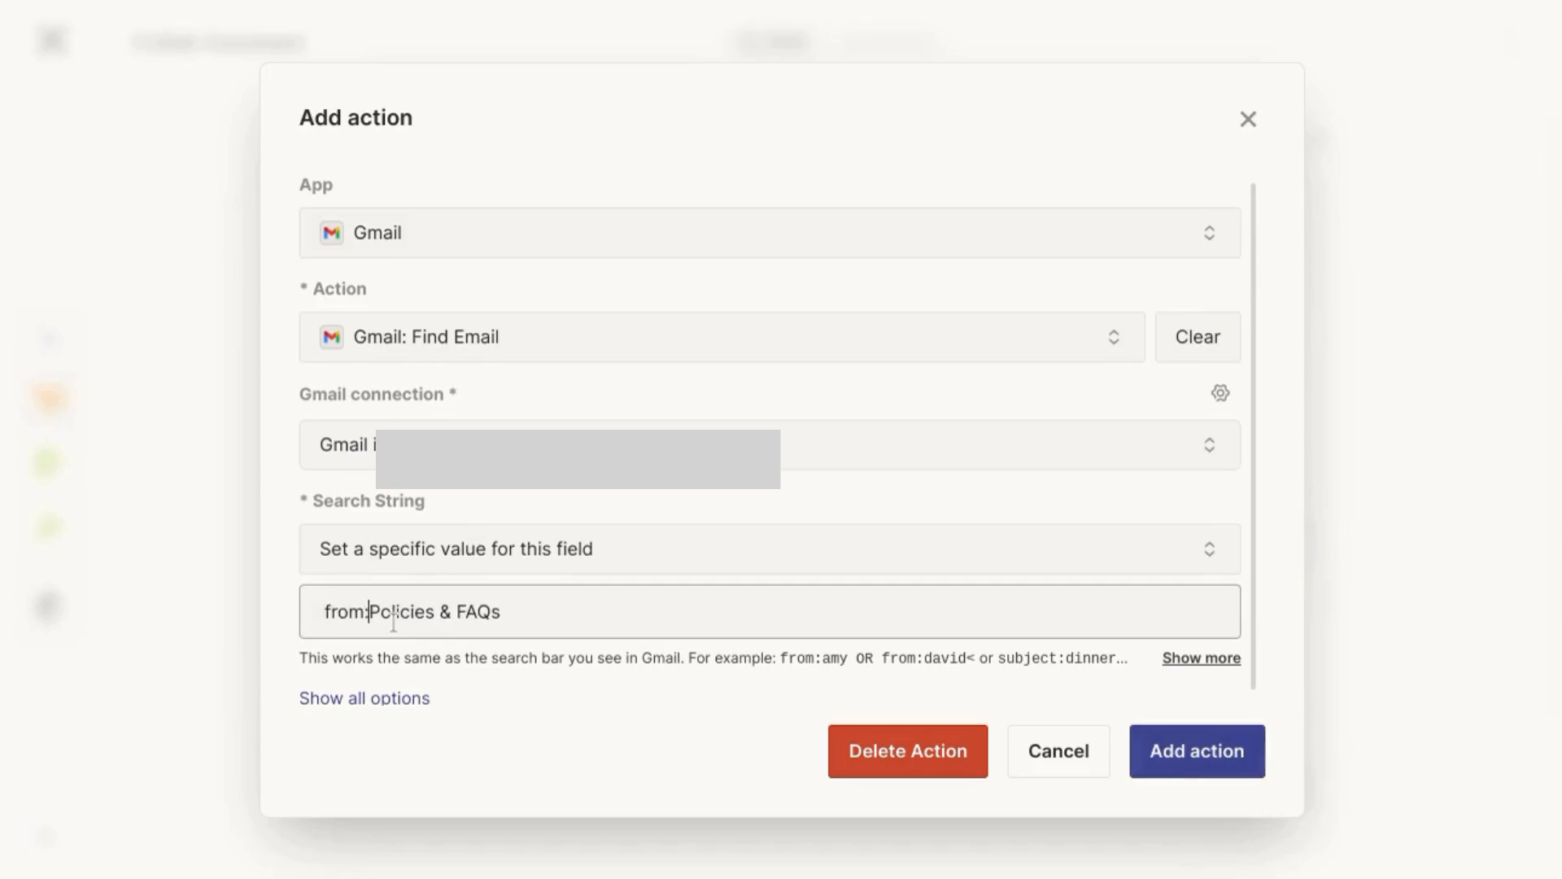
type("JIRA")
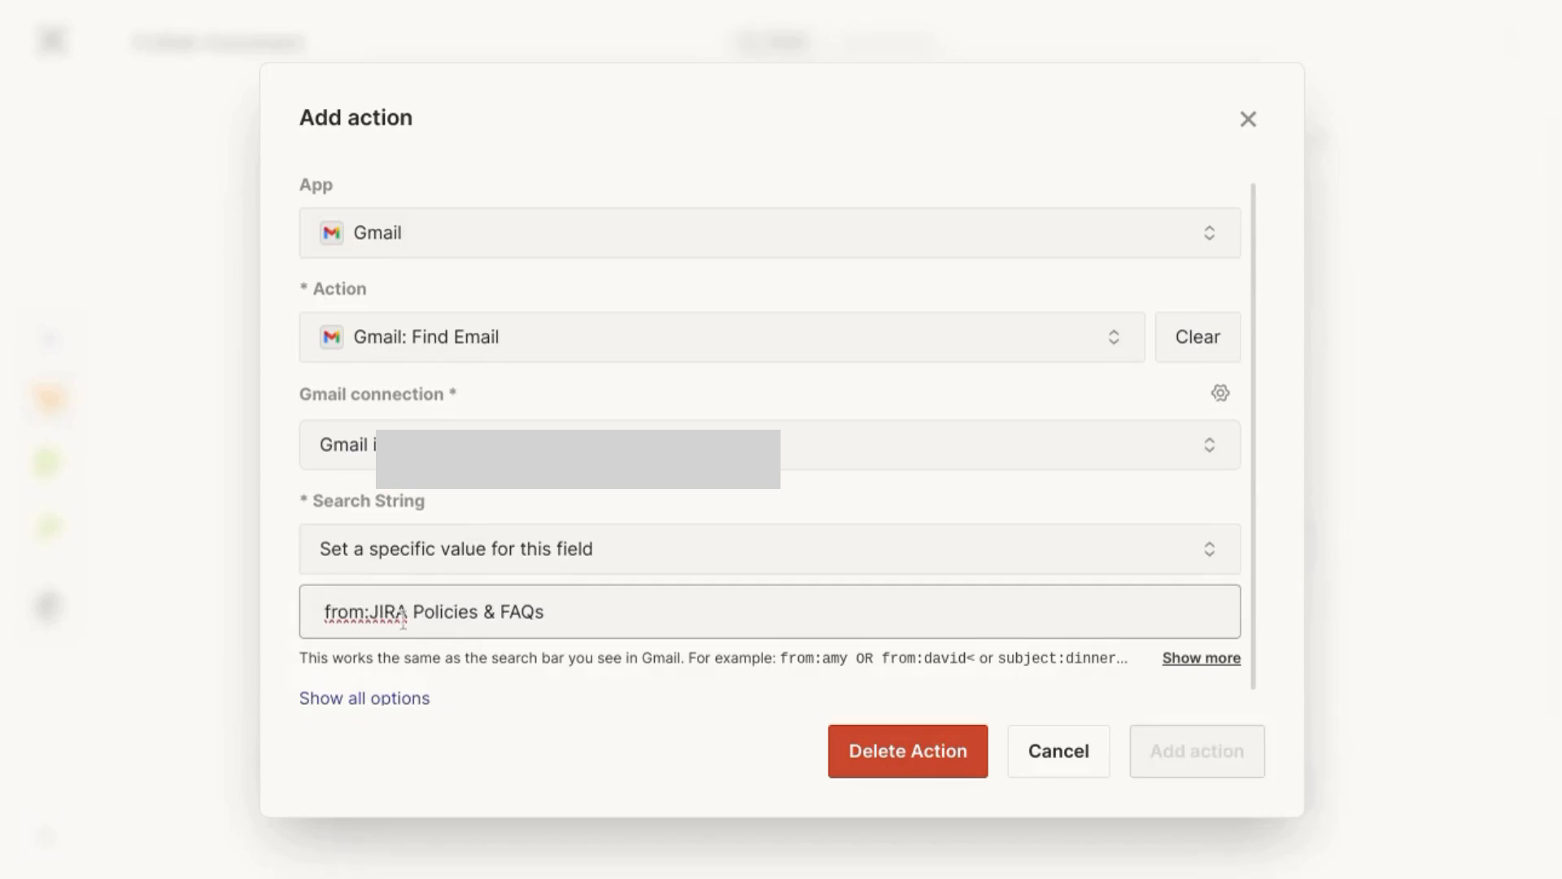
mouse_move(1121, 728)
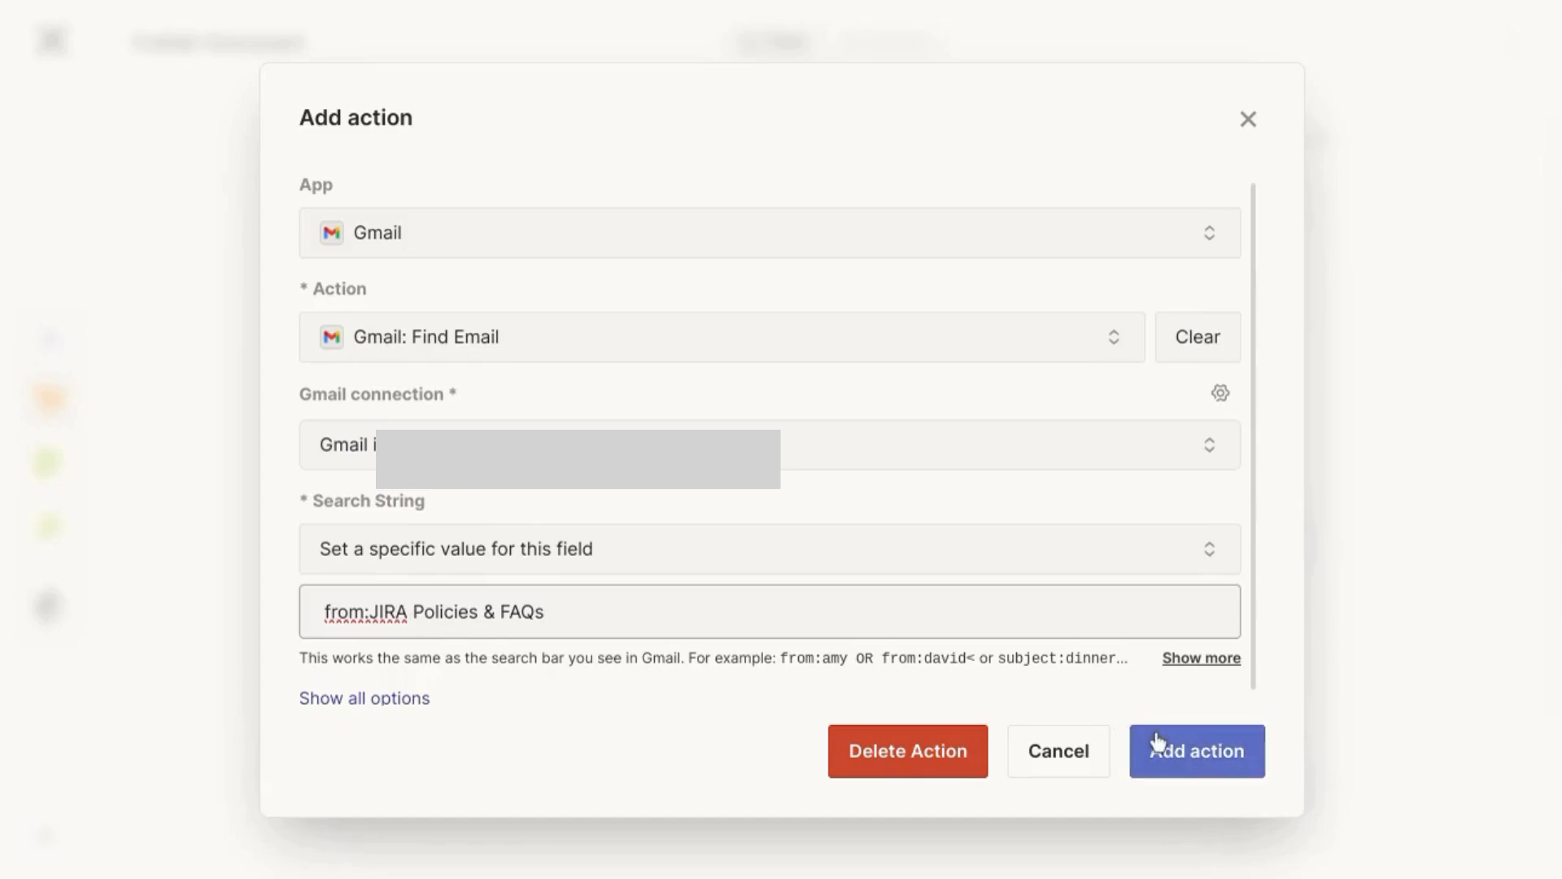
left_click(1196, 750)
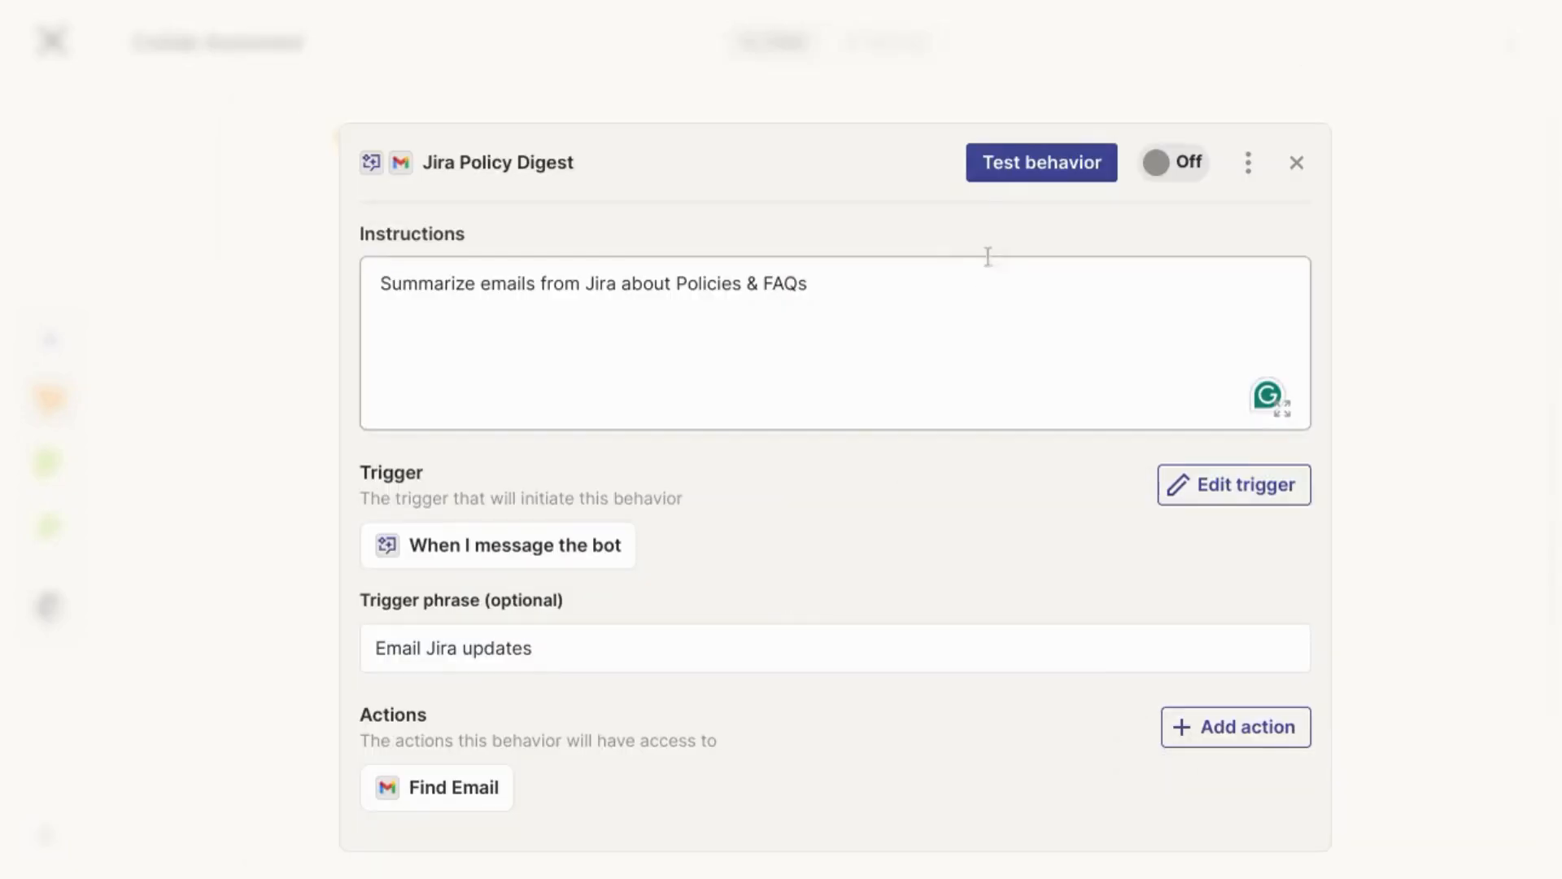
left_click(1039, 161)
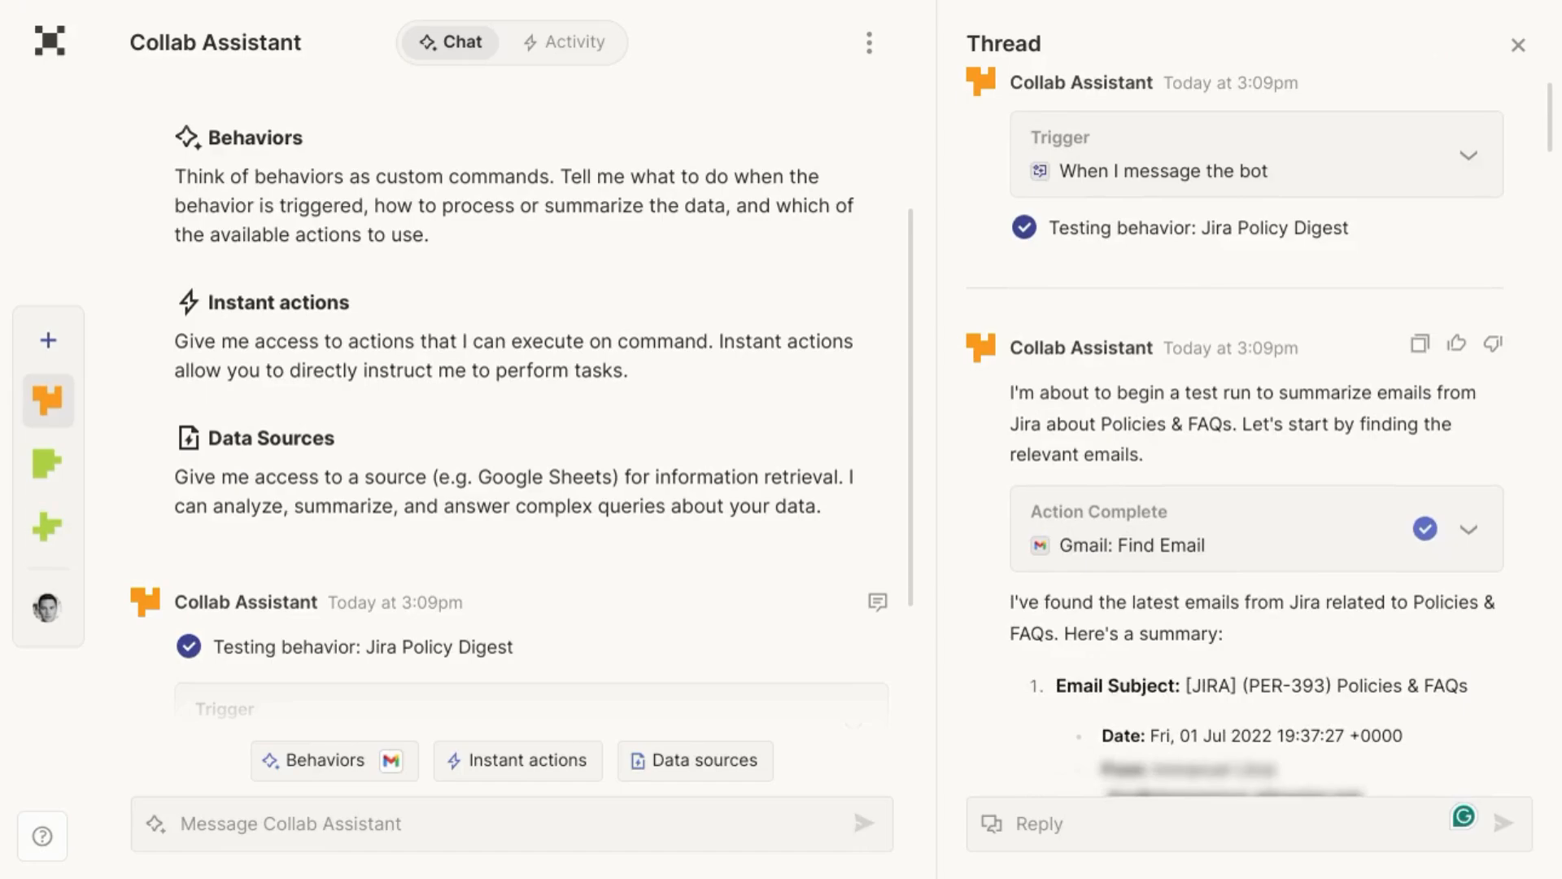
scroll("down", 3)
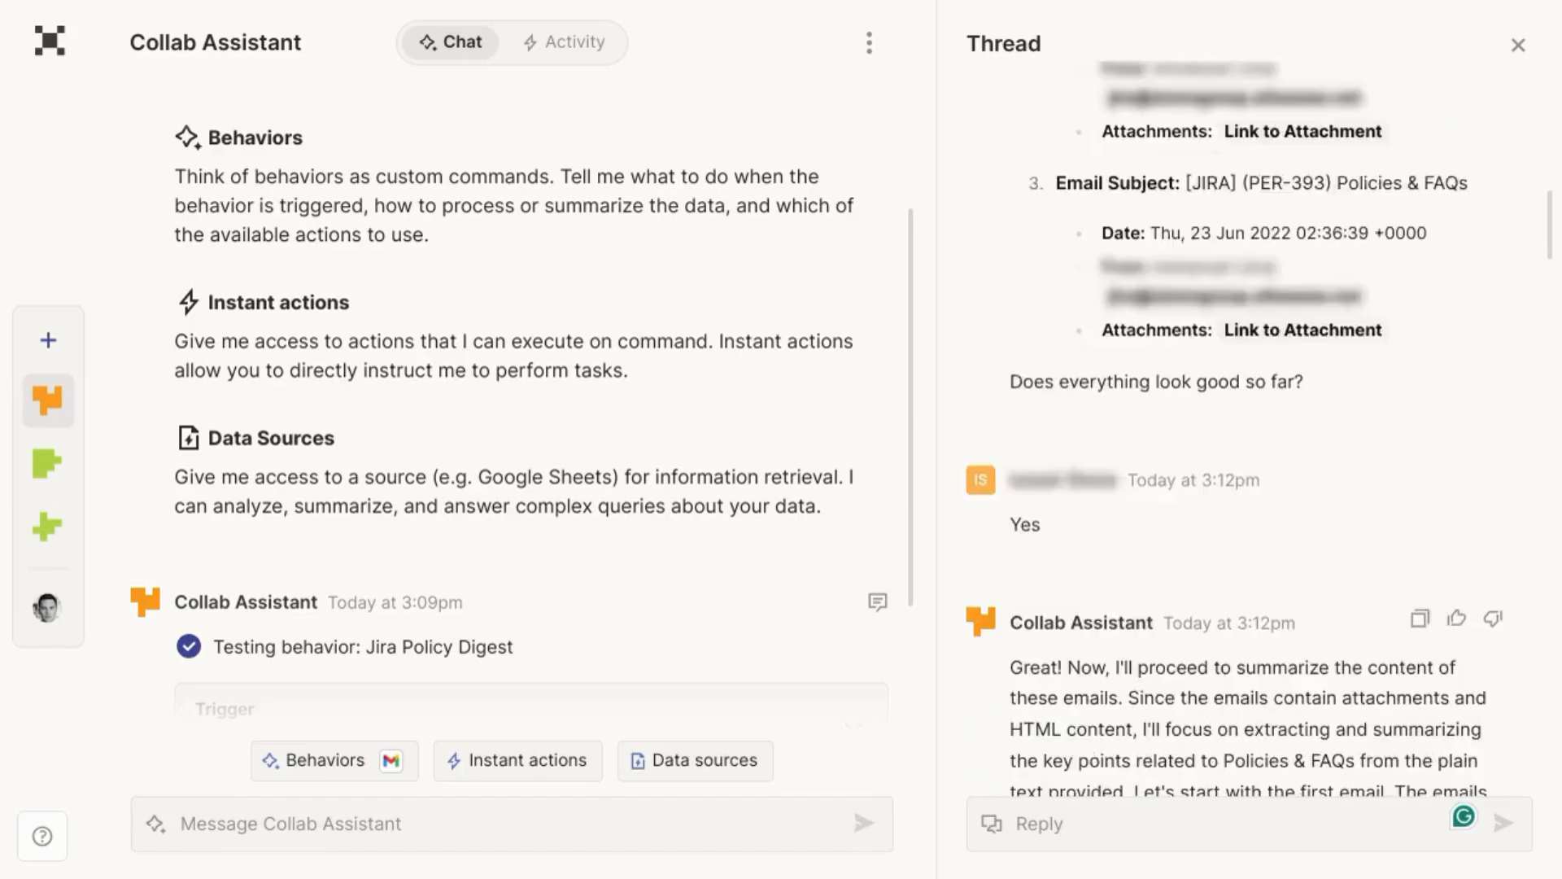
scroll("down", 3)
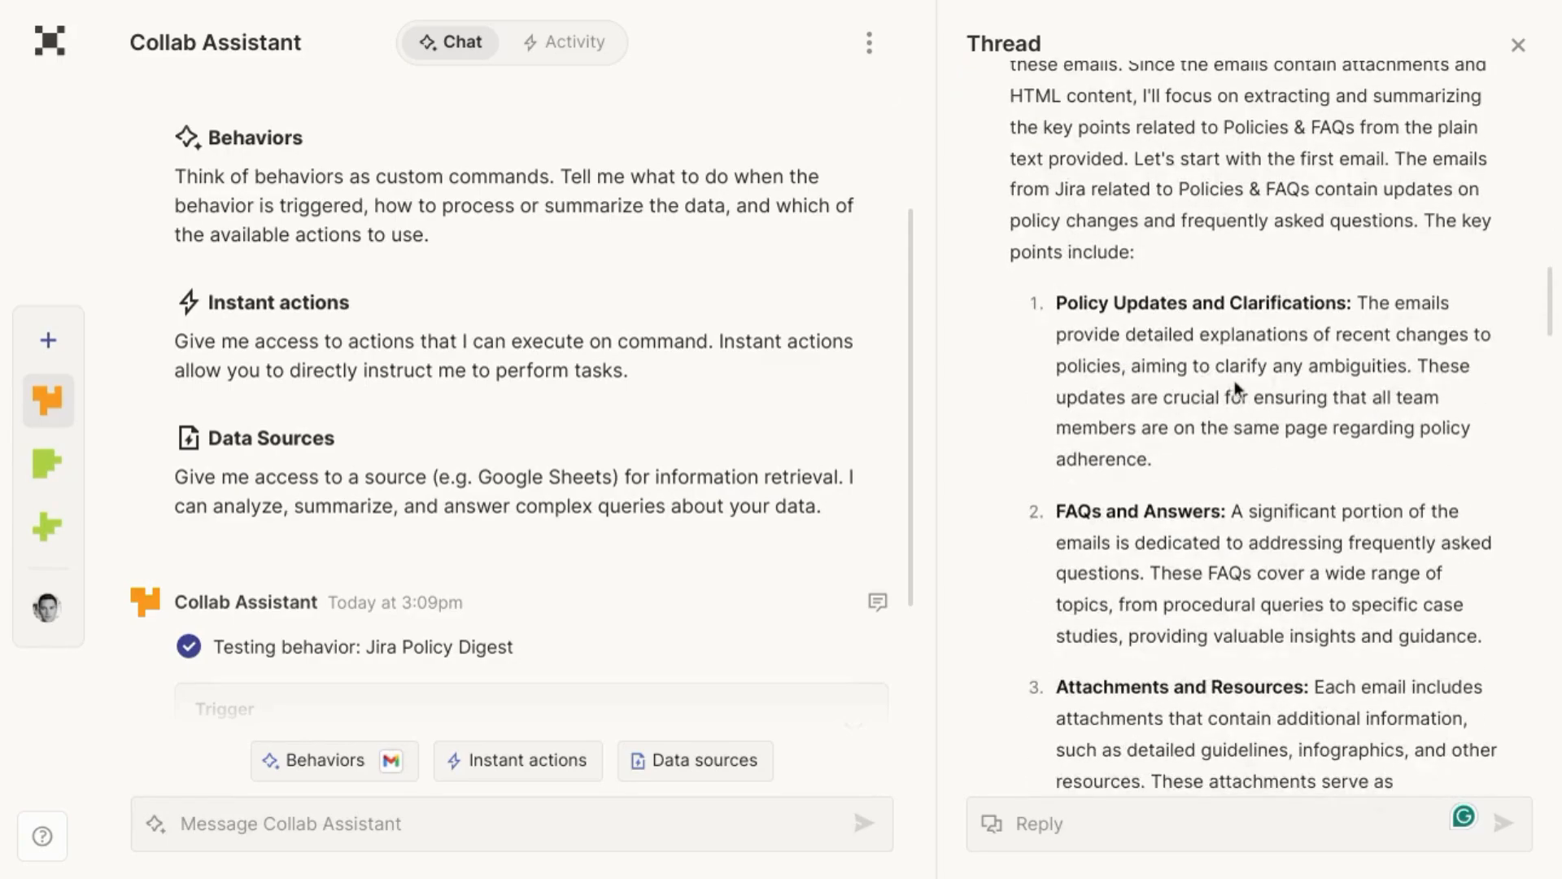
mouse_move(1153, 498)
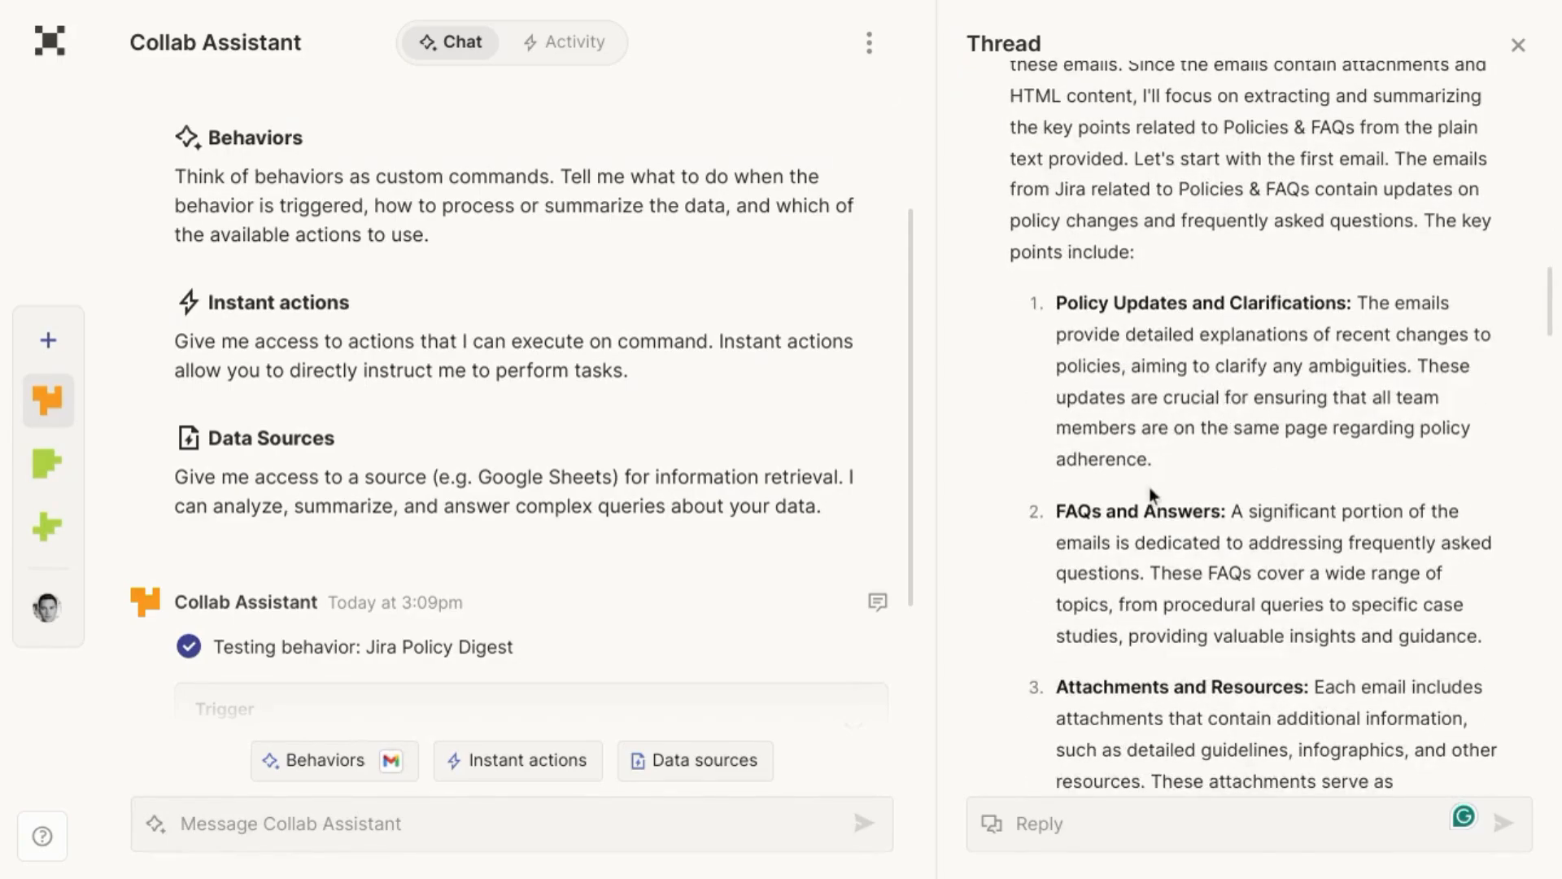
scroll("down", 3)
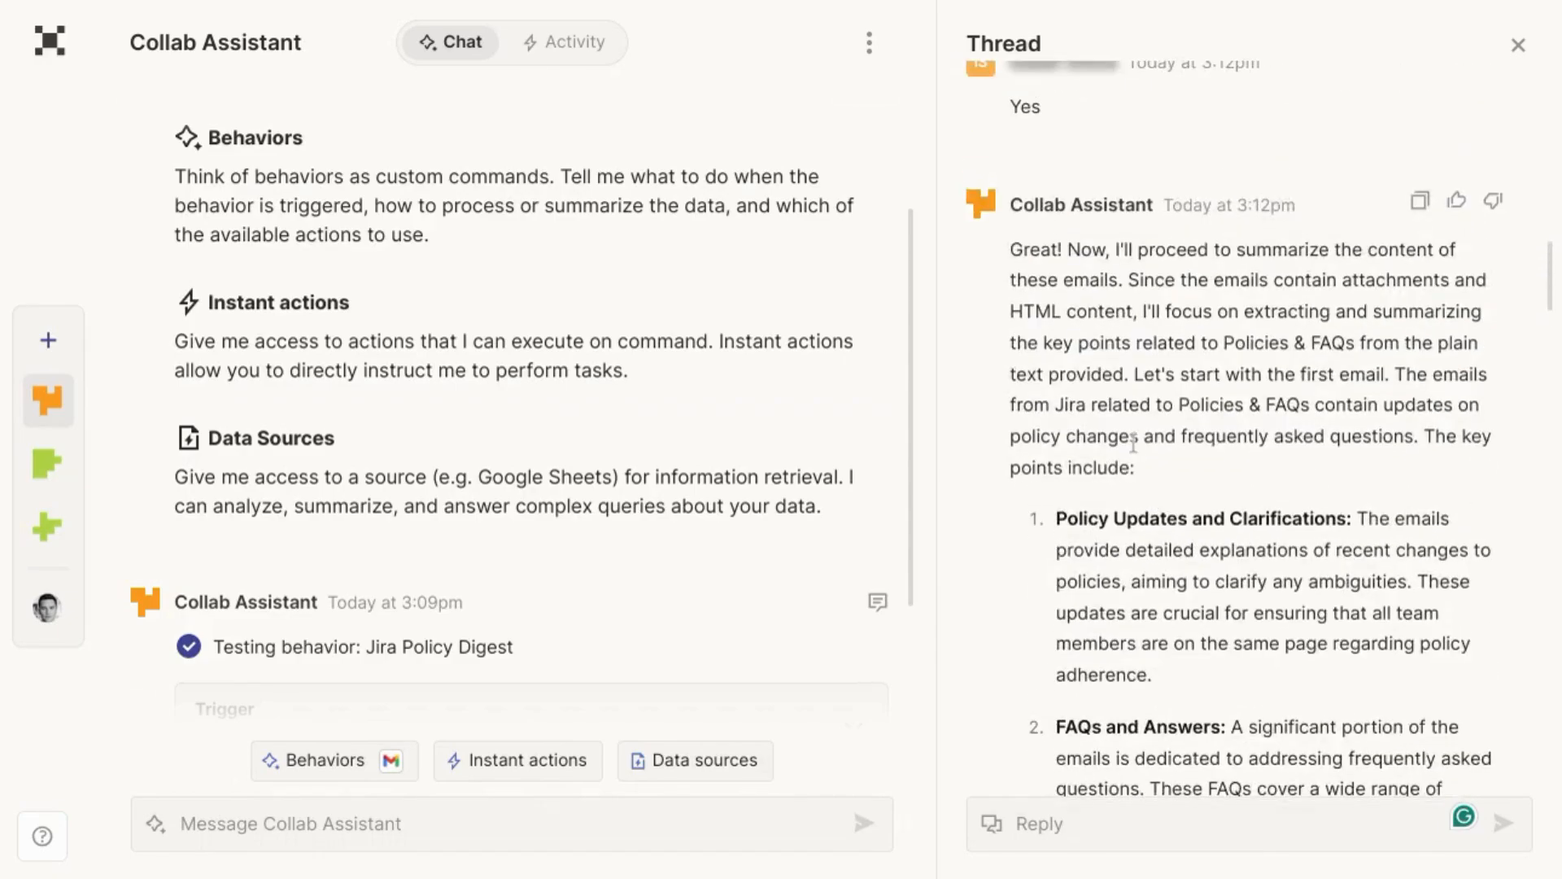
scroll("down", 3)
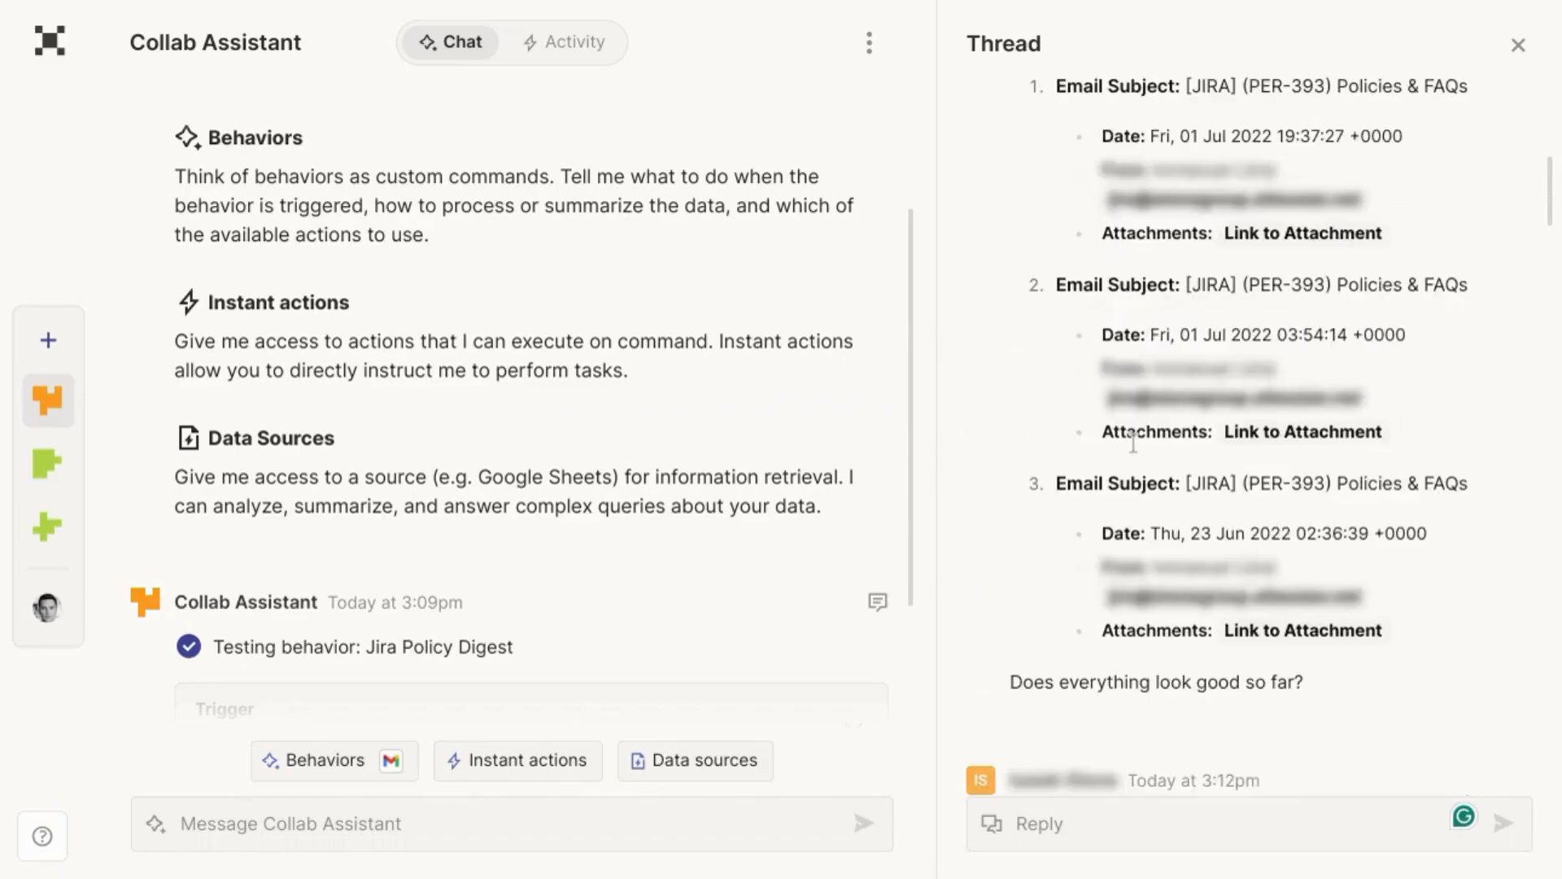
scroll("up", 3)
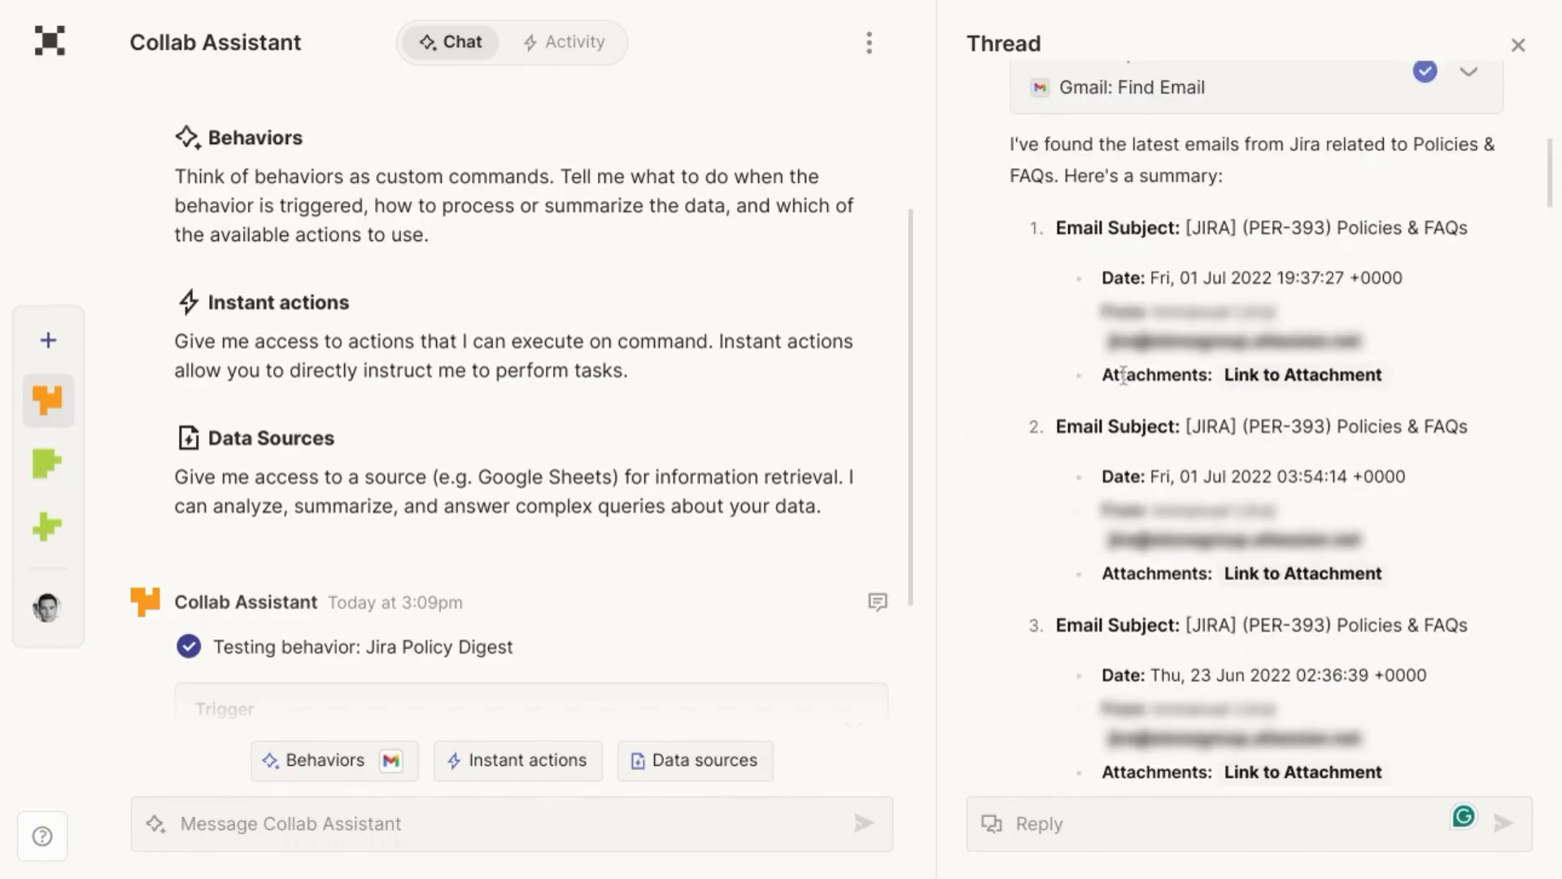
left_click(324, 760)
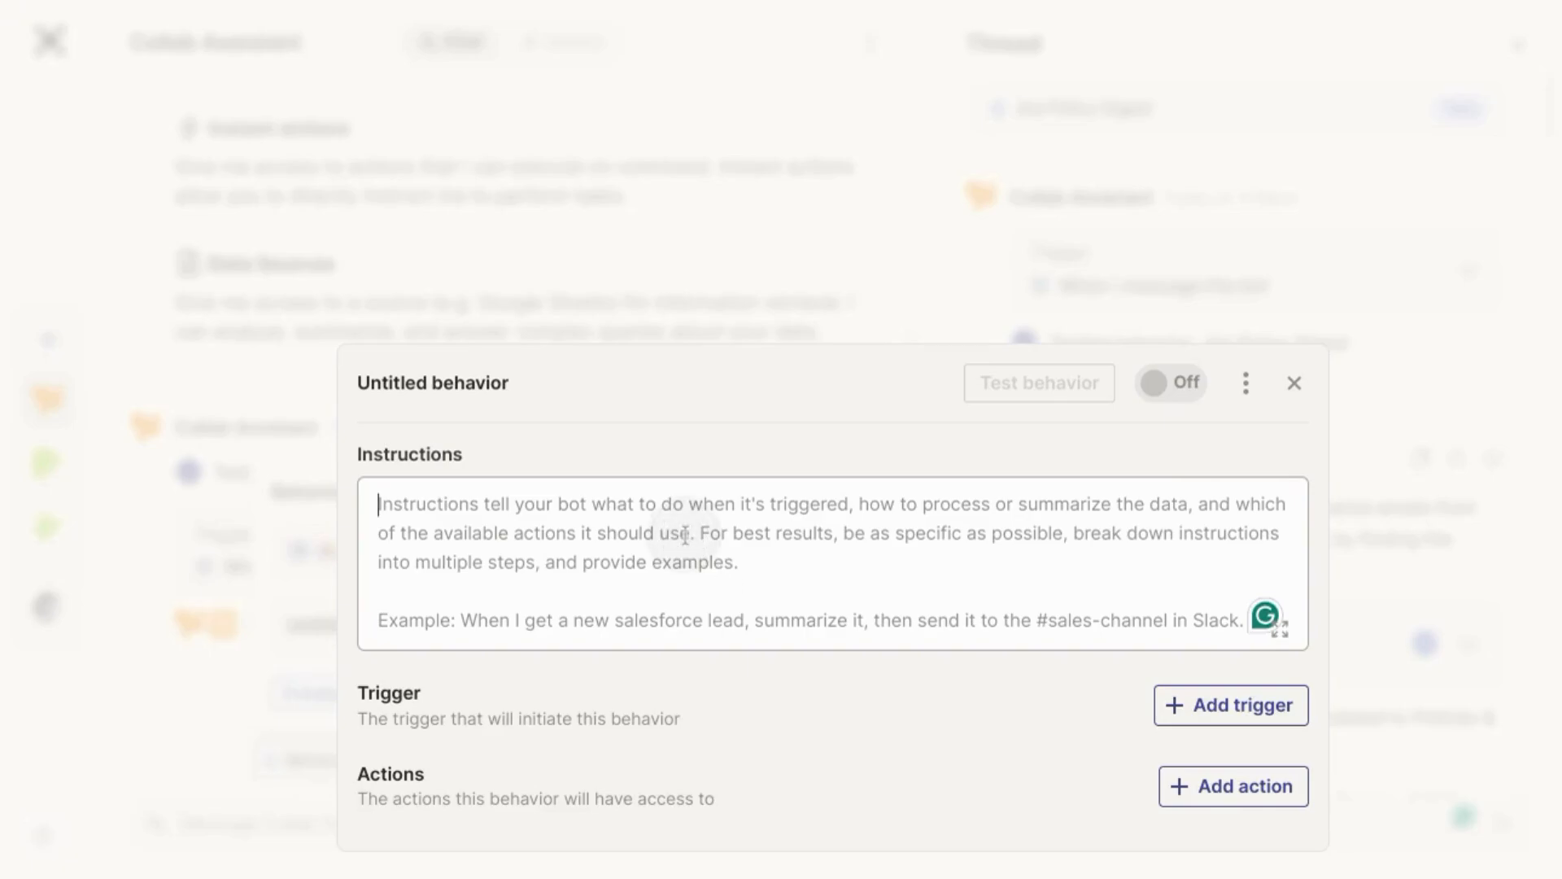
Write instructions to create a Confluence page from new GitHub releases titled with a summary phrase.
type("Create a Confluence page from new GitHub releases titled with a summary phrase and date")
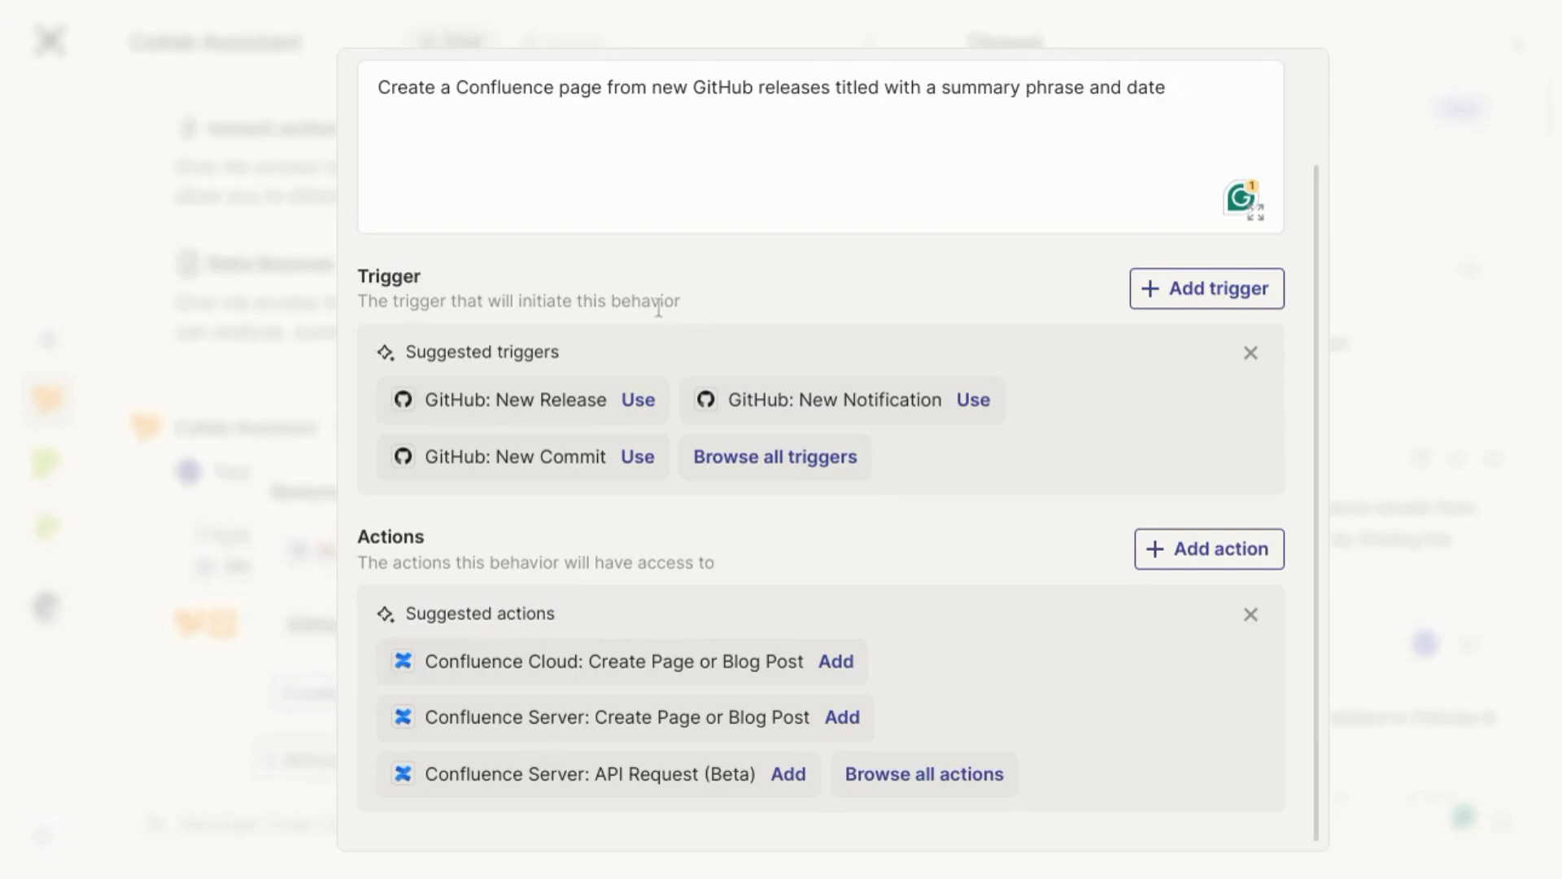
mouse_move(582, 501)
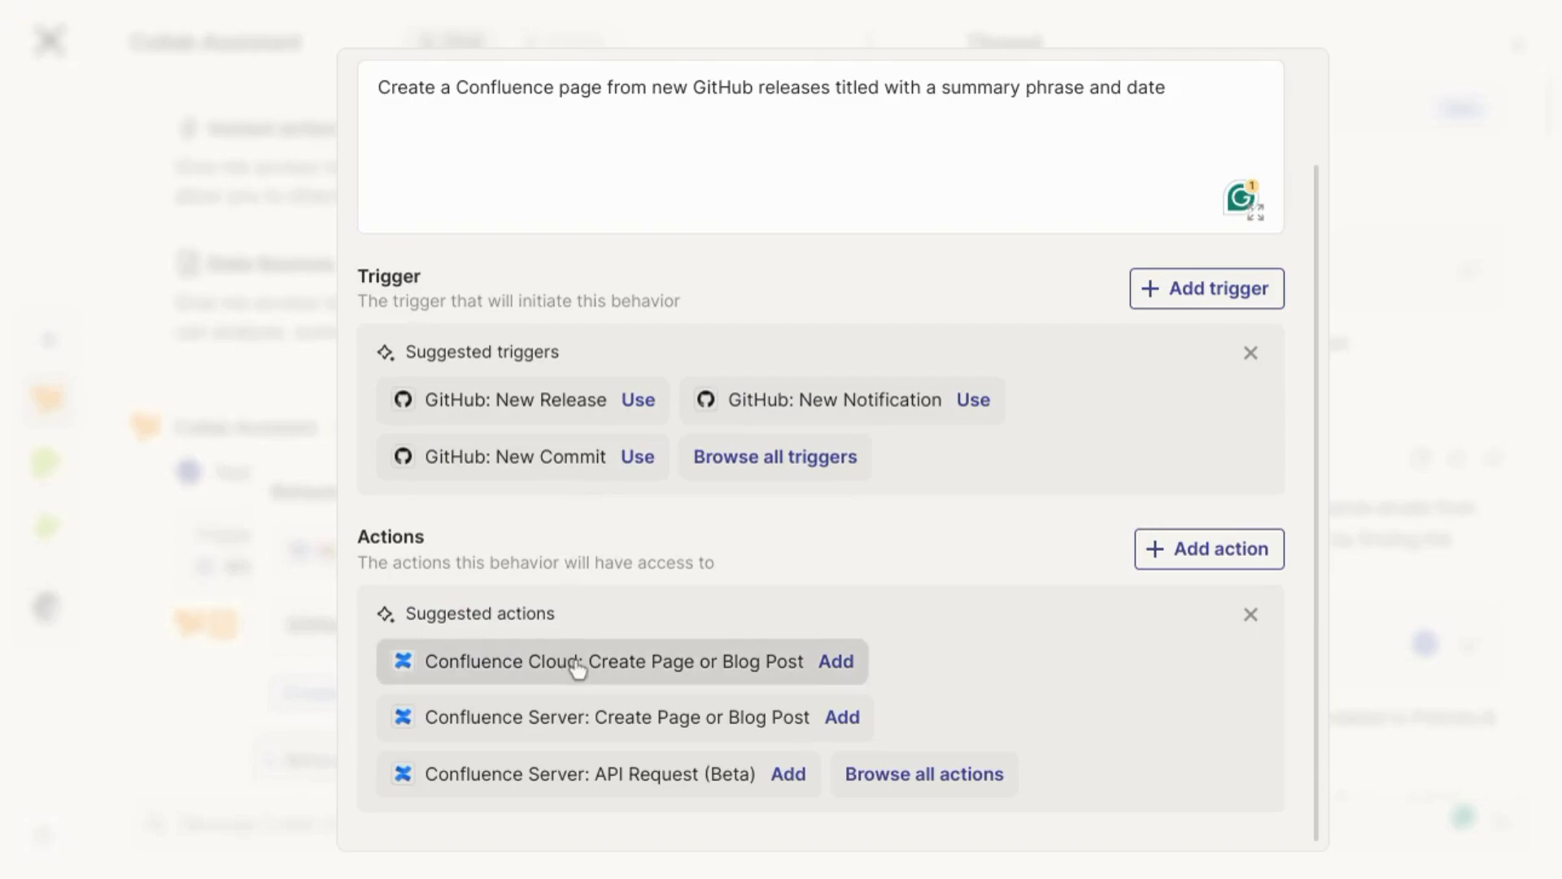
mouse_move(619, 670)
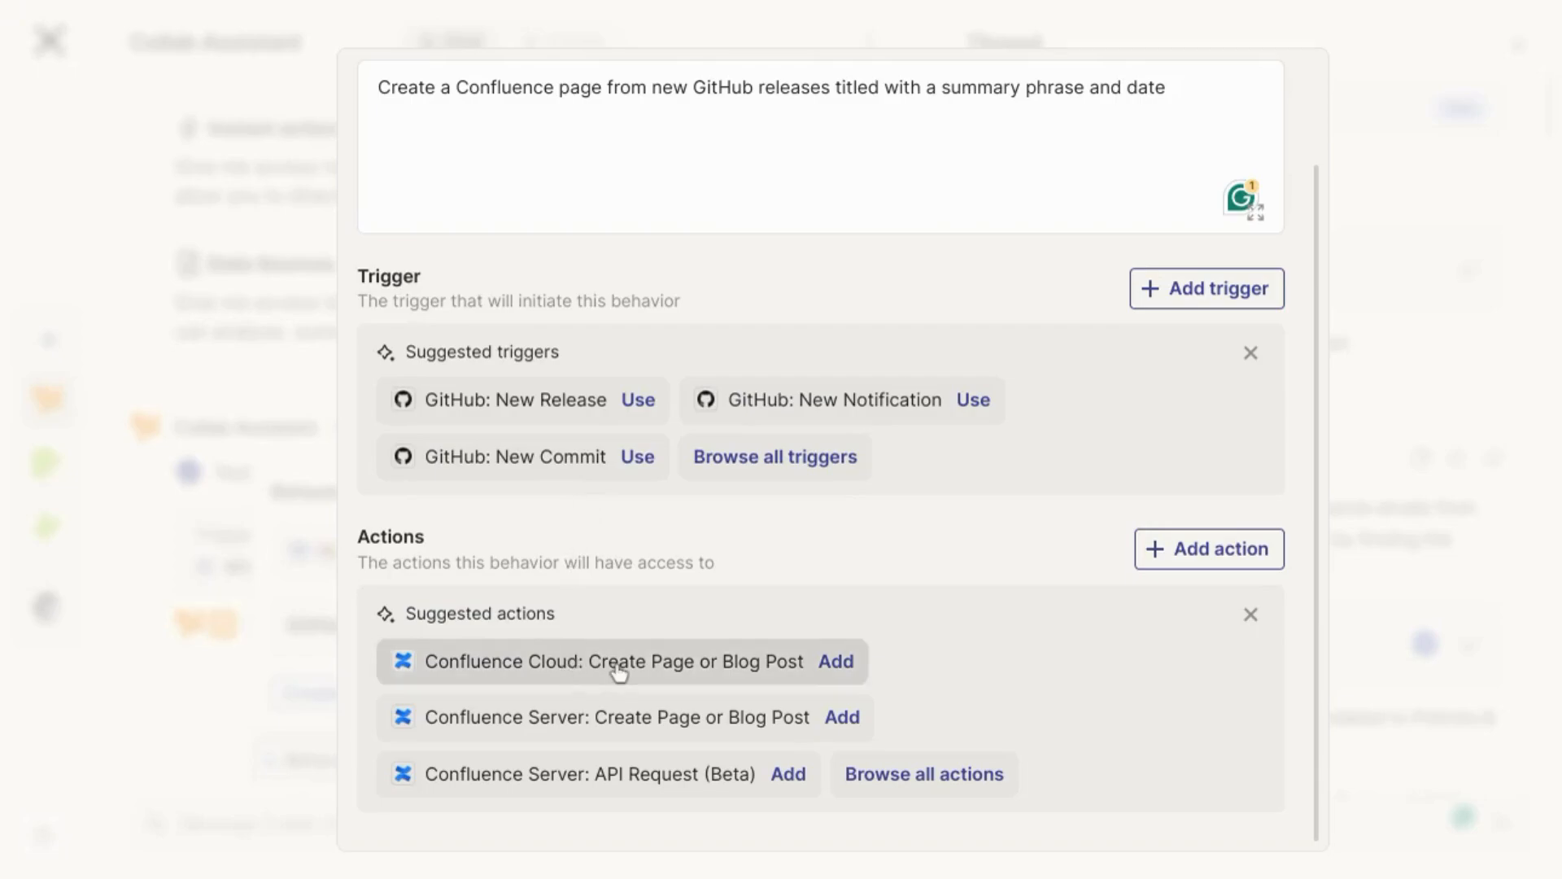
mouse_move(642, 607)
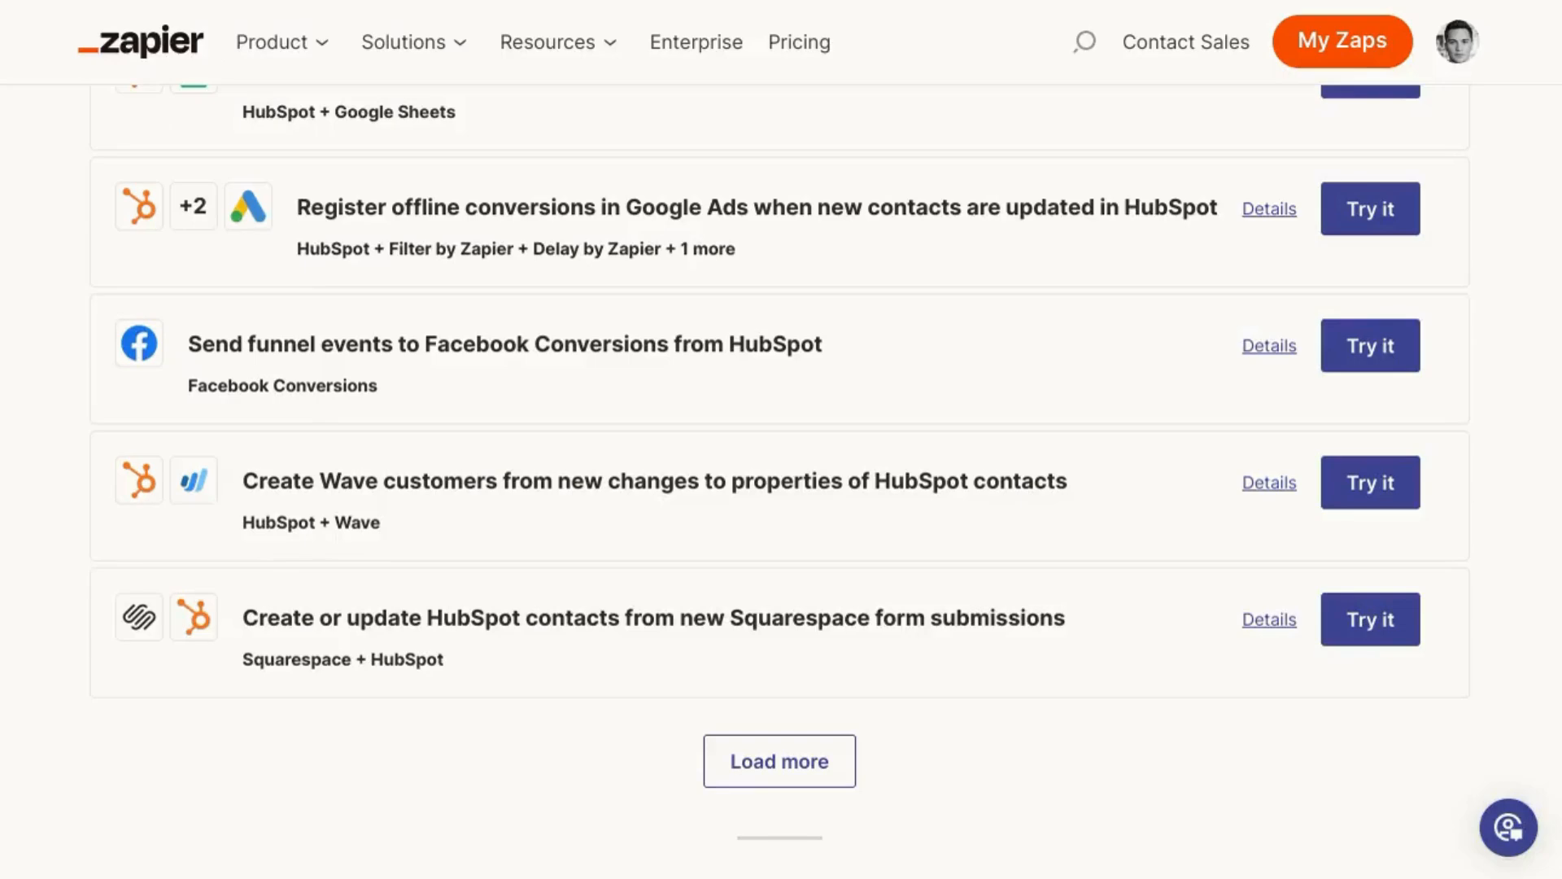
mouse_move(734, 209)
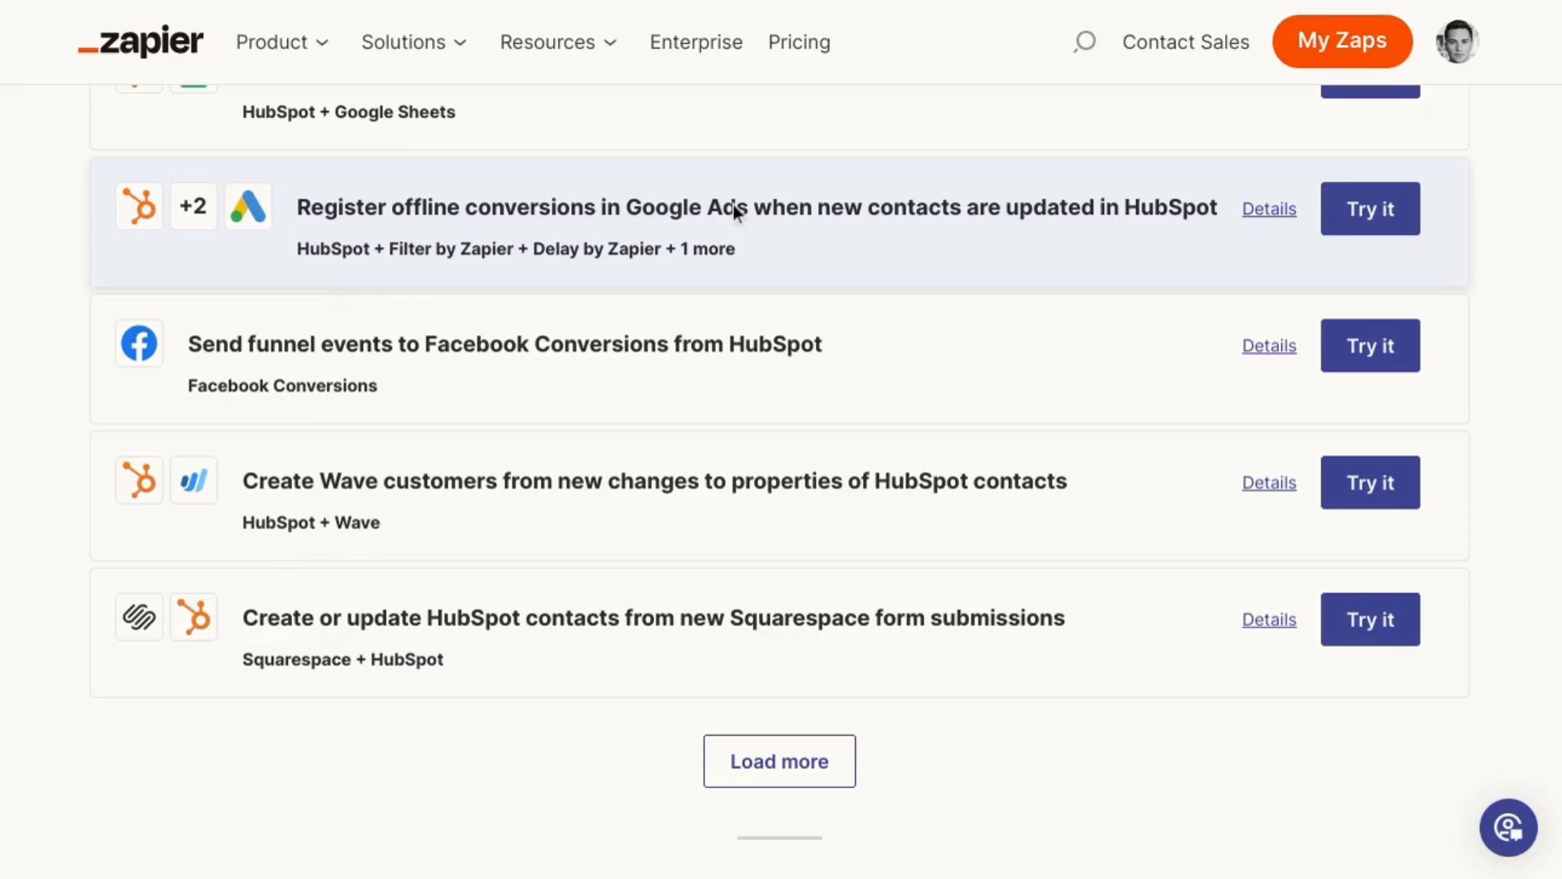
mouse_move(464, 245)
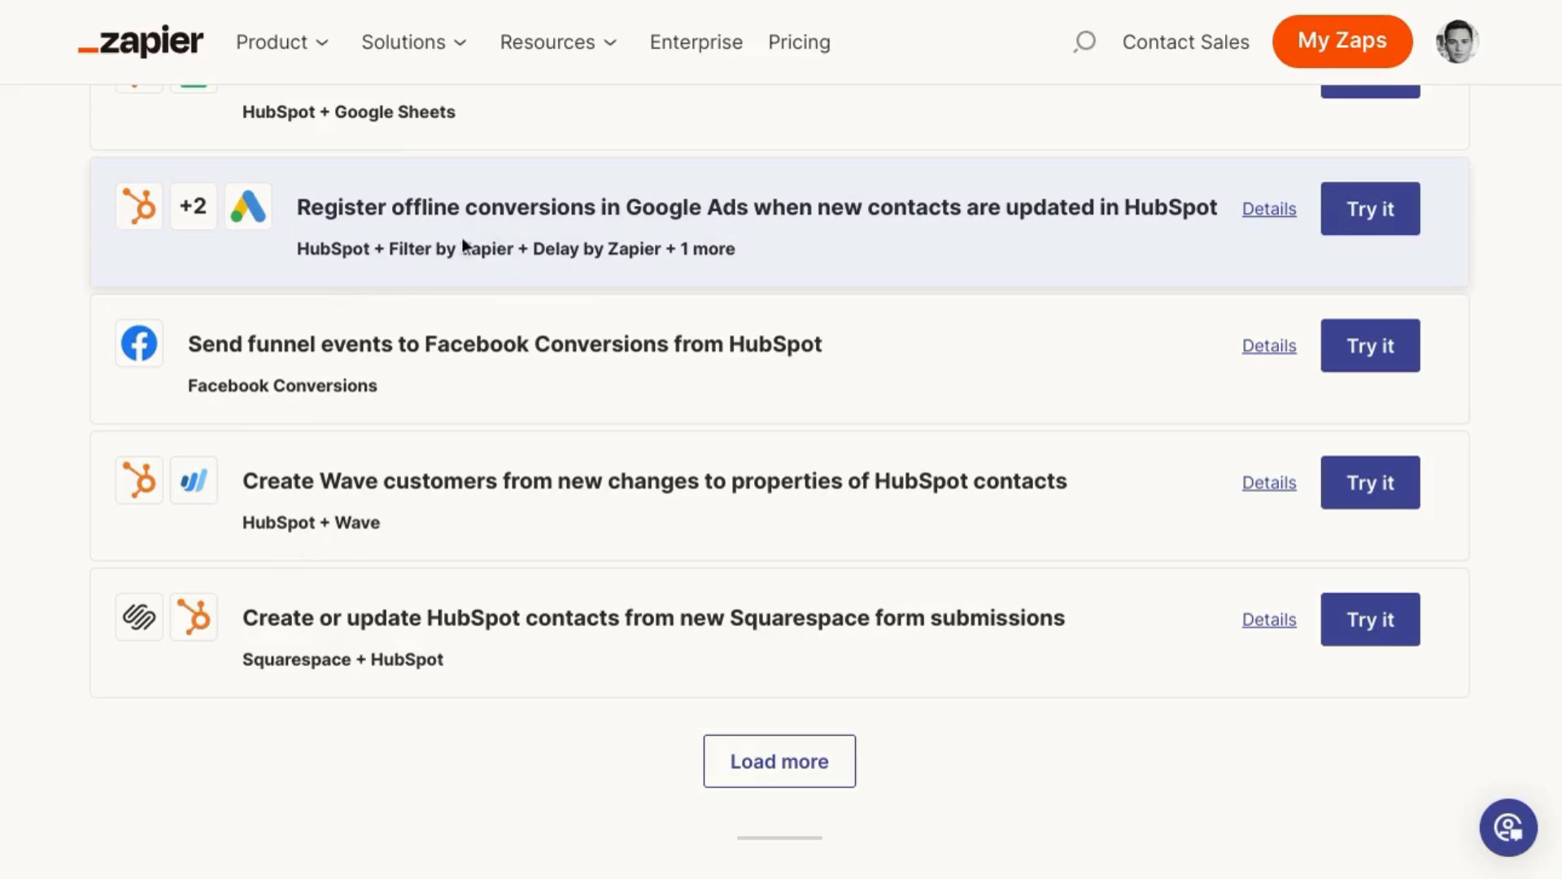
mouse_move(655, 234)
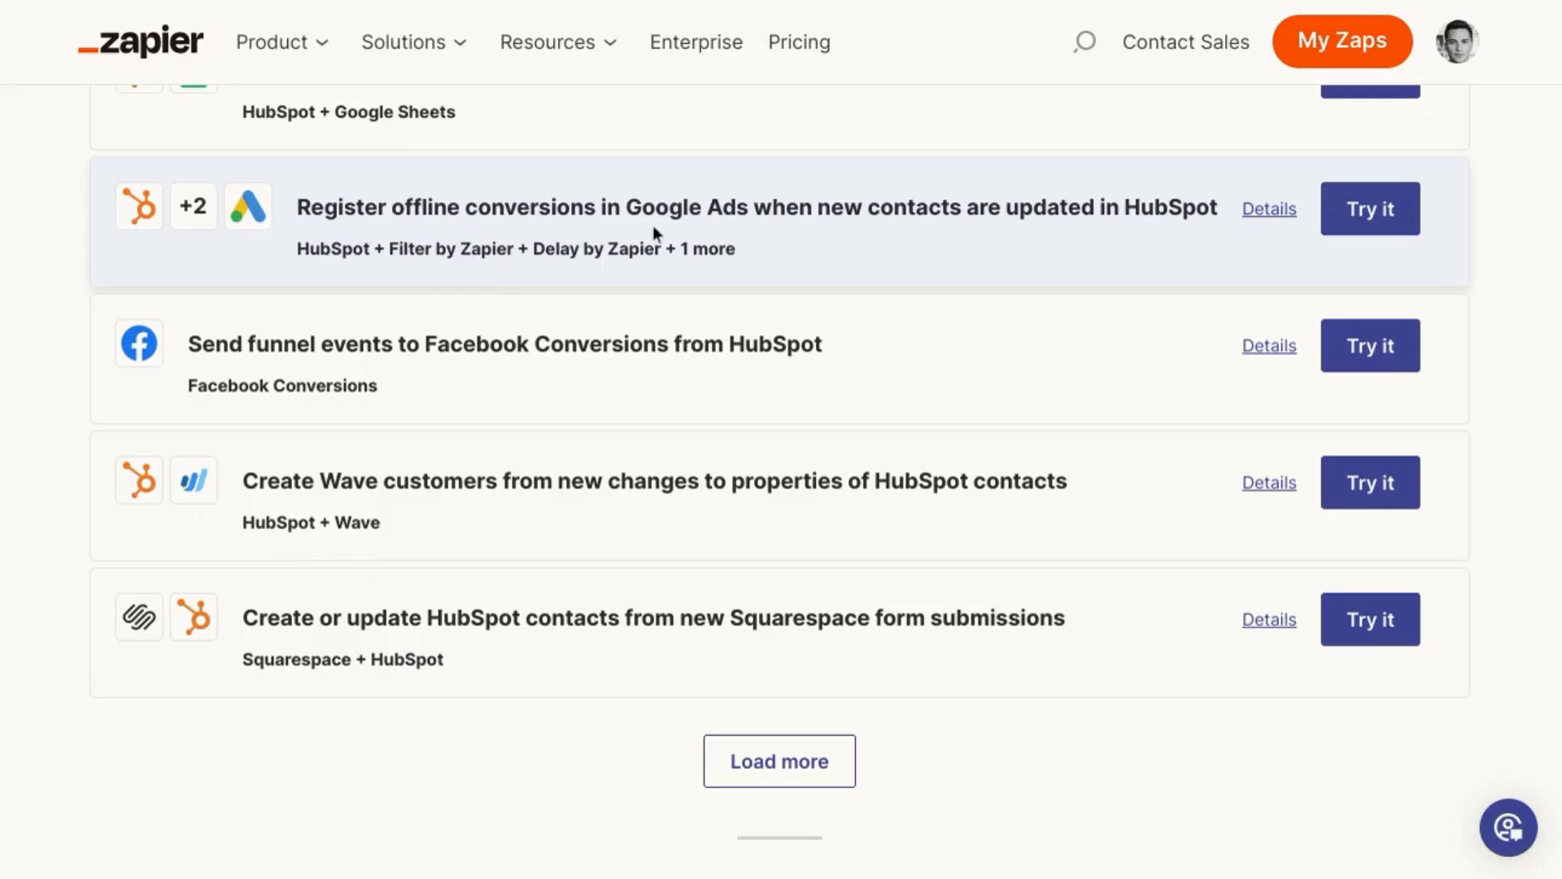
mouse_move(848, 241)
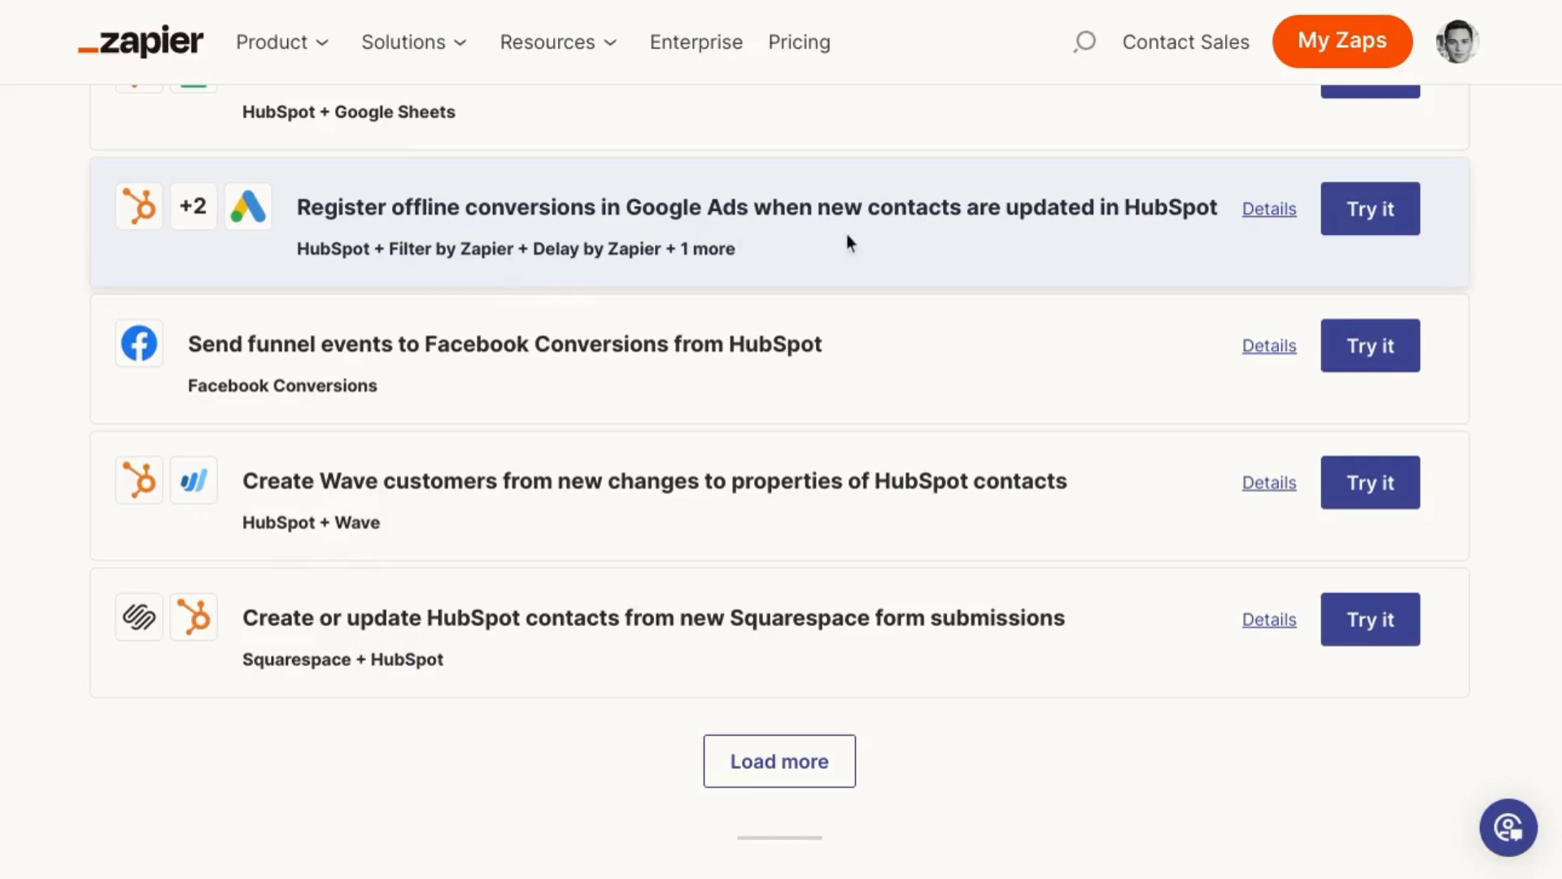
mouse_move(458, 412)
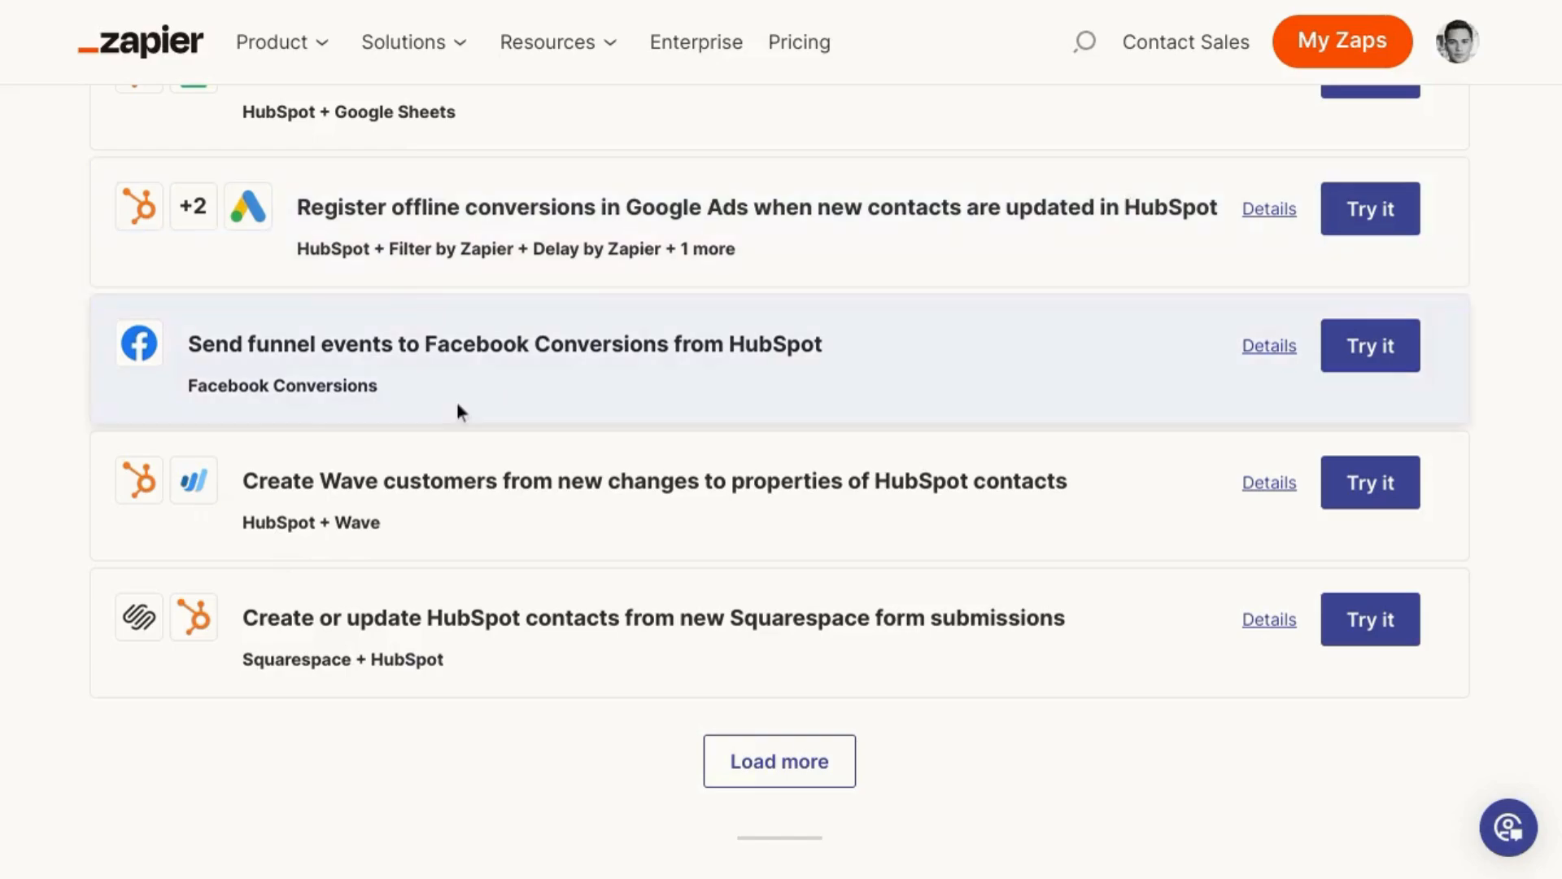
mouse_move(519, 392)
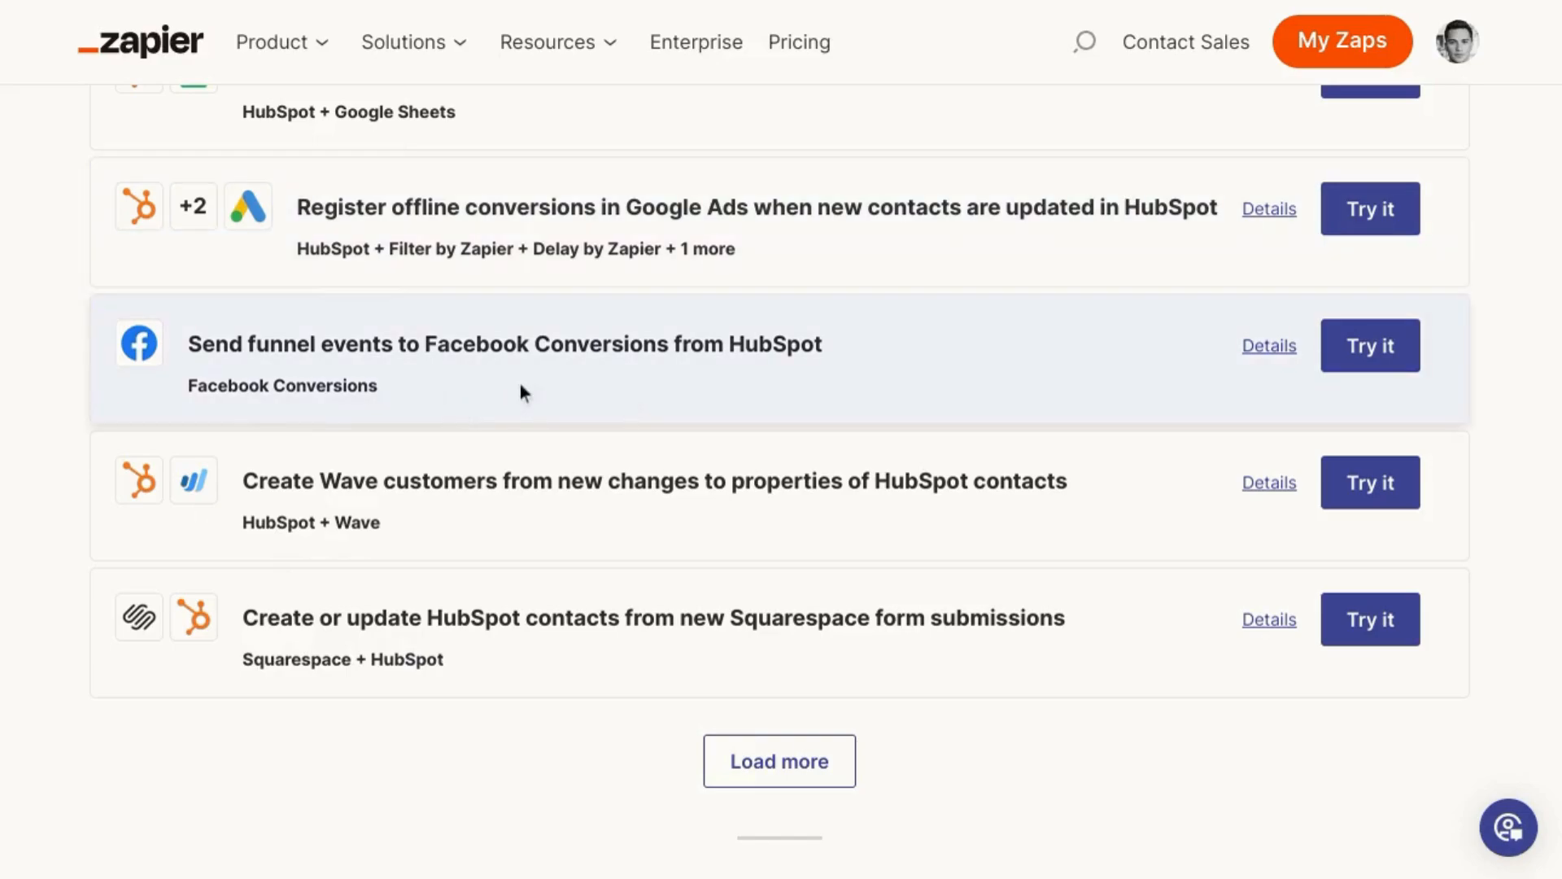
mouse_move(645, 381)
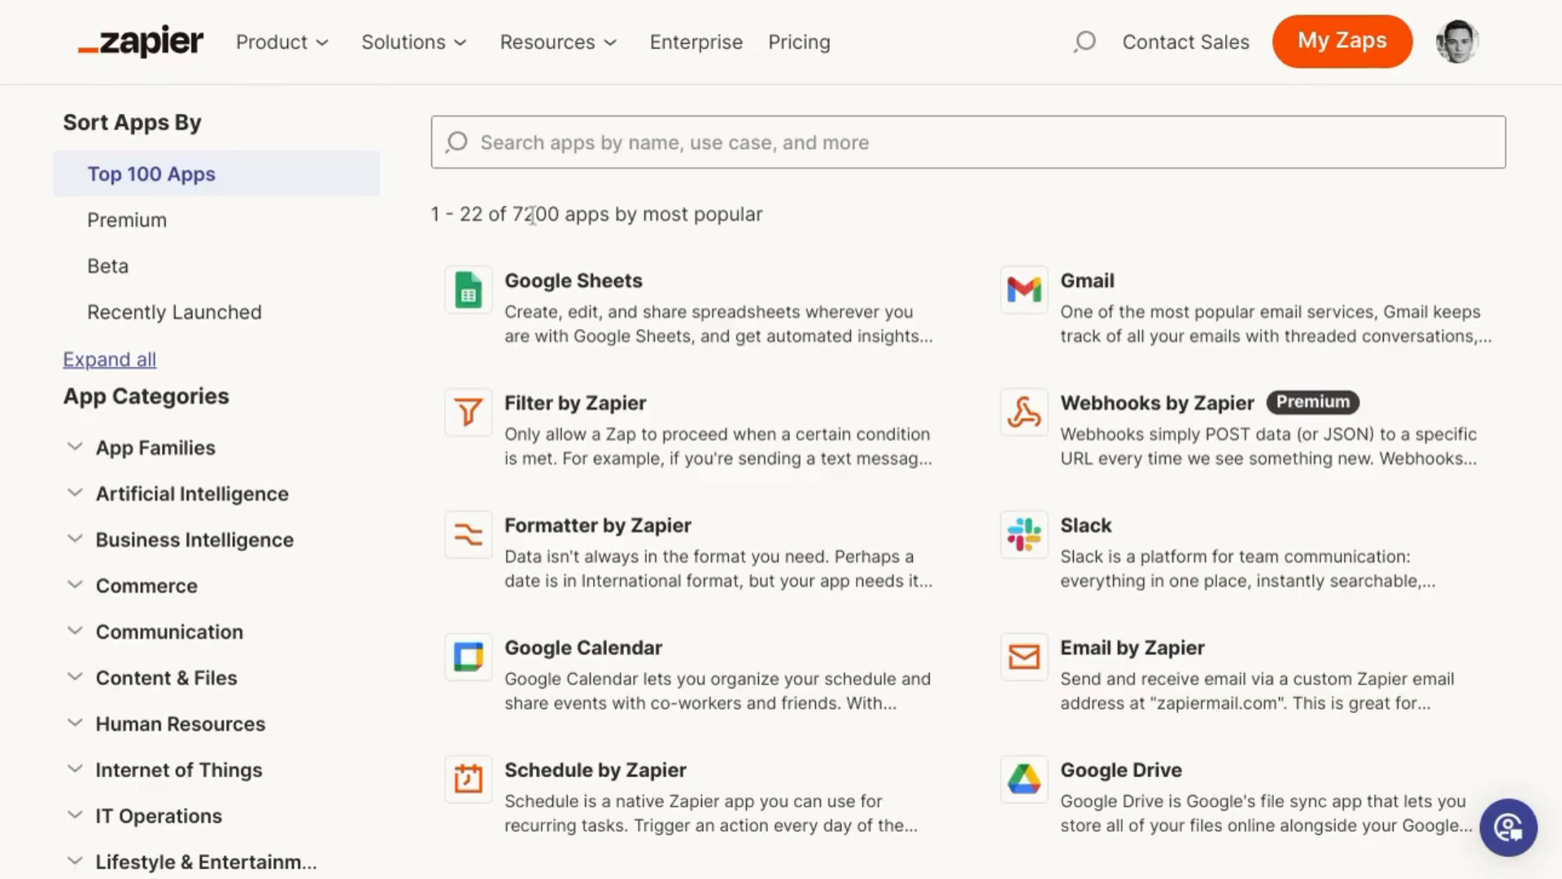
Highlight the 7175-app count, scan past Zapier Interfaces, and return to the top of the most-popular app directory.
double_click(536, 214)
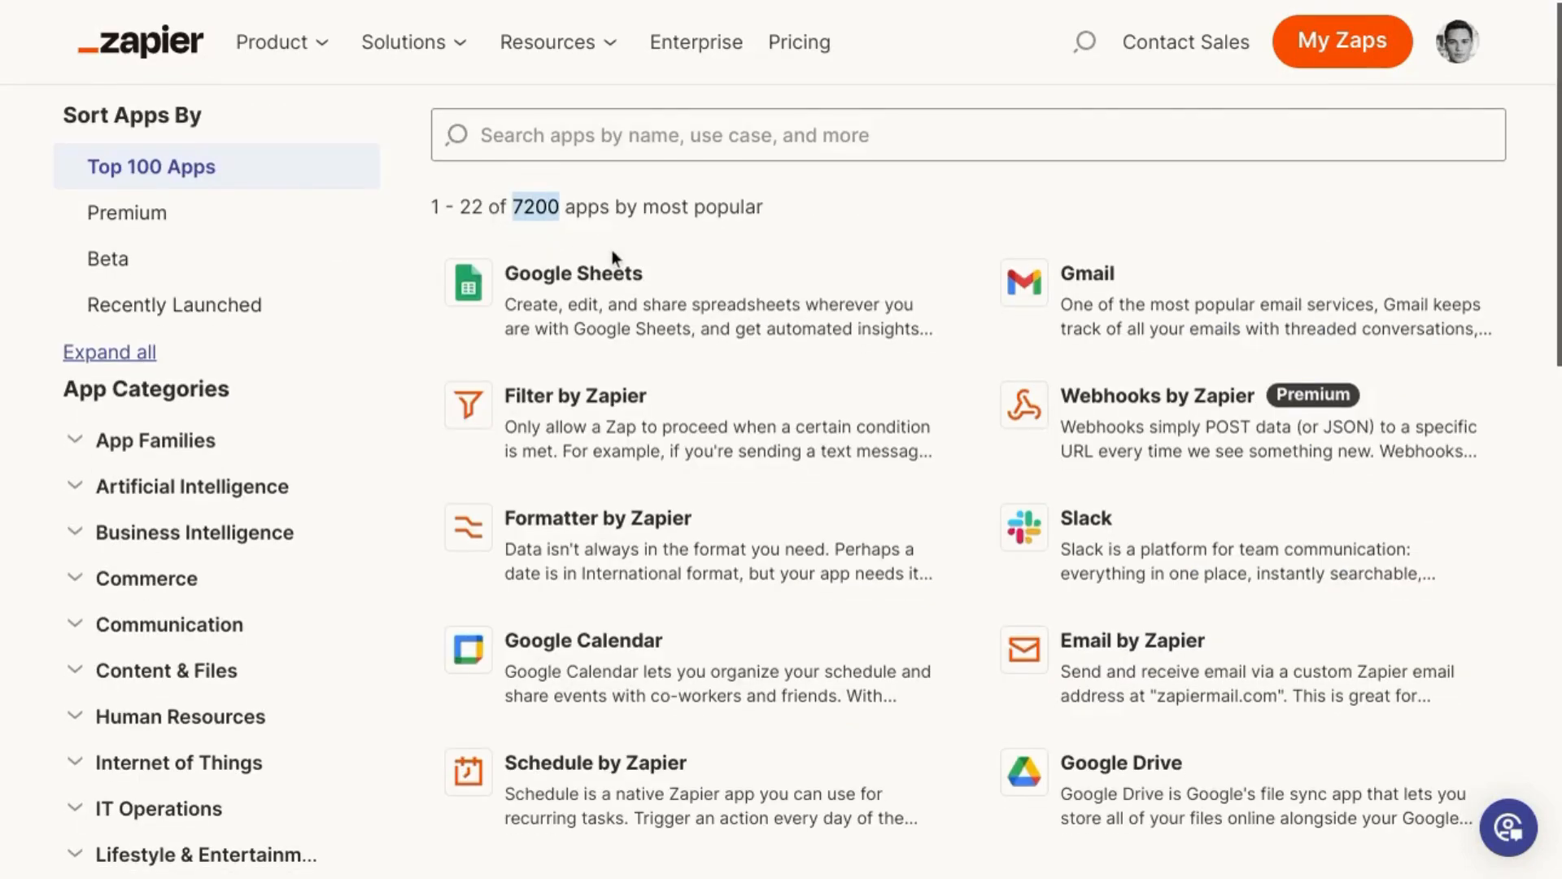
scroll("down", 3)
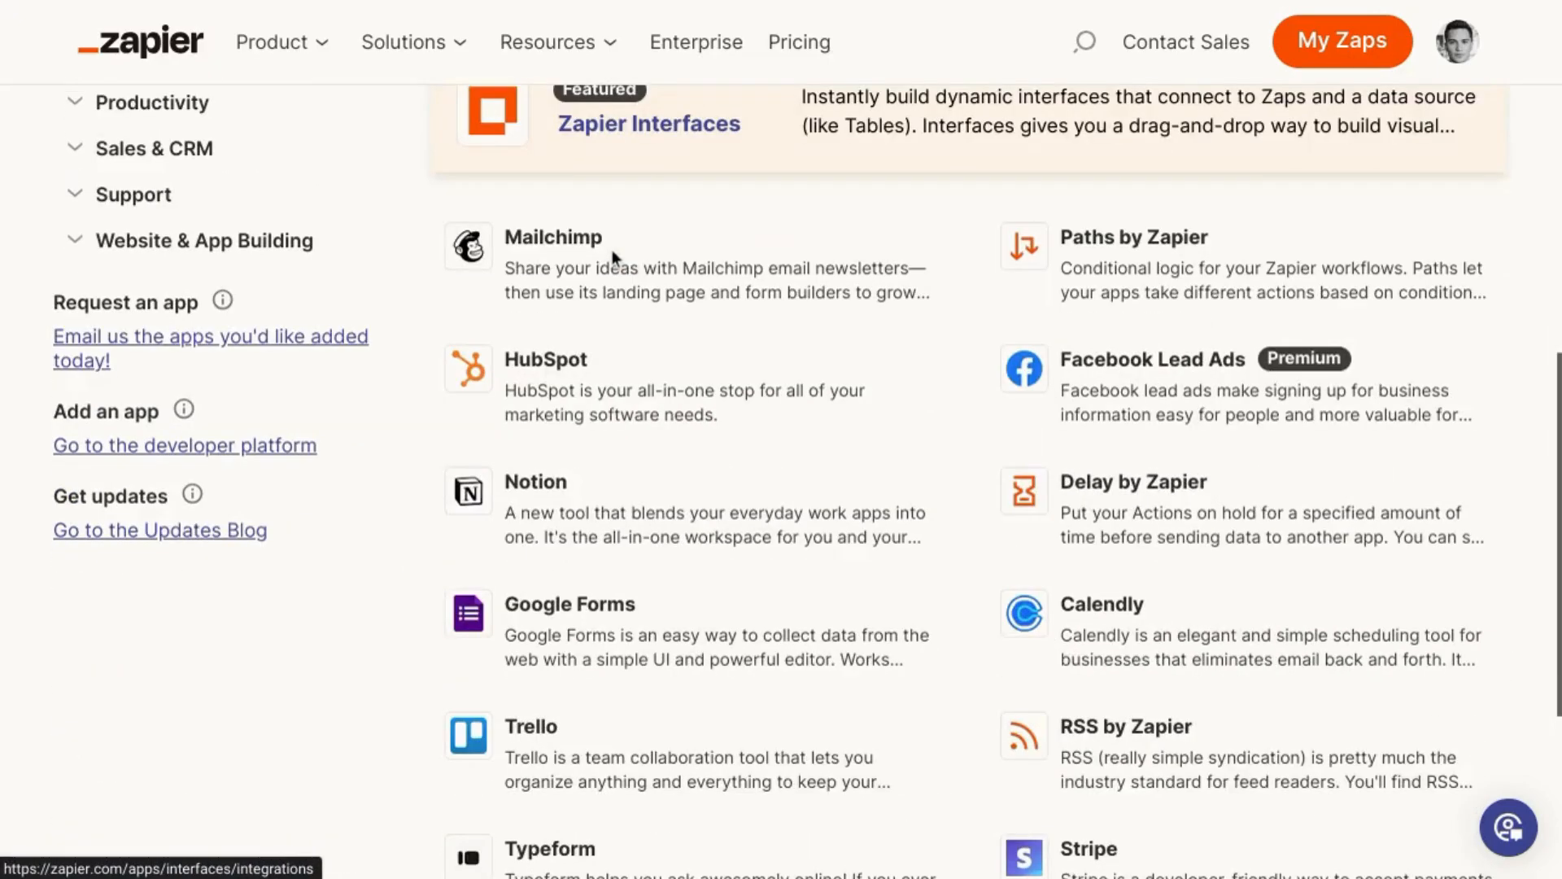
scroll("up", 3)
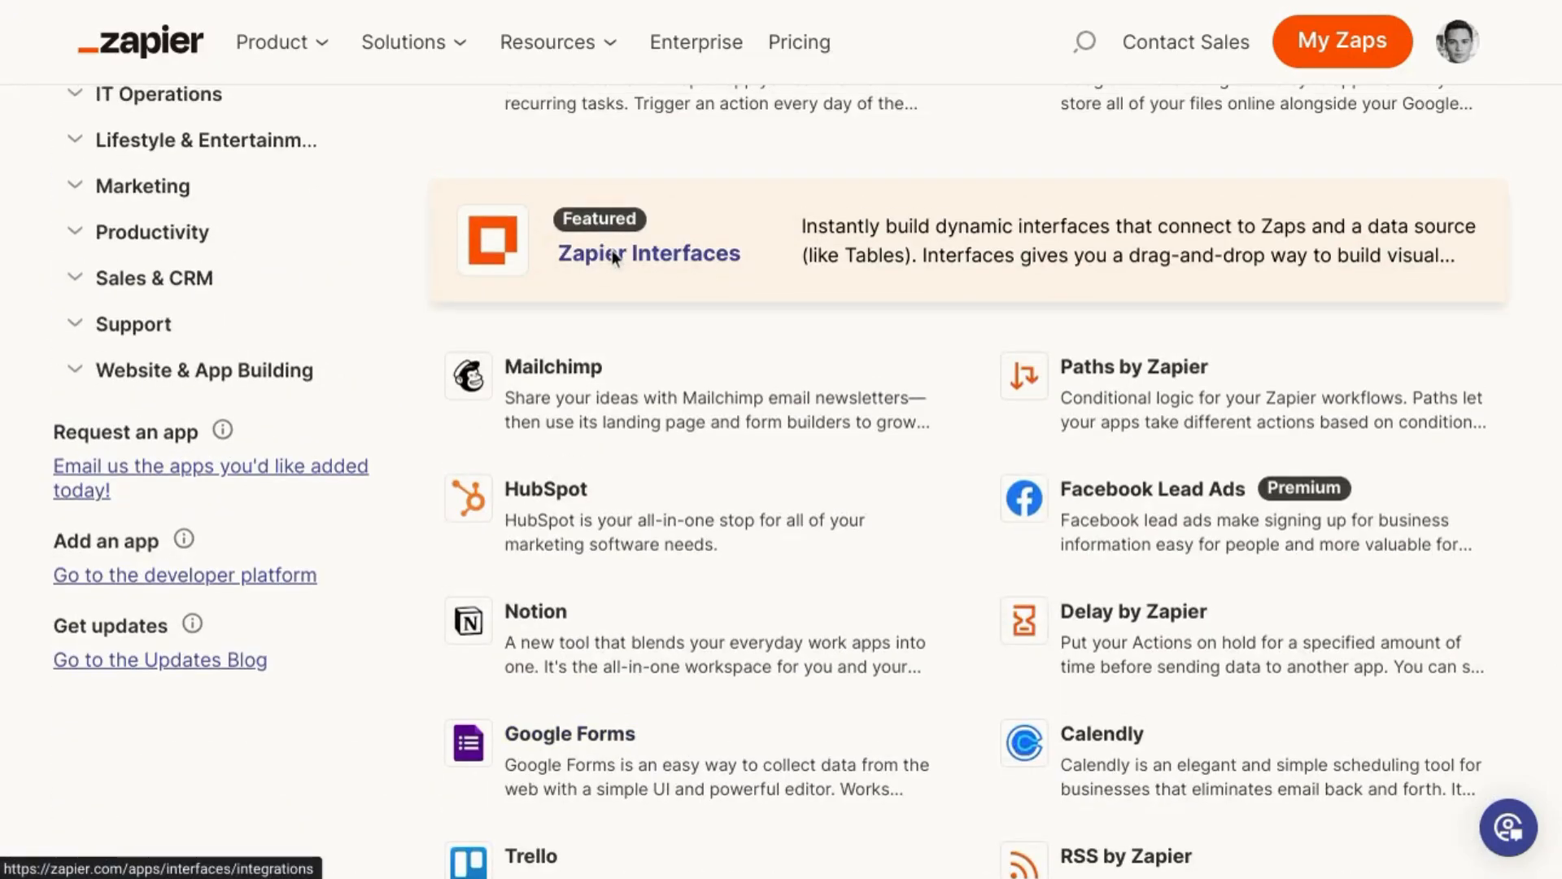
left_click(648, 252)
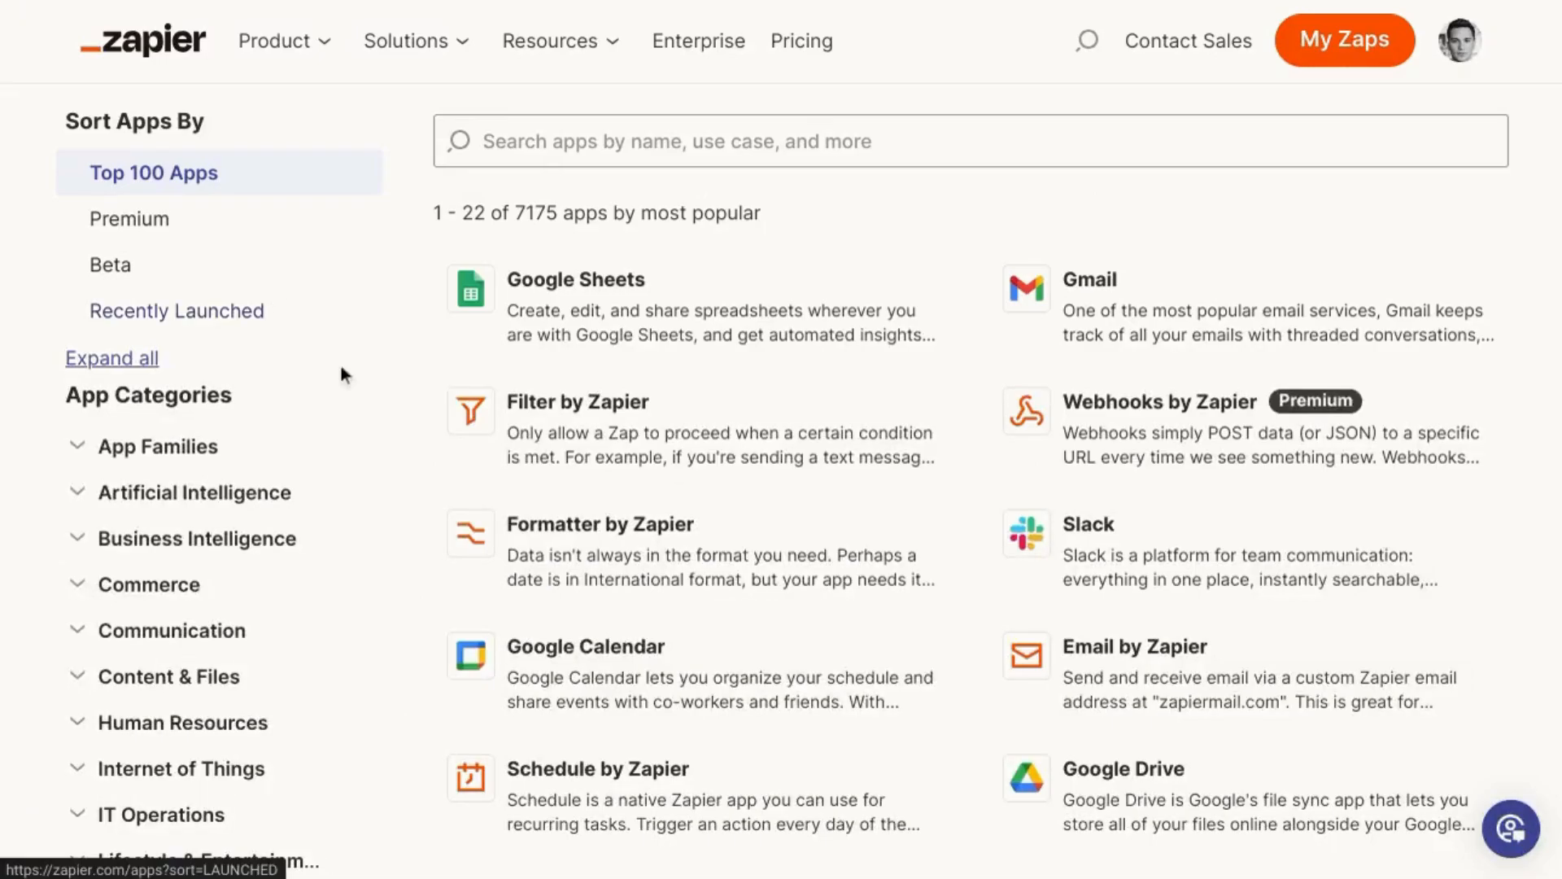
mouse_move(448, 434)
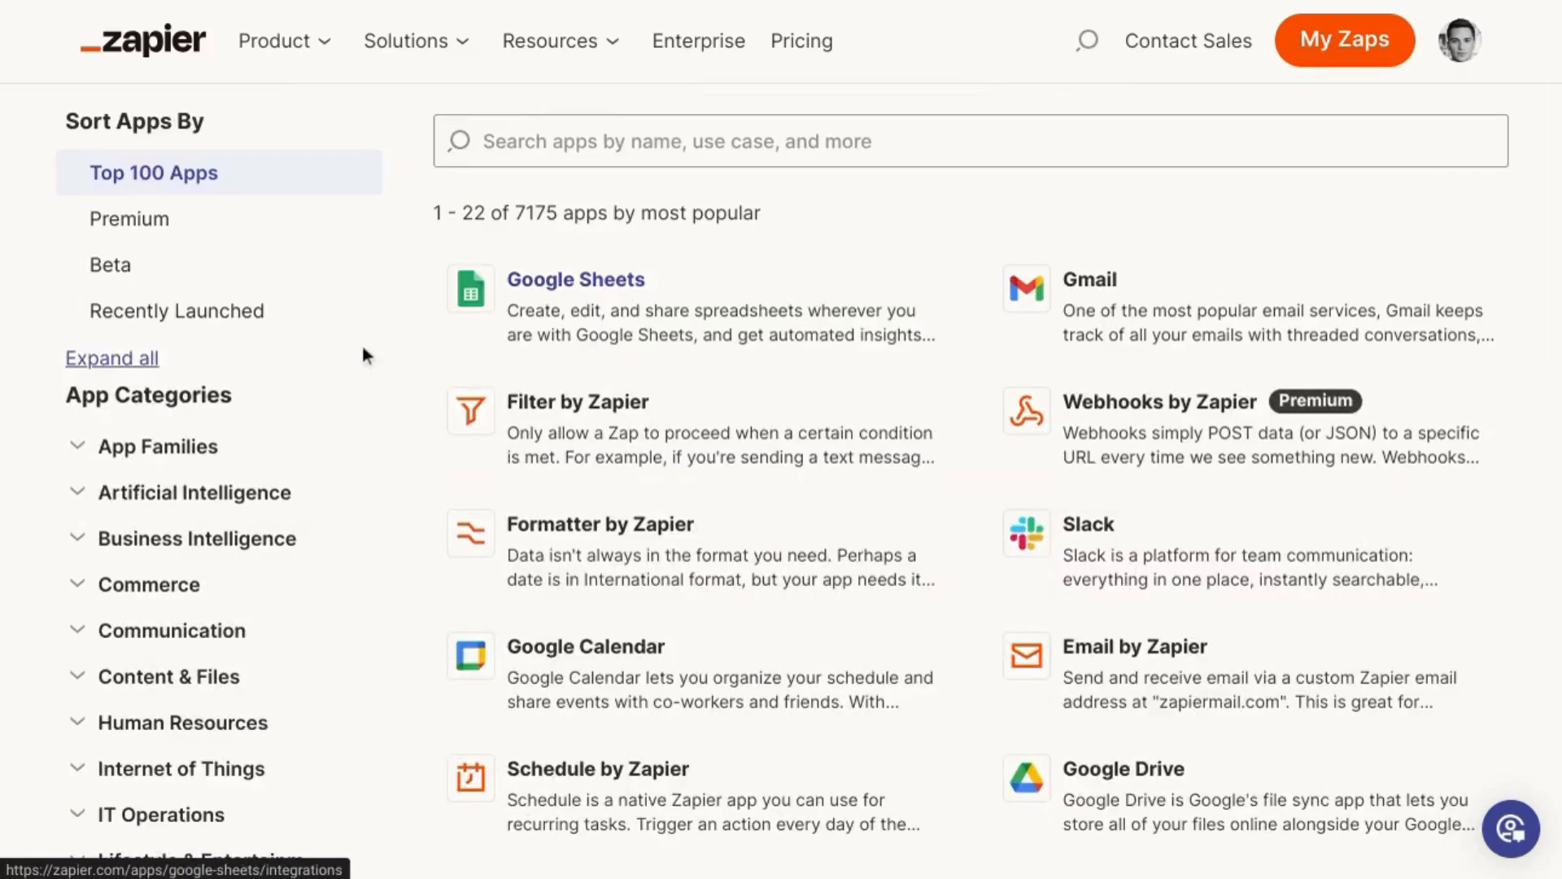
mouse_move(332, 382)
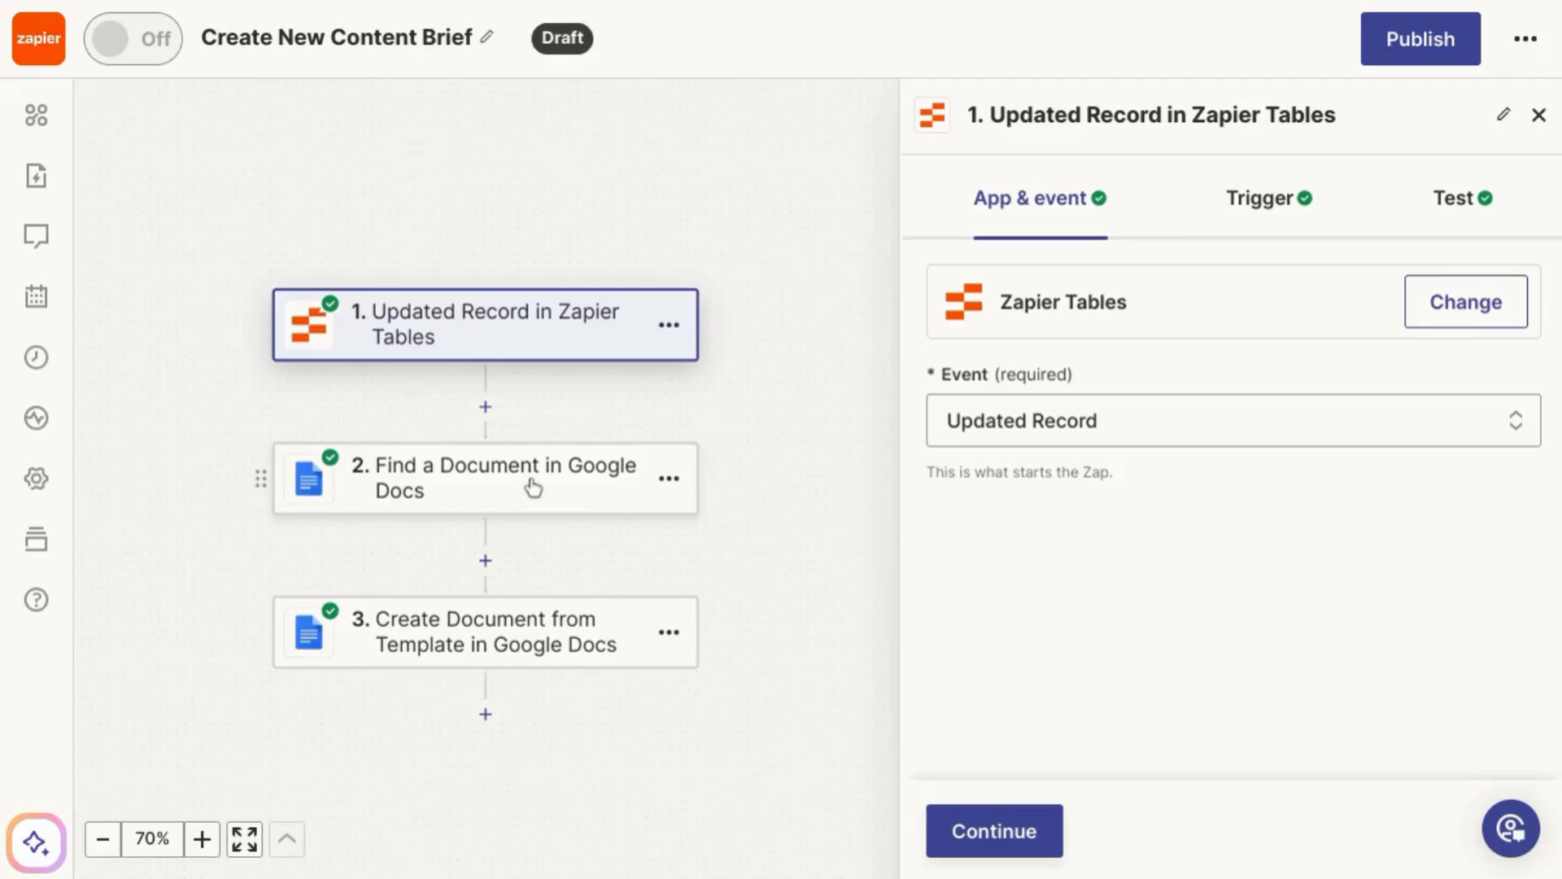
left_click(484, 478)
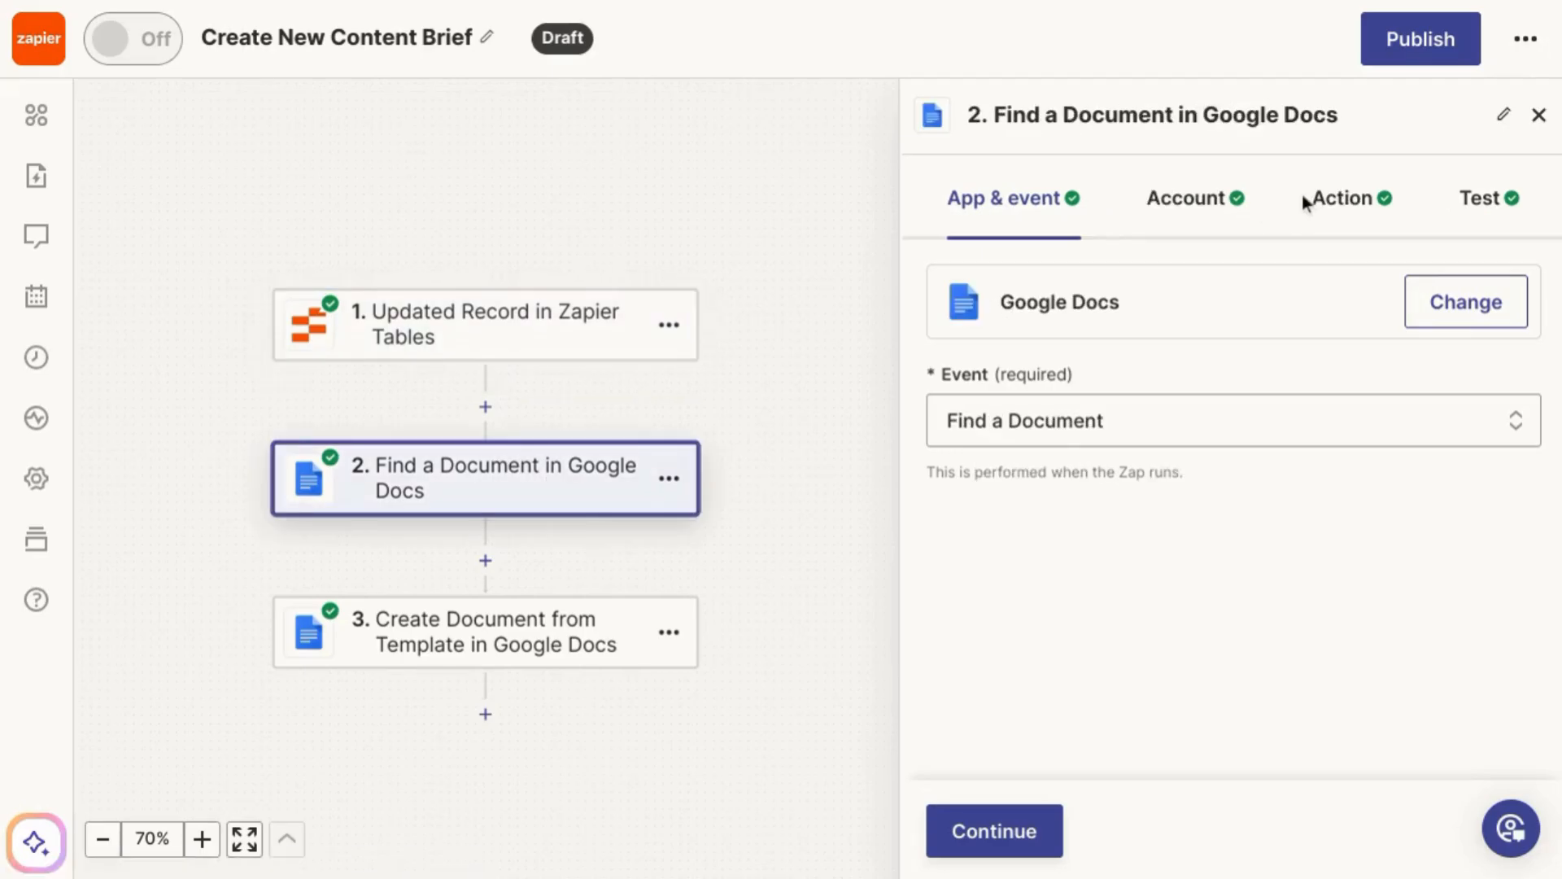
left_click(1340, 197)
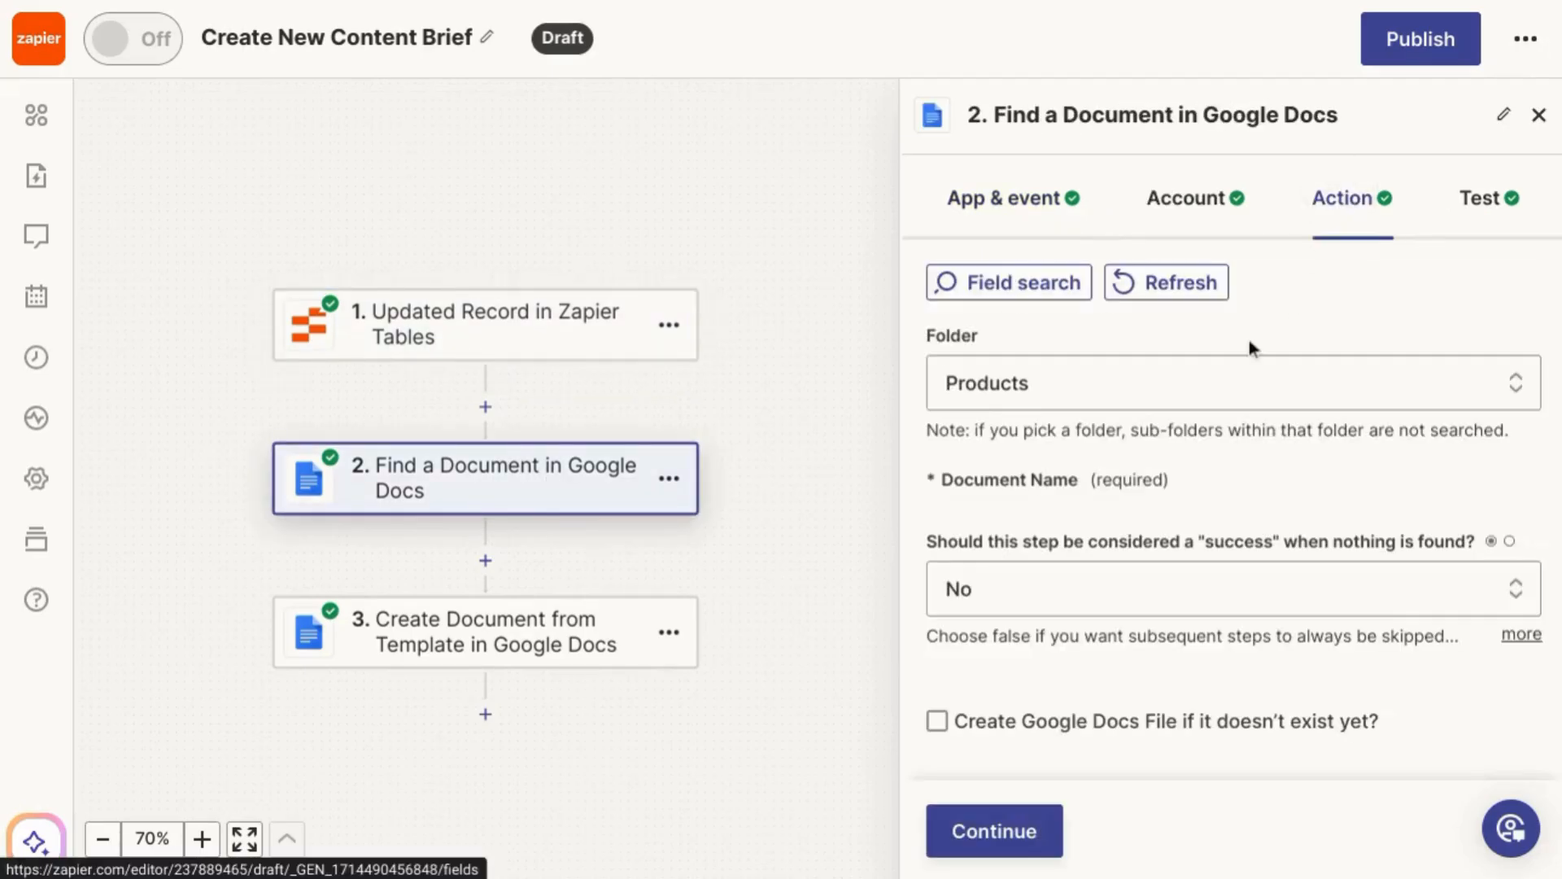
left_click(469, 324)
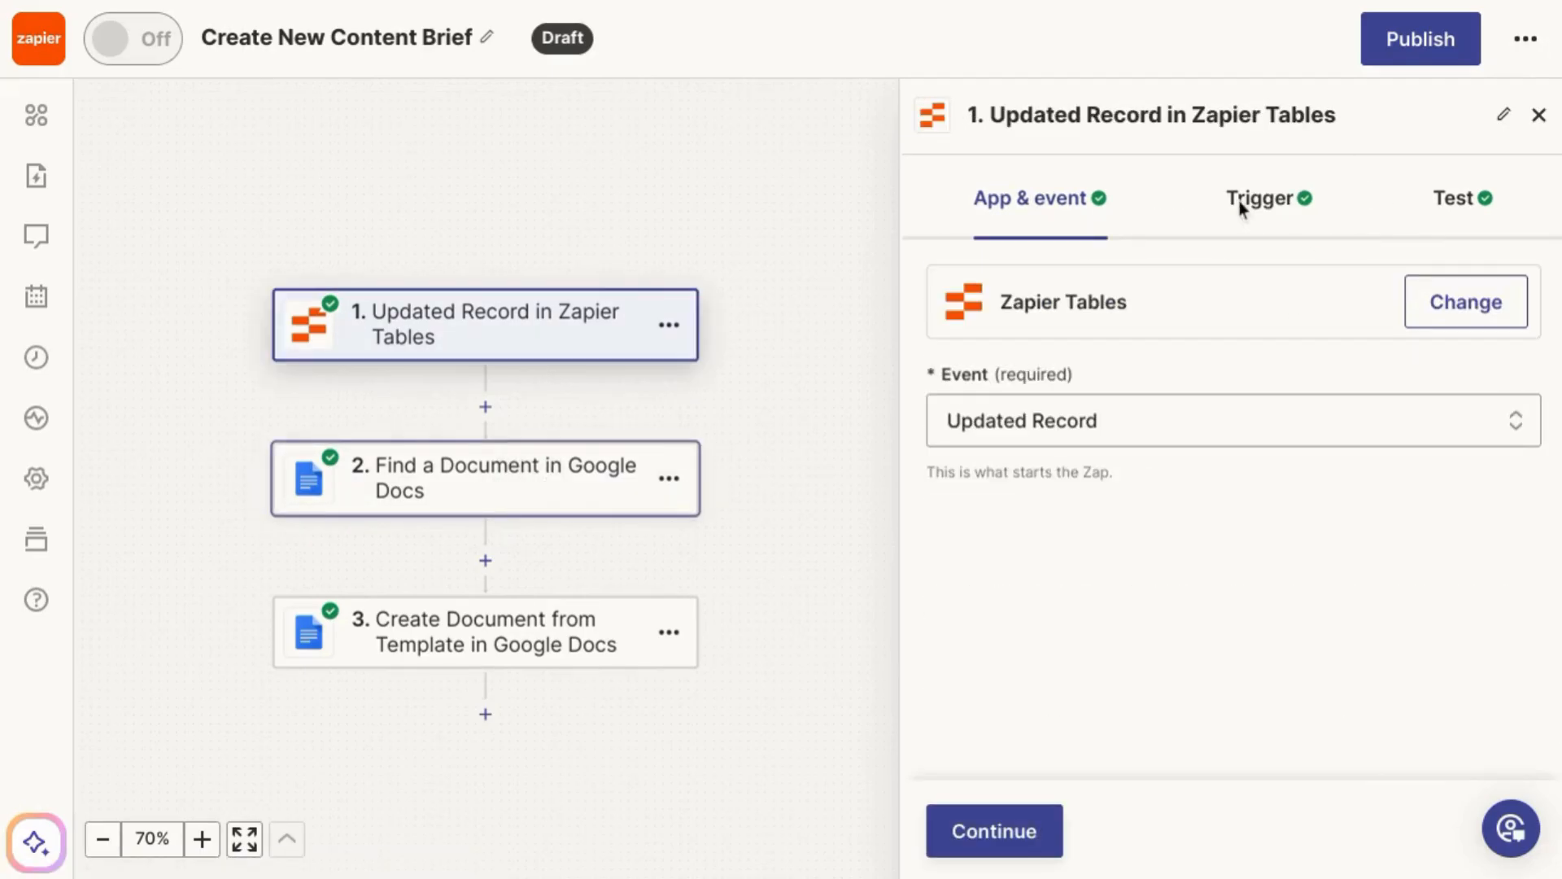